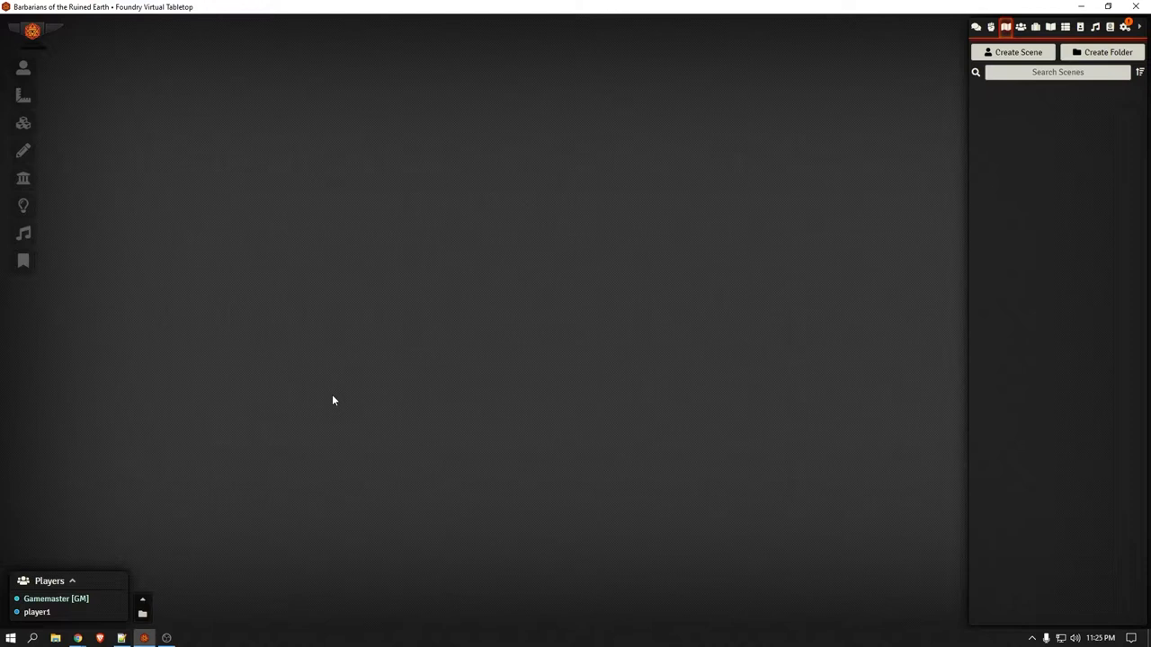
mouse_move(846, 170)
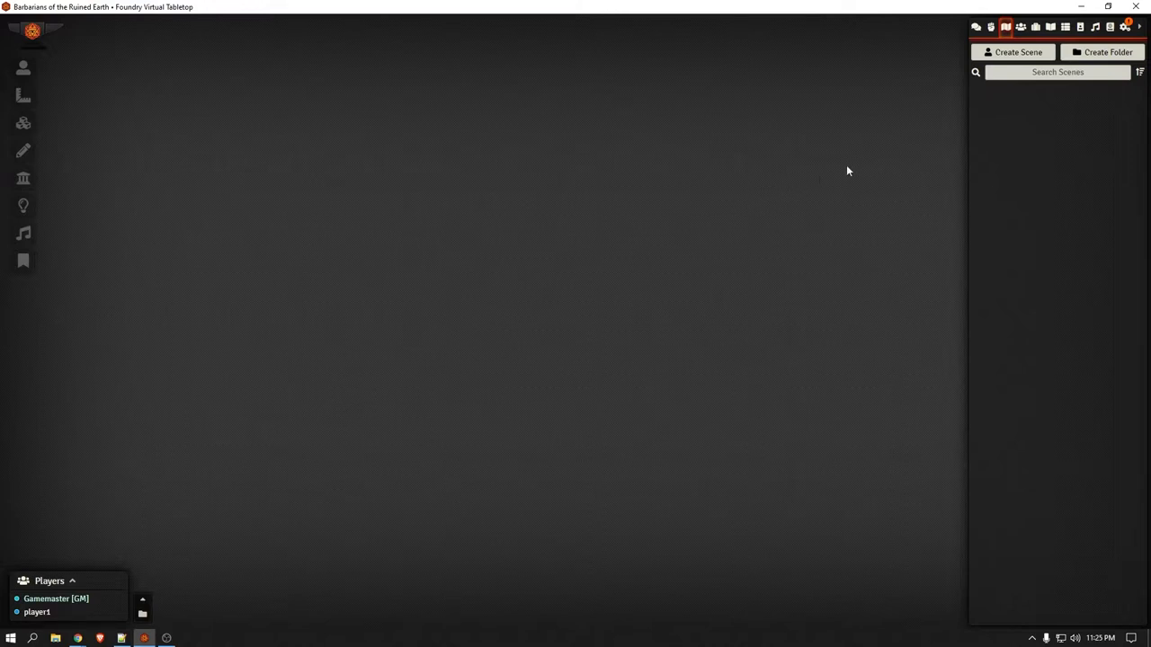
mouse_move(482, 351)
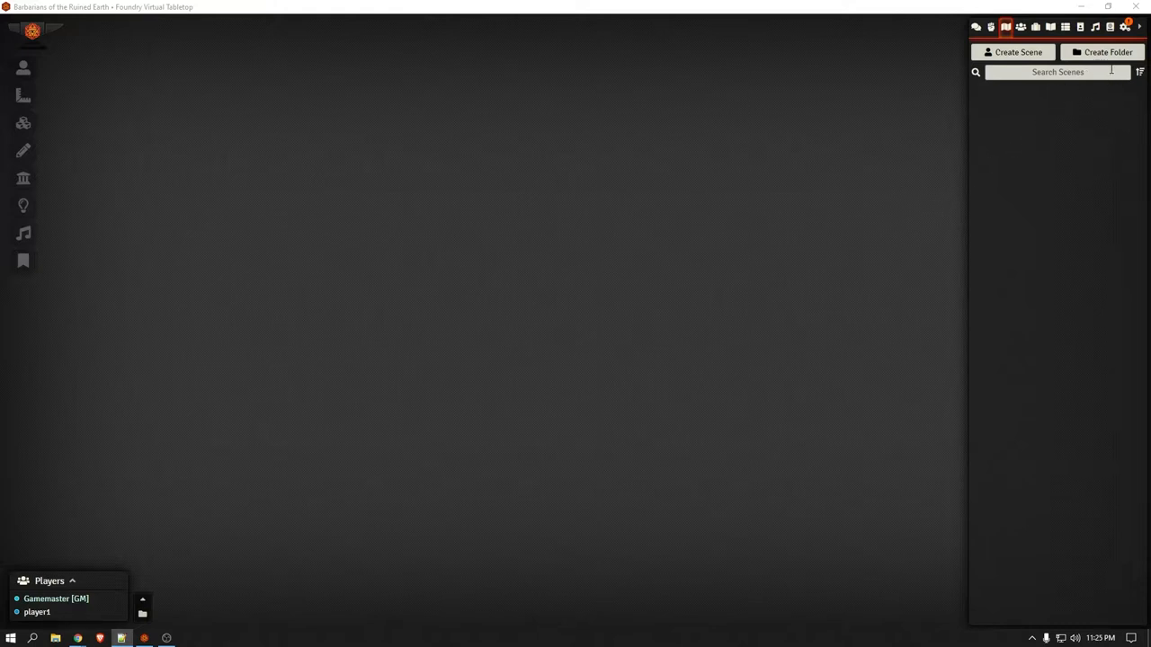
- Tick Lock View in Manage Modules and save the module settings to reload the world
click(1126, 26)
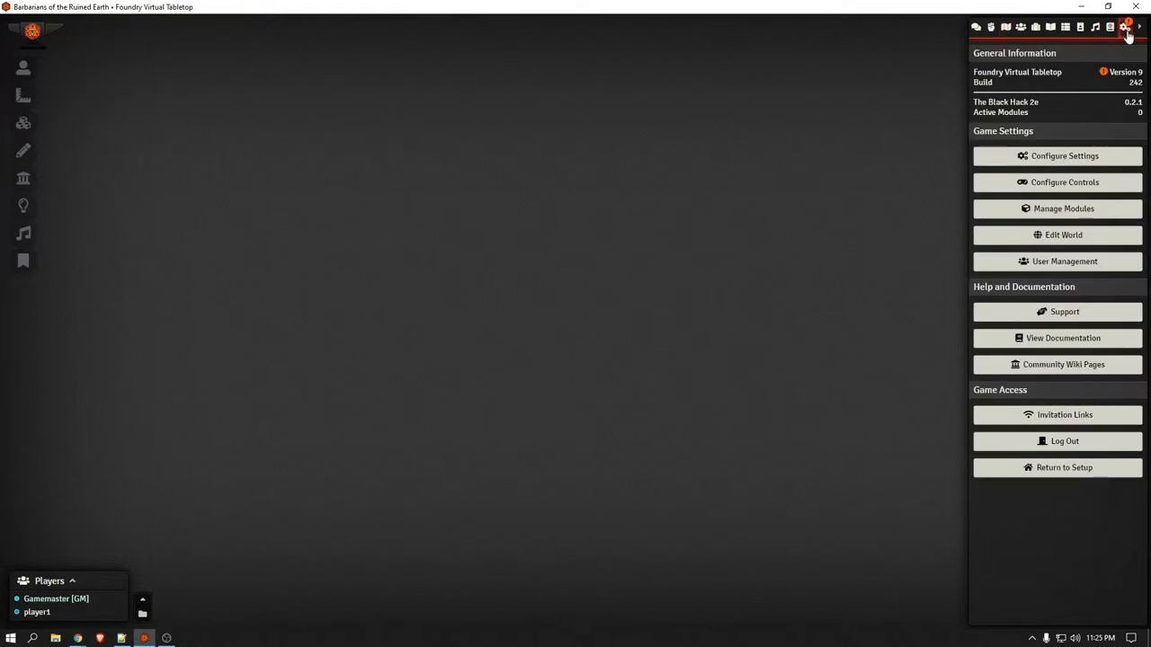
click(1064, 208)
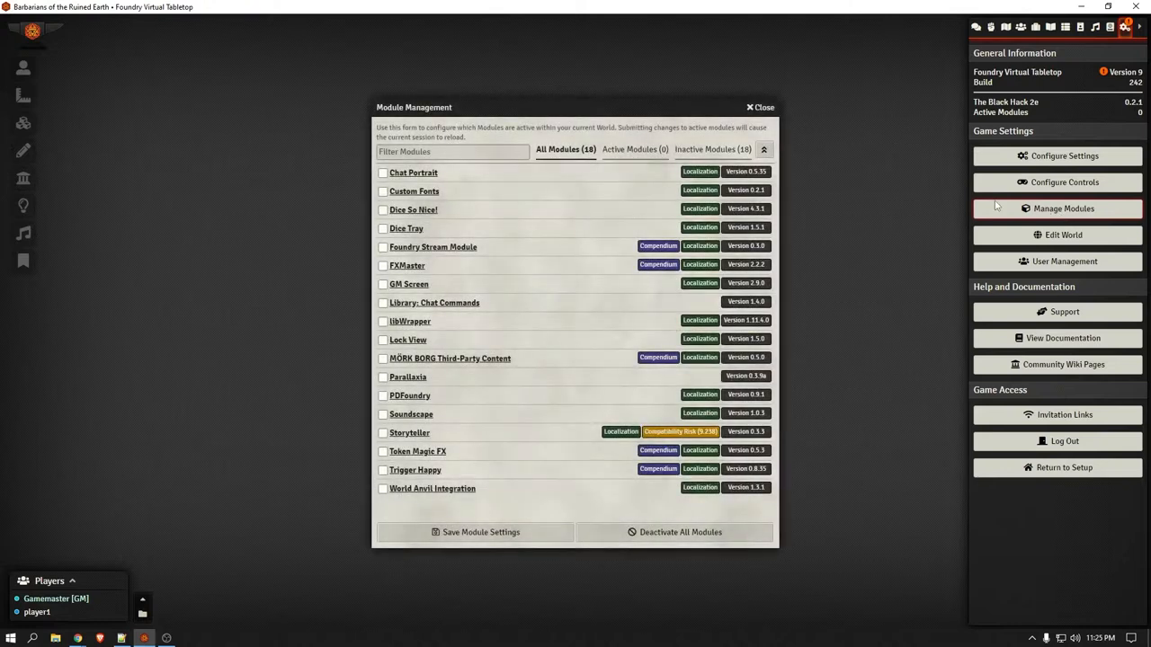
click(383, 340)
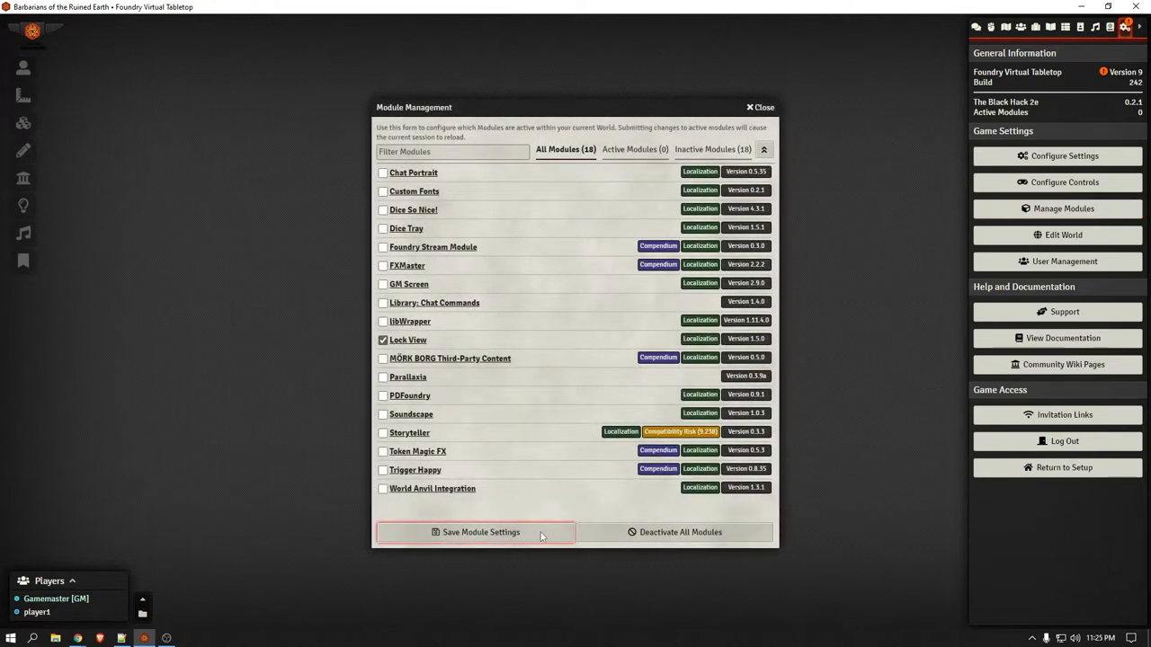
click(474, 532)
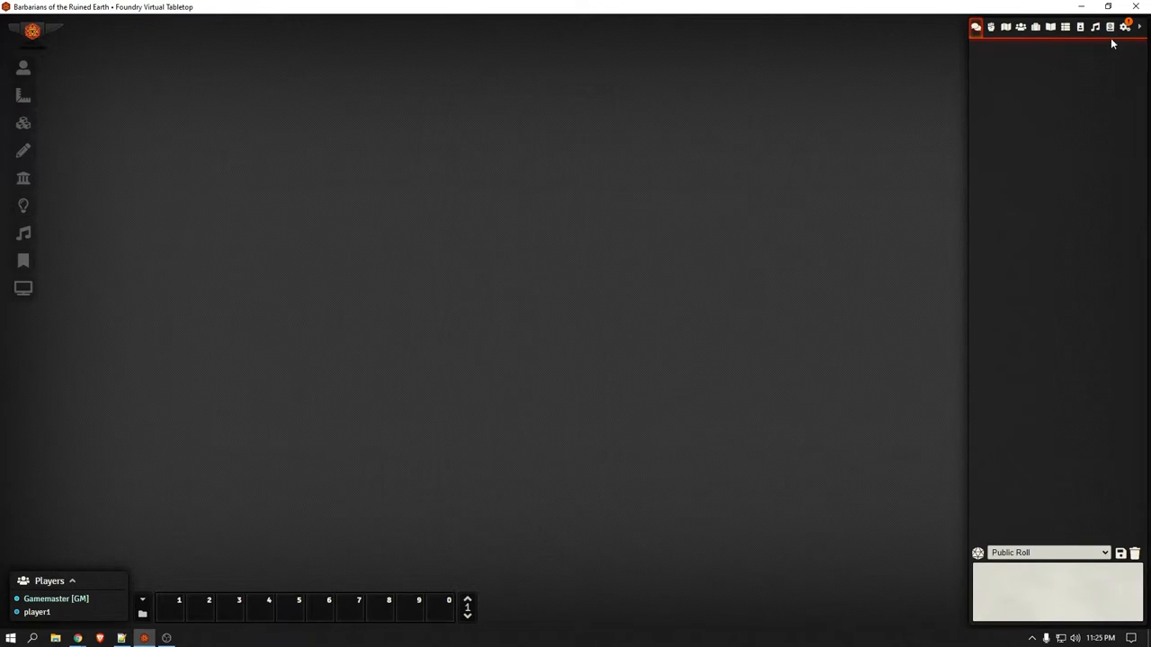
- Open Lock View's User Configuration under Module Settings to review control and viewbox permissions
click(1124, 26)
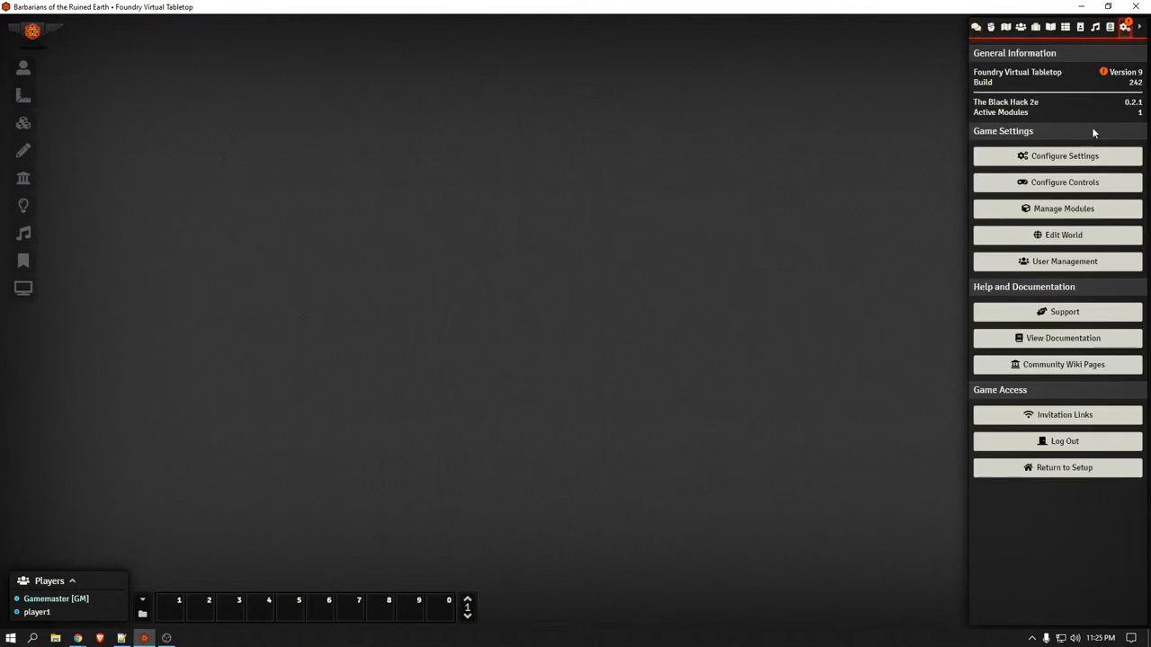
click(1057, 156)
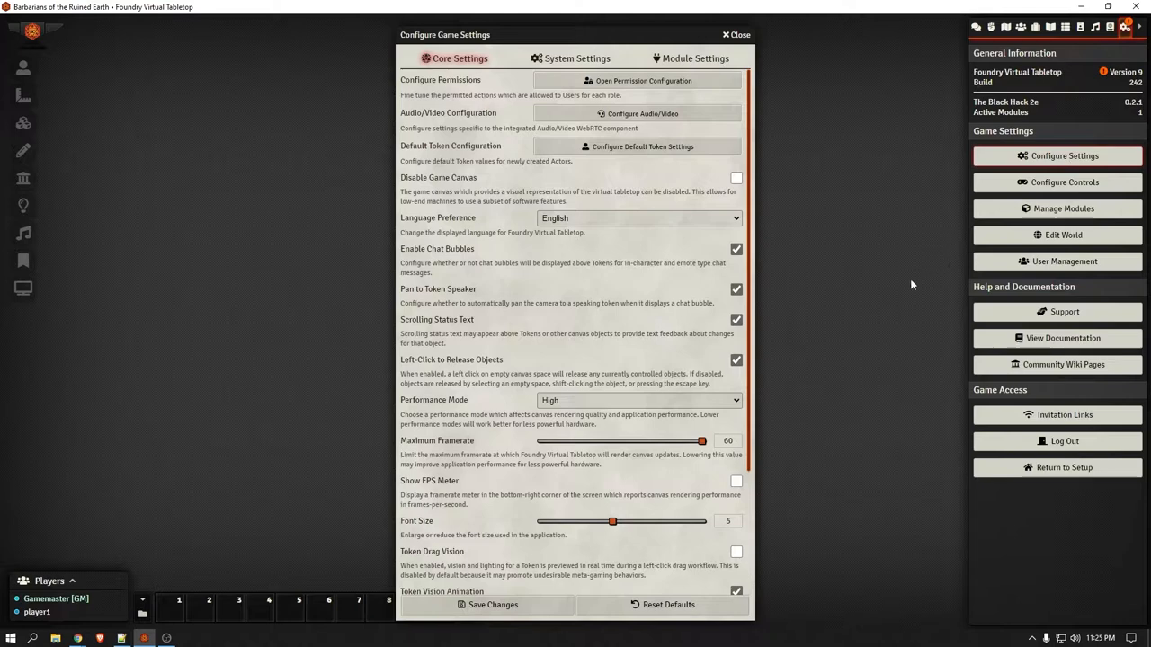
click(571, 57)
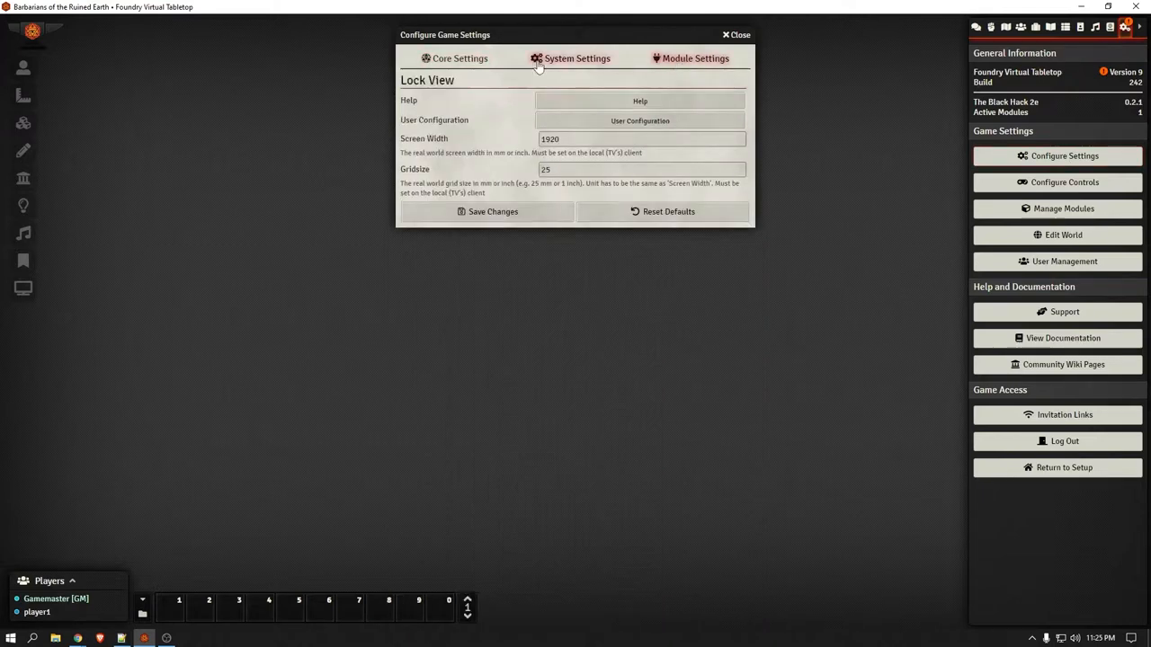
click(639, 120)
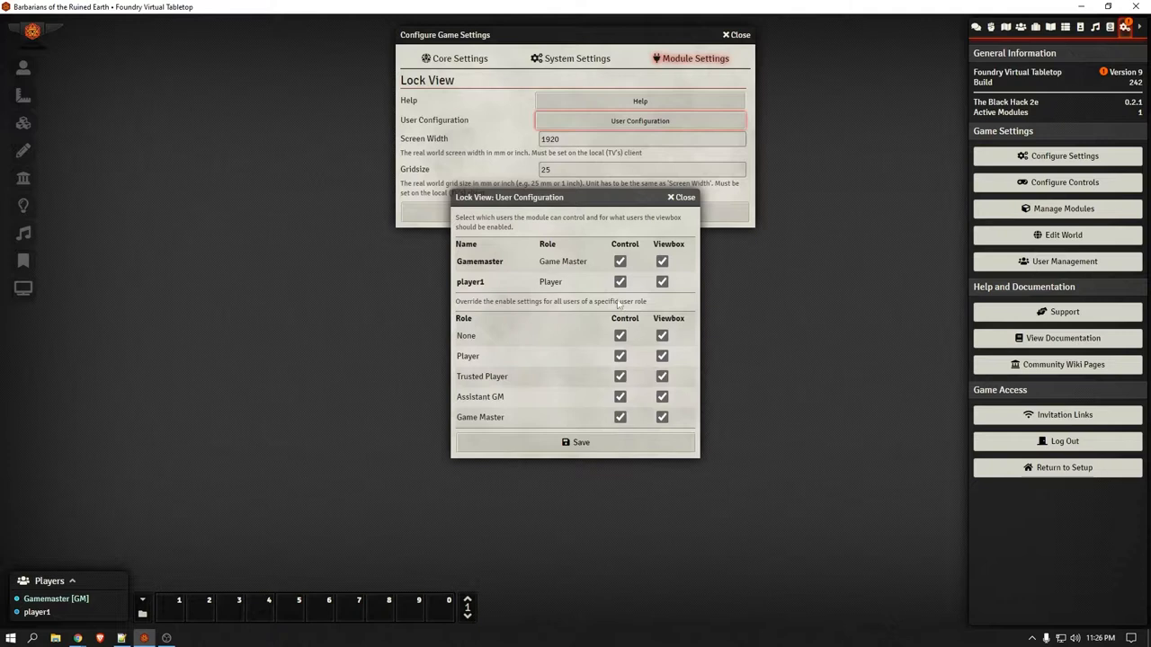
mouse_move(531, 430)
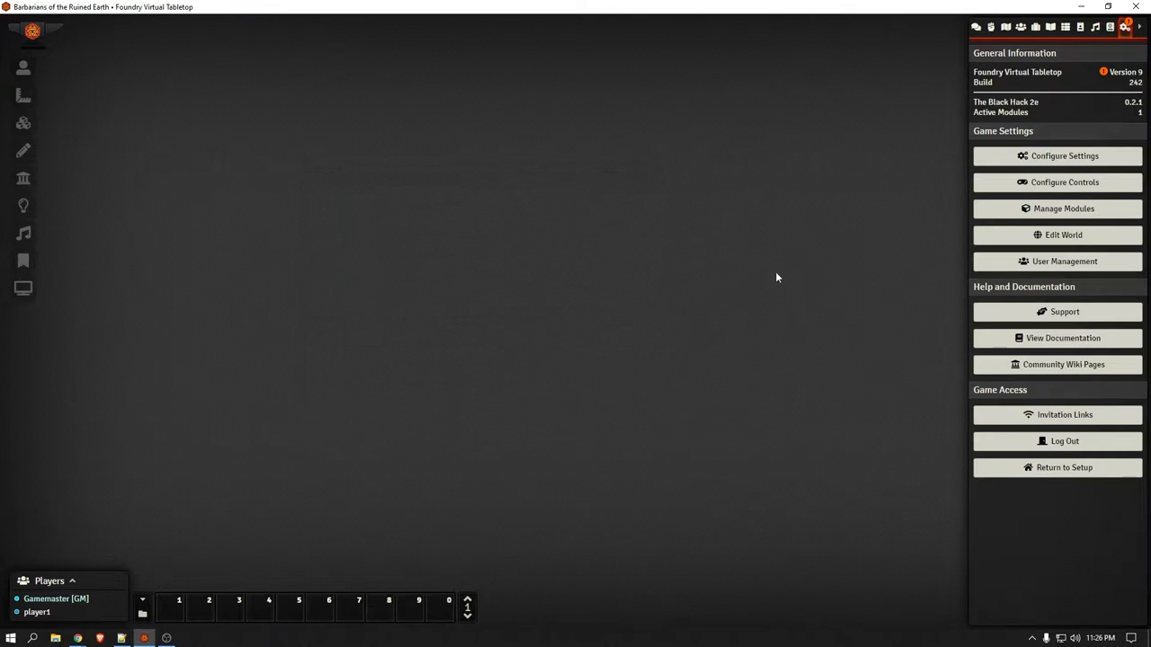
- Create a new scene named 'Home' from the Scenes directory
click(1006, 26)
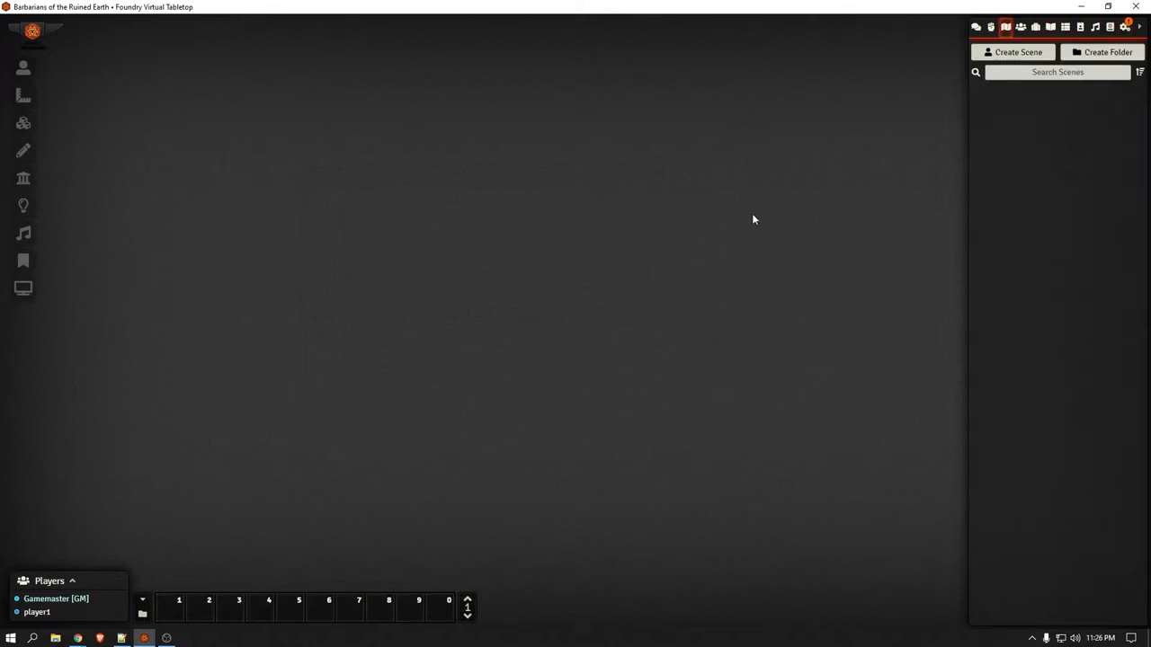
mouse_move(923, 157)
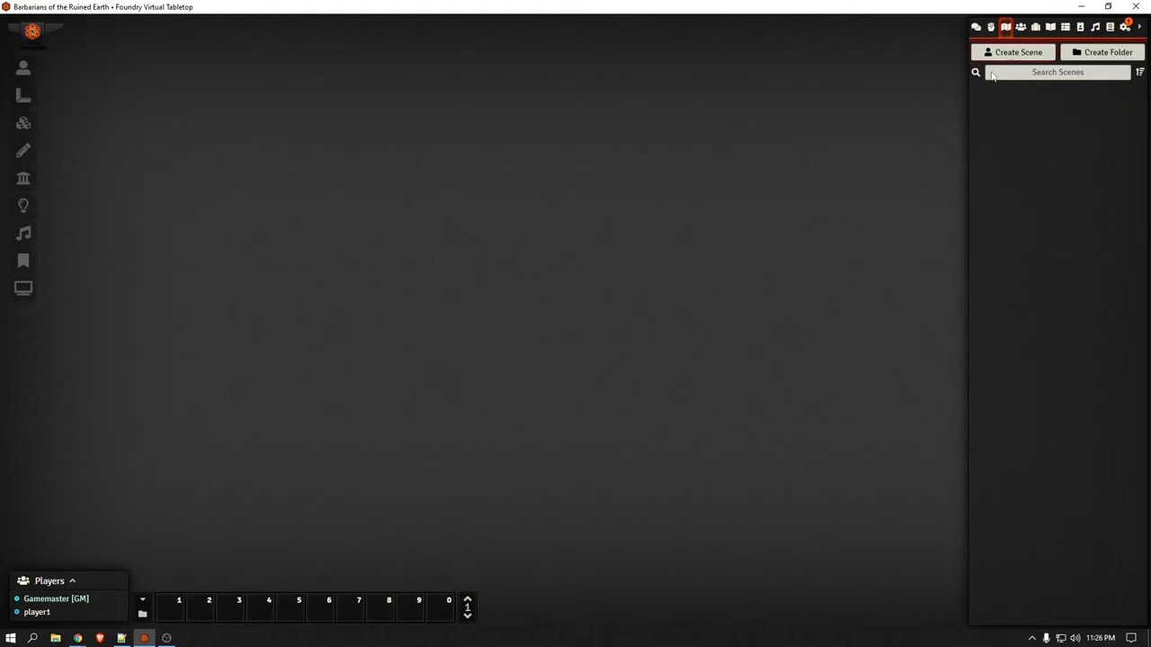
mouse_move(1112, 148)
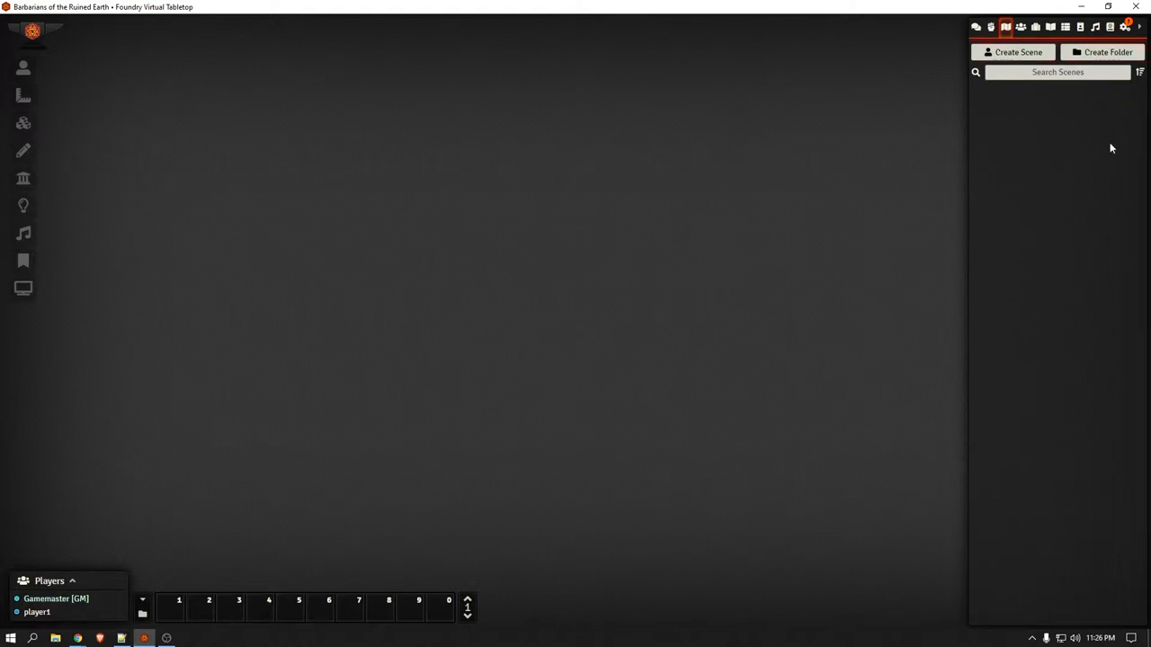
mouse_move(1081, 143)
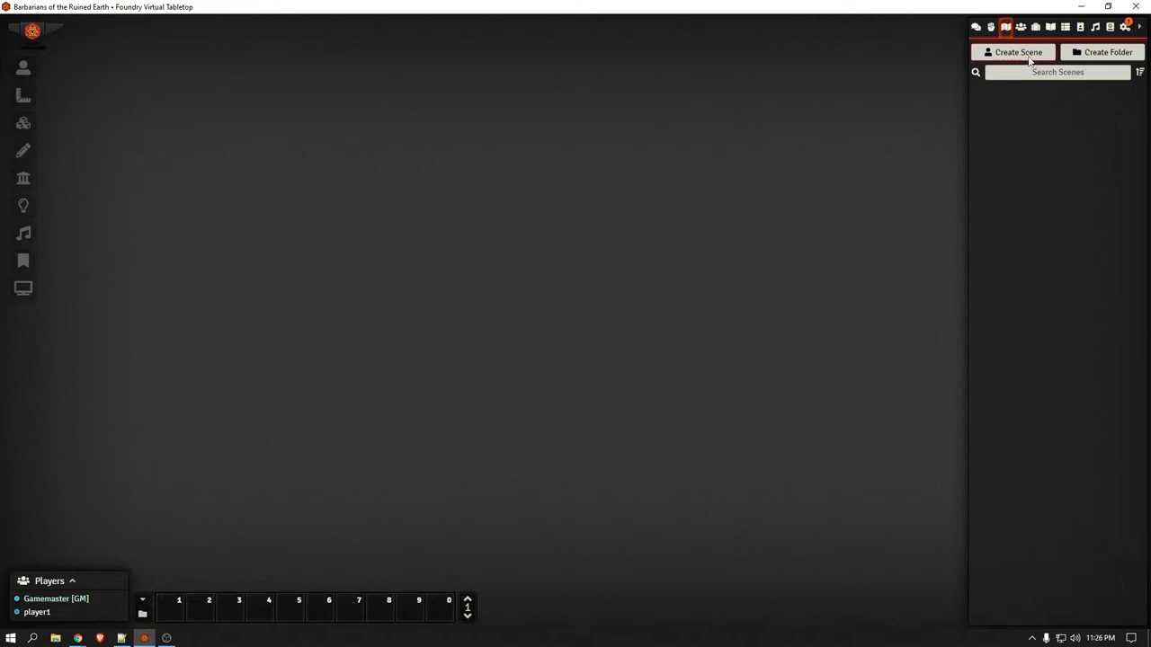
click(1013, 51)
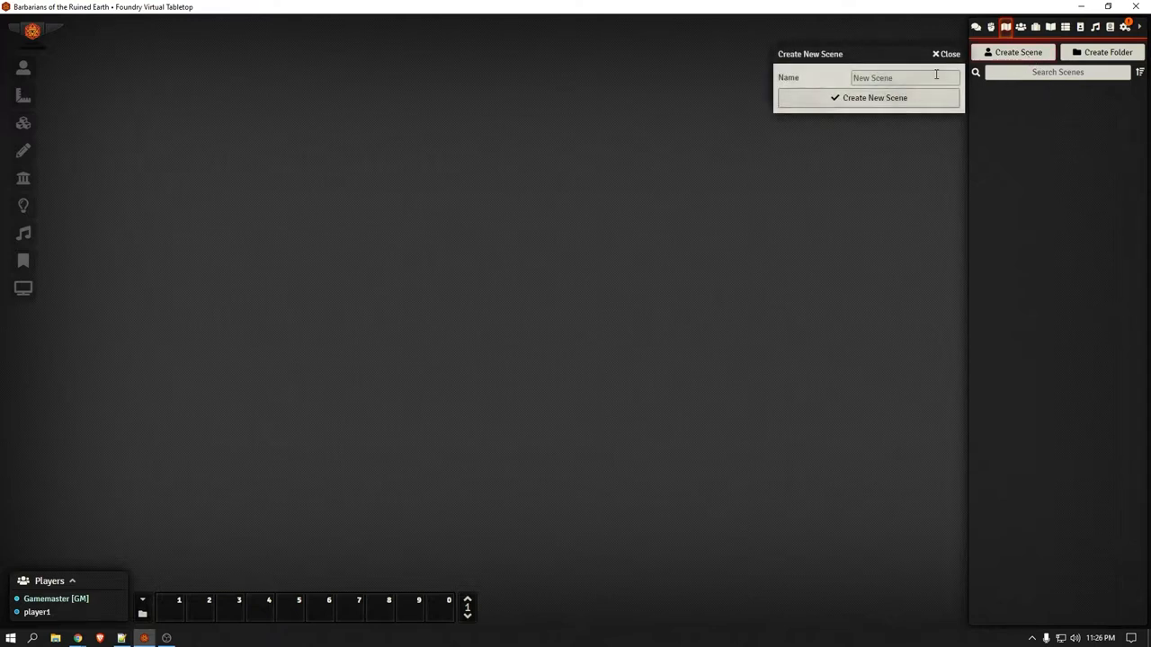
text(Home)
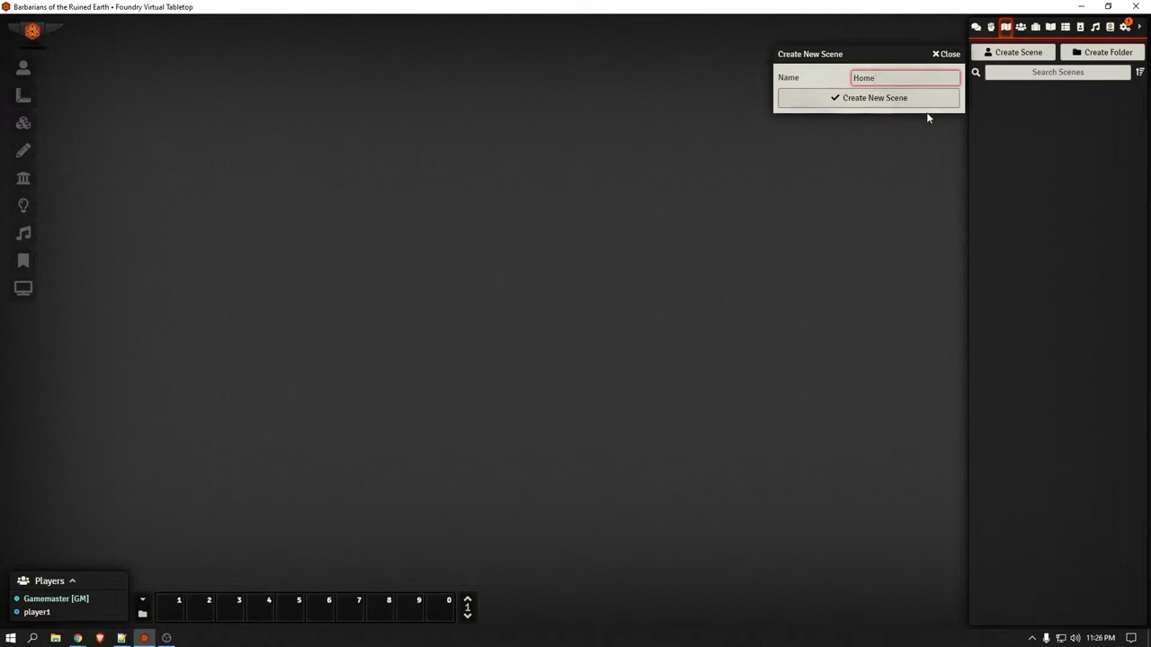
click(867, 97)
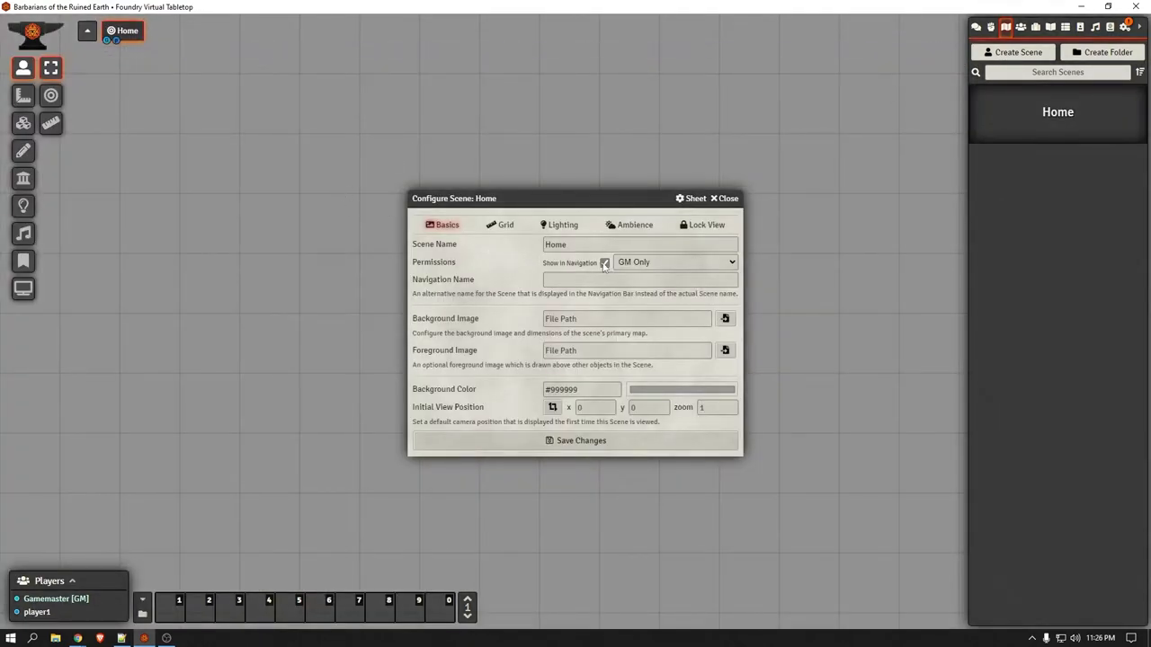
- Hide Home from navigation and set Botre_splash-2.jpg as its background image
click(604, 262)
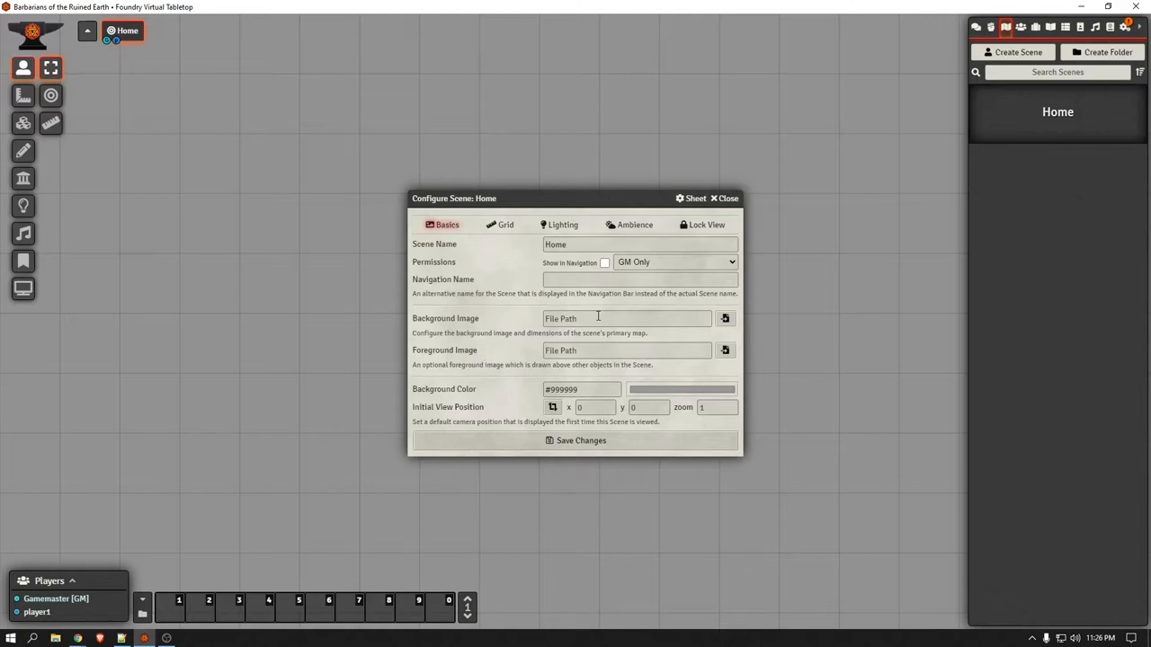
mouse_move(677, 318)
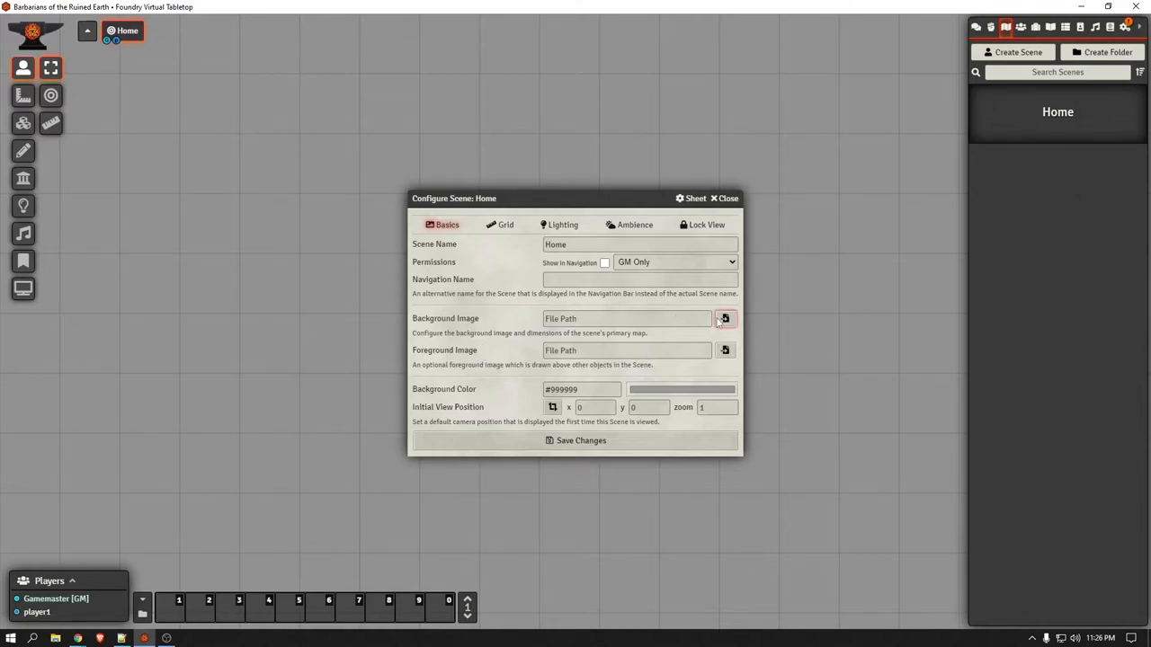
click(724, 319)
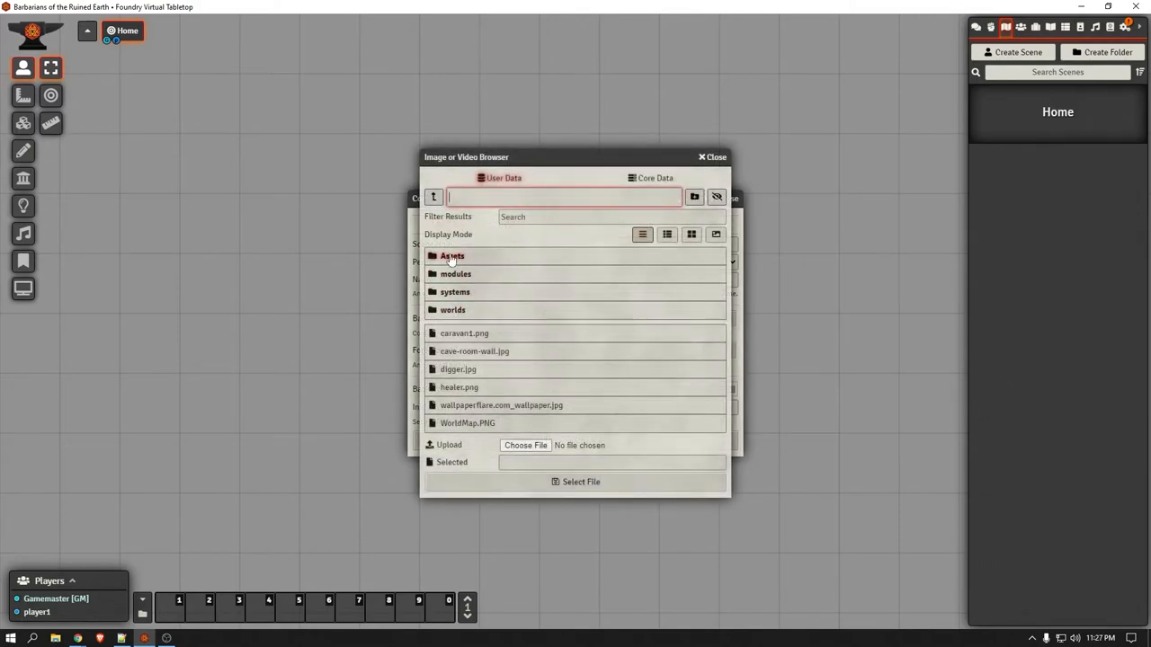
click(451, 256)
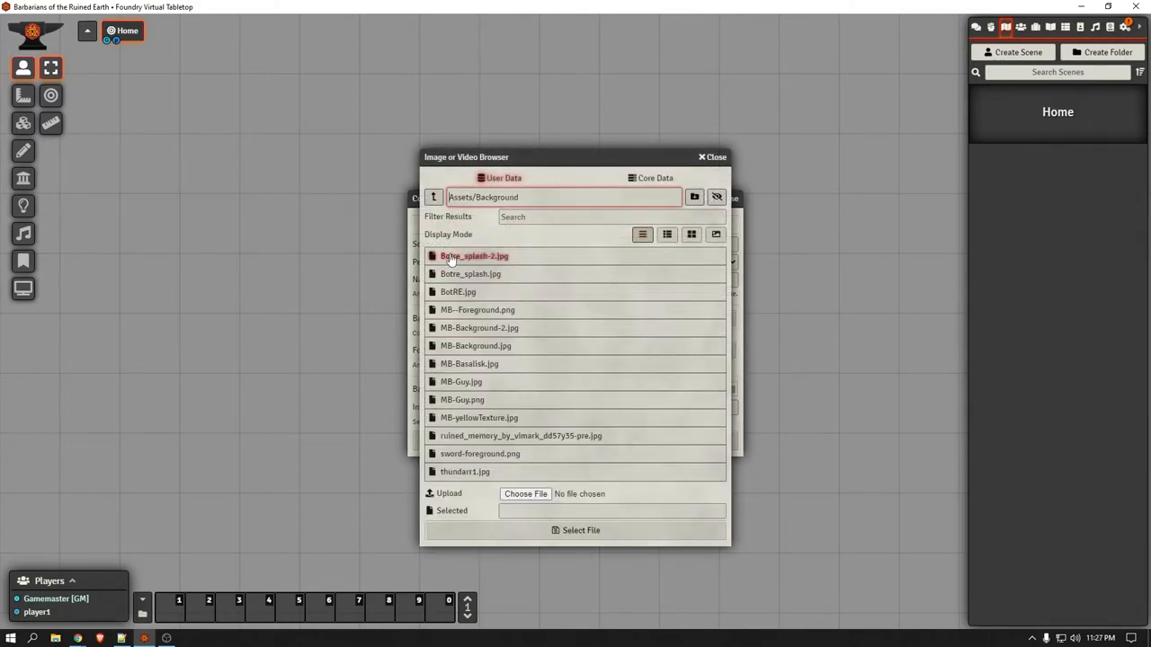
click(715, 233)
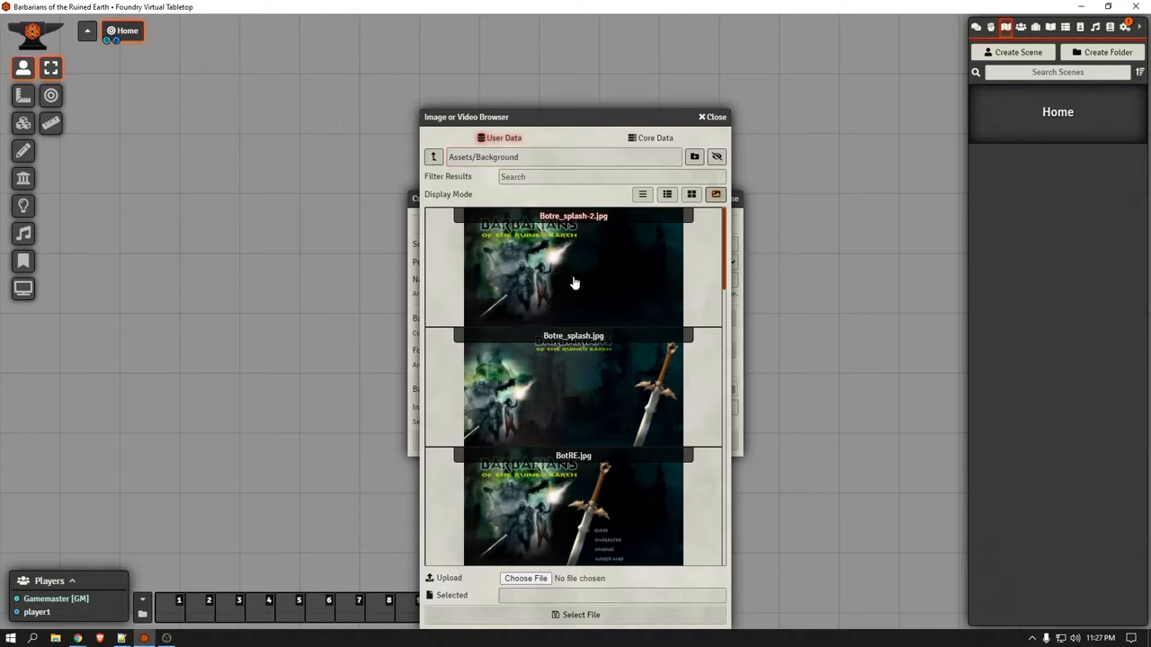
click(573, 270)
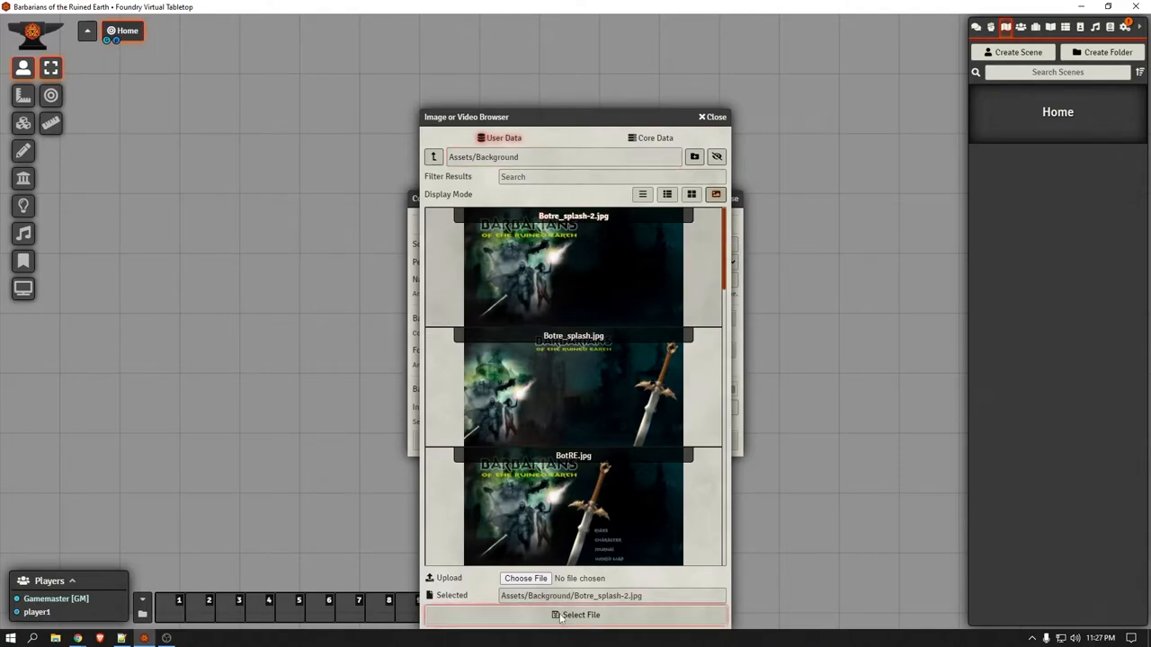
click(574, 615)
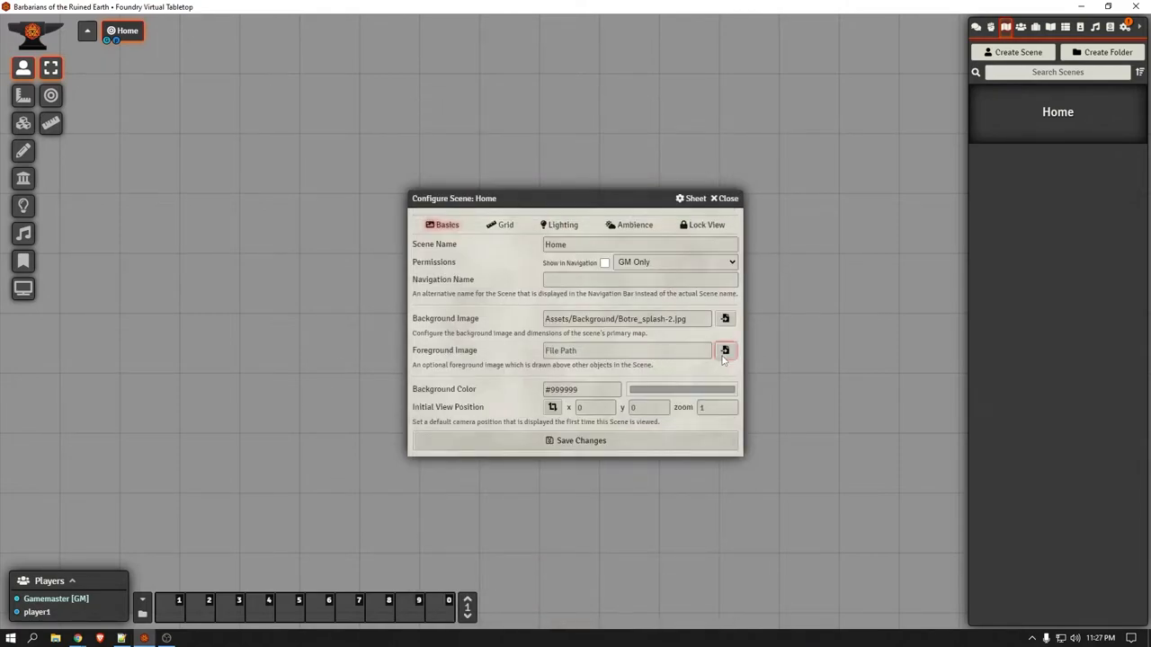
- Set sword-foreground.png as the foreground and capture the current view as the initial view
click(725, 351)
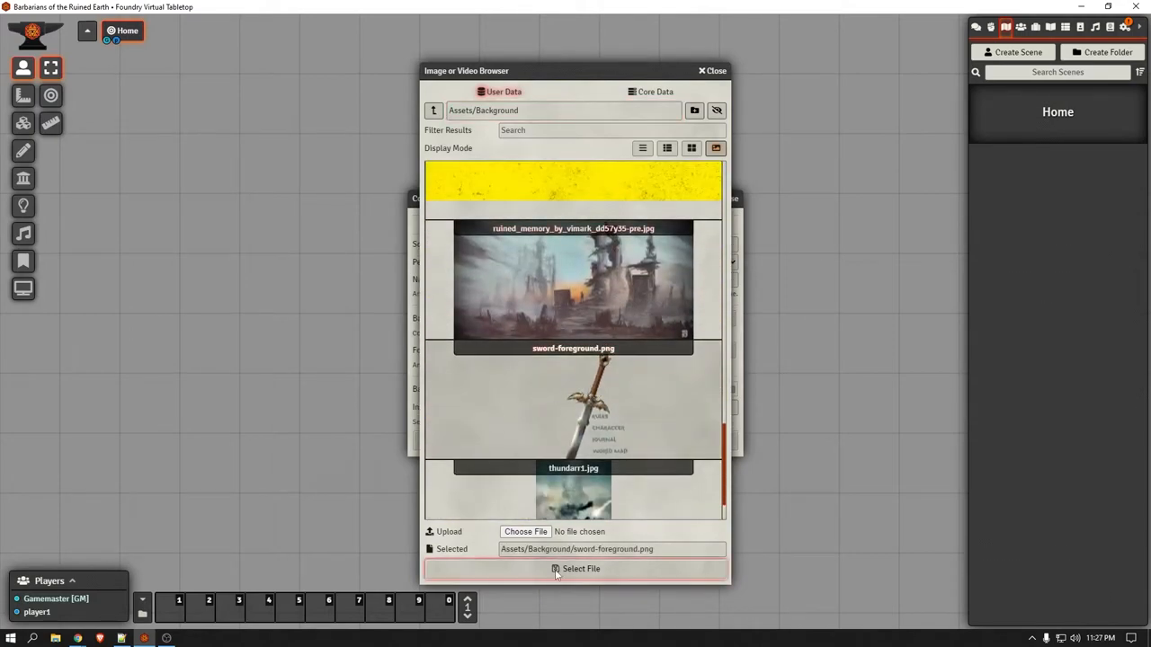
click(575, 569)
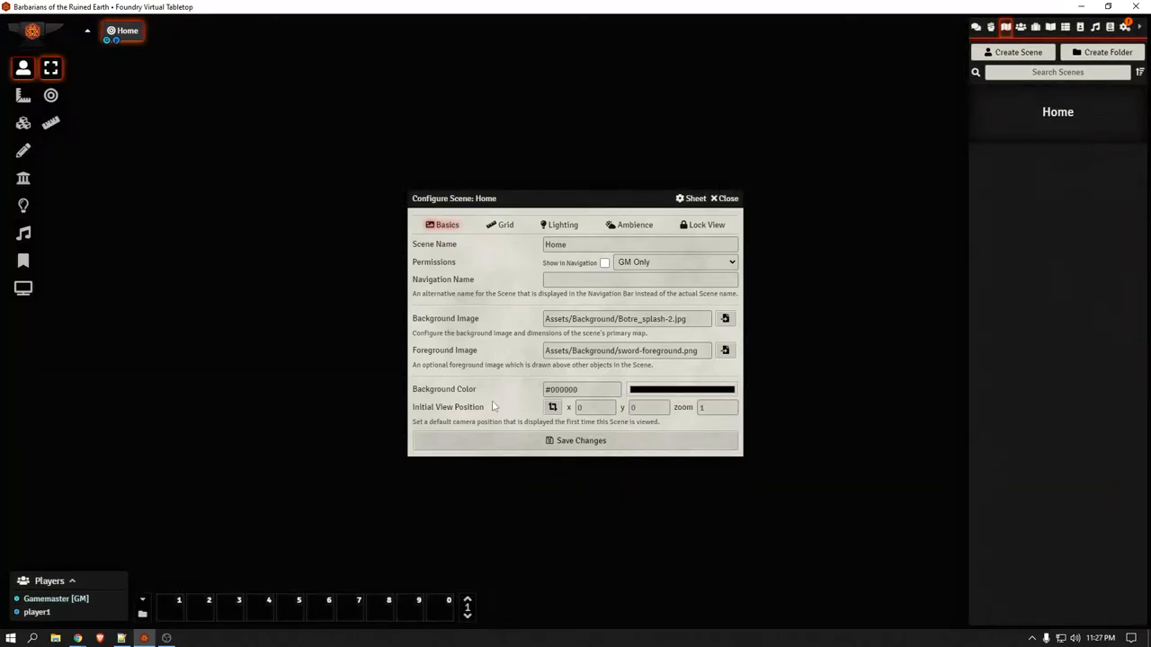
click(552, 407)
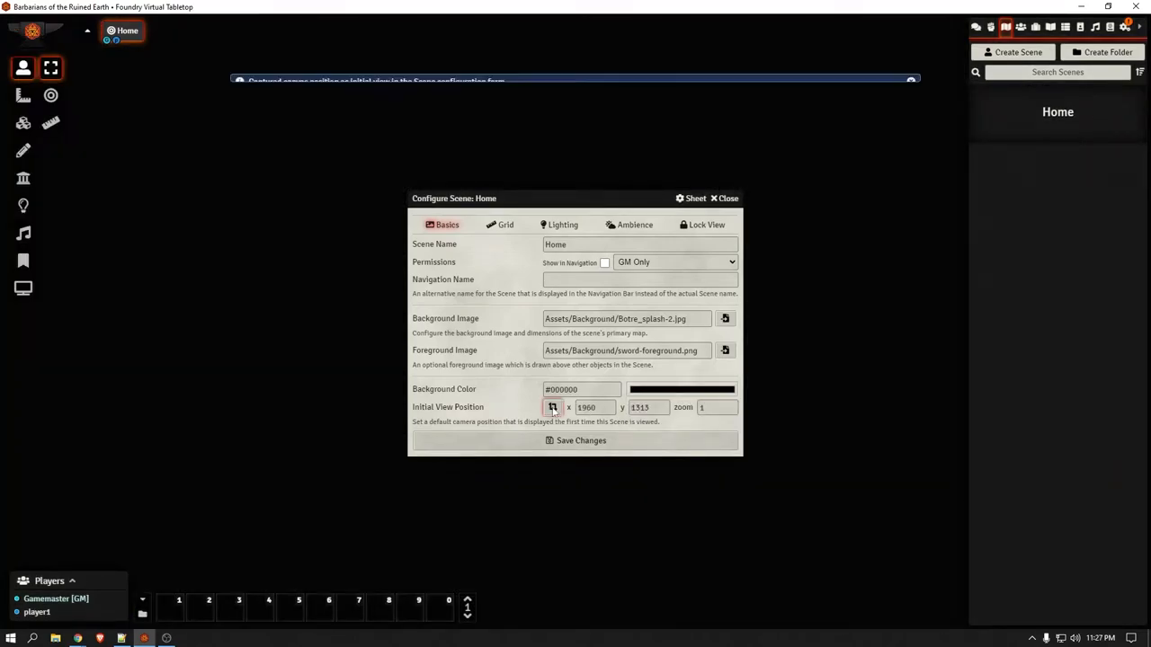
click(552, 407)
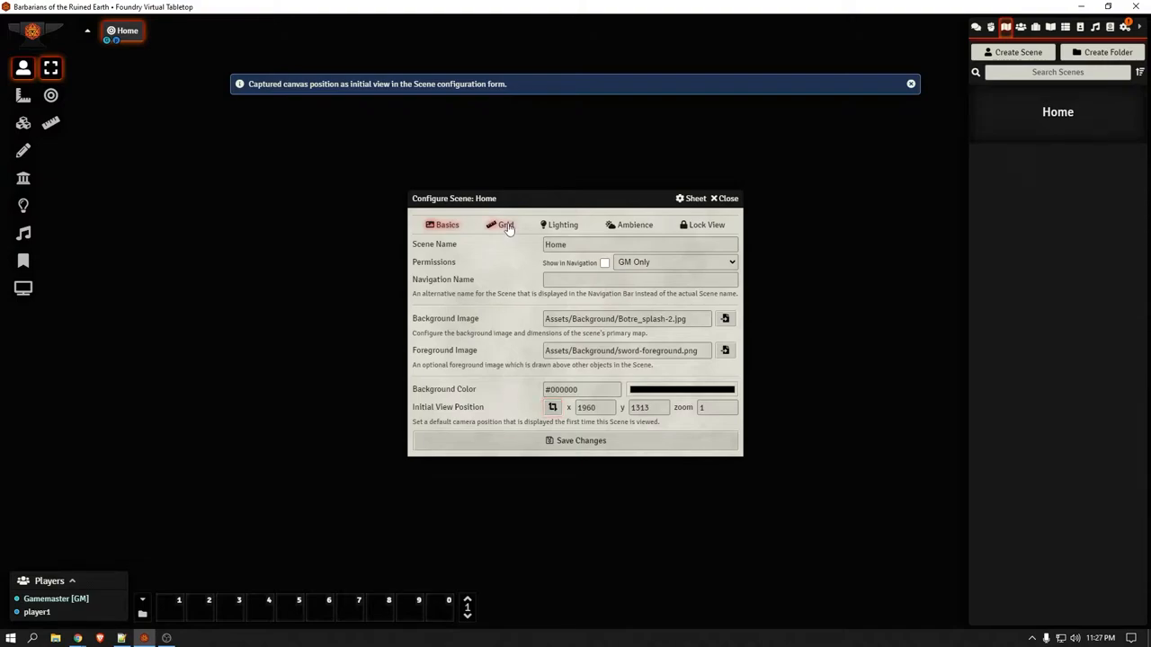
- Set Home's grid opacity to 0 and turn off token vision and fog exploration
click(501, 224)
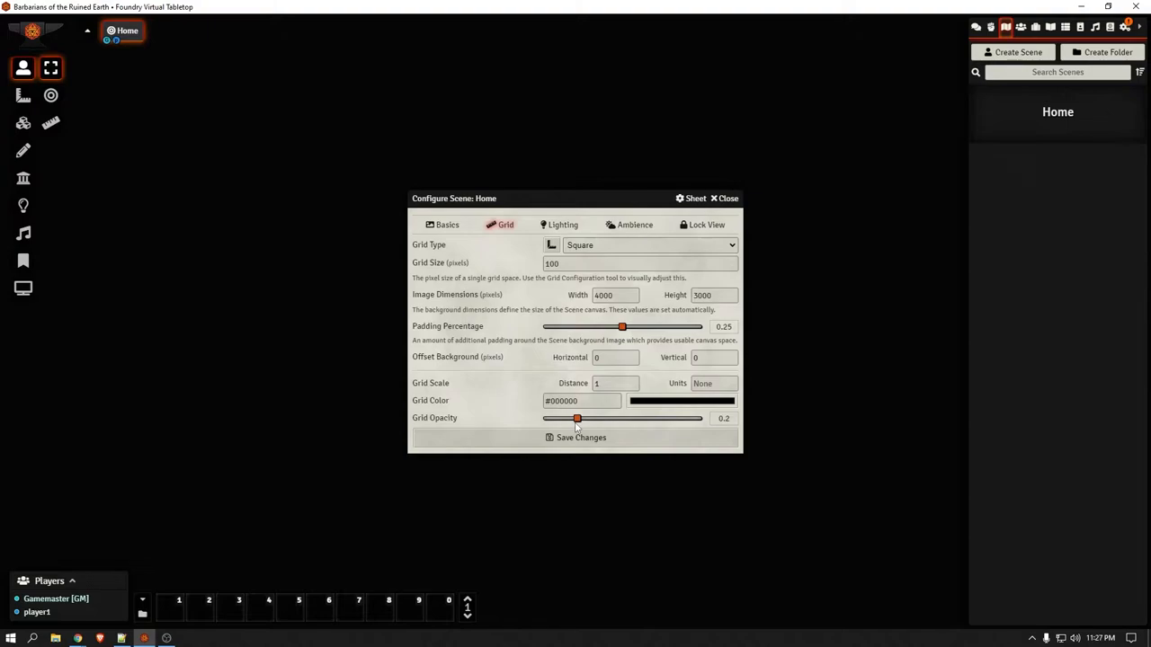
drag(576, 418, 548, 418)
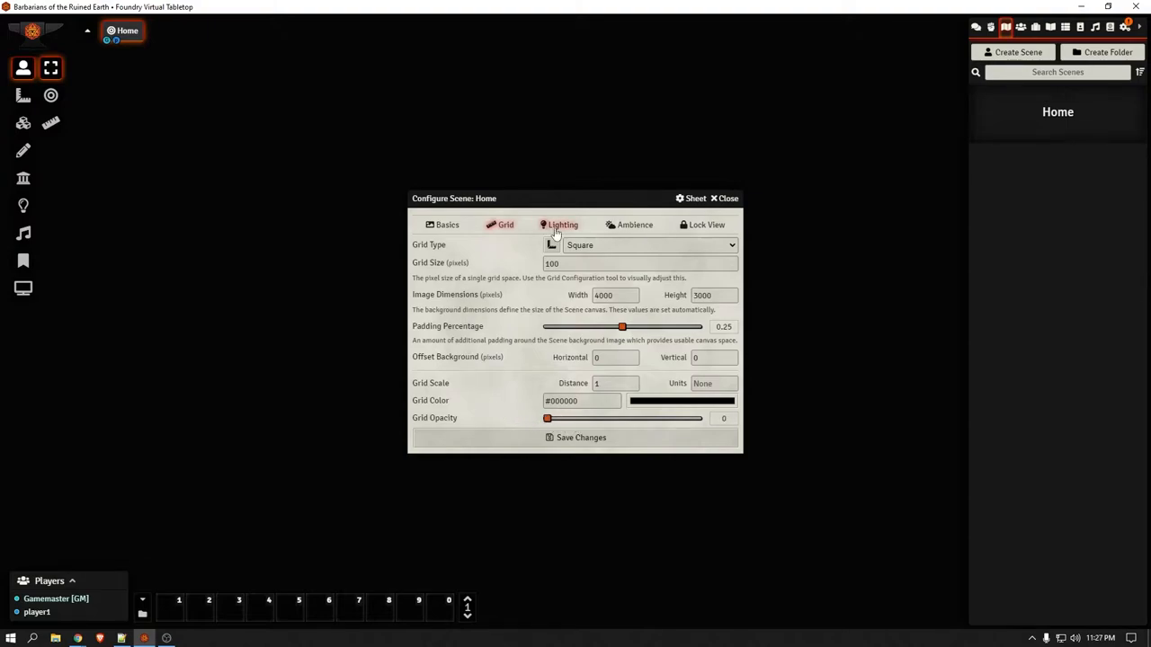
click(562, 225)
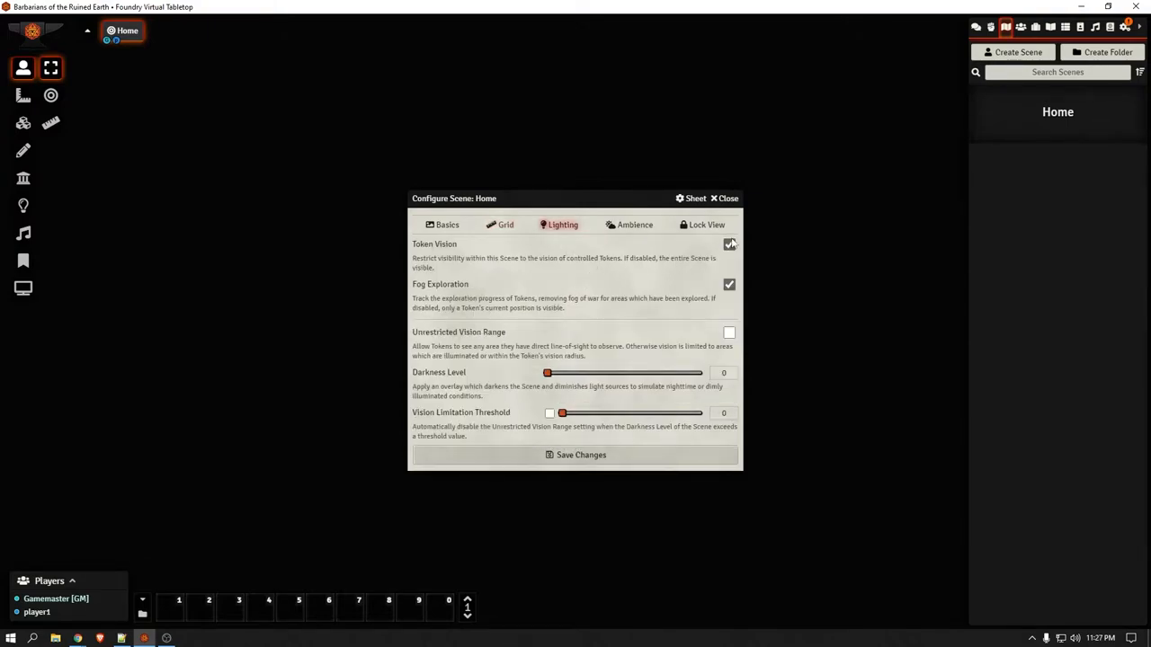
click(729, 244)
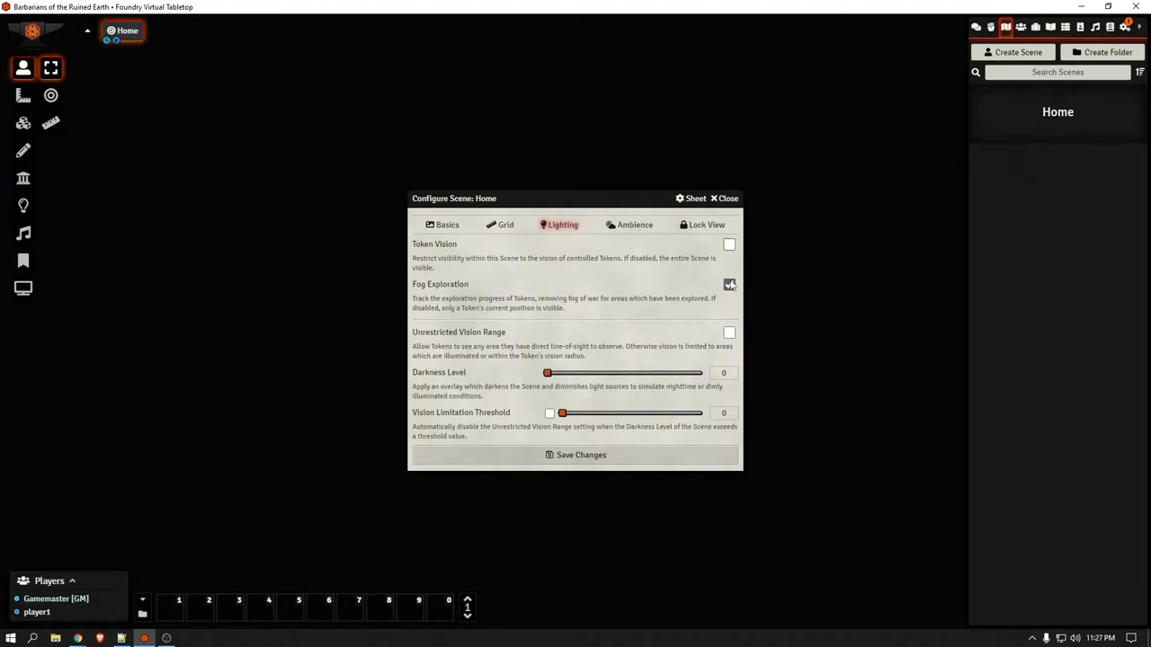
click(728, 284)
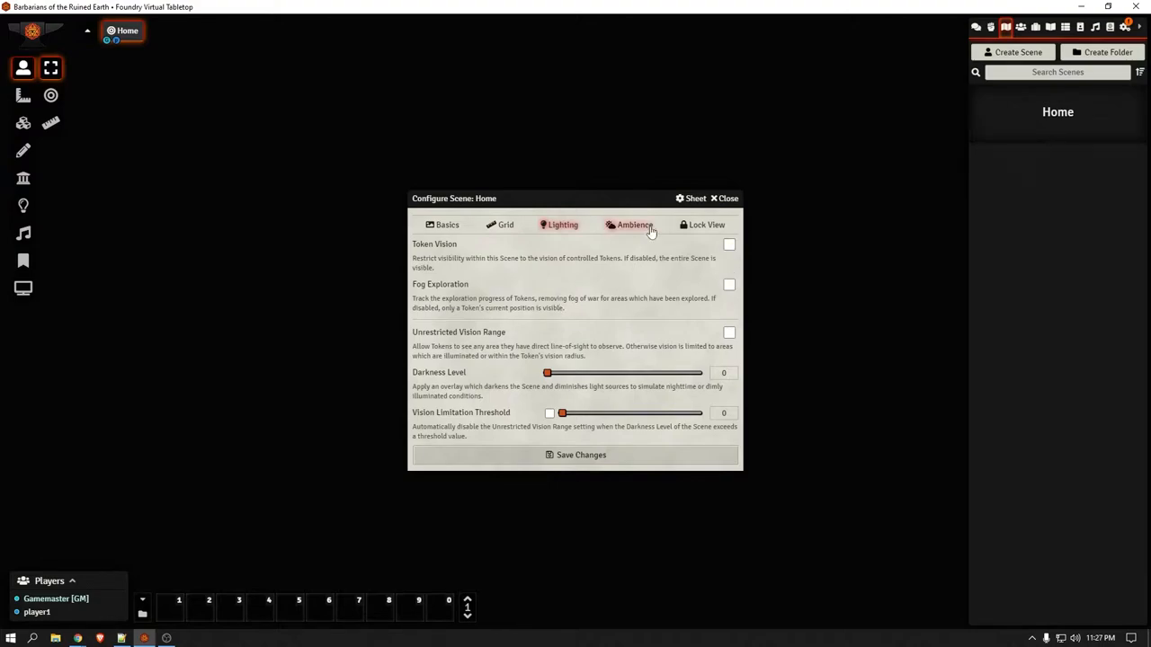
click(633, 225)
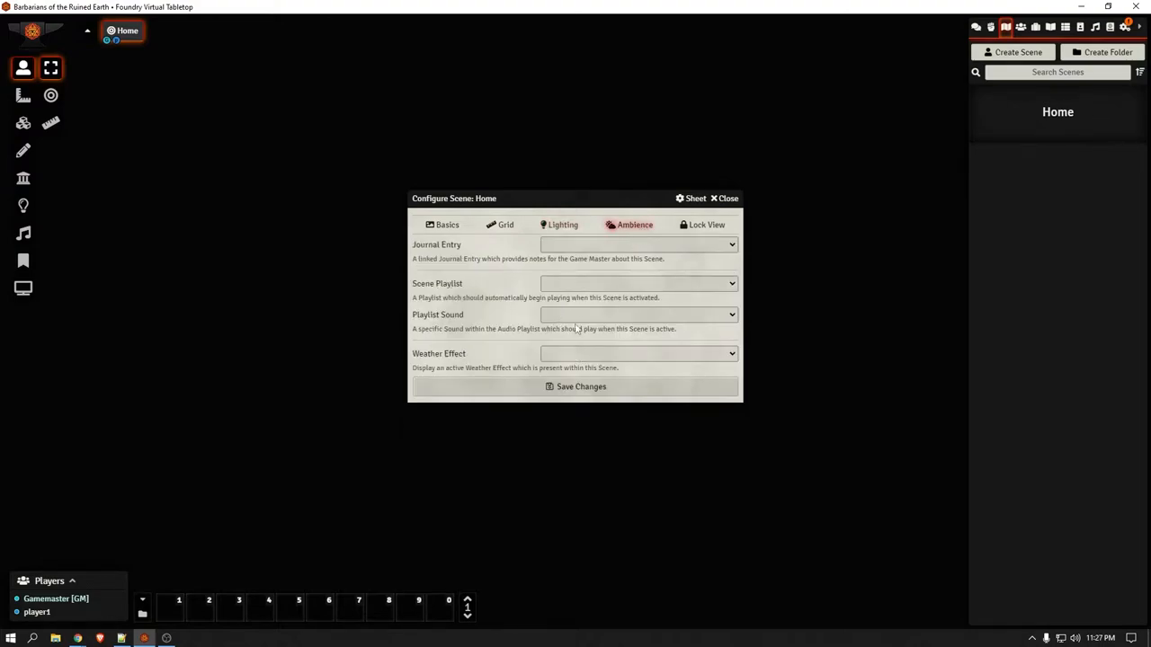
mouse_move(591, 310)
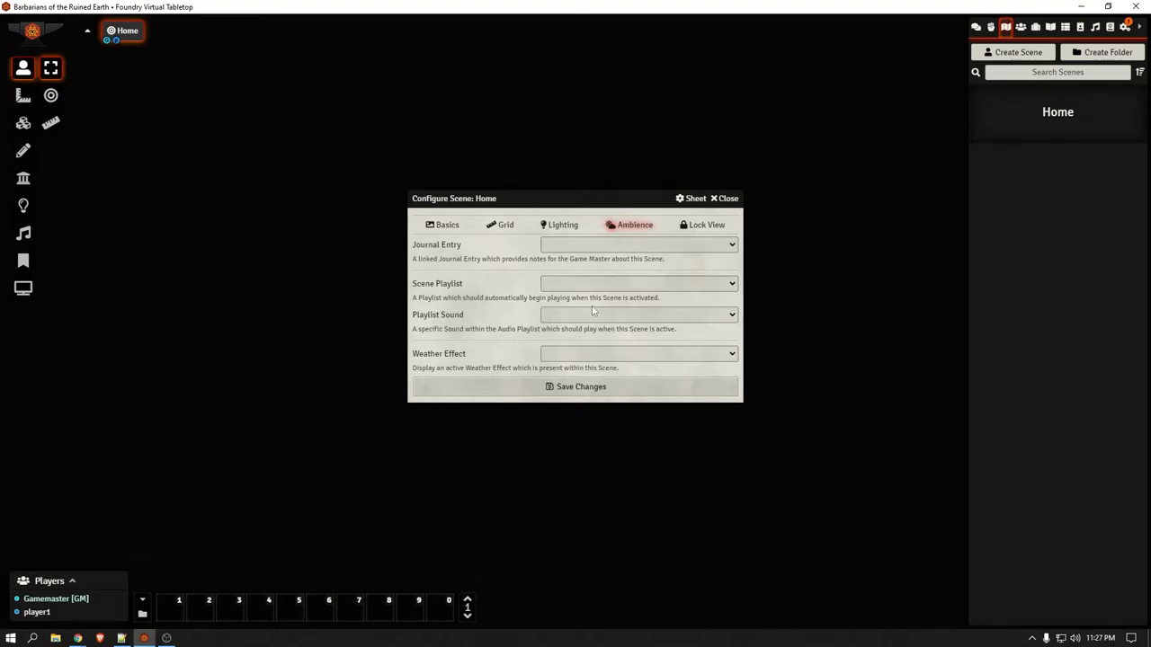
- Lock pan and zoom, autoscale with Automatic Fit (outside), force initial view, and save Home
click(702, 225)
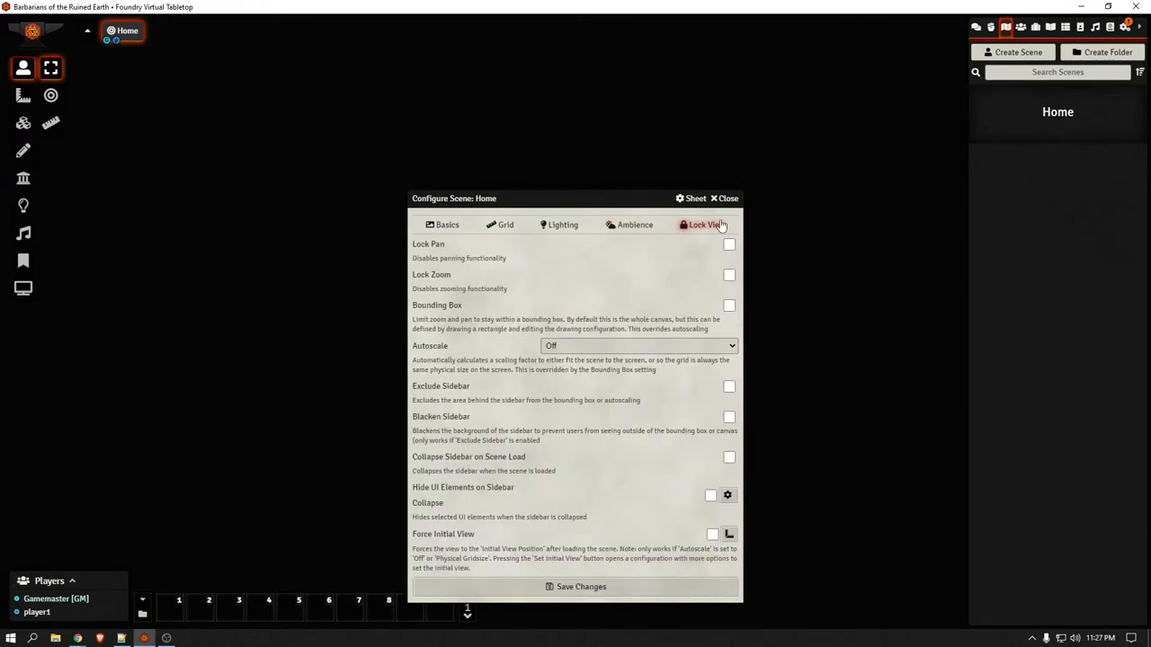
click(728, 244)
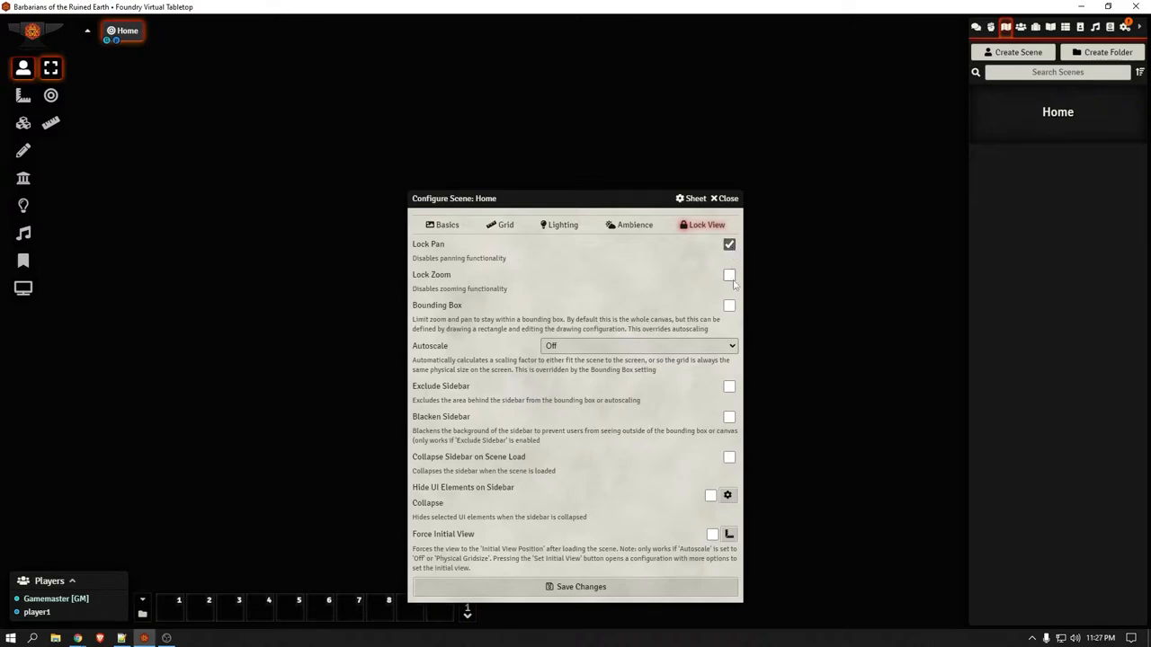
click(728, 274)
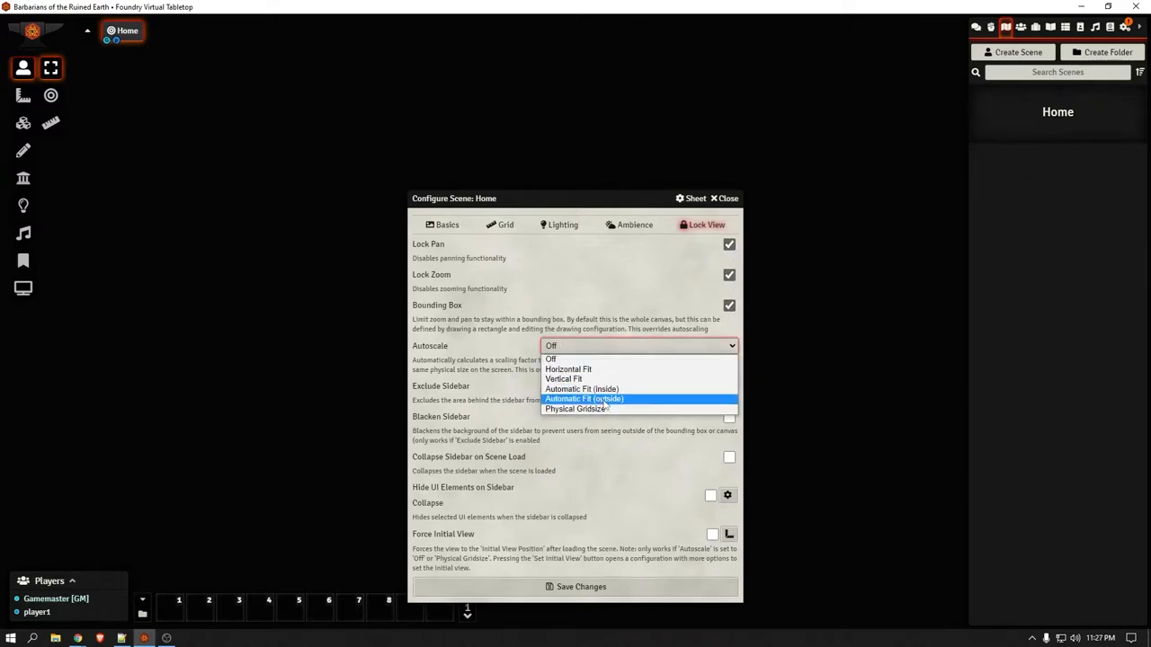
click(584, 398)
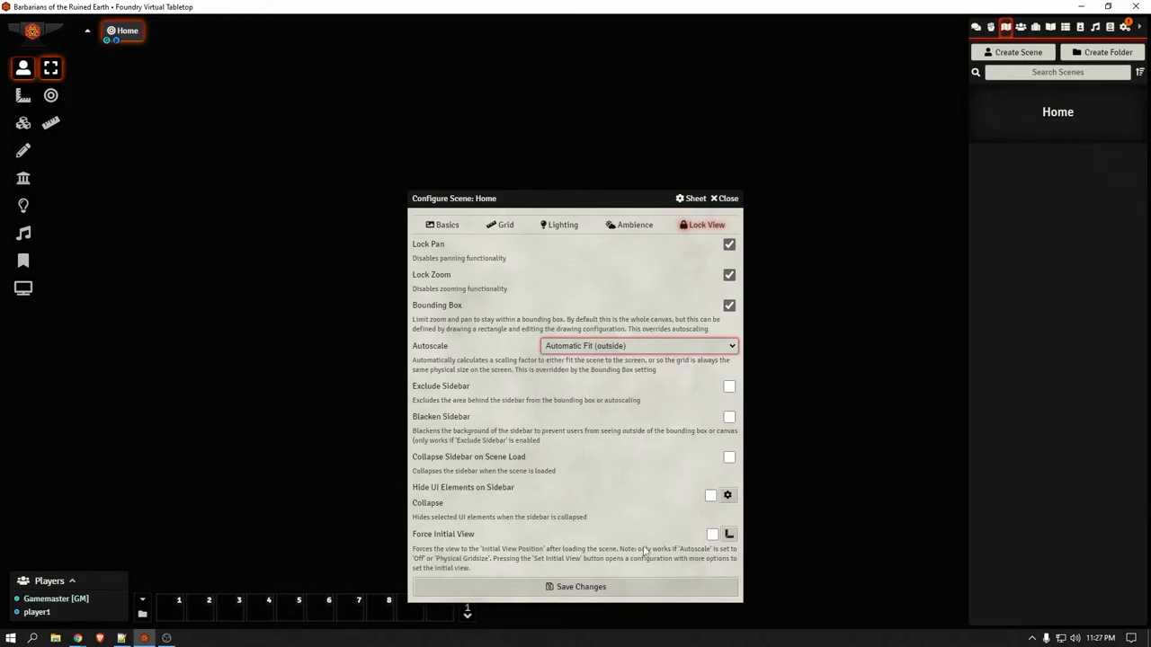
click(711, 535)
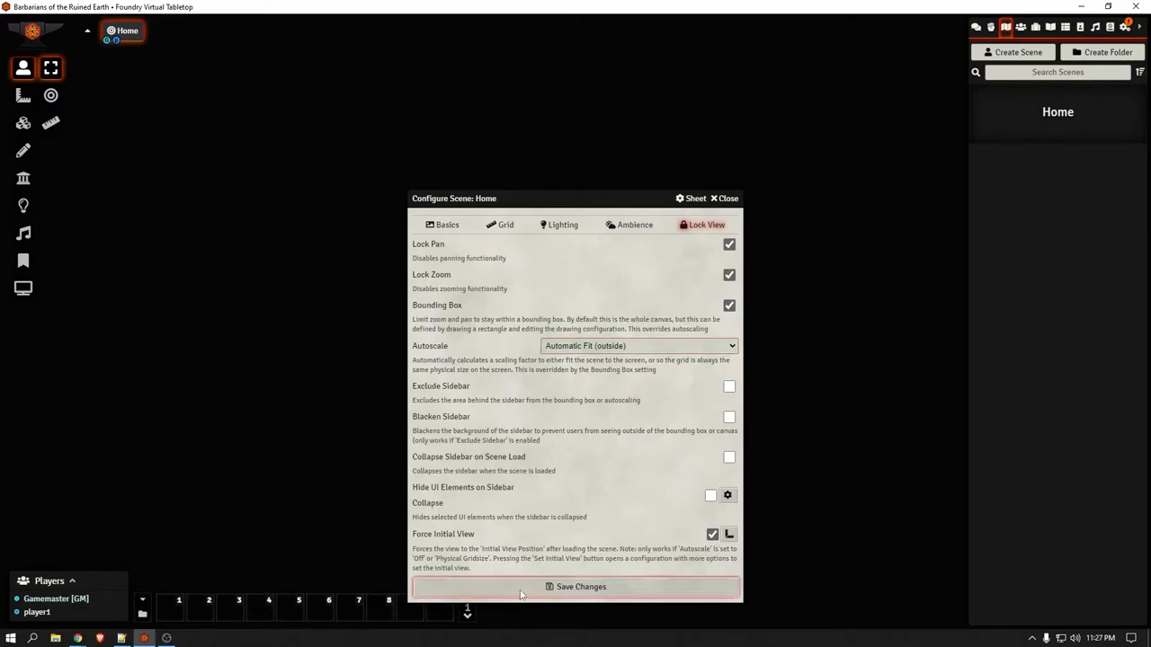
click(575, 586)
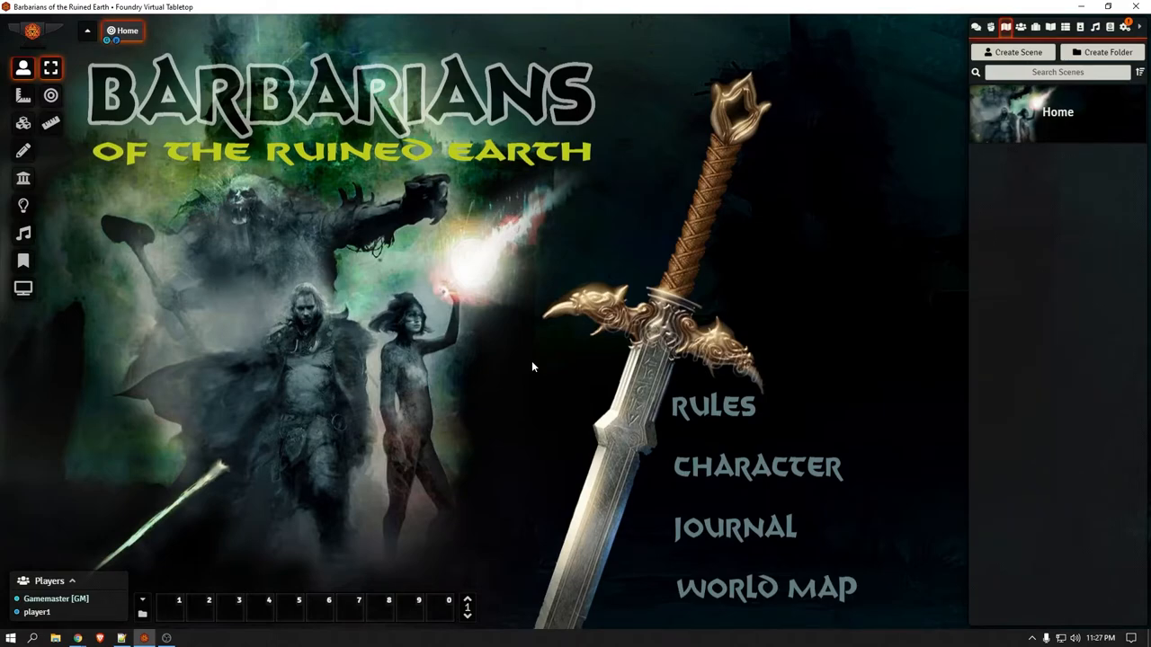
mouse_move(674, 353)
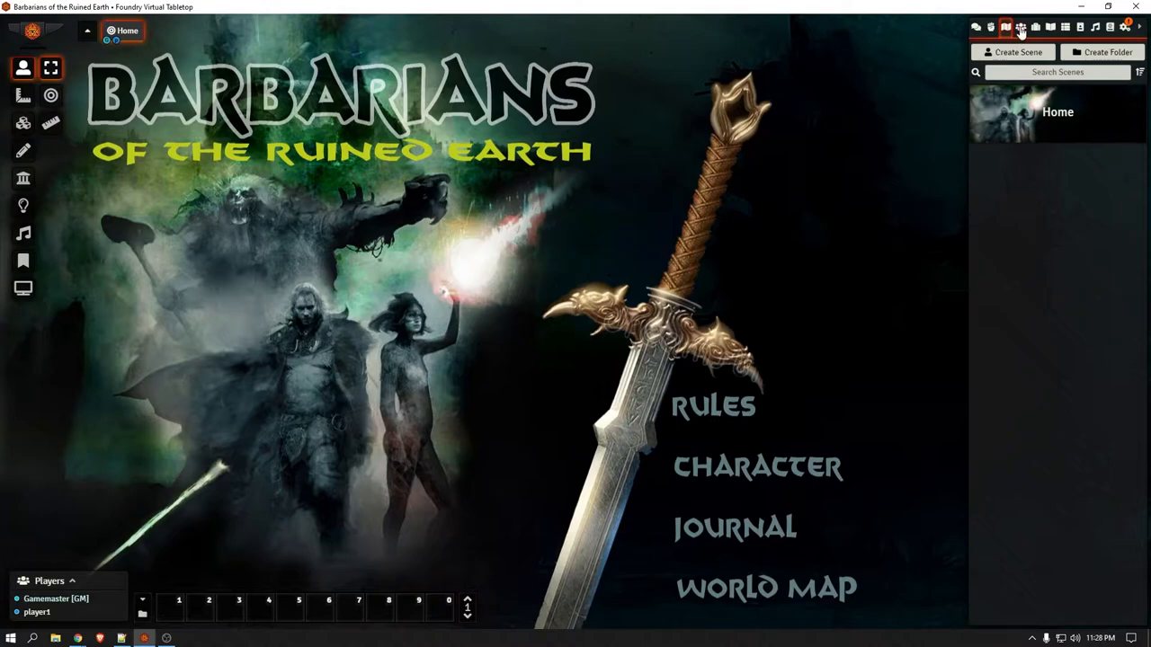
- Review User Management, return, and rejoin the session as Gamemaster
click(1124, 26)
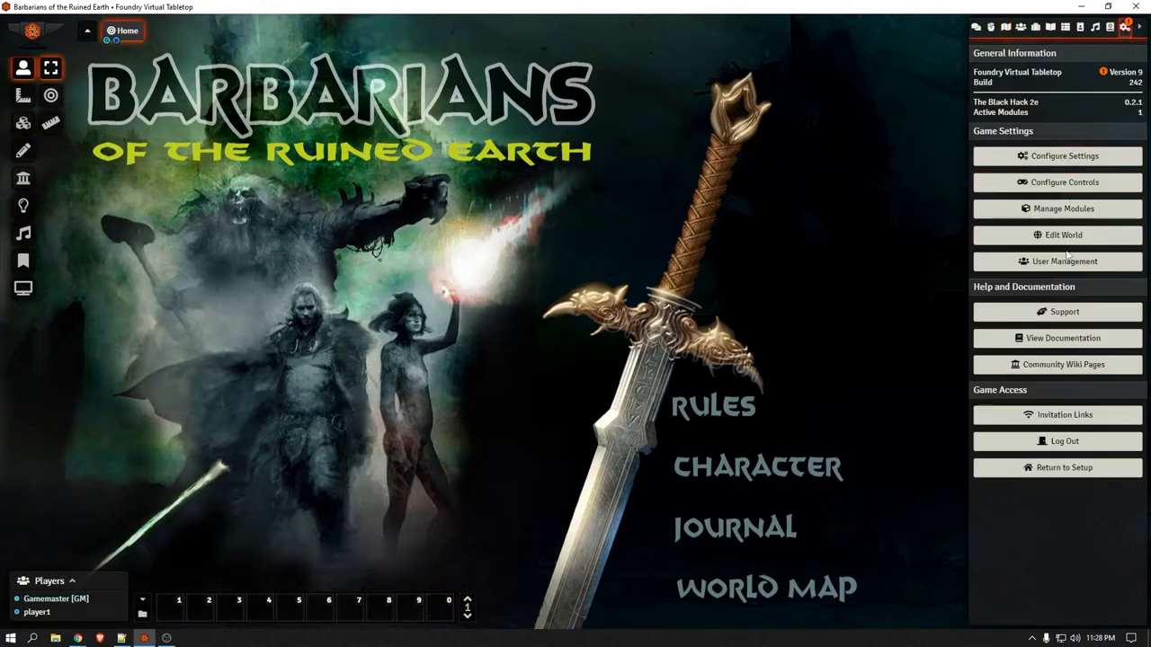
click(1057, 261)
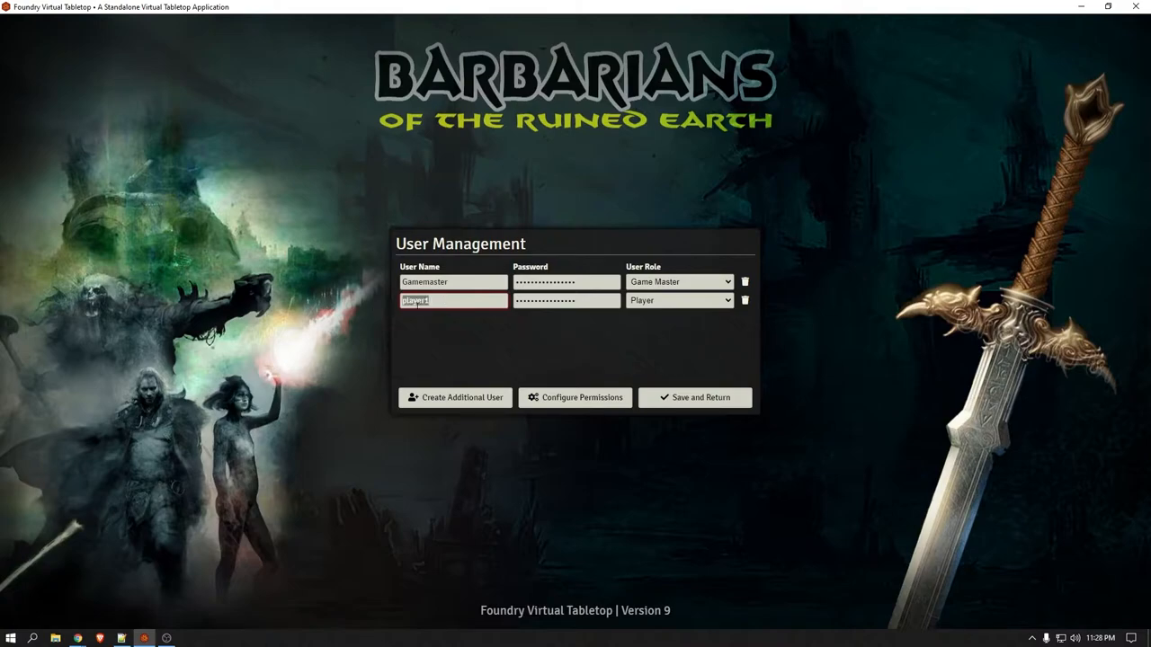
click(694, 397)
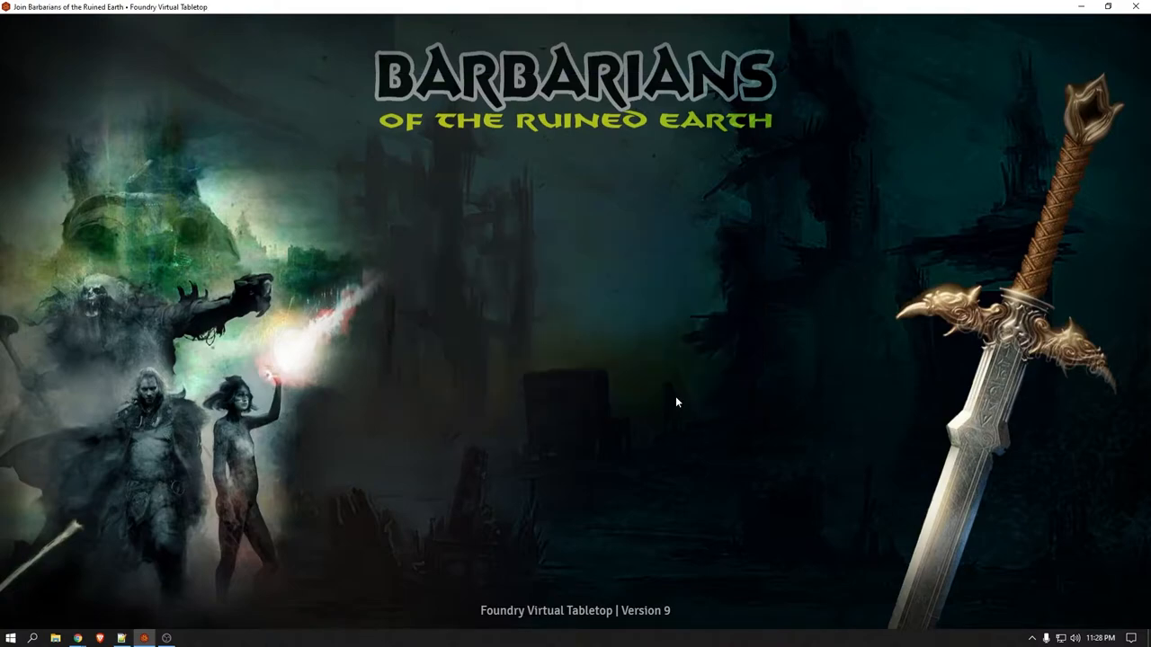
click(484, 223)
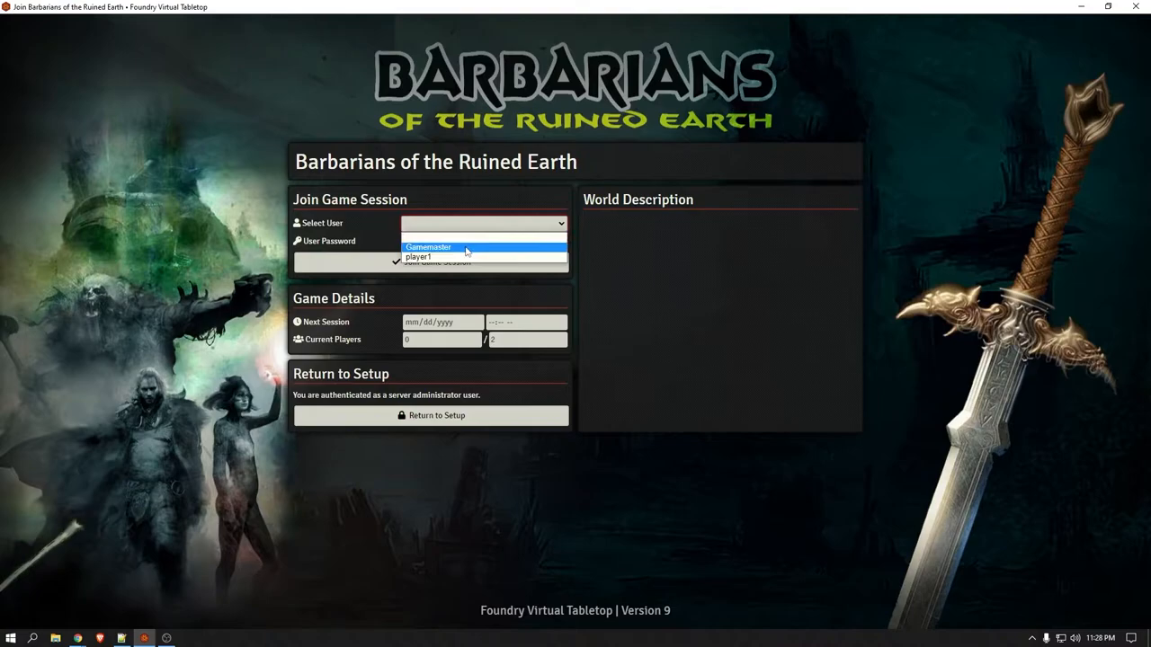
click(428, 247)
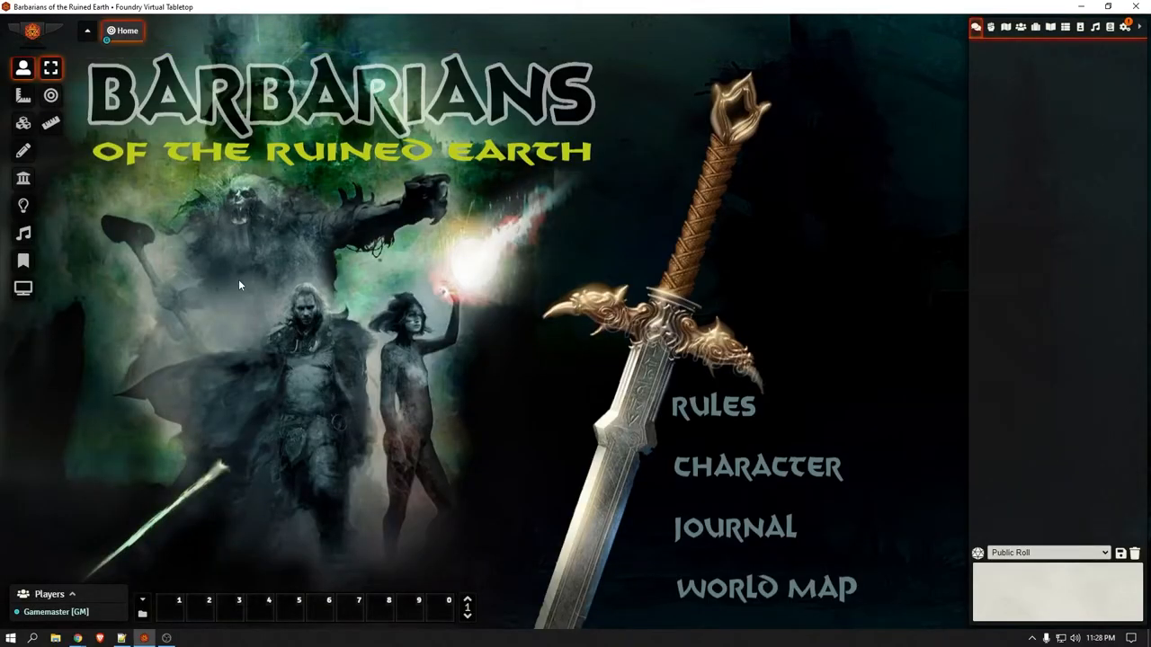
- Create a blue-colored actor folder named 'Players' in the Actors directory
click(1020, 27)
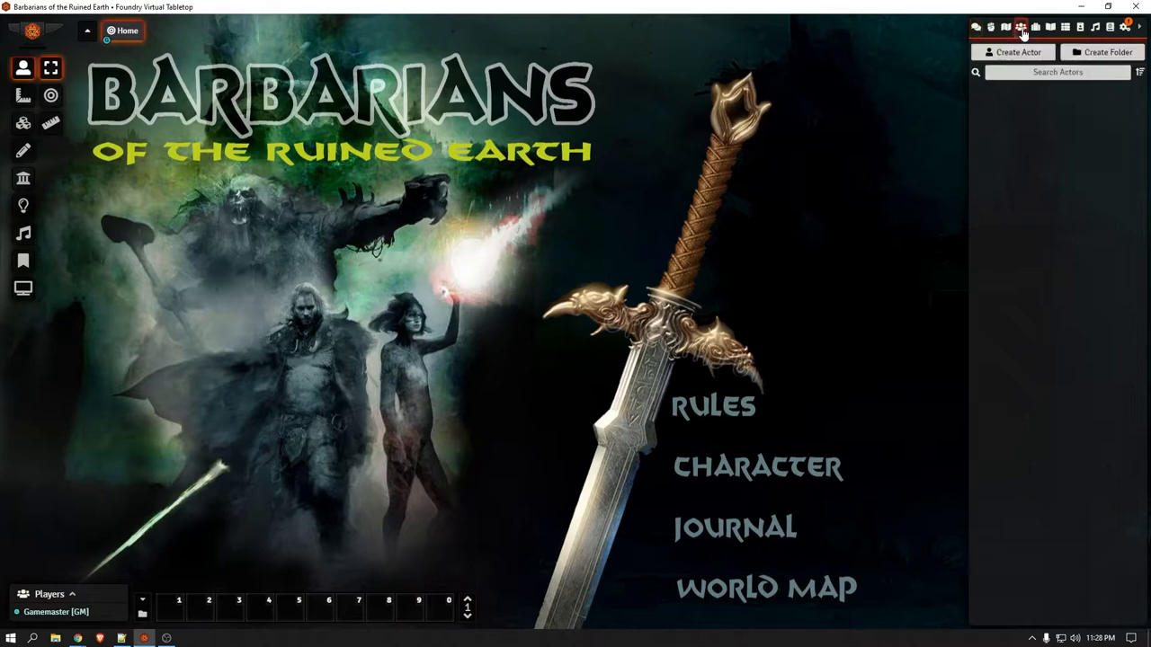
click(1102, 51)
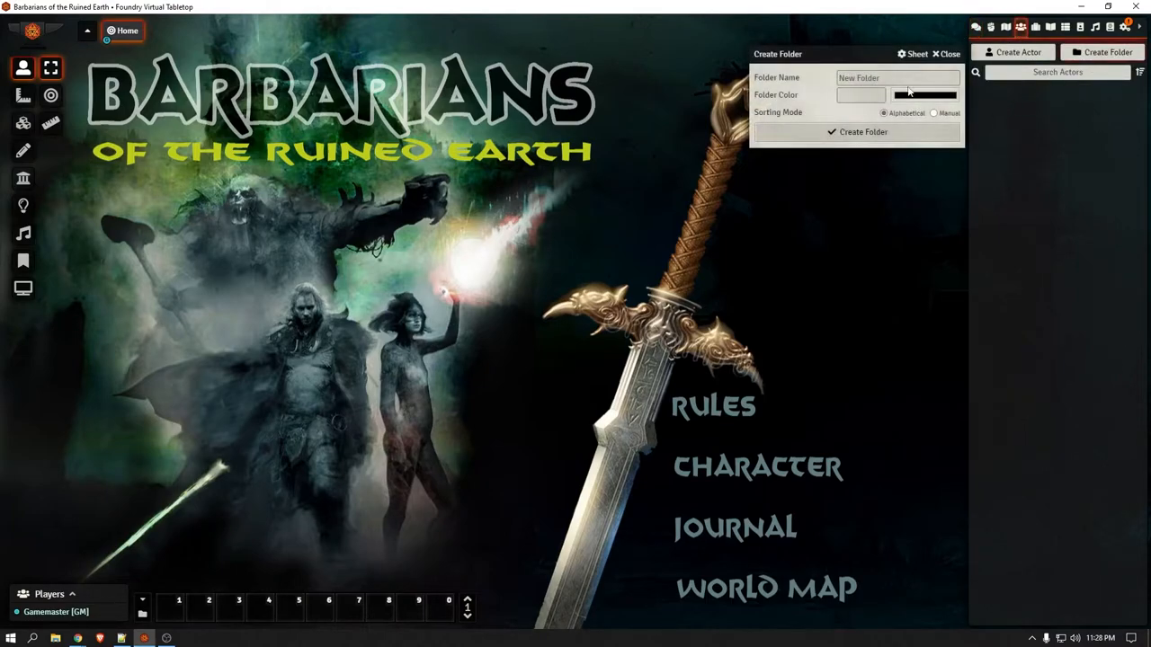
text(Player)
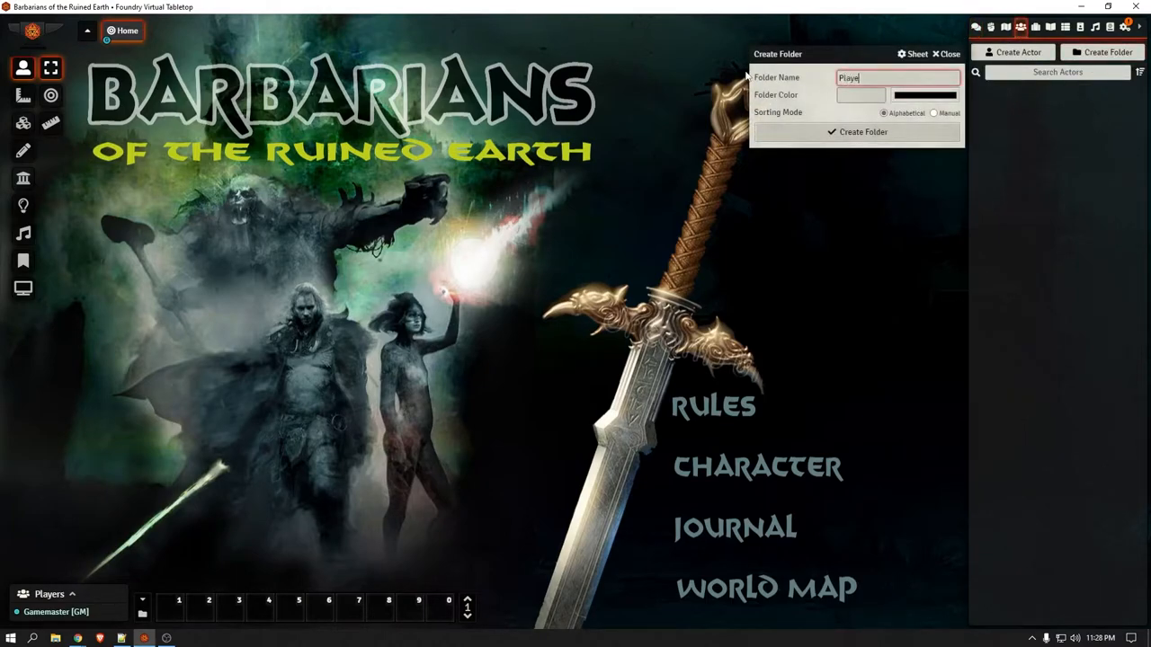
text(s)
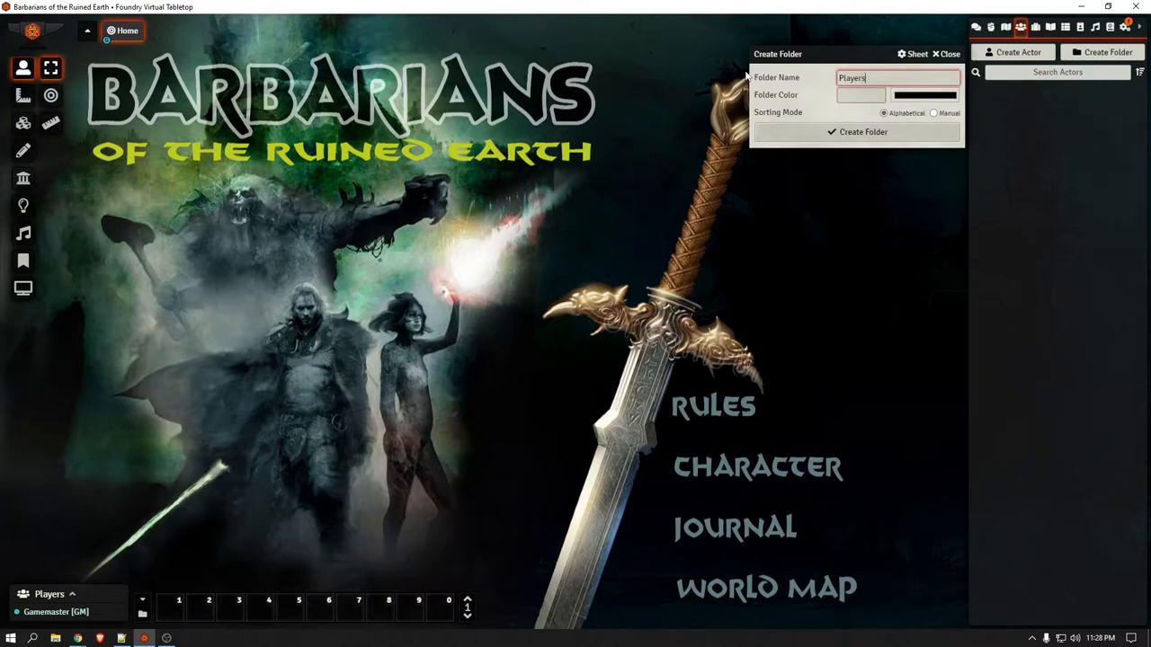
click(923, 94)
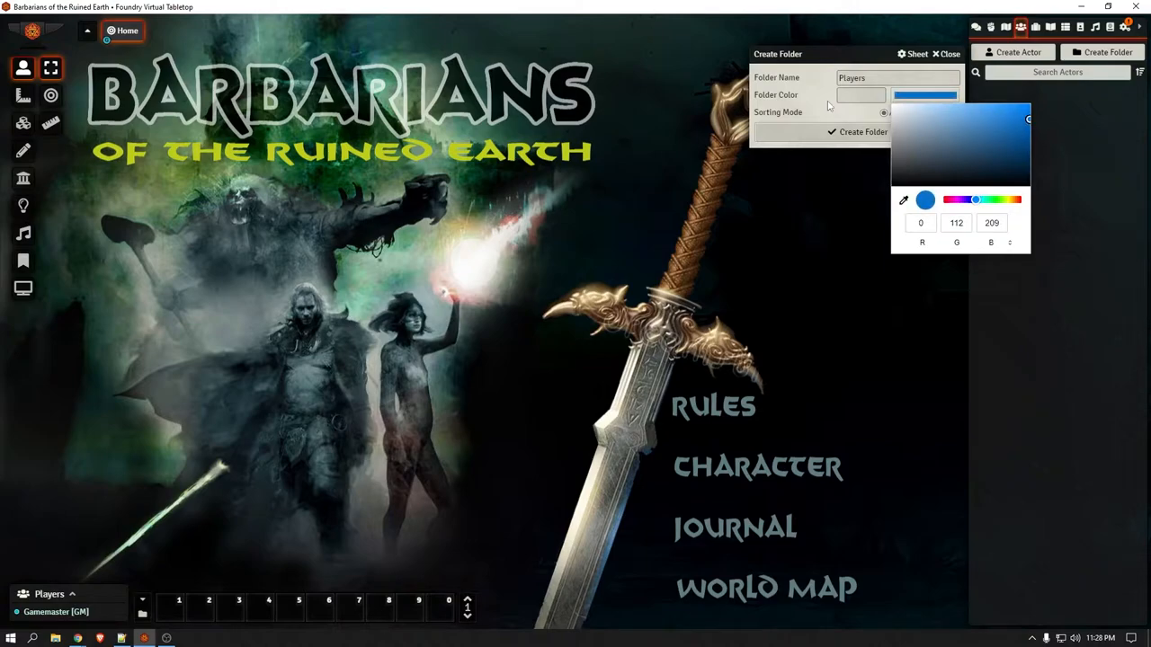
click(862, 131)
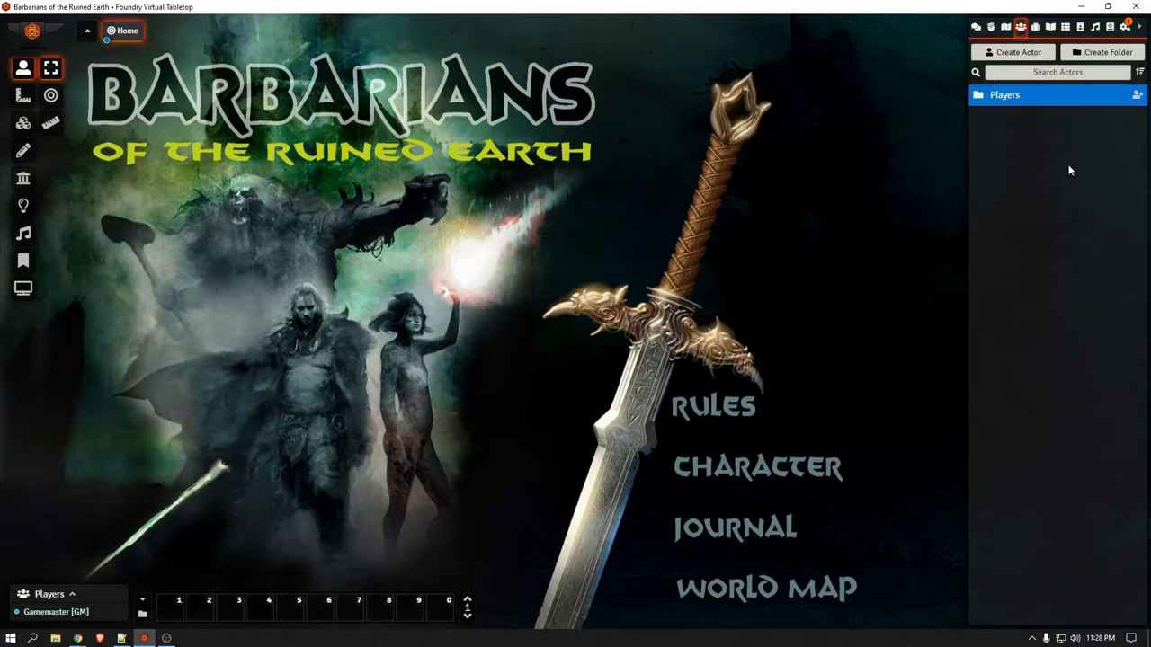
- Create character actor 'Flerg' in Players with the Adventurer Girl.png portrait, then close its sheet
click(1137, 95)
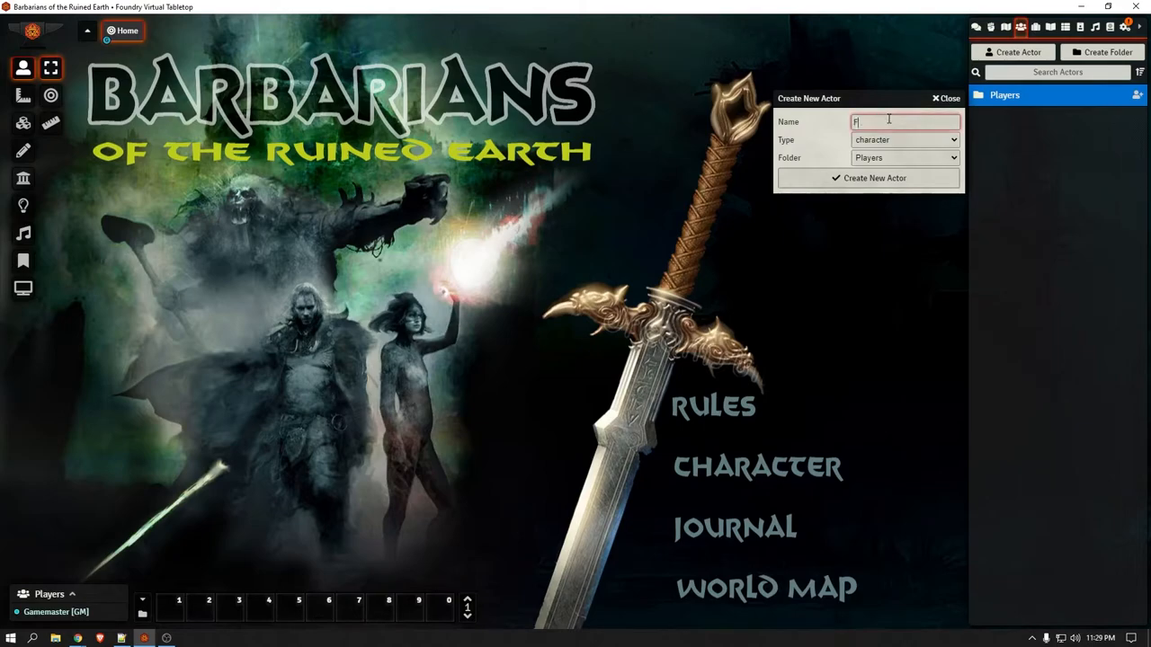
text(lerg)
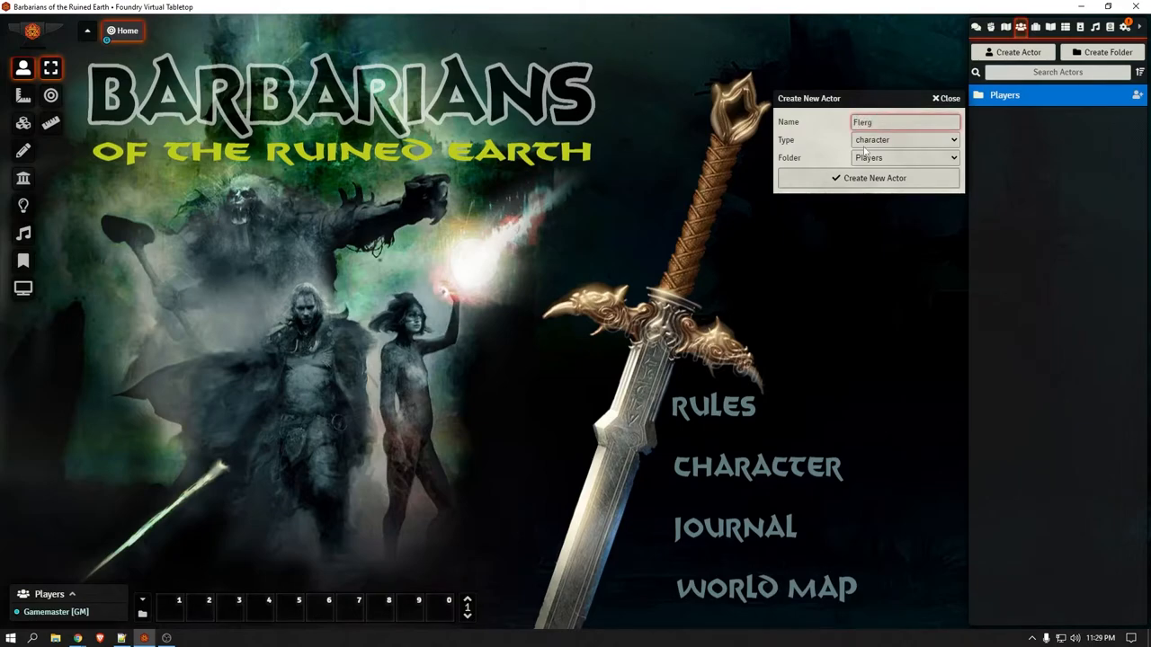
click(868, 178)
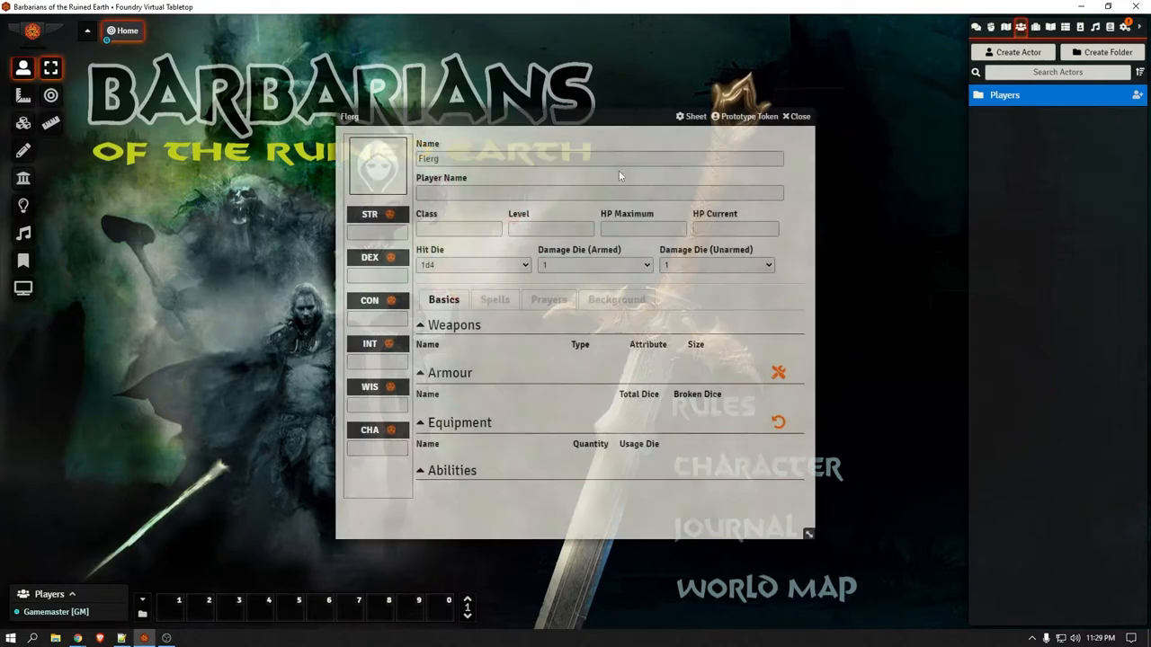
click(377, 166)
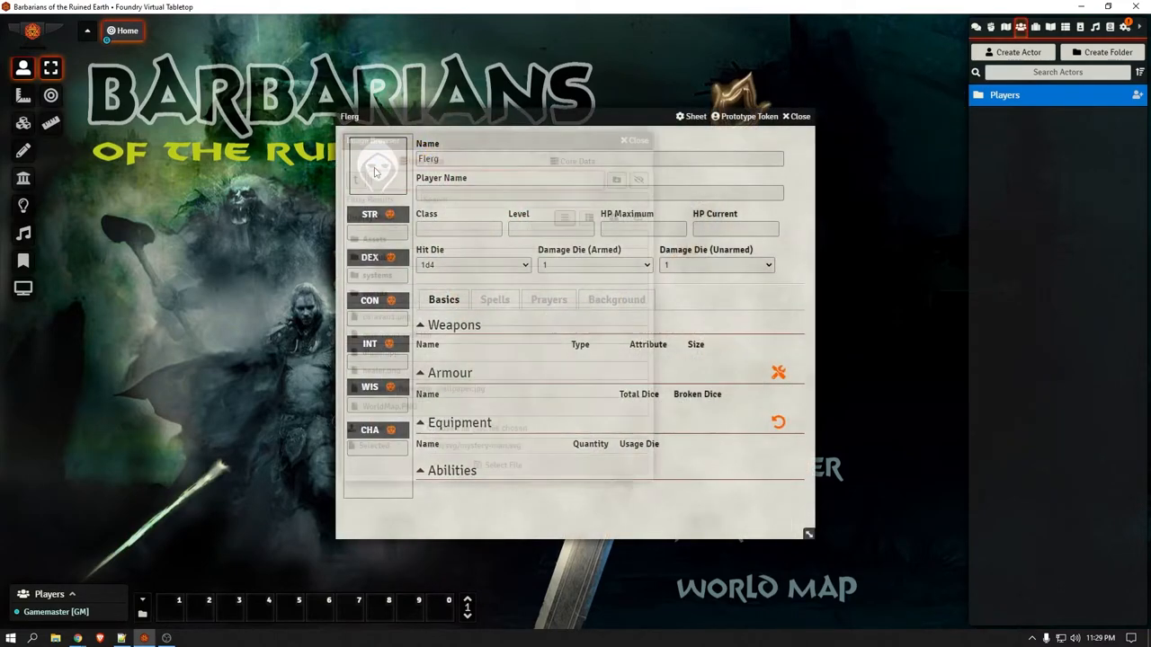
click(378, 171)
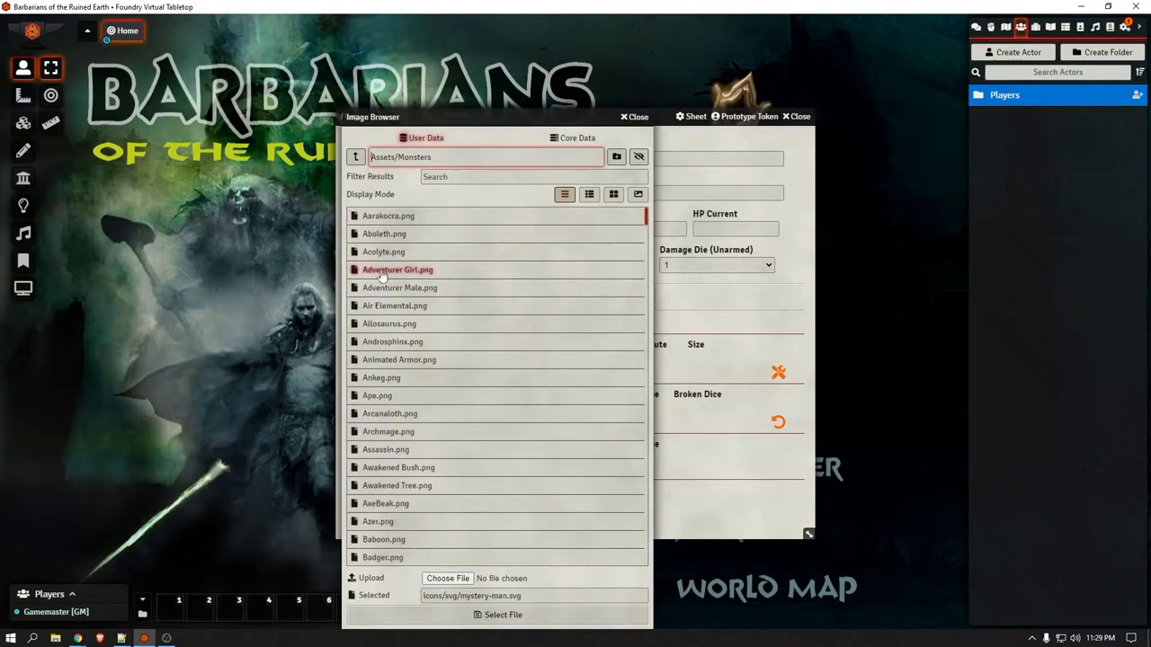
click(399, 287)
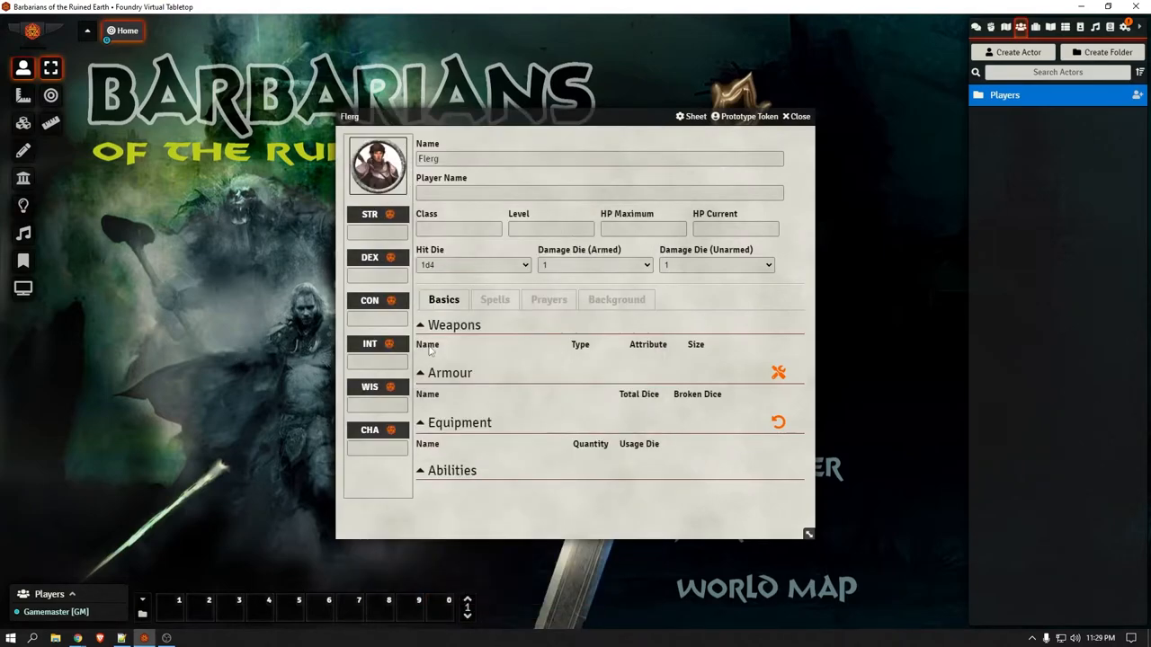
mouse_move(799, 116)
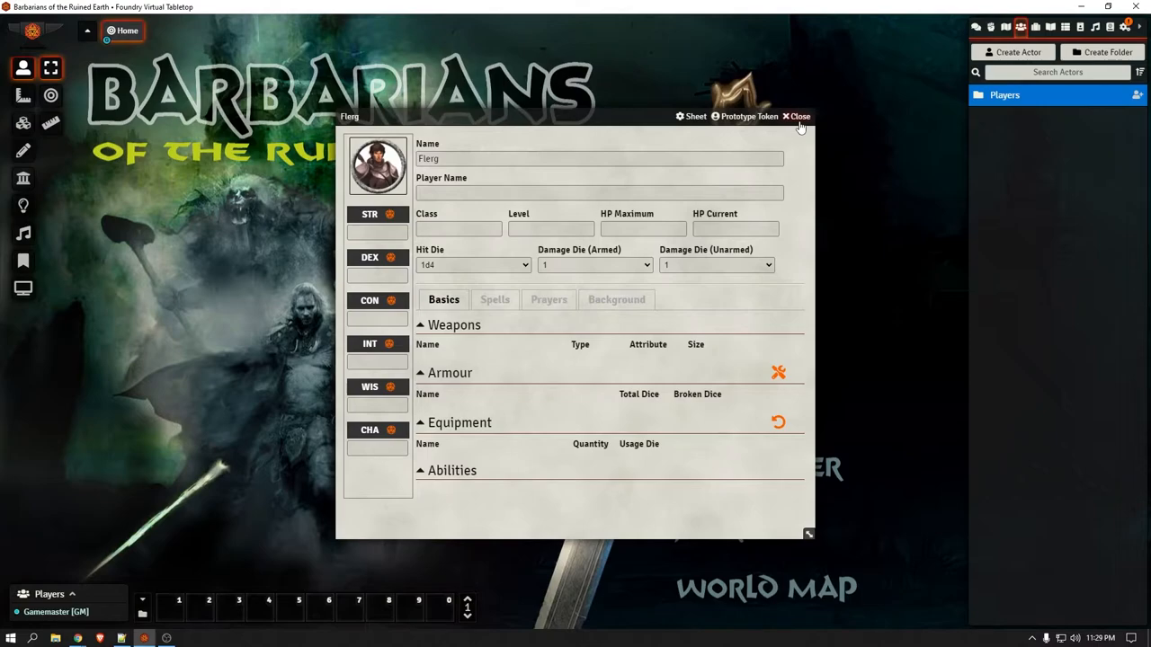
click(794, 116)
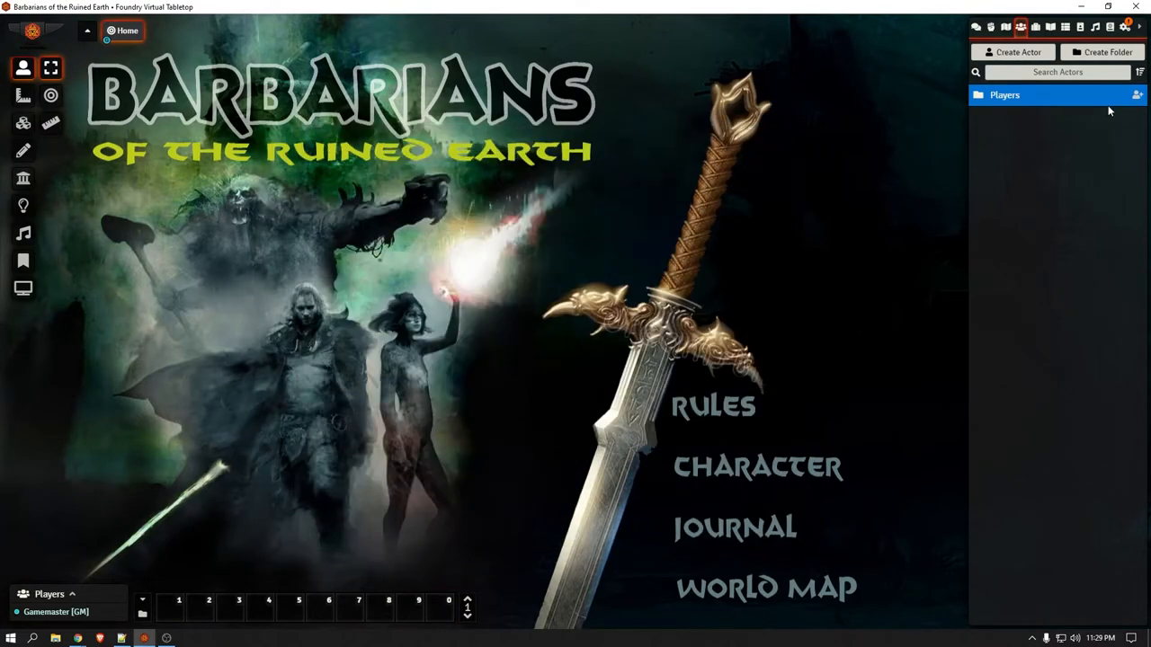
- Set player1's permission level on the Flerg actor and save the changes
right_click(1004, 95)
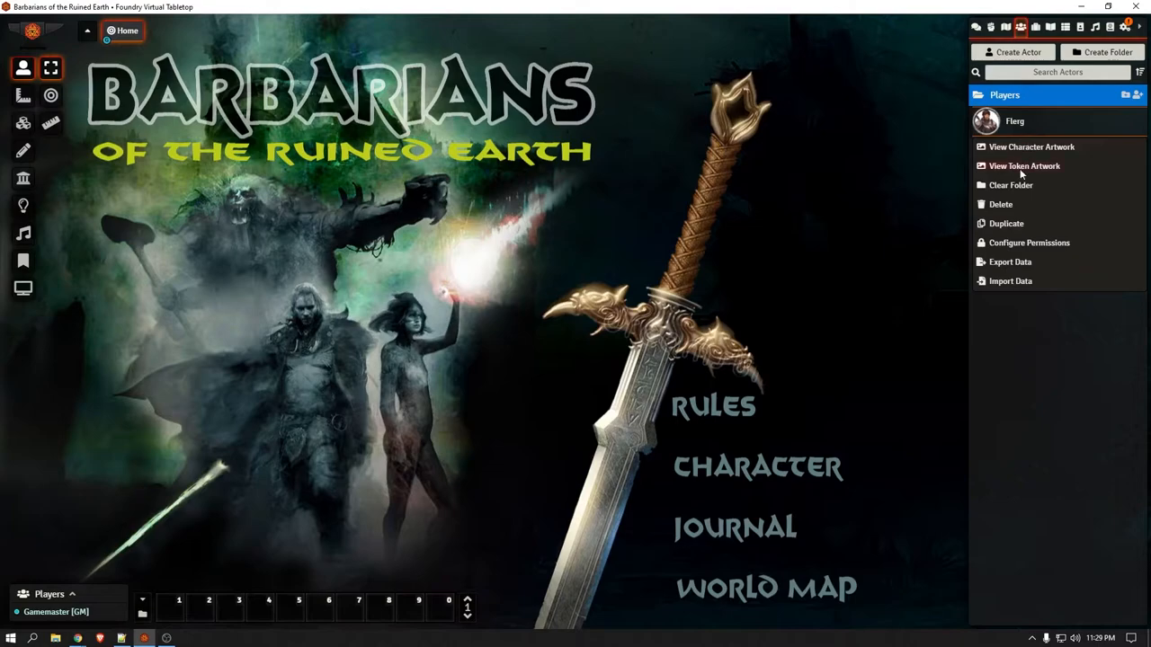
click(1029, 242)
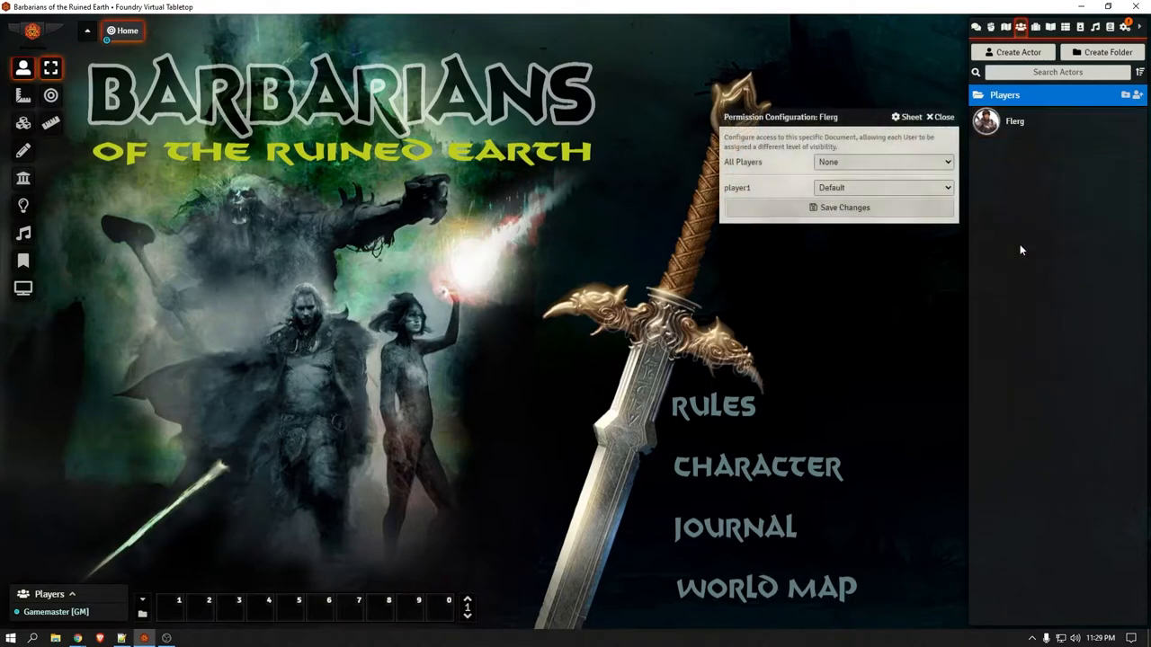
click(884, 187)
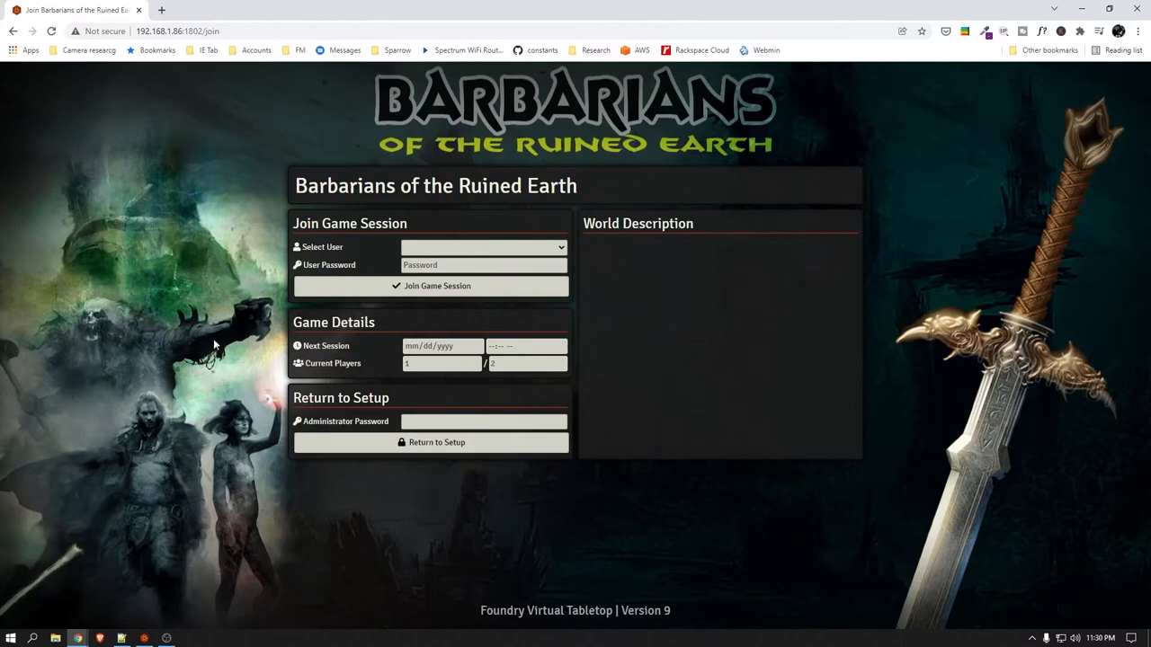
- Join the game session as player1 and assign Flerg as that user's character
click(483, 246)
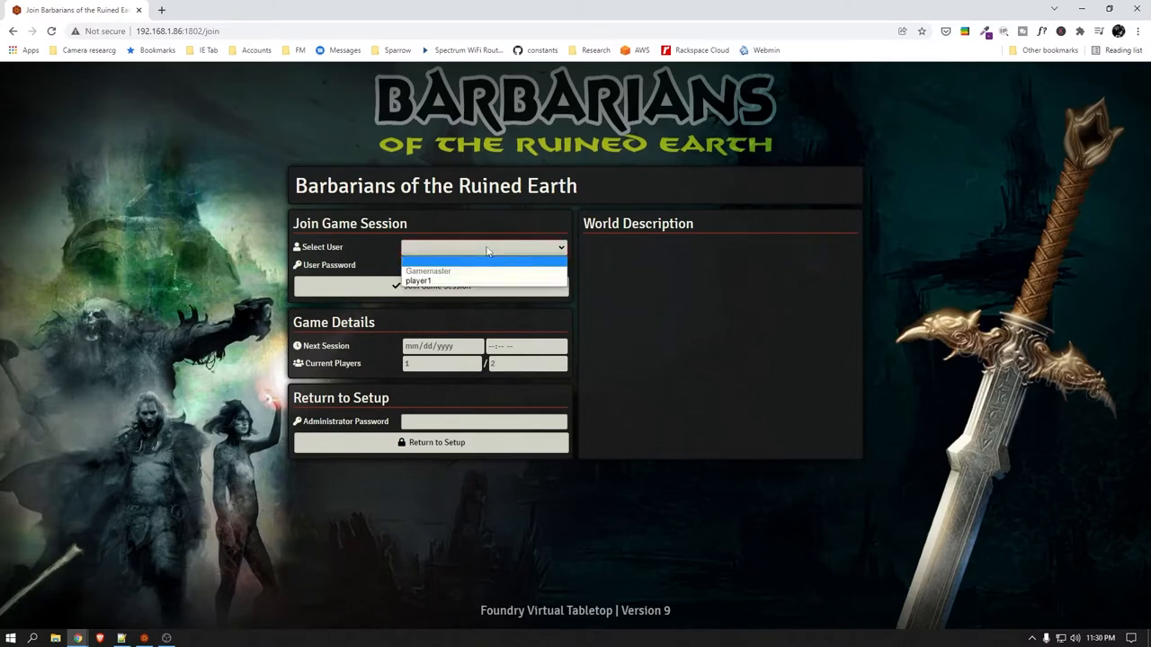
click(418, 279)
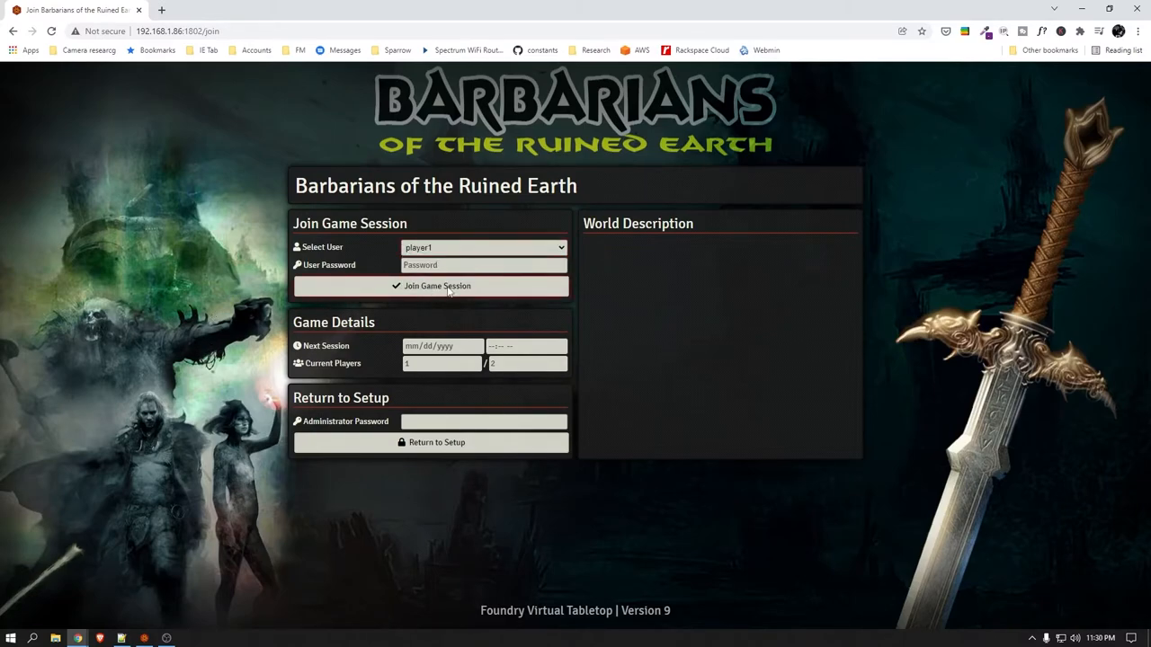
click(437, 286)
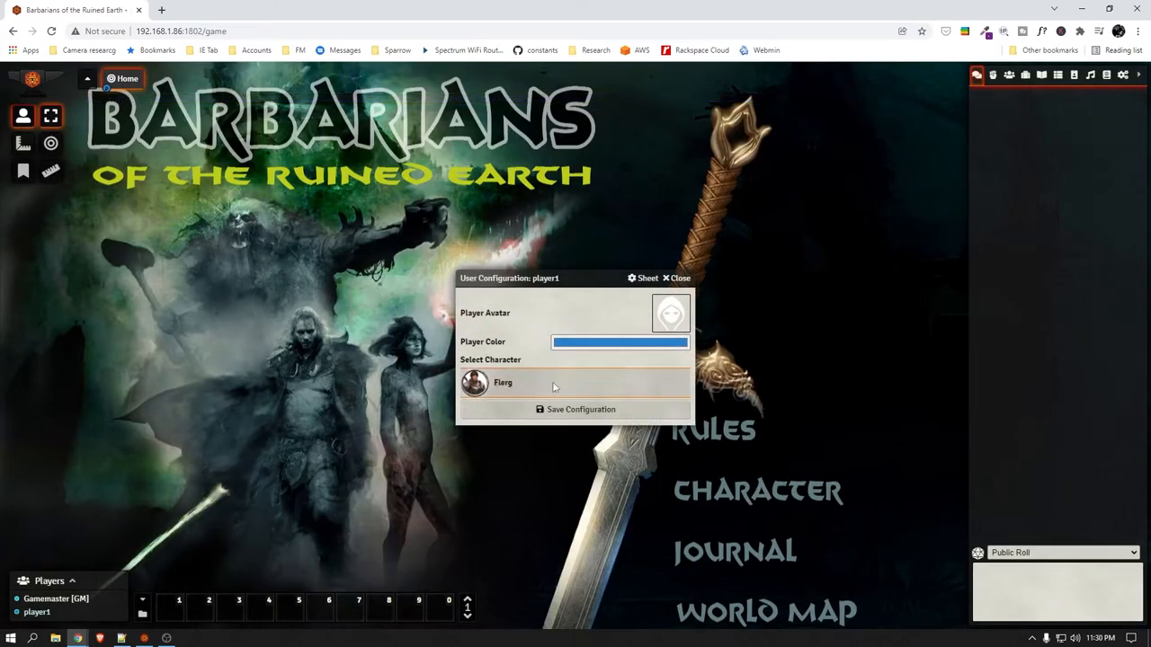
click(620, 342)
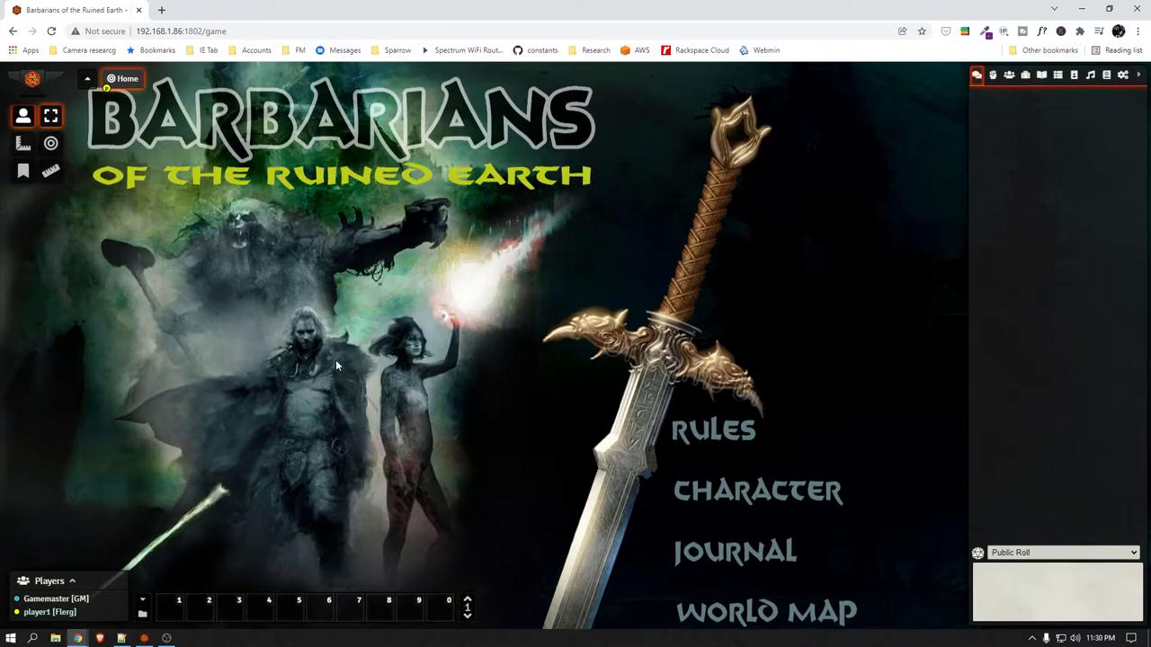
mouse_move(742, 609)
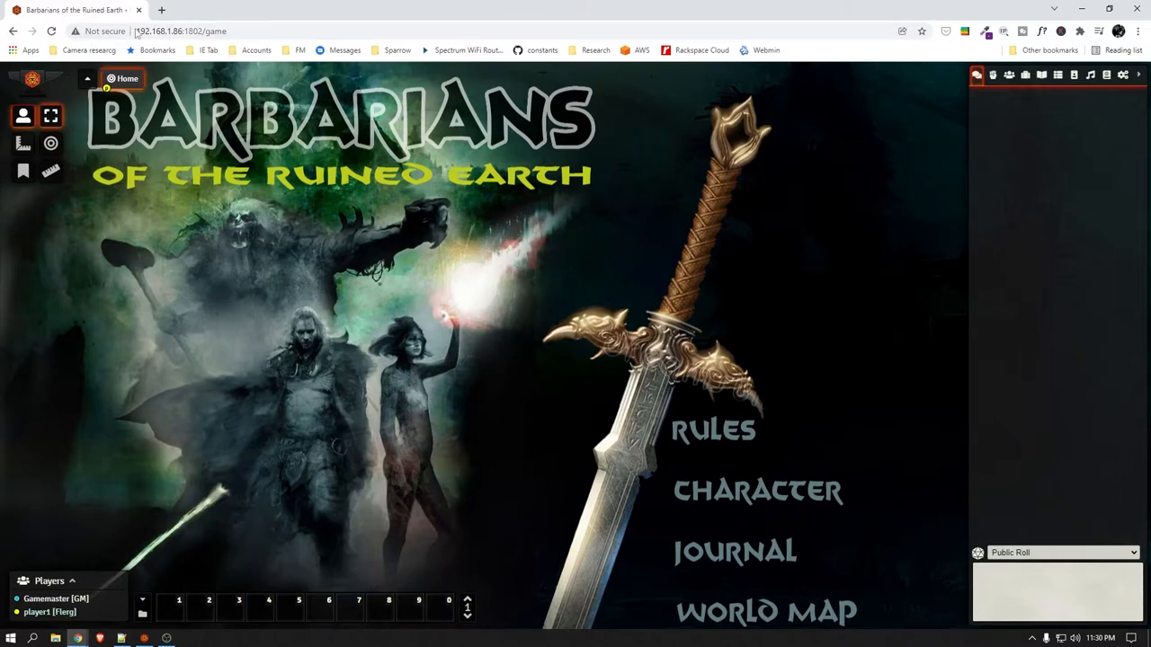
mouse_move(611, 285)
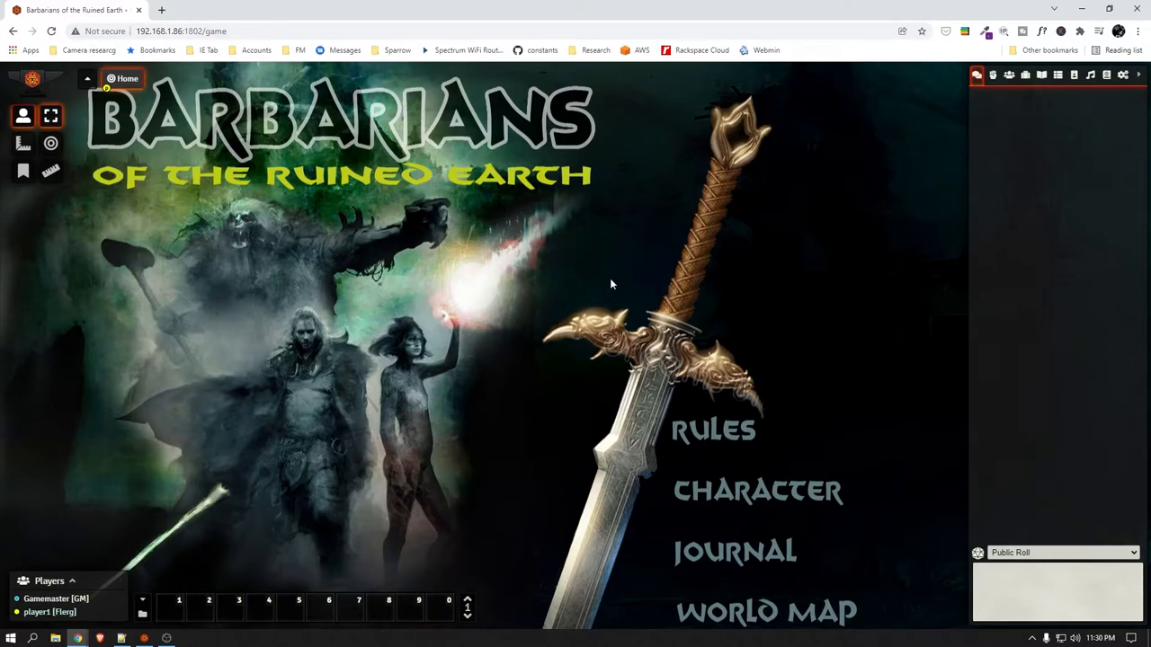
mouse_move(702, 457)
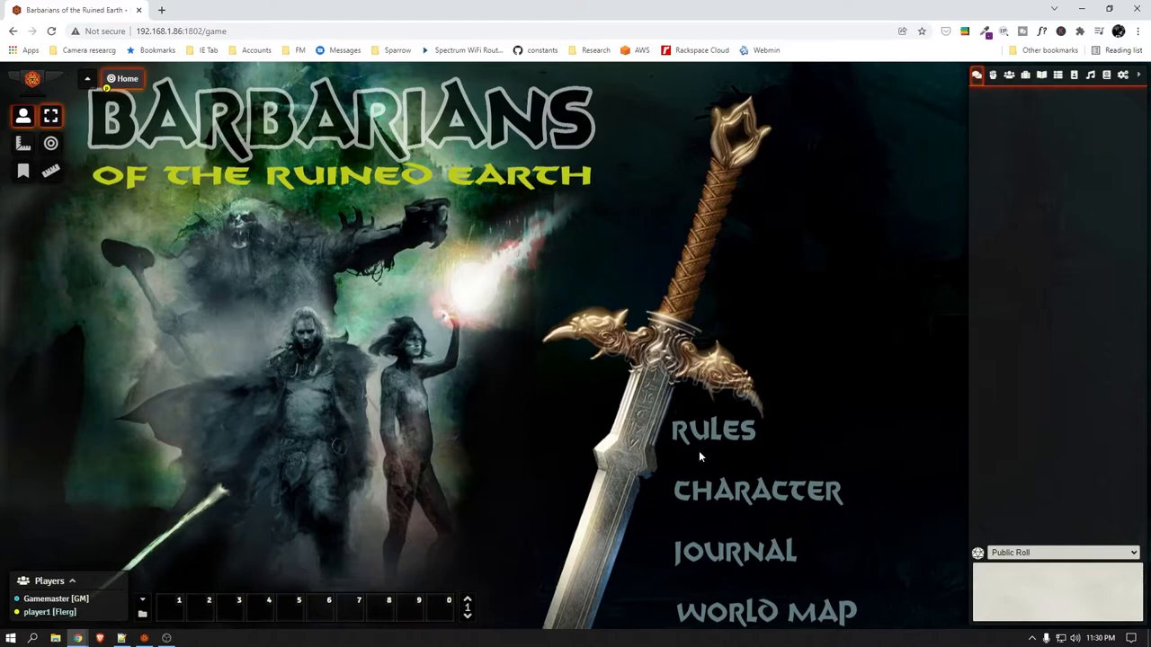
mouse_move(742, 632)
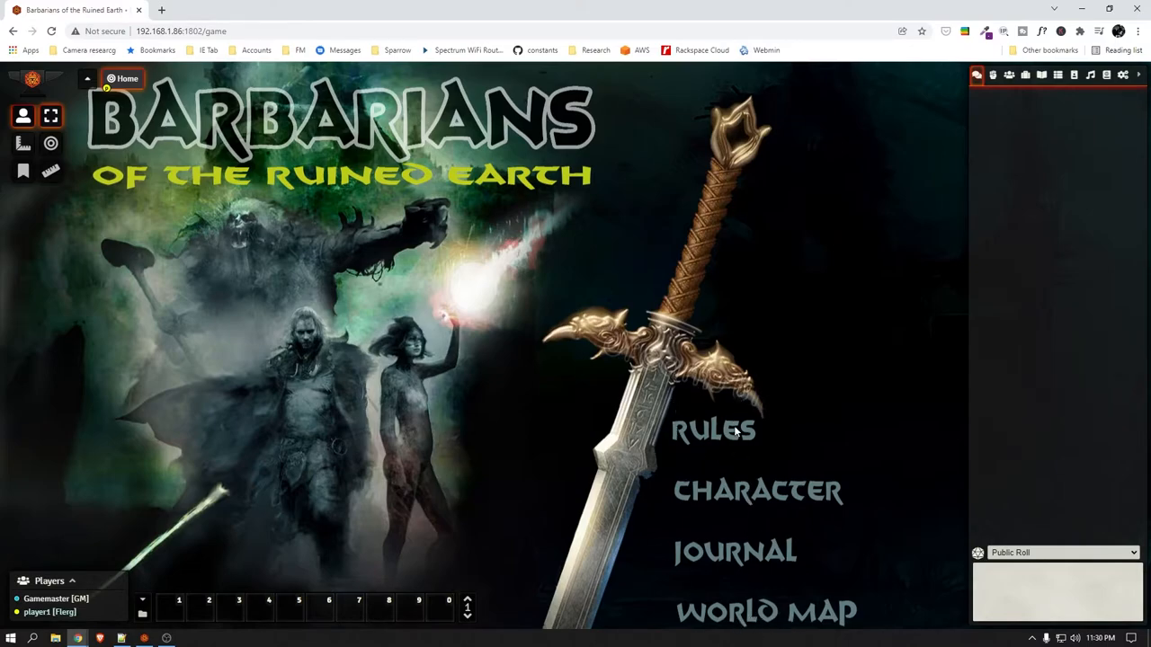
mouse_move(853, 434)
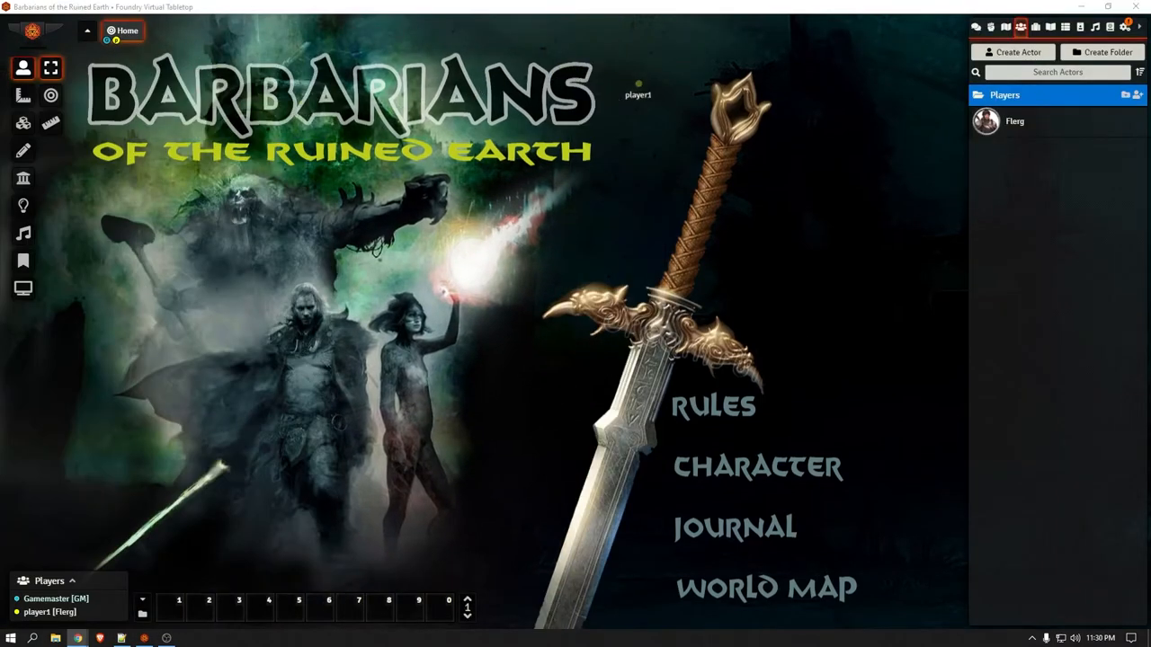
mouse_move(144, 639)
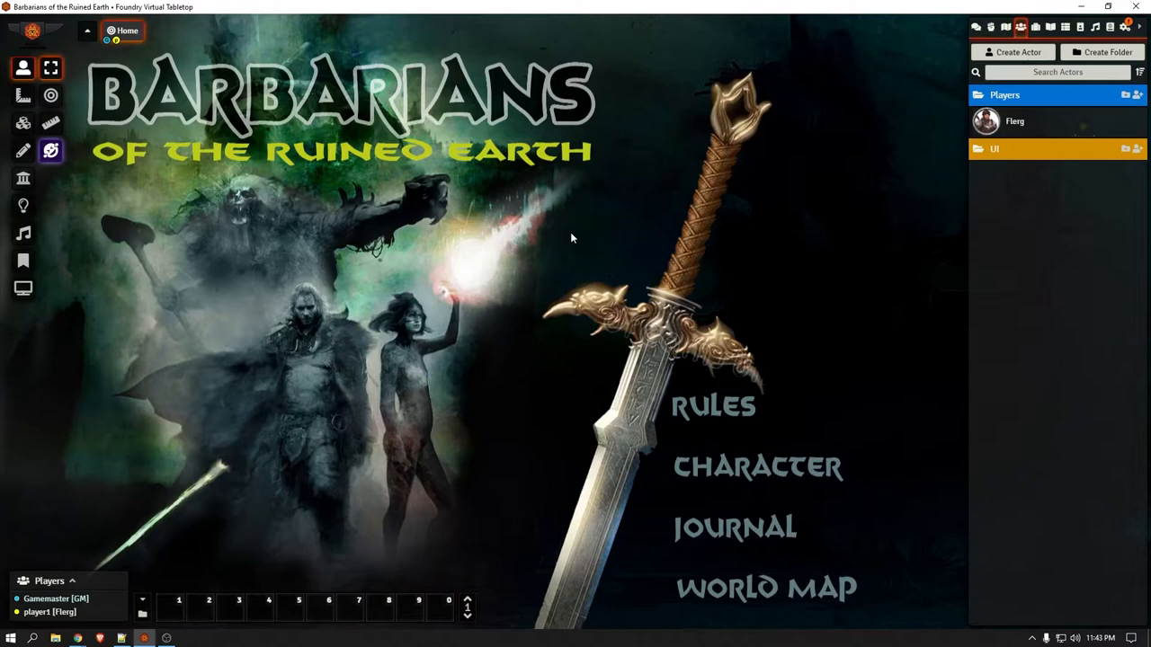
mouse_move(890, 197)
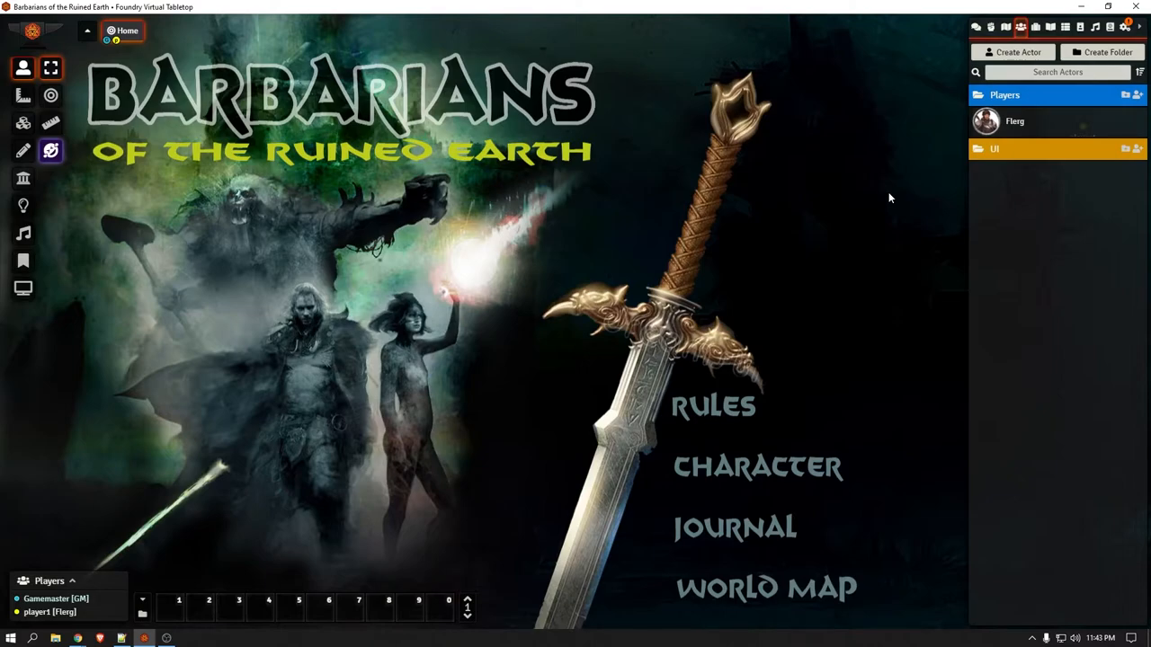
mouse_move(888, 500)
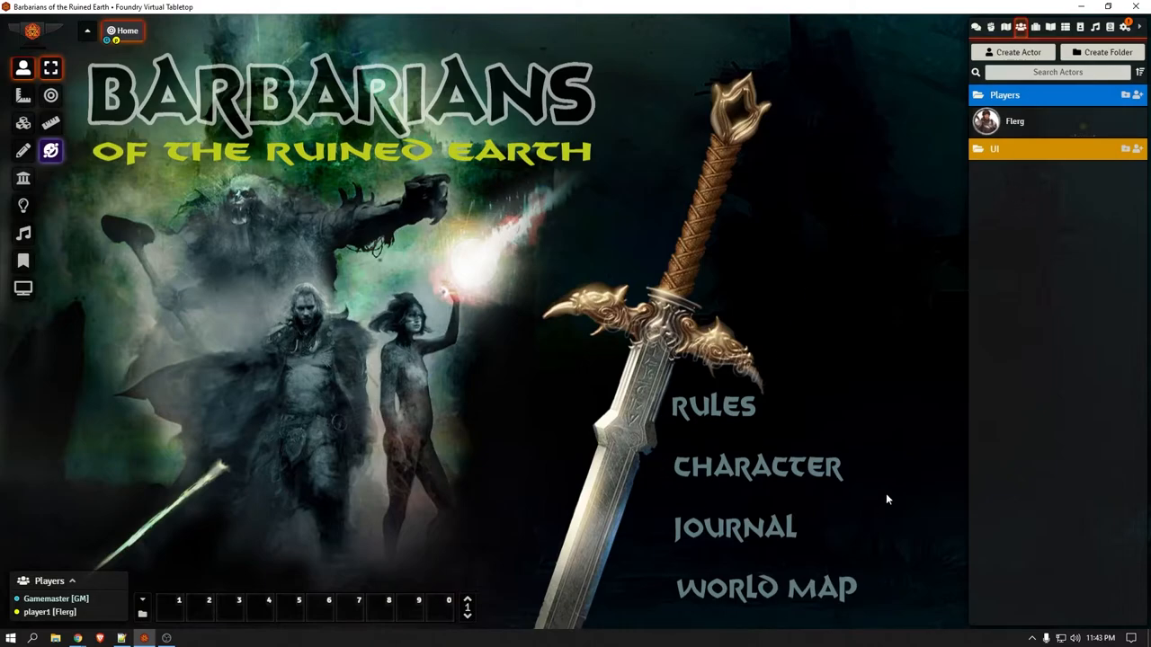
mouse_move(673, 477)
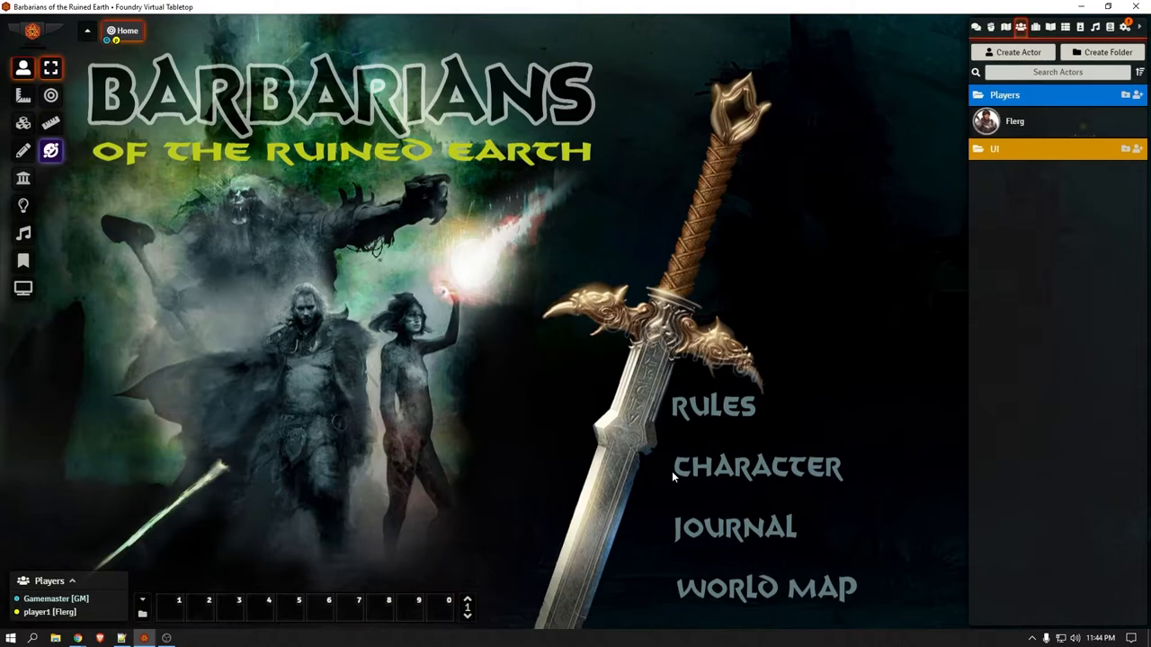
mouse_move(740, 474)
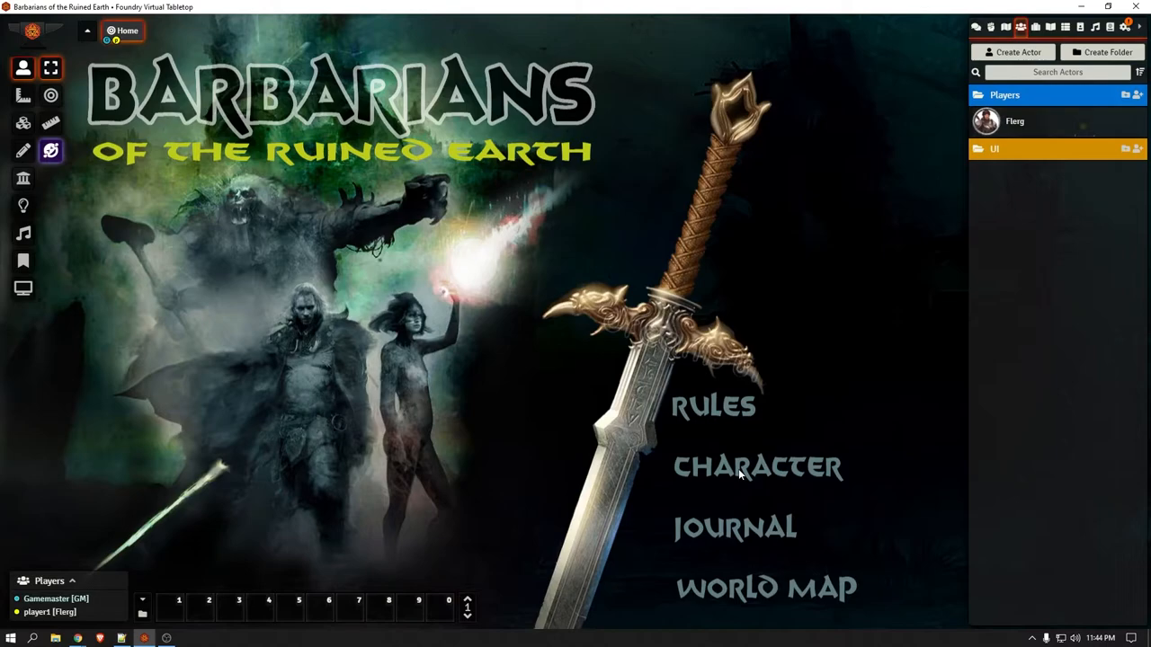
mouse_move(684, 455)
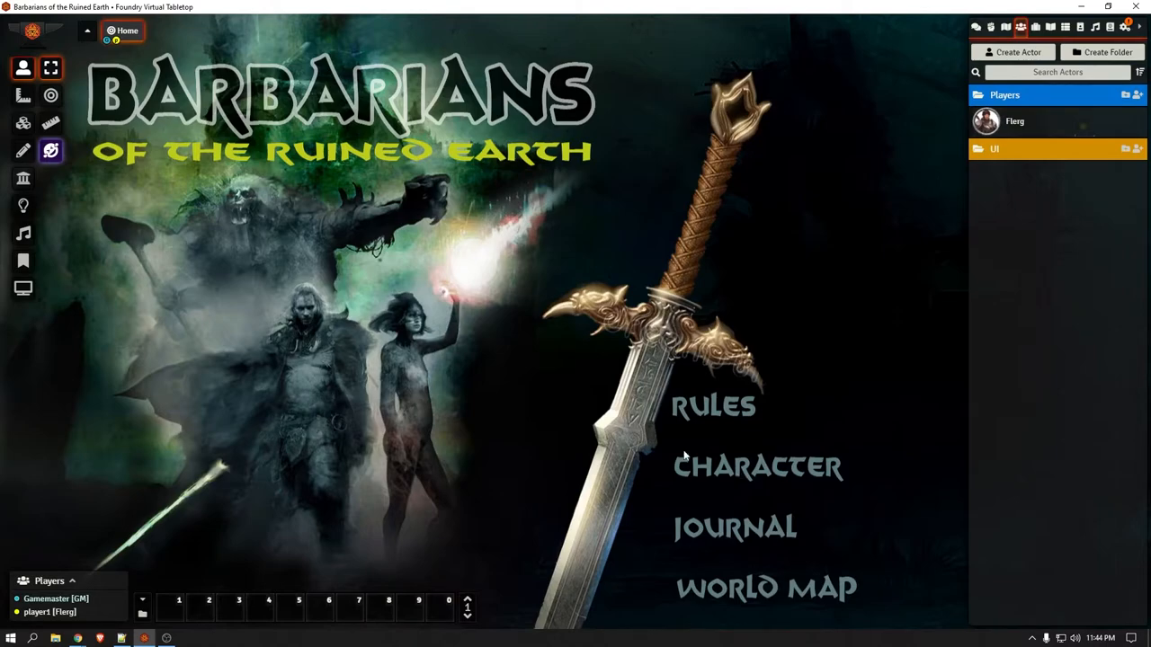
mouse_move(1021, 163)
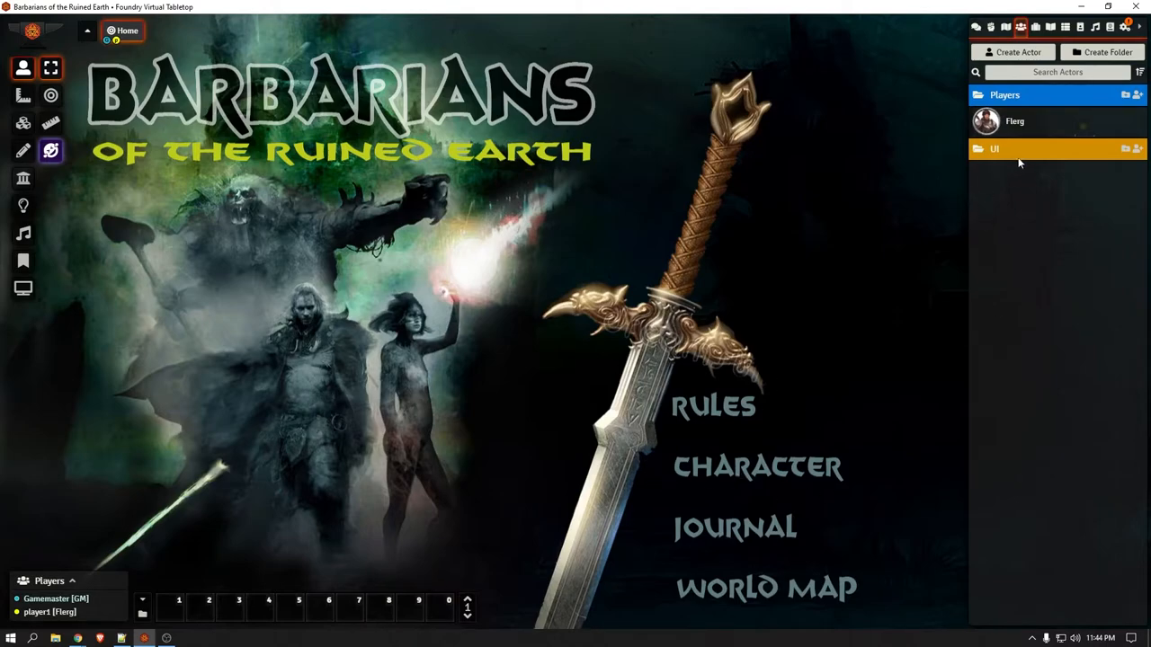
mouse_move(1028, 160)
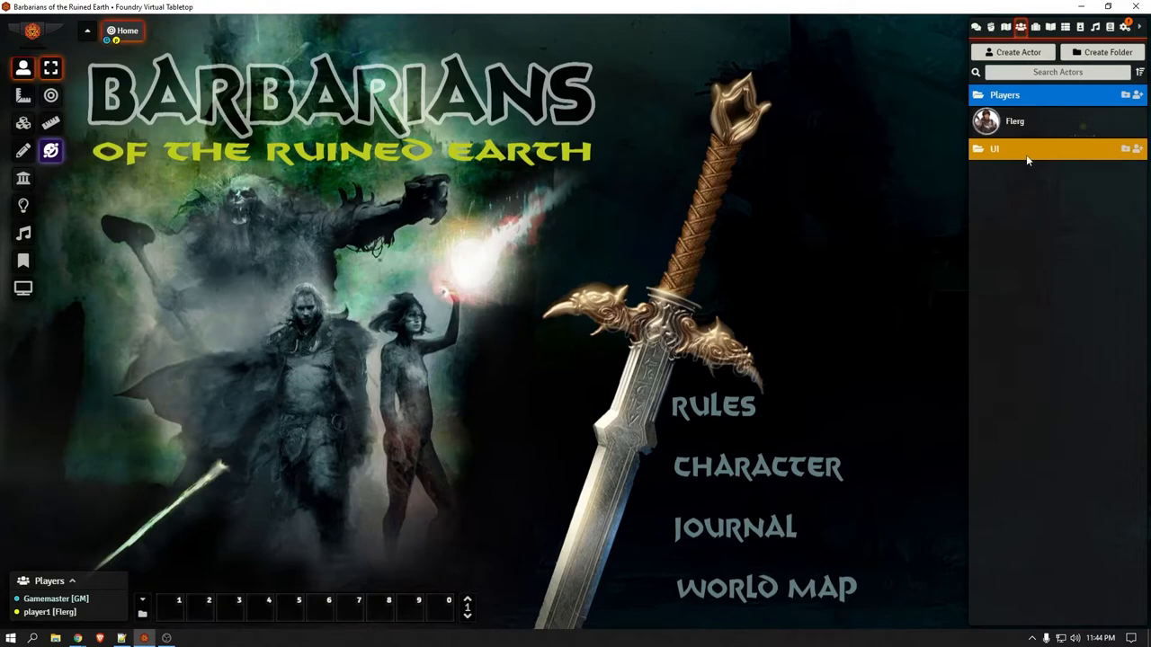
mouse_move(1014, 174)
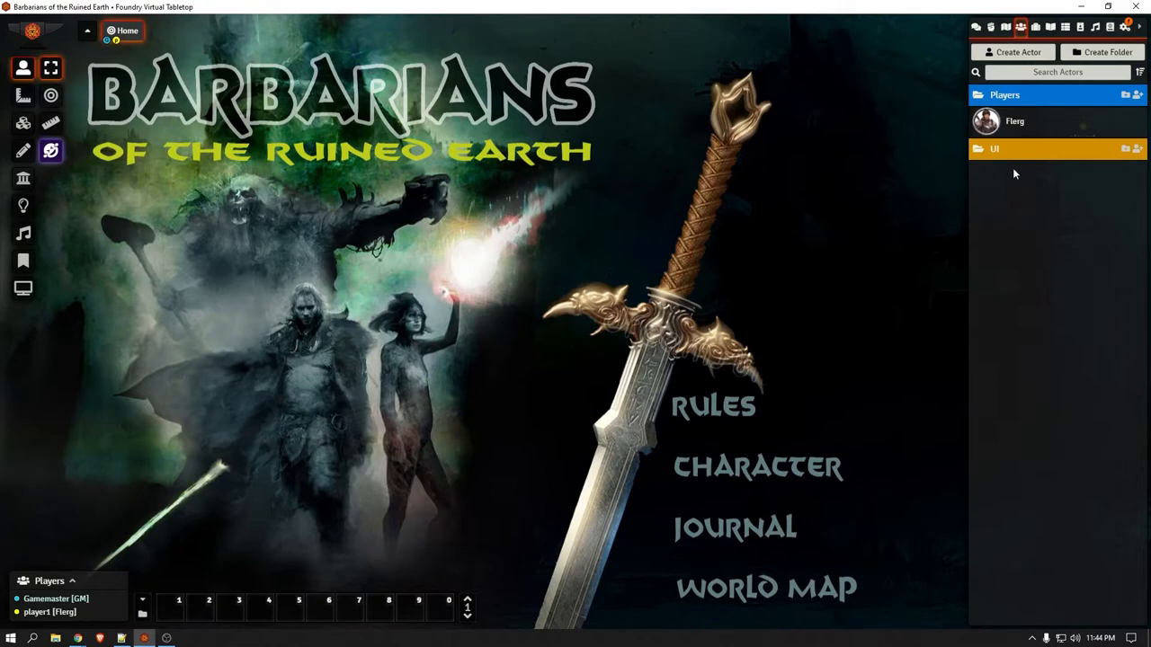
mouse_move(1013, 210)
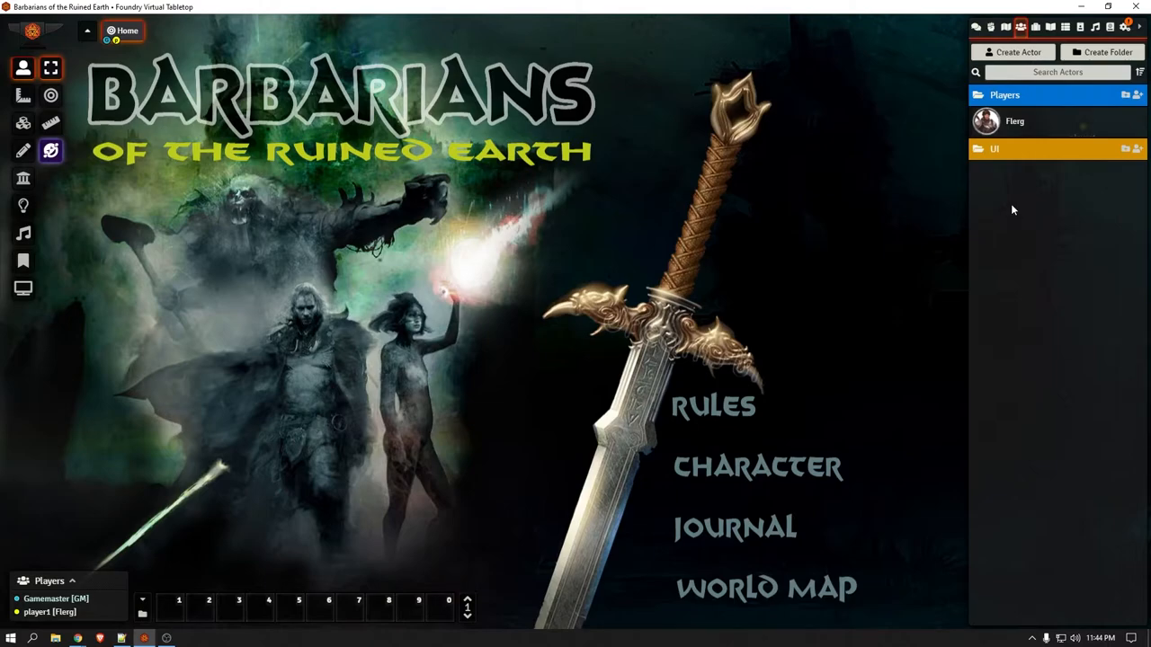
- Add a character-type actor named 'playerOpenSheetButton' to the UI folder
click(1136, 148)
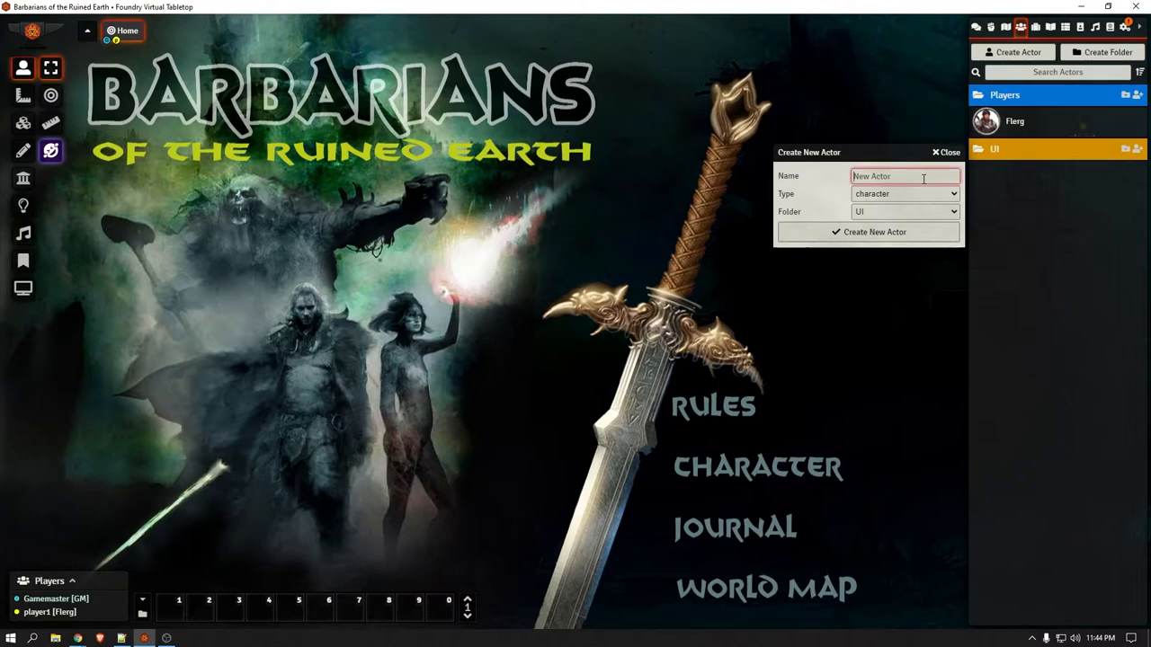
text(playerOpen)
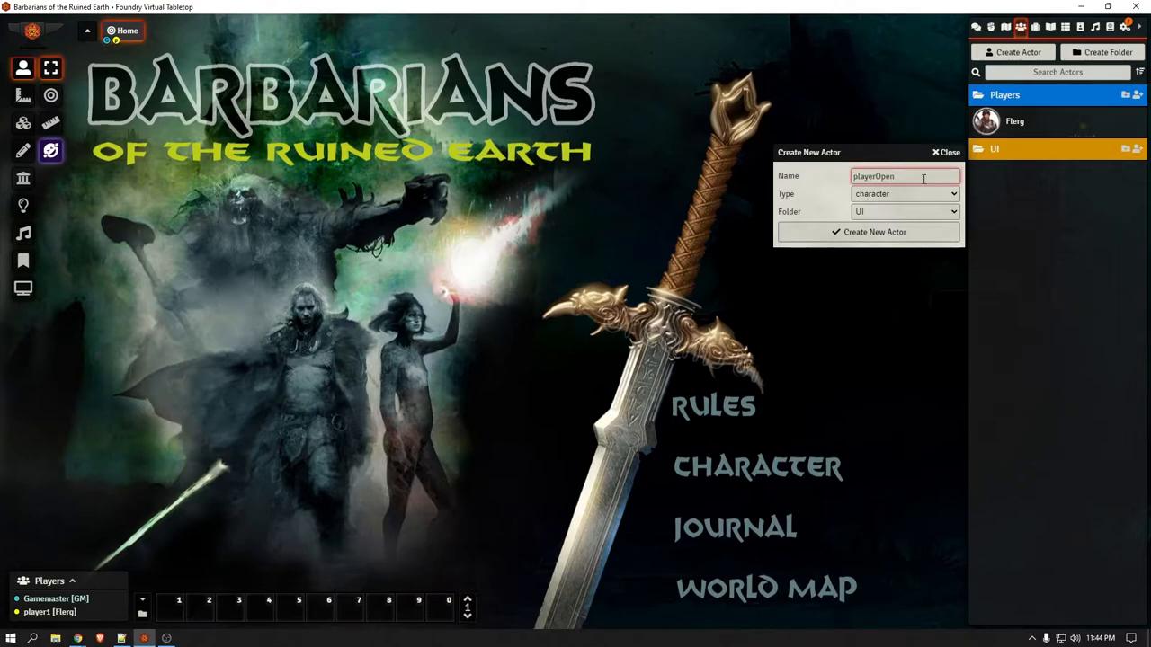
text(Sheet)
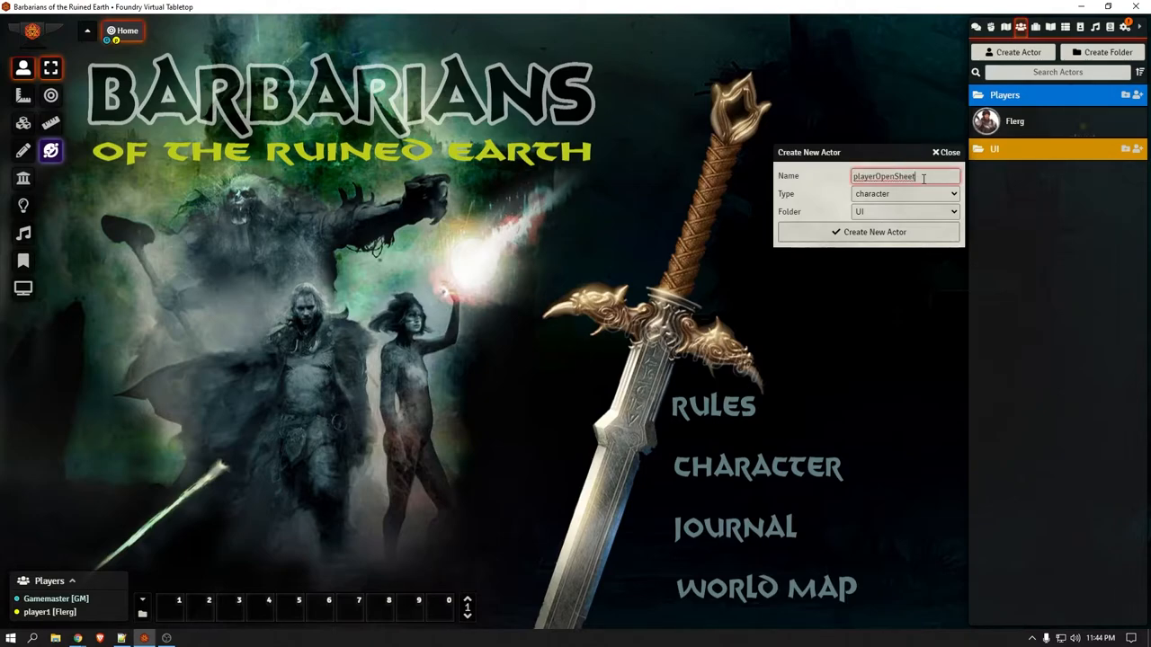
text(UI)
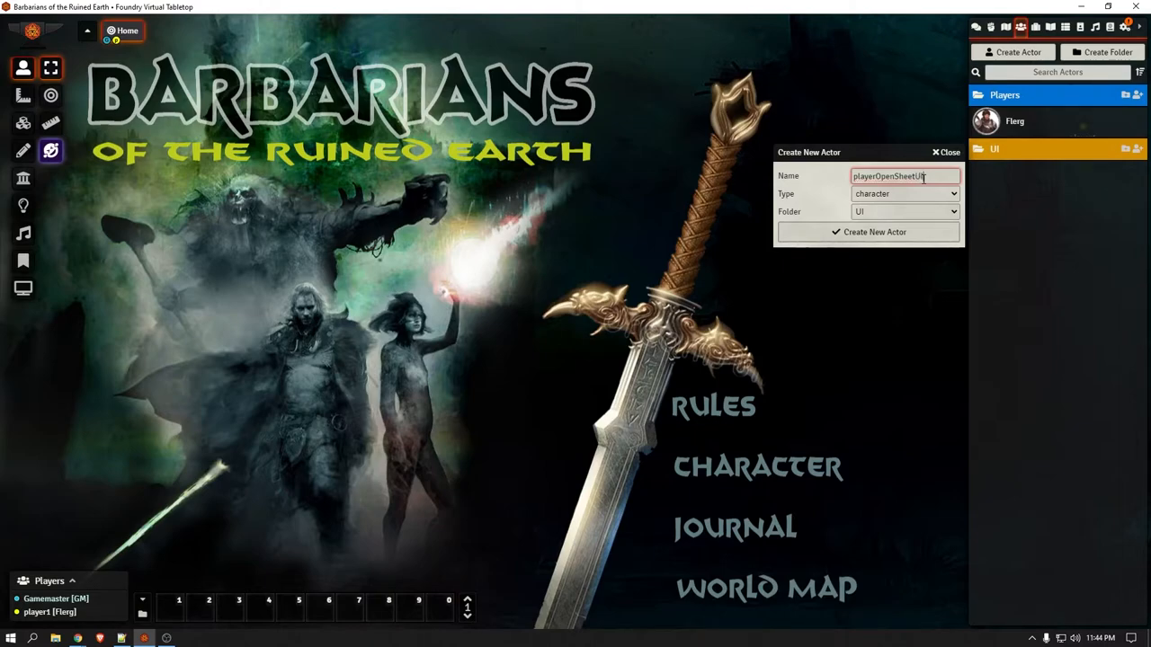
key(Backspace)
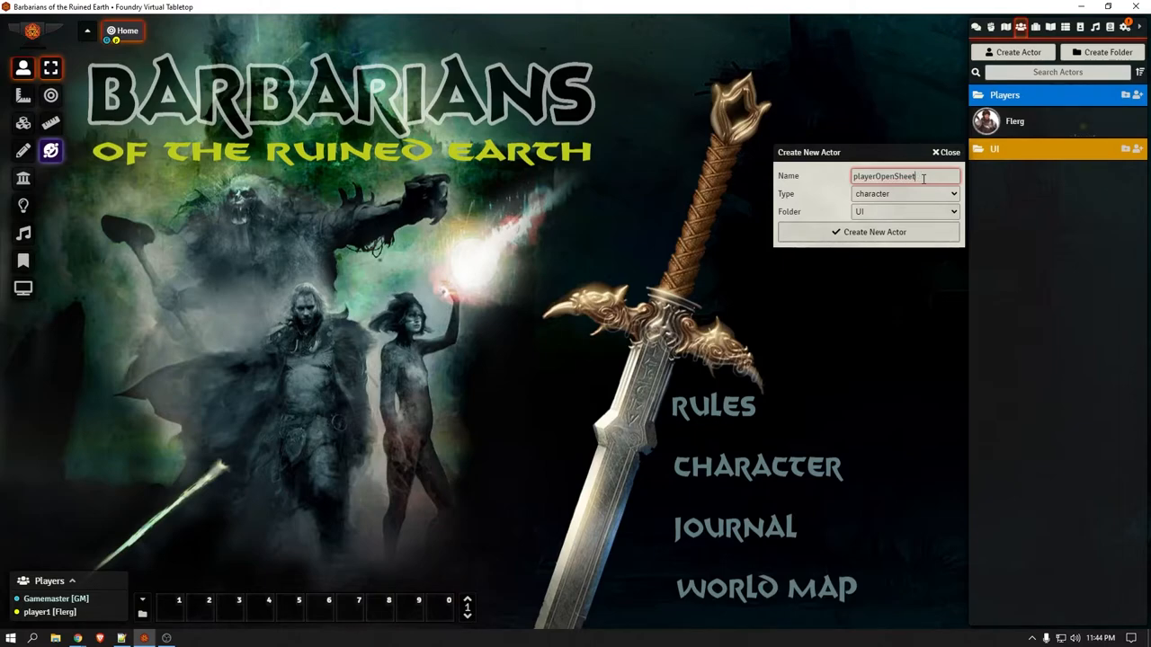
click(874, 231)
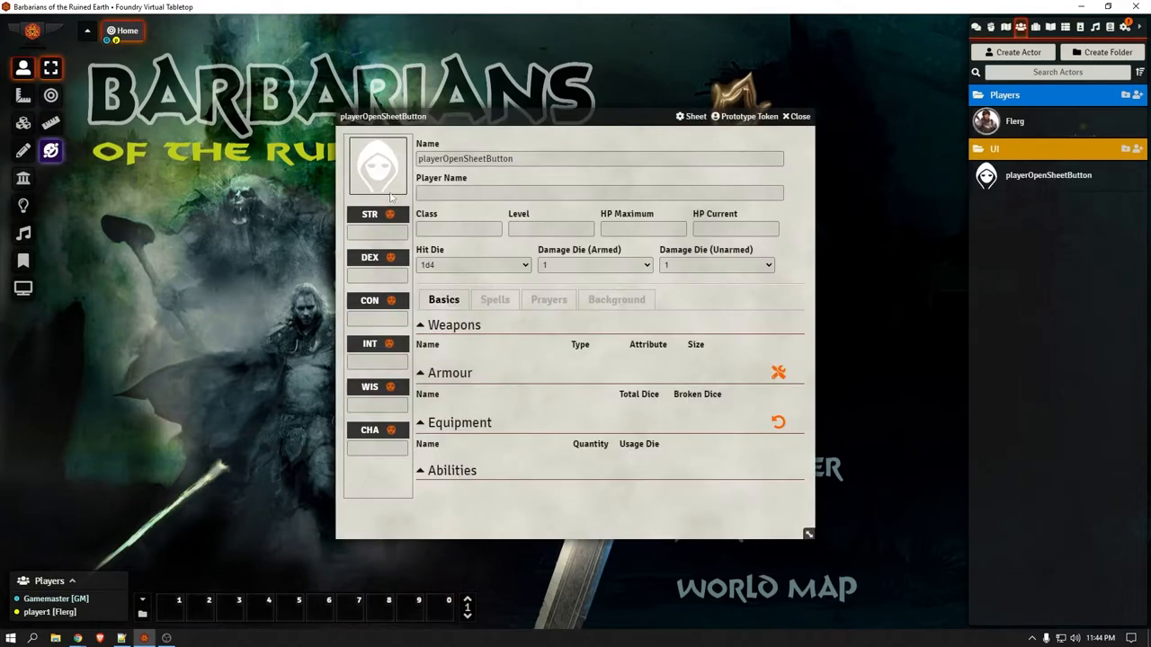
- Set playerOpenSheetButton's portrait to transparent_token.png, then close its sheet
click(378, 168)
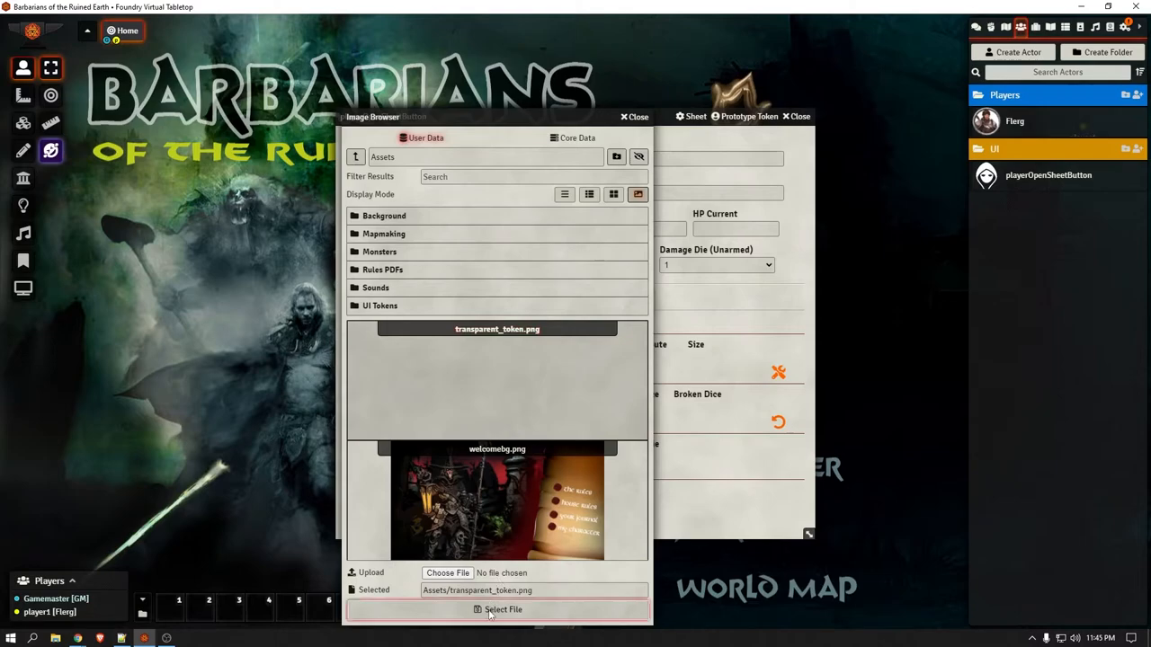
click(497, 610)
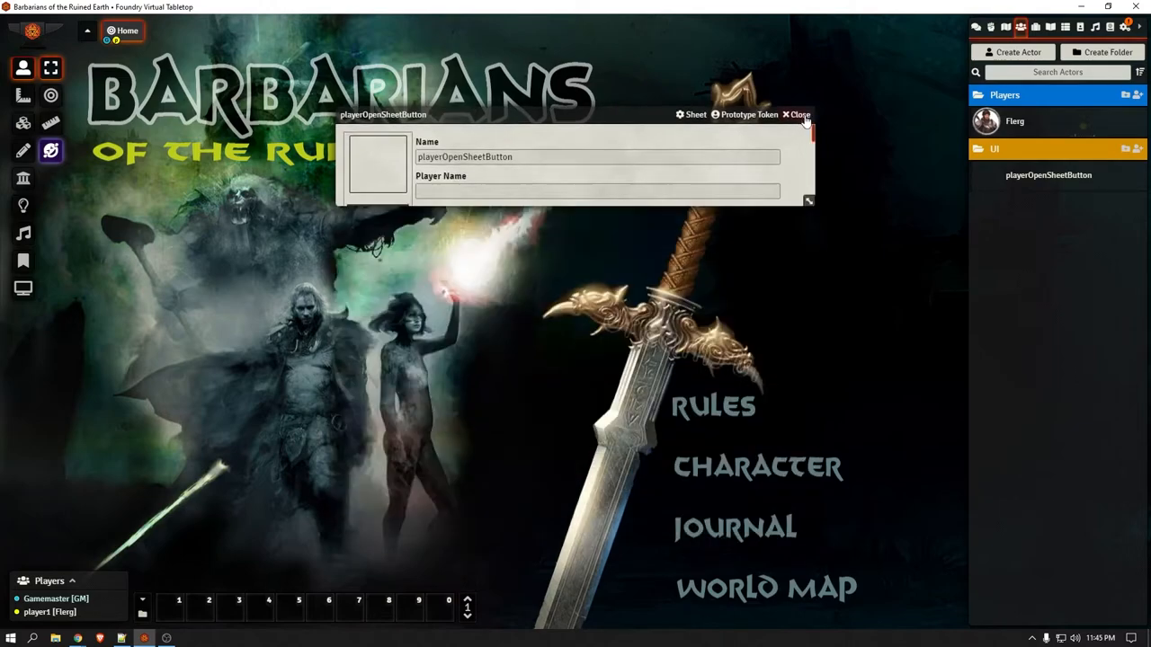
click(797, 115)
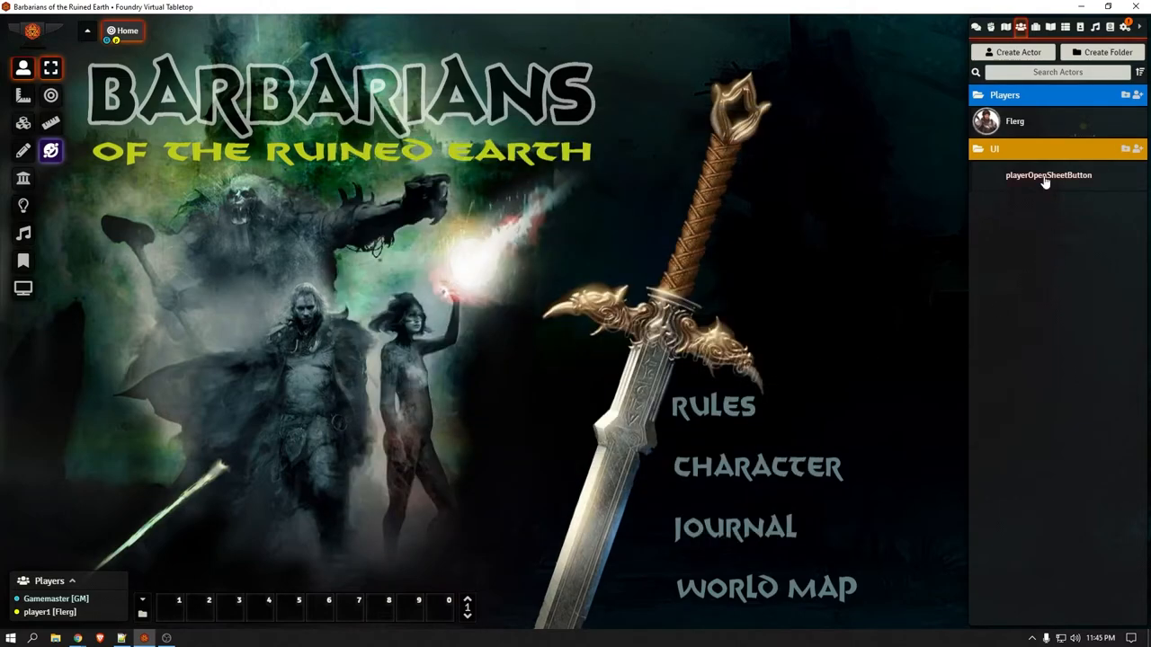
mouse_move(706, 479)
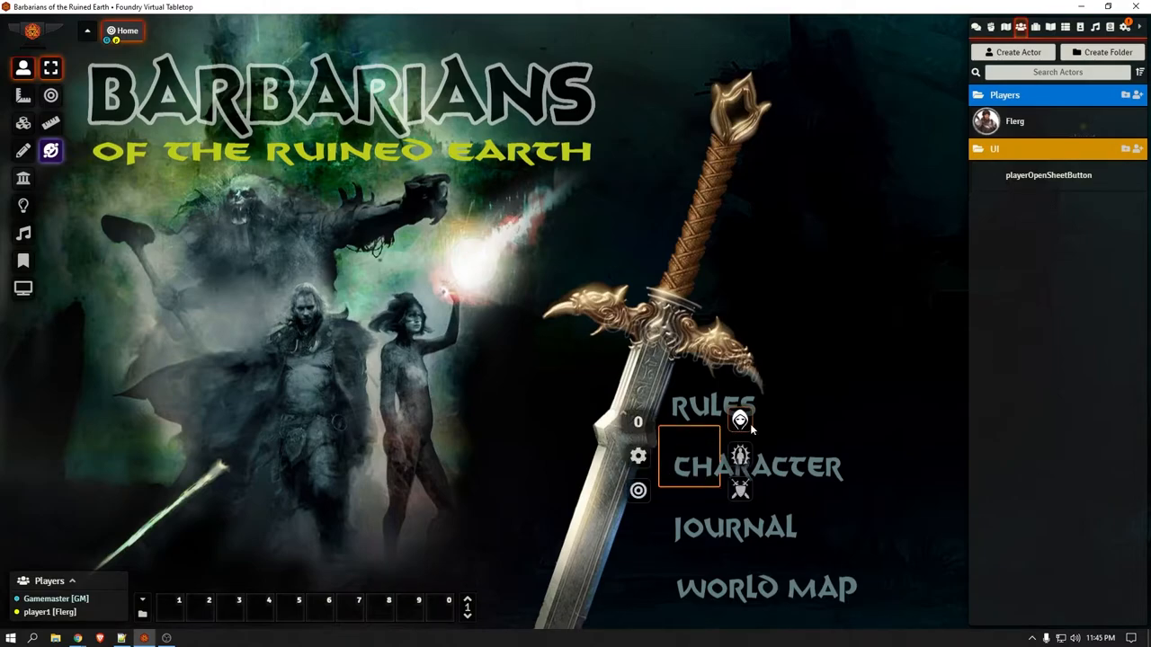
- Open Token Configuration for the playerOpenSheetButton token placed over CHARACTER
double_click(740, 420)
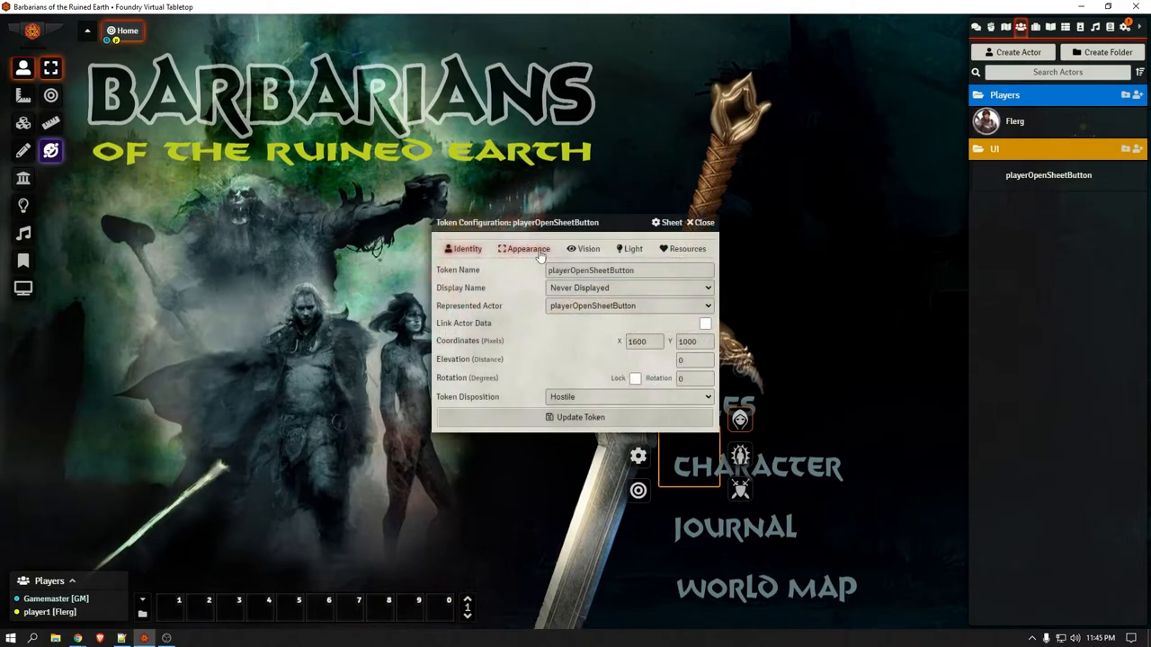
- Resize the playerOpenSheetButton token to 3 by 0.5 grid units and update it
click(527, 249)
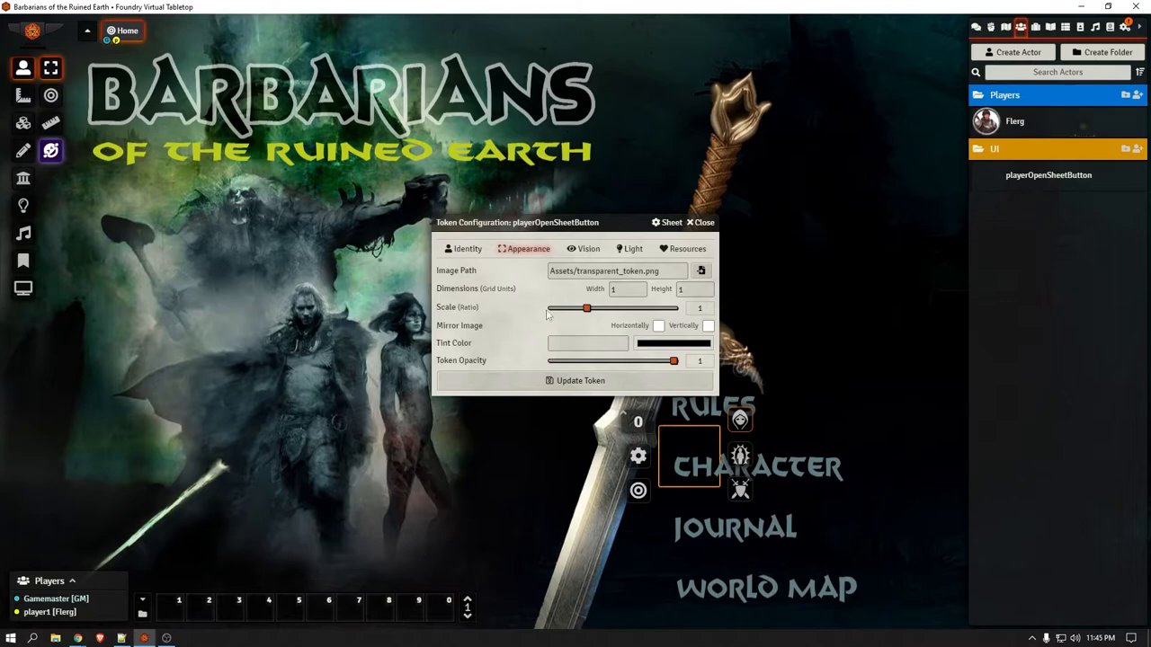
click(627, 289)
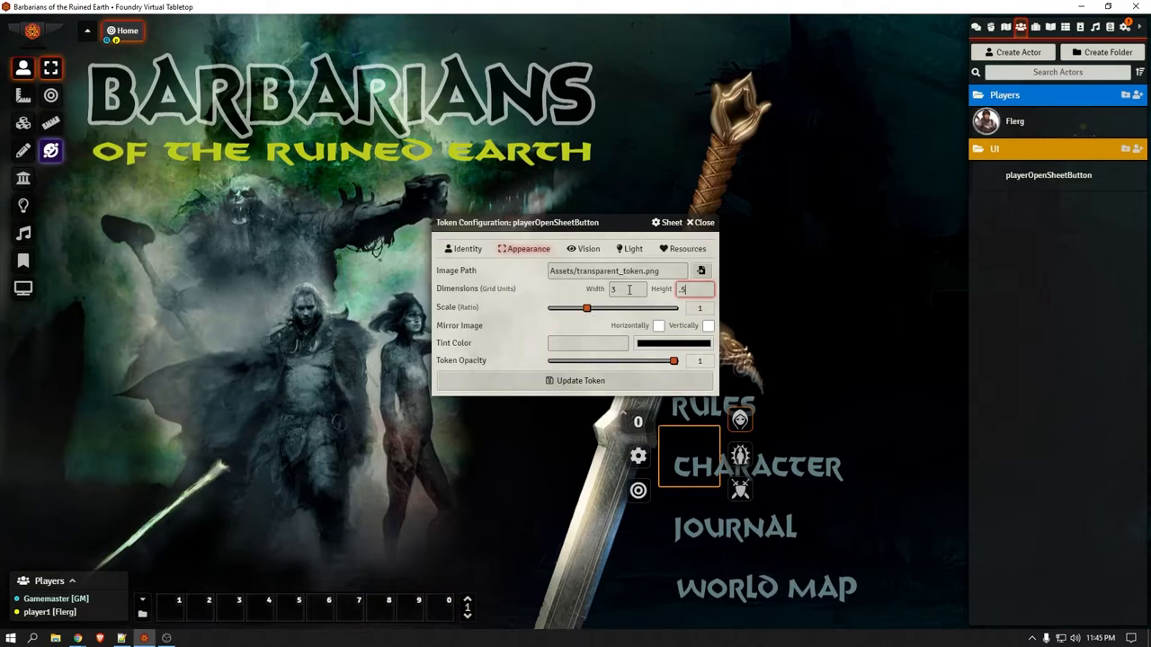
mouse_move(605, 452)
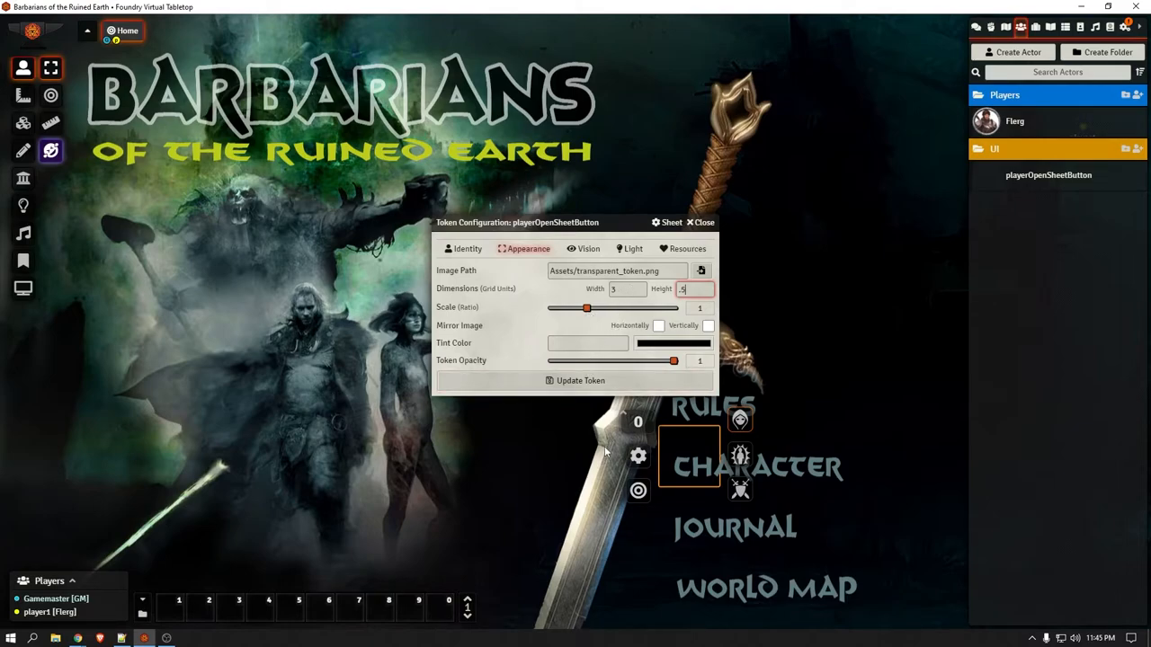
click(700, 222)
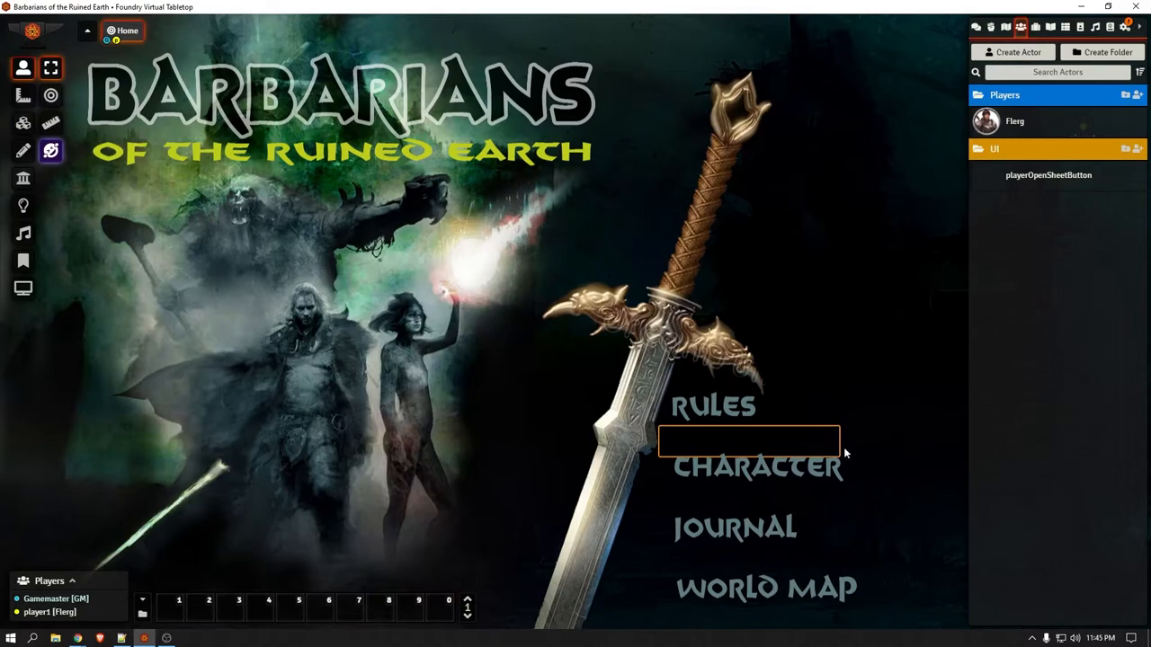
mouse_move(861, 480)
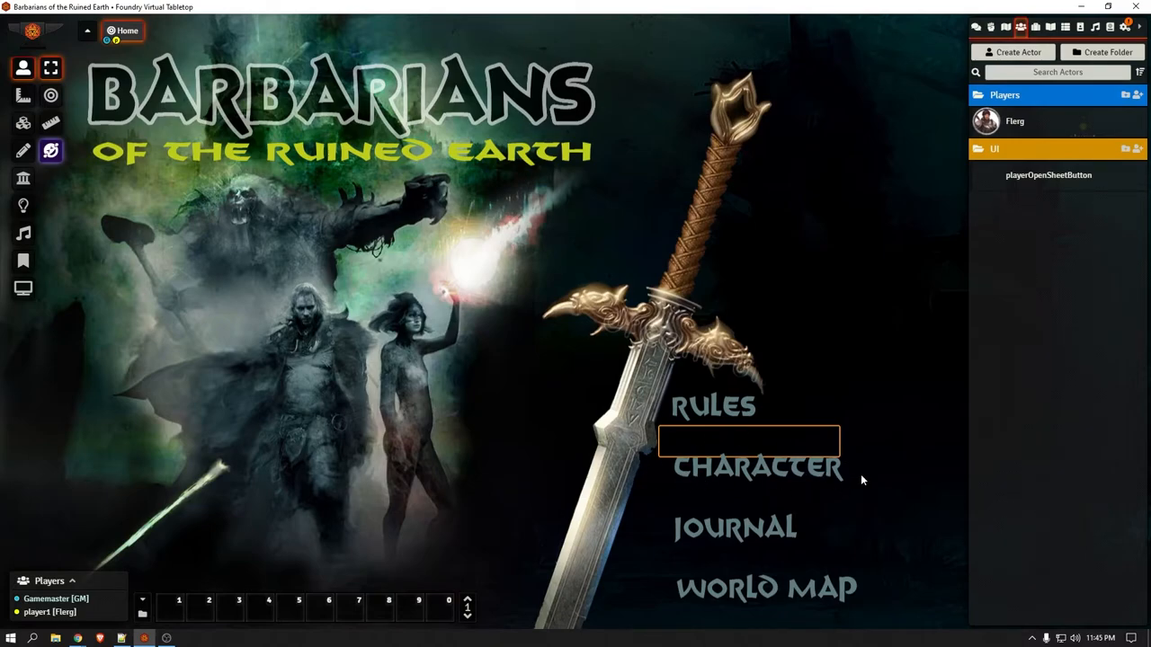
mouse_move(794, 443)
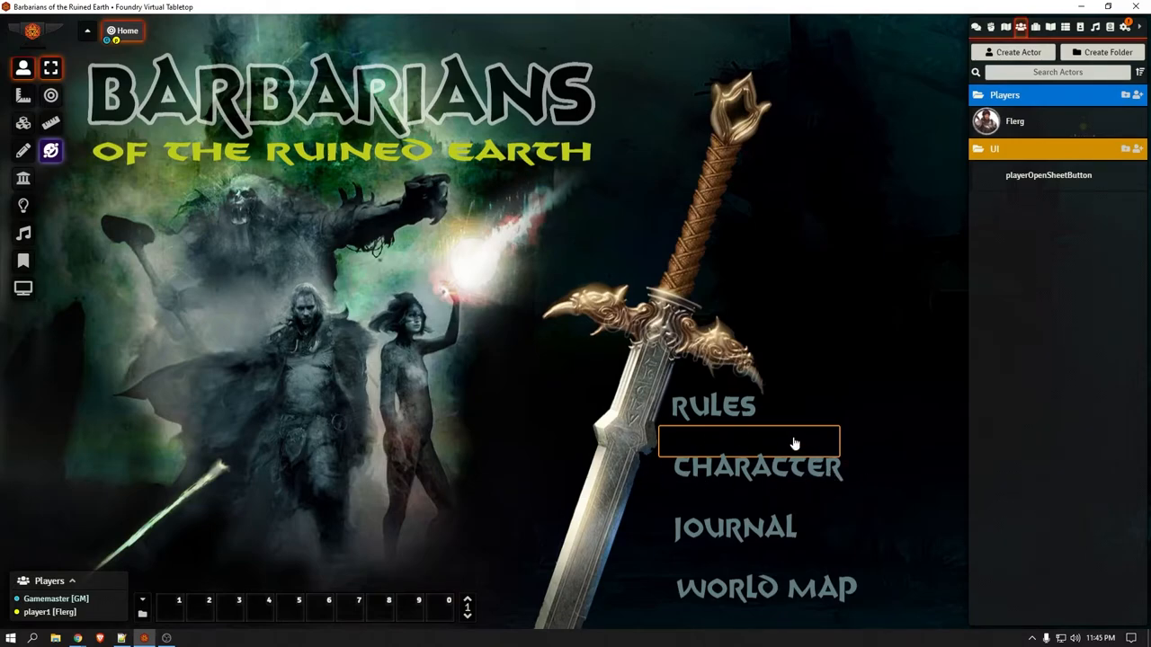
mouse_move(786, 475)
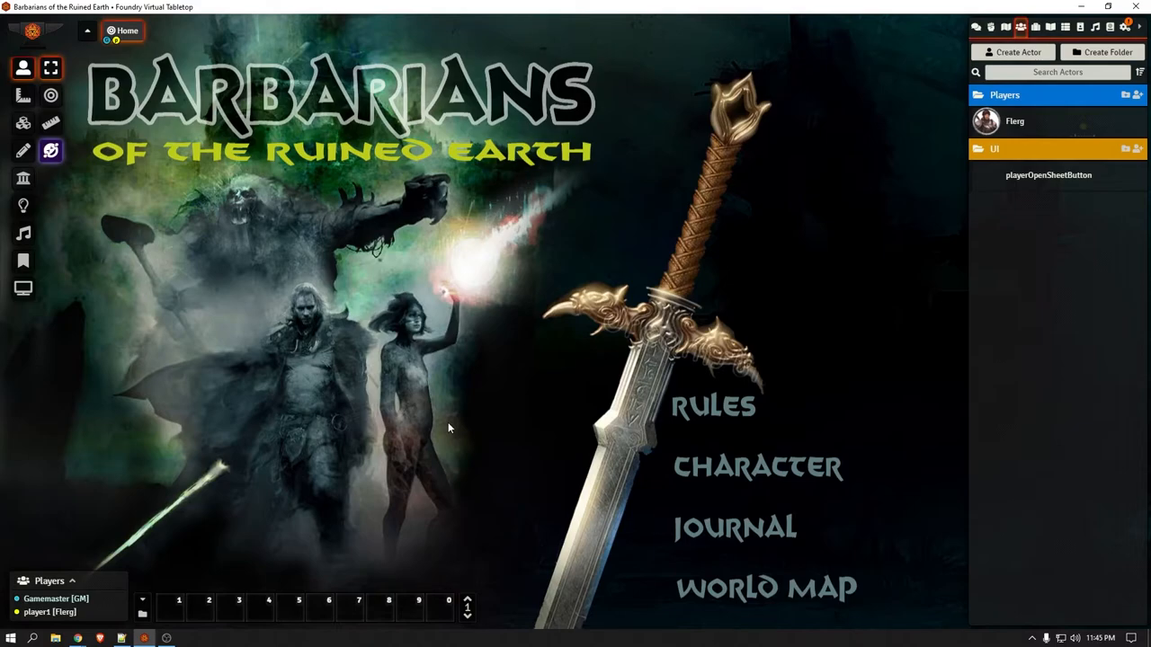
mouse_move(211, 522)
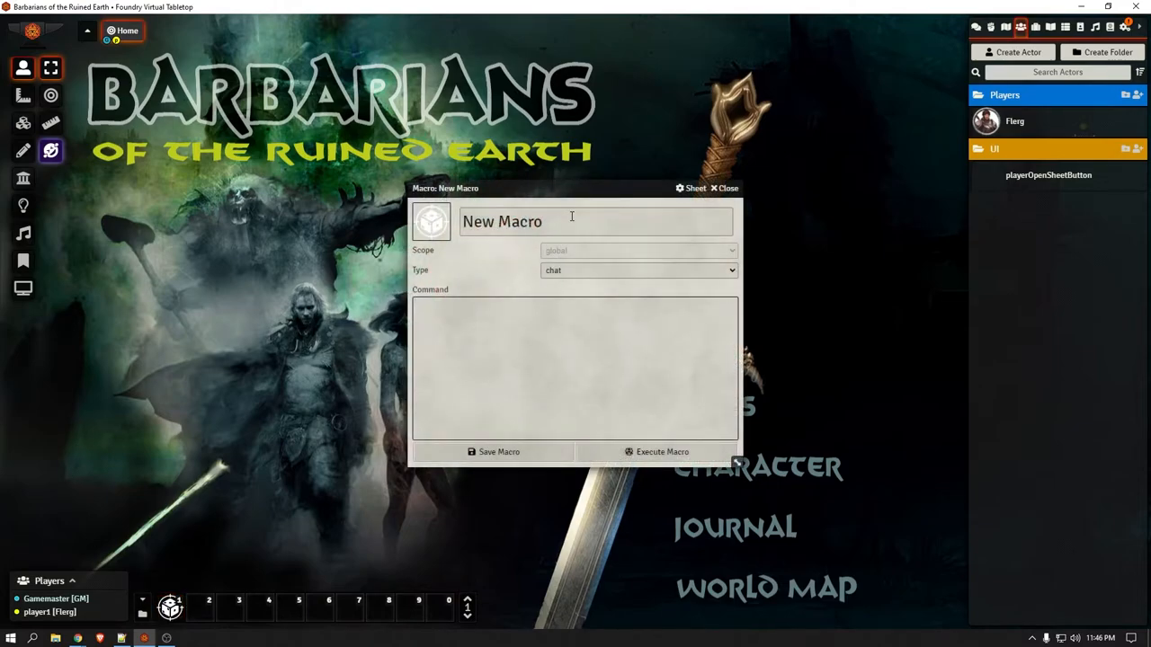
- Rename the macro from 'New Macro' to 'playerOpenCharacterSheet'
click(595, 221)
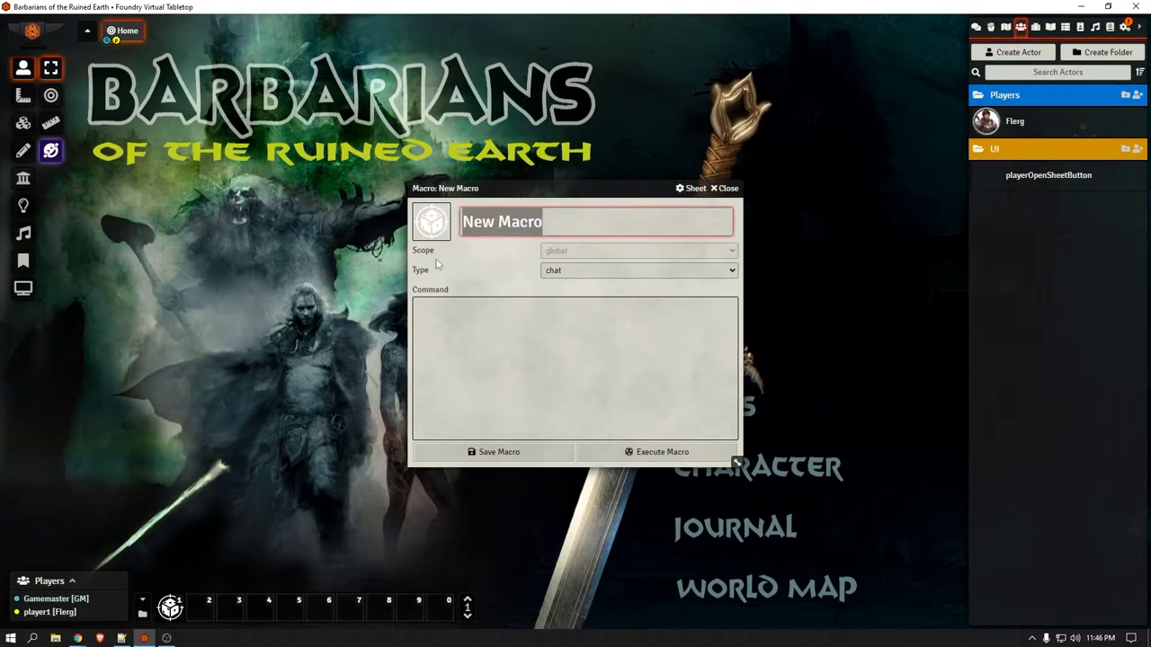
text(op)
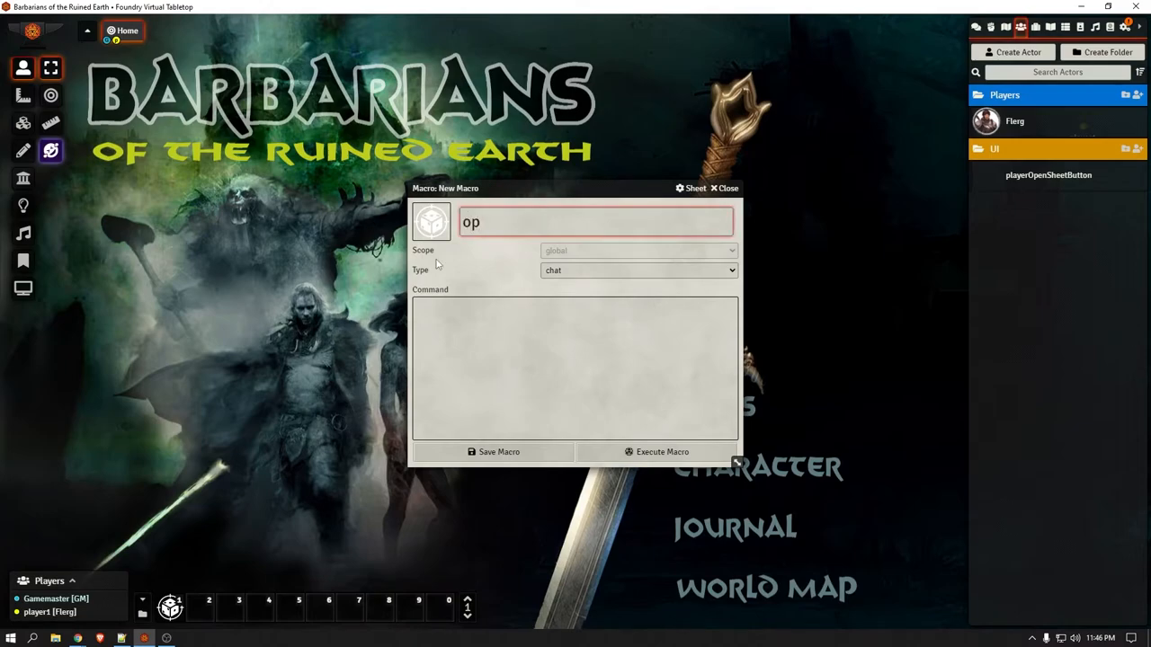
text(playerOpen)
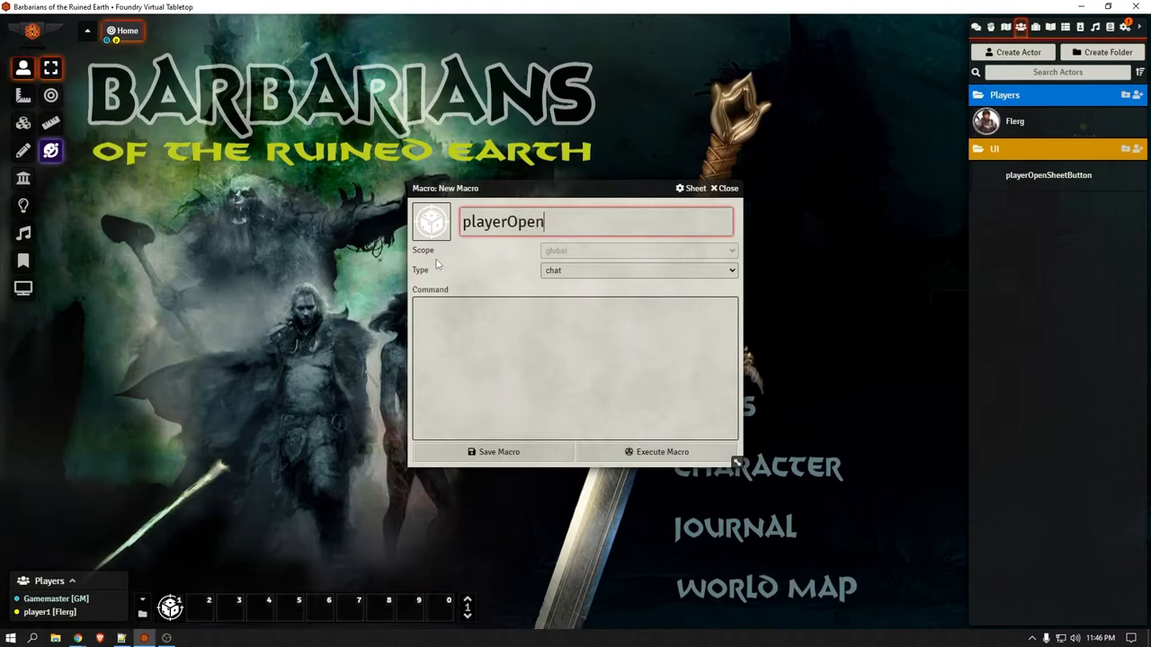
text(CharacterSheet)
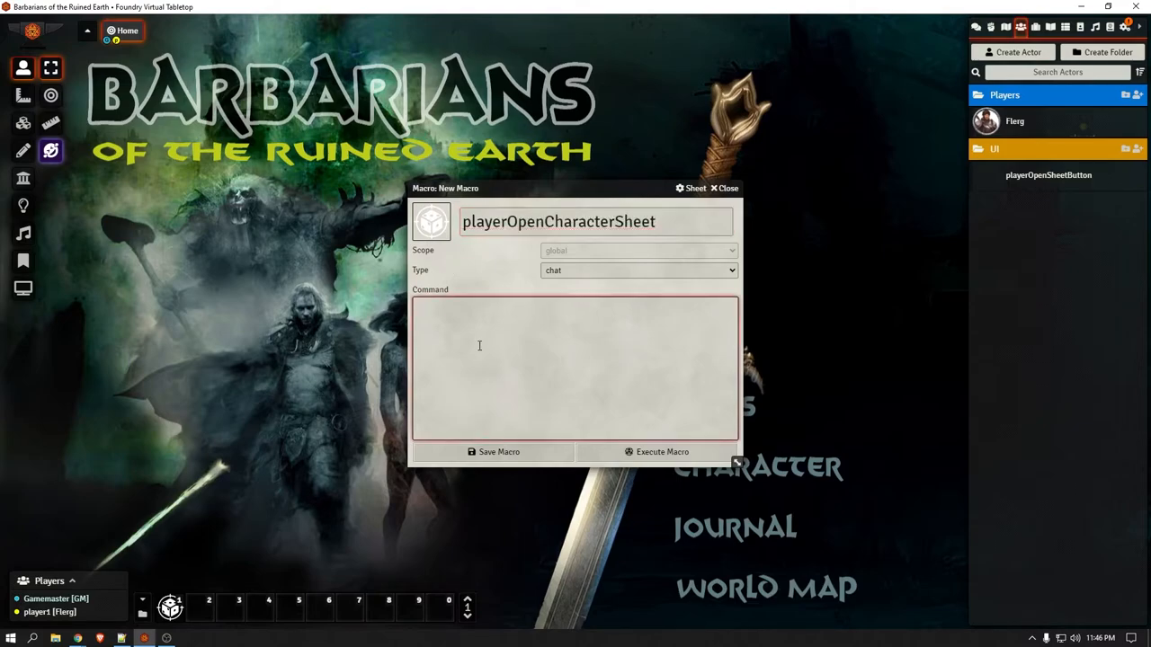
click(638, 269)
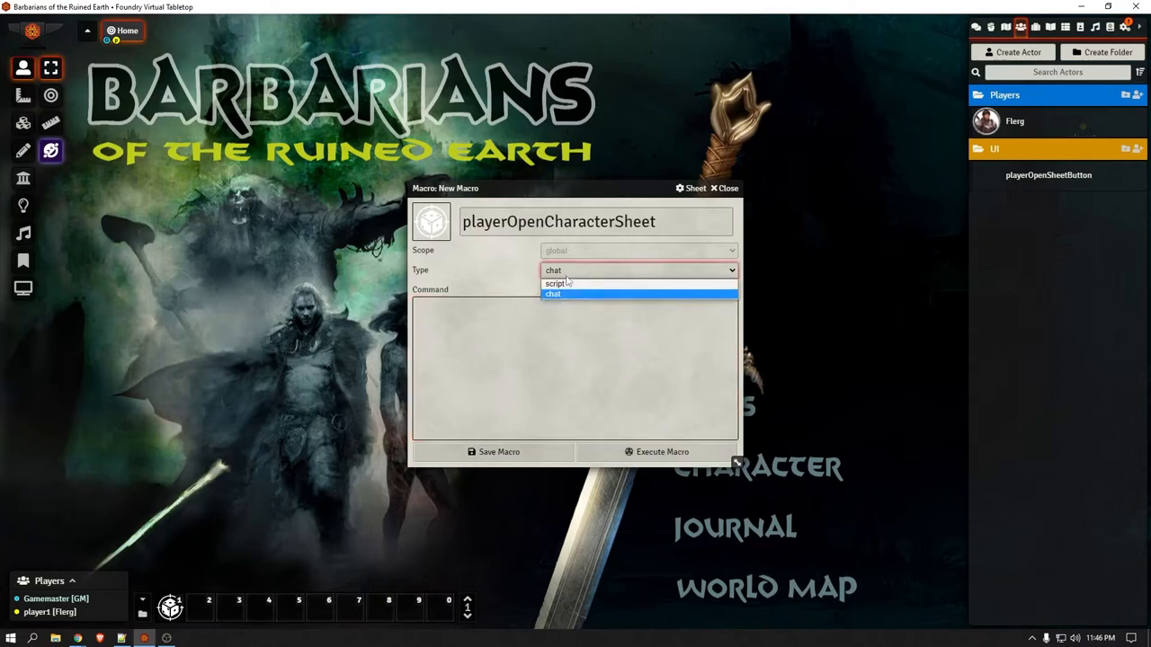
- Make the macro a script running game.actors.getName(character.name).sheet.render(true); and save it
click(555, 283)
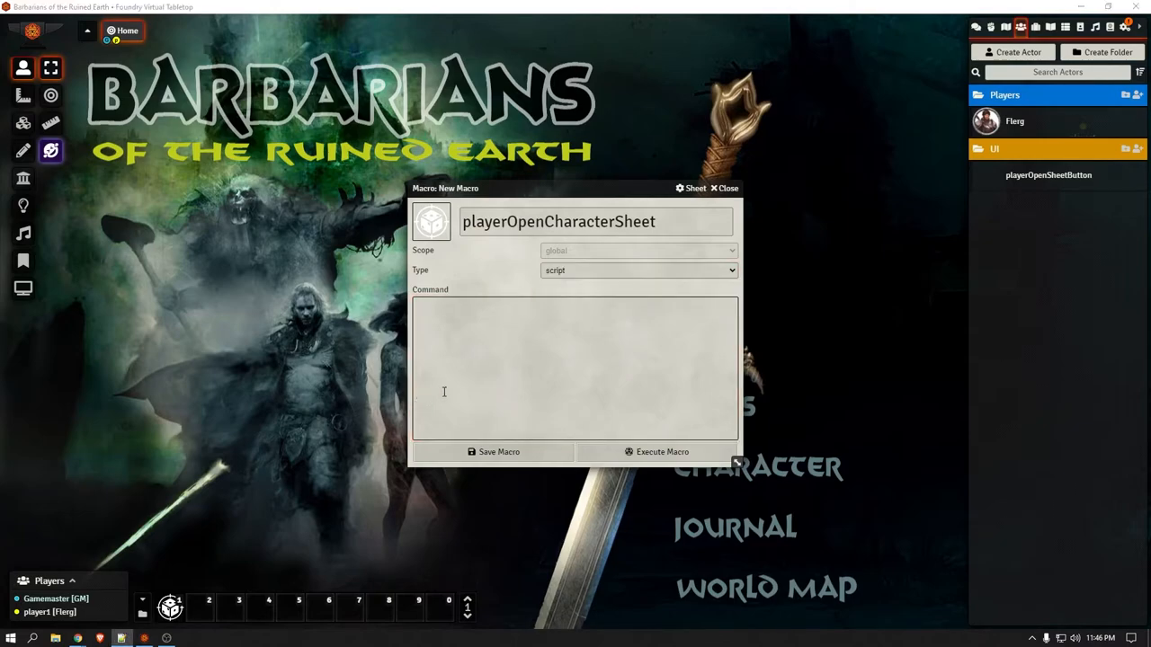
text(game)
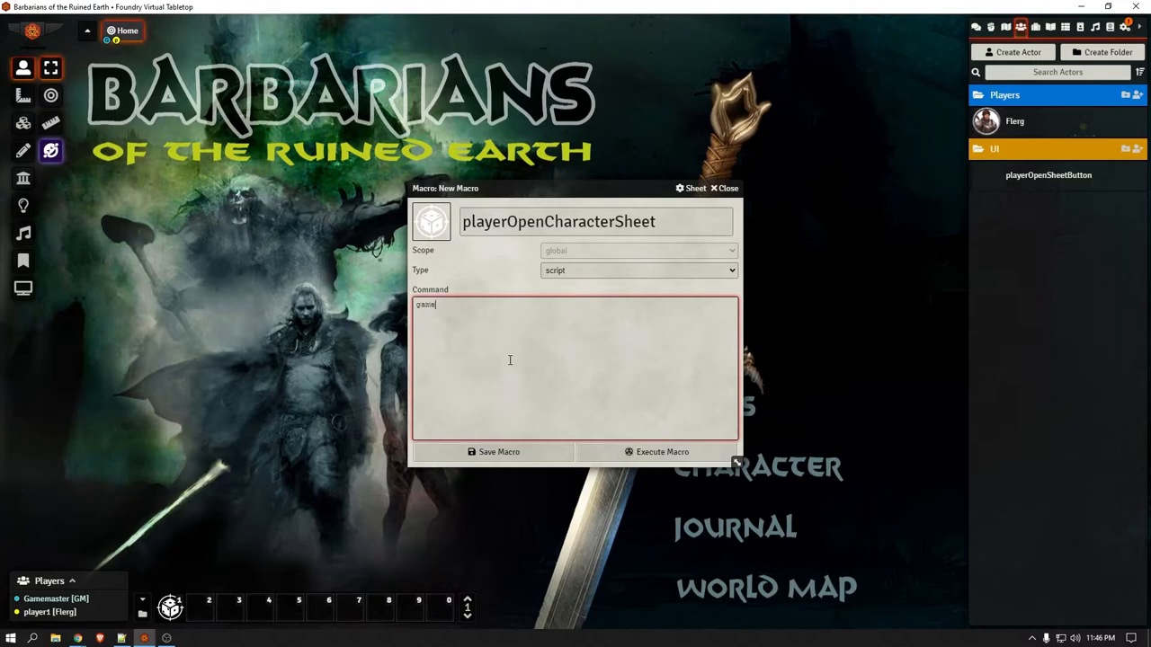
text(.actors)
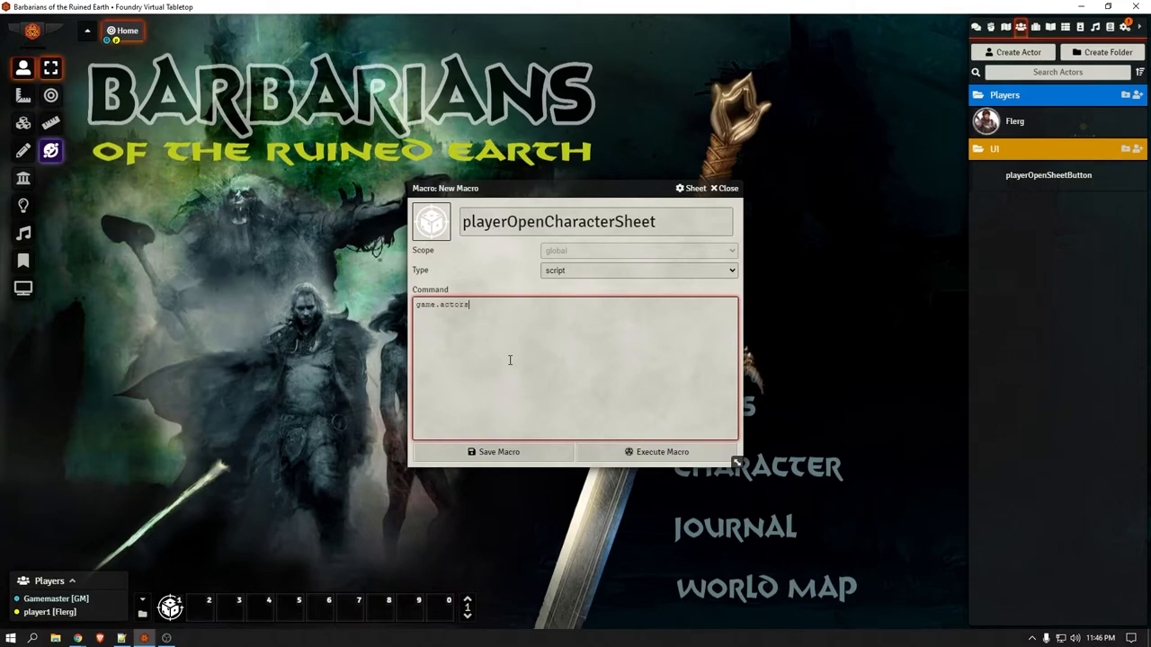
text(.getName)
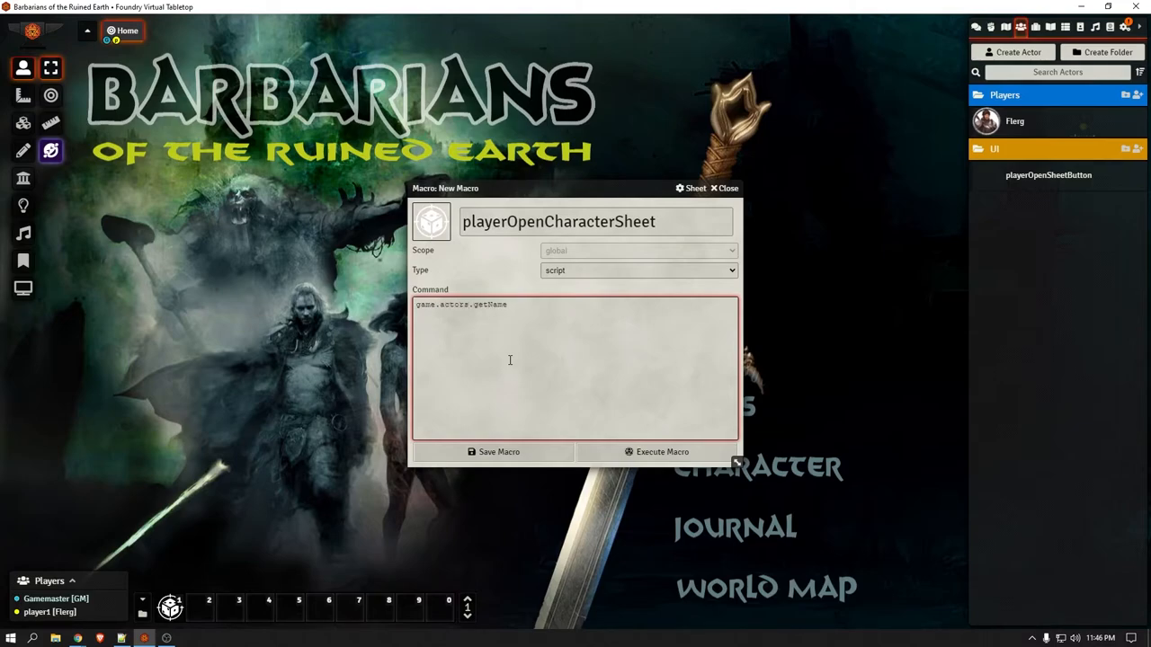
text((character.name)
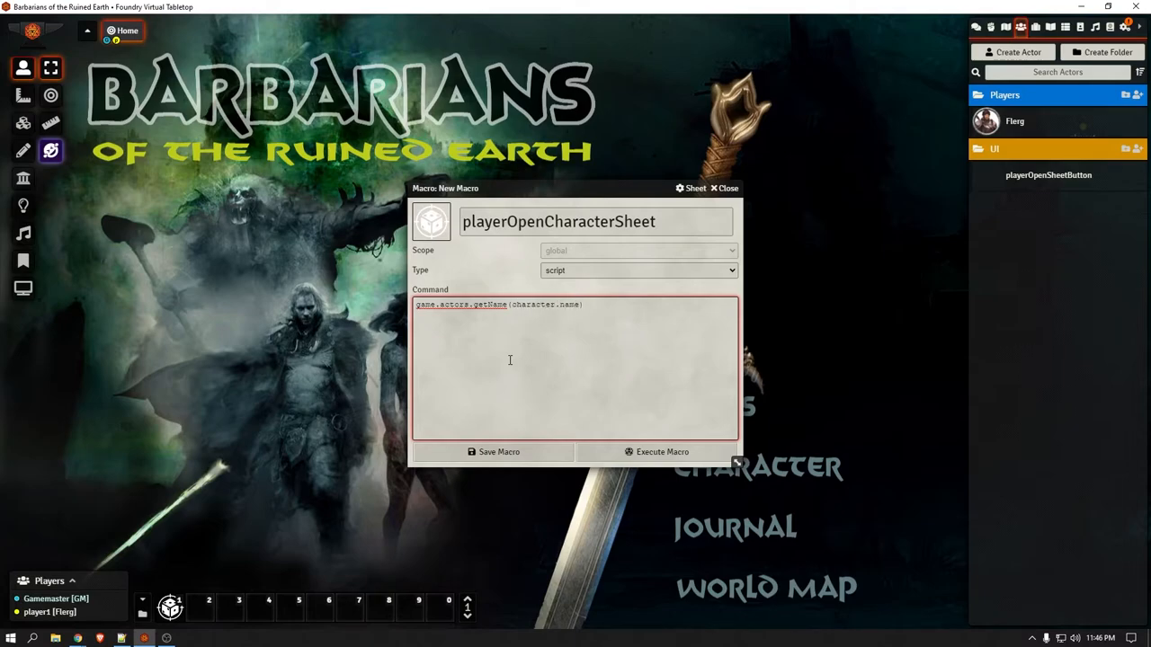
text(.sheet.render)
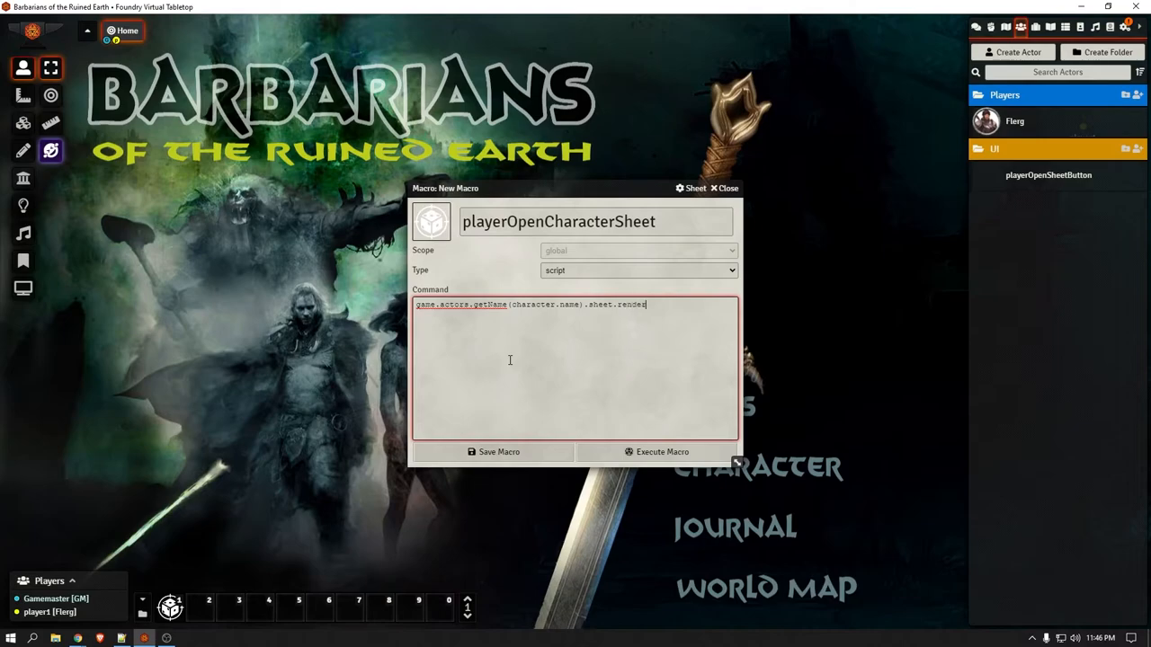
text((true))
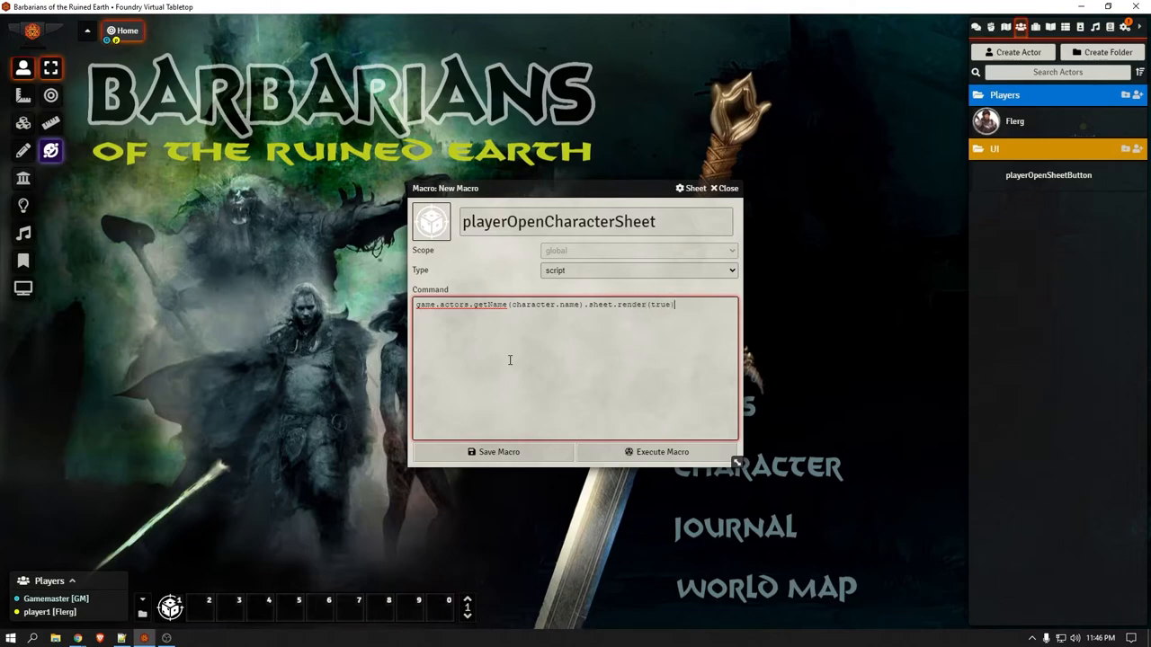
text(;)
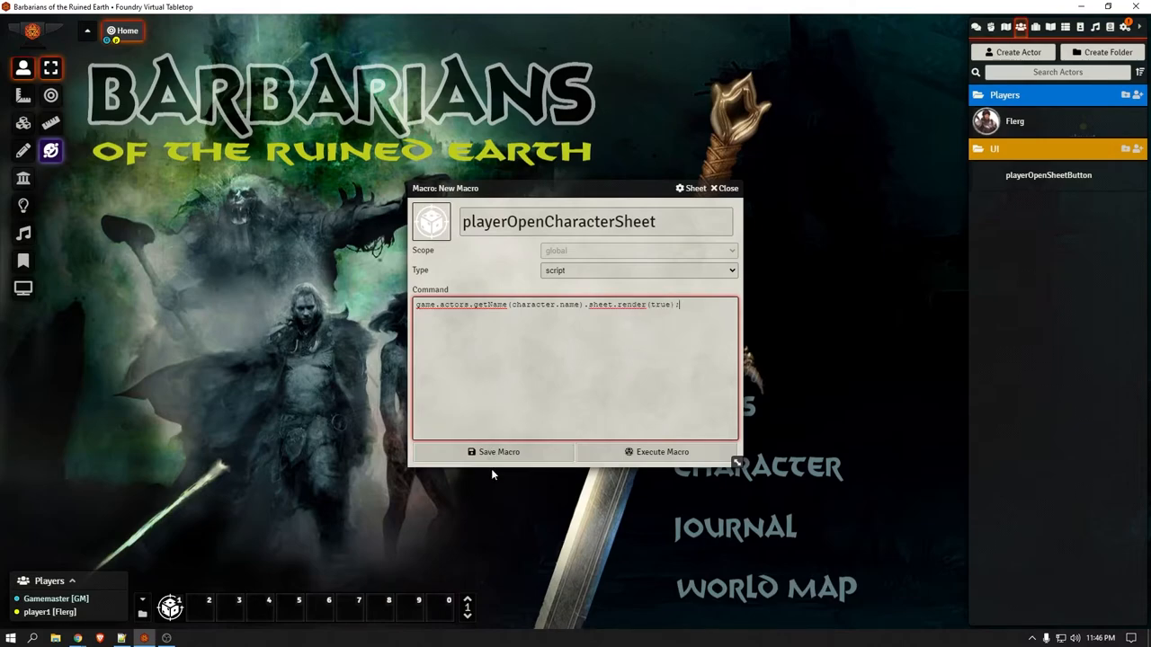
click(725, 188)
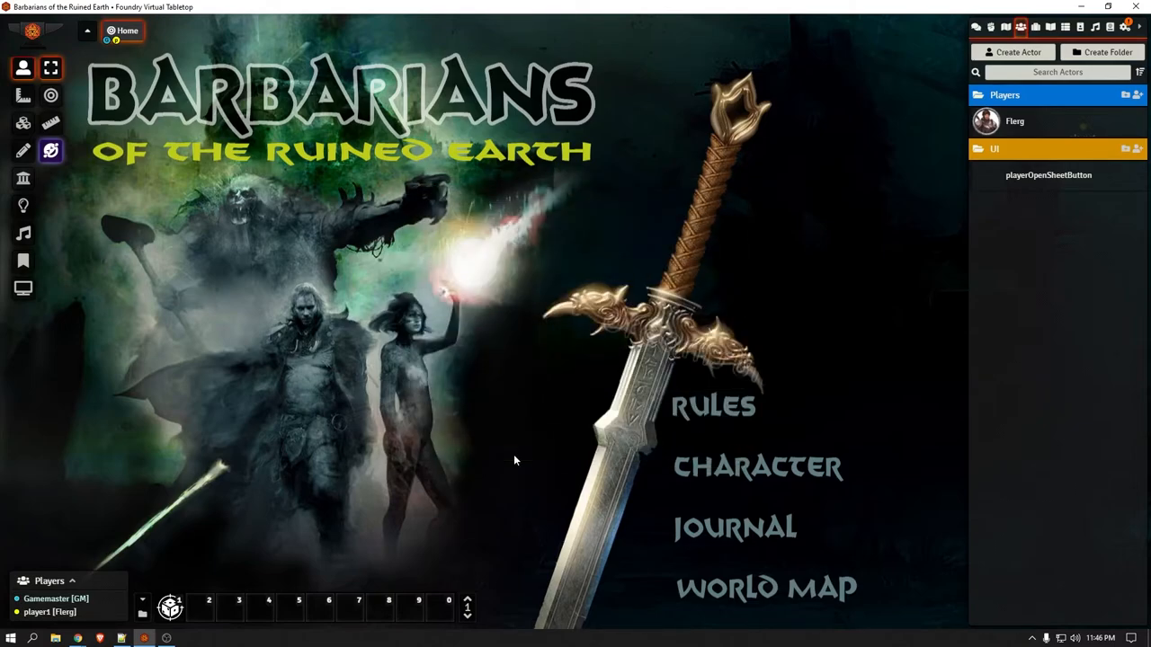
- Switch the sidebar to the Journal Entries directory, showing the player1 entry
click(1050, 26)
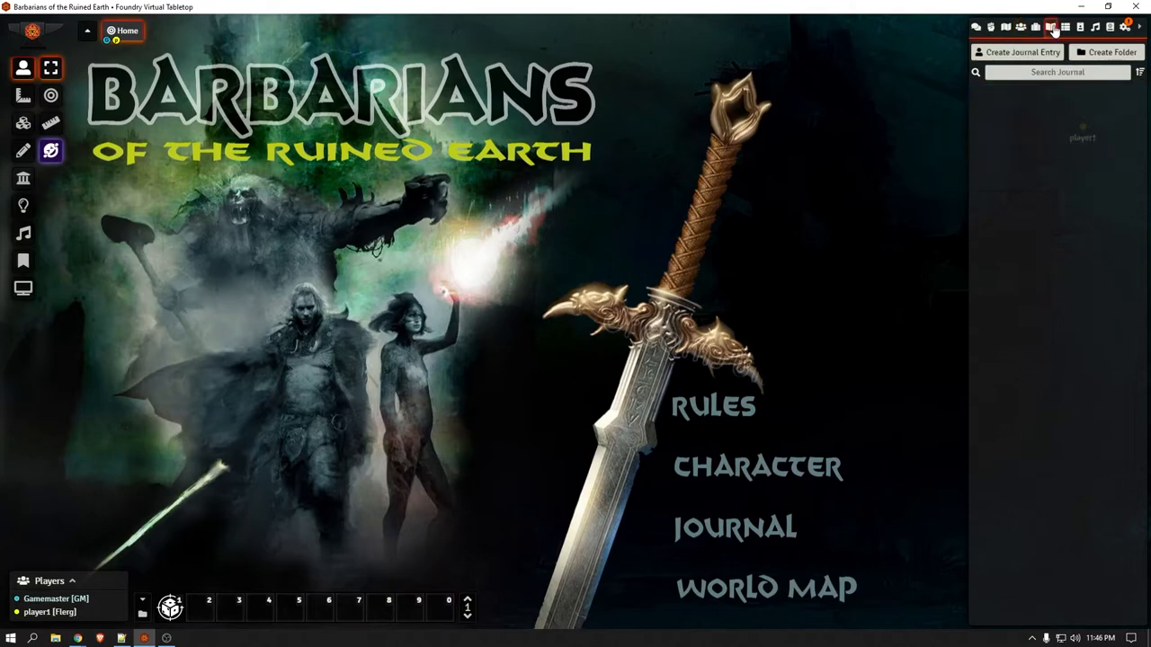
mouse_move(1061, 304)
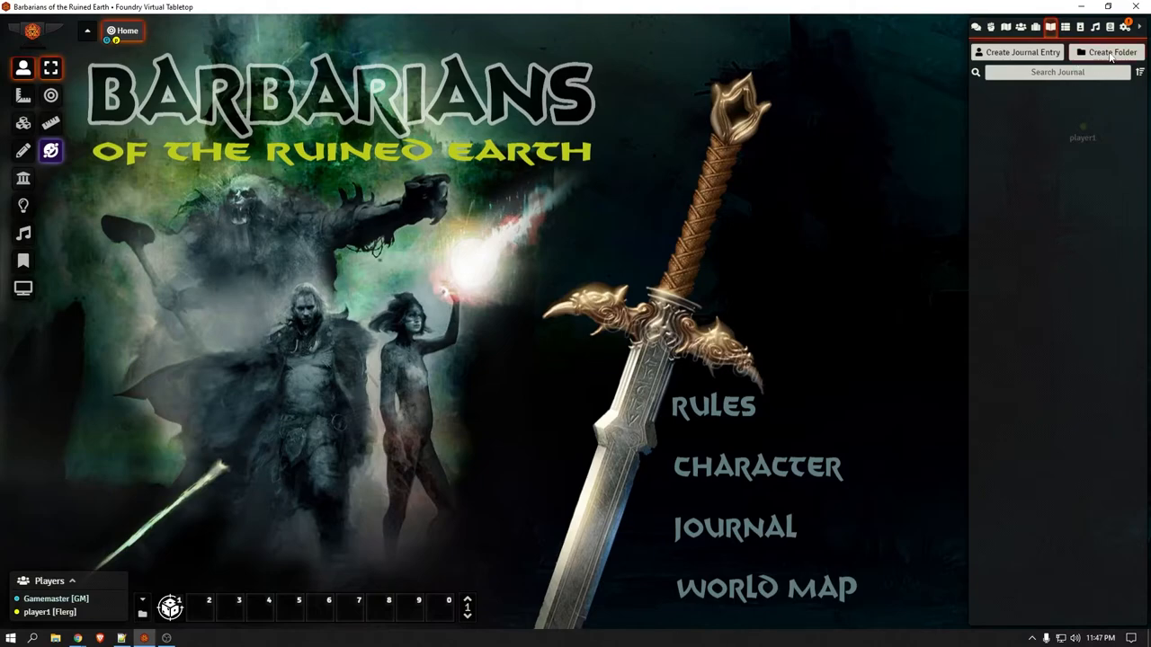
- Add a journal folder named 'Trigger Happy' with a red folder colour
click(1110, 52)
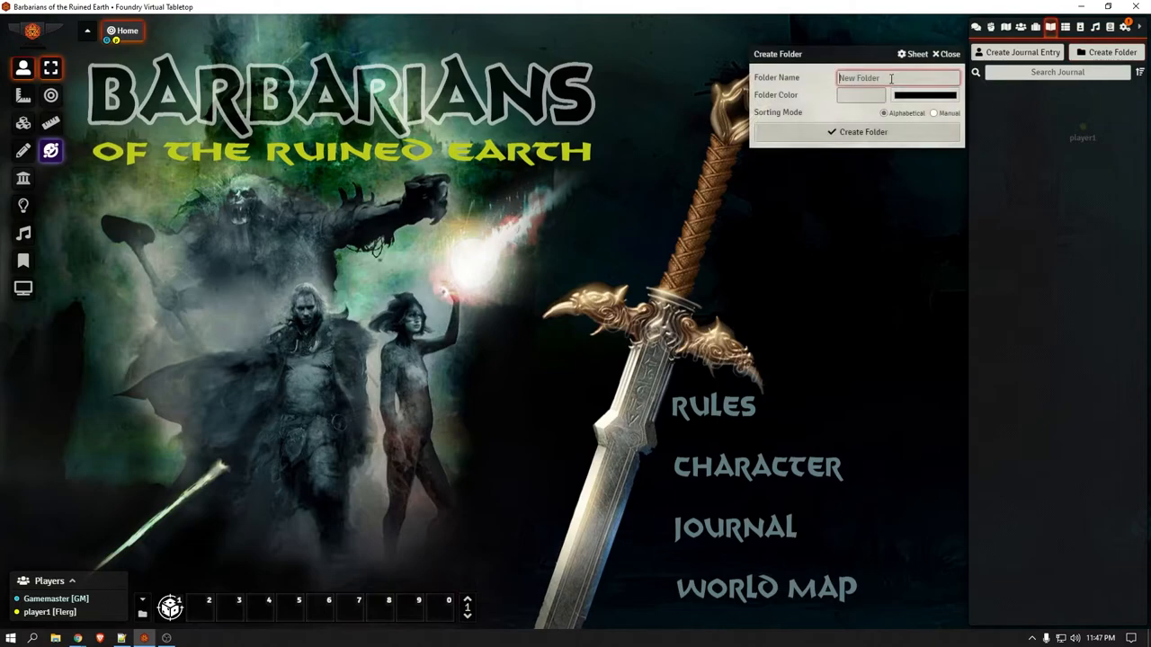
text(Trig)
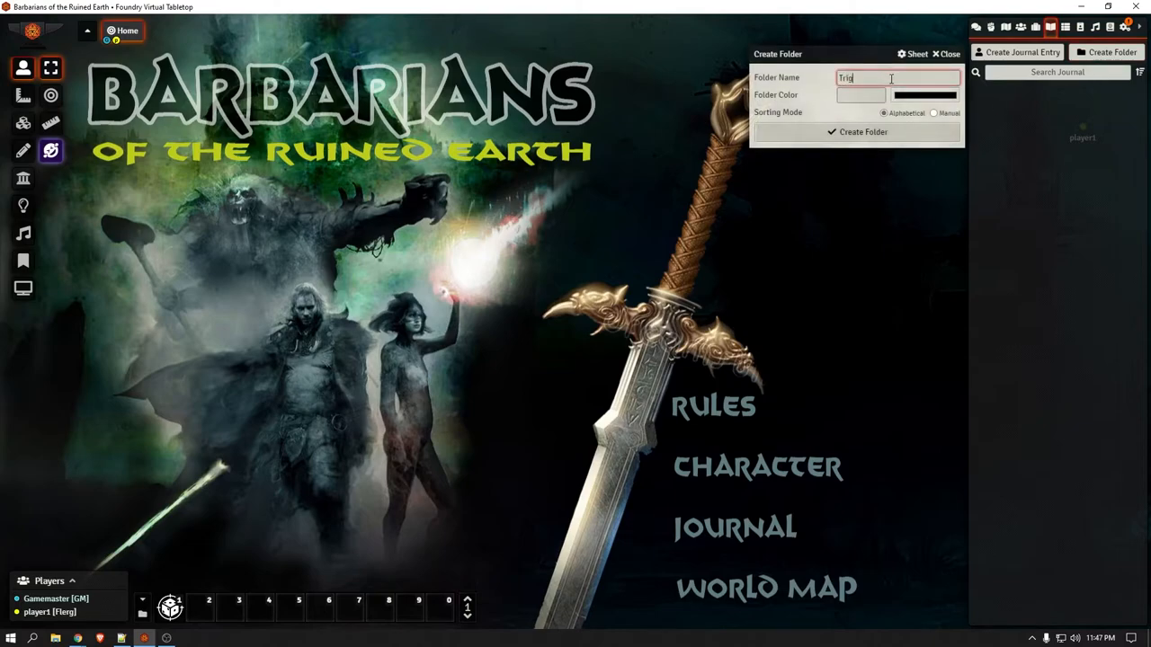
text(ger H)
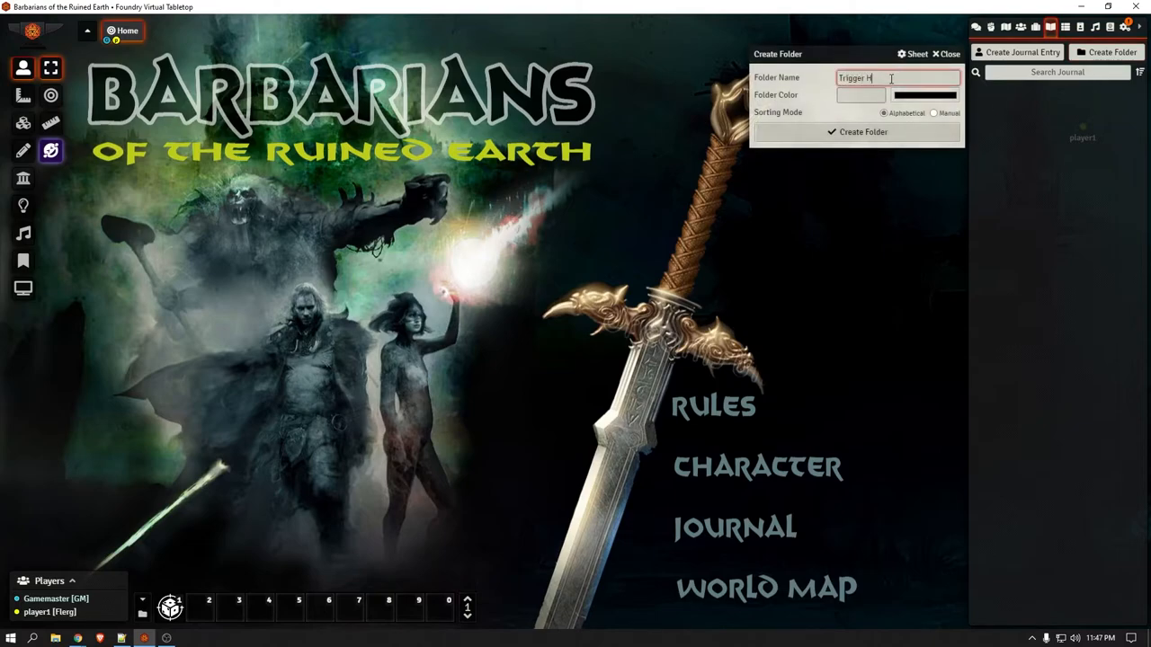
text(appy)
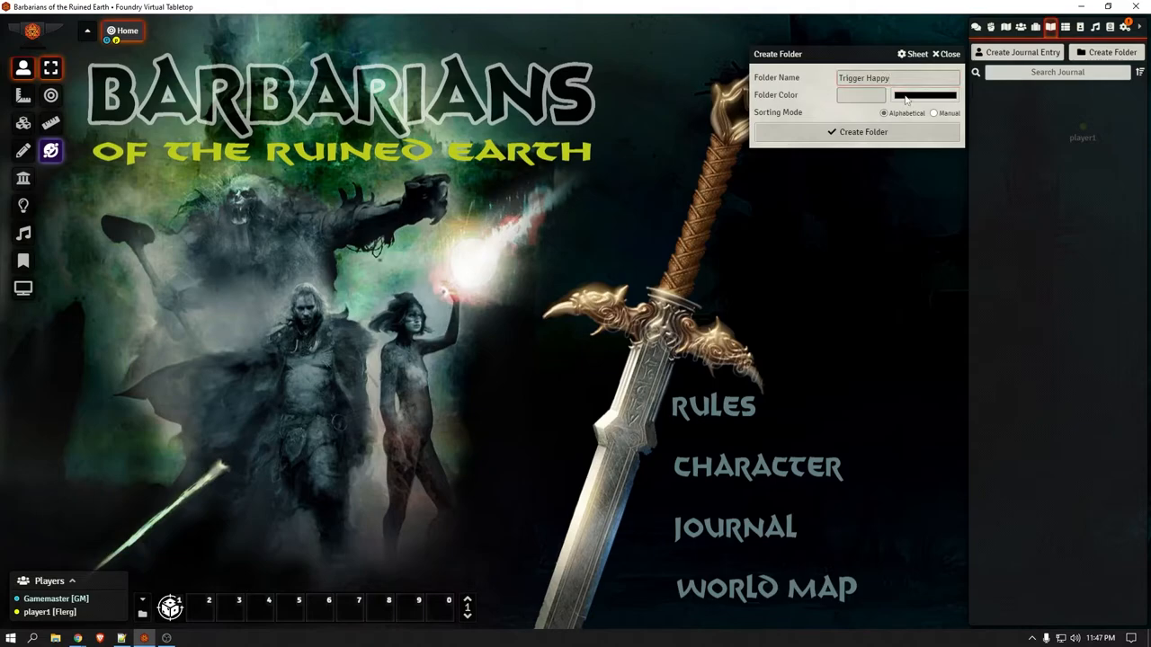
click(924, 95)
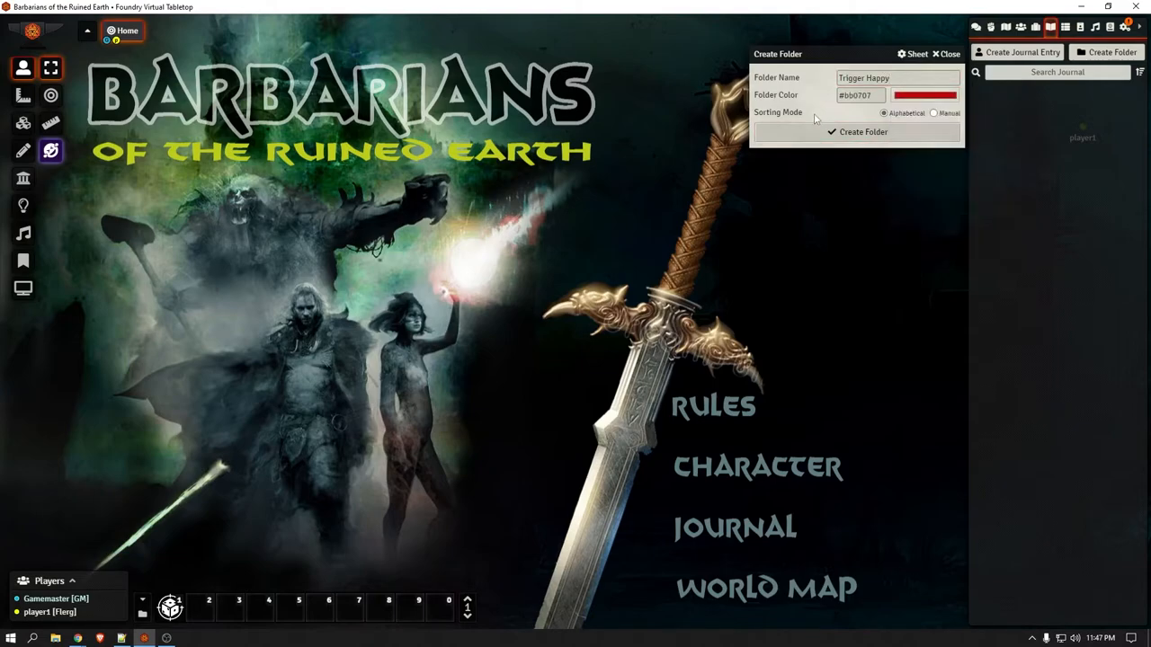
click(862, 131)
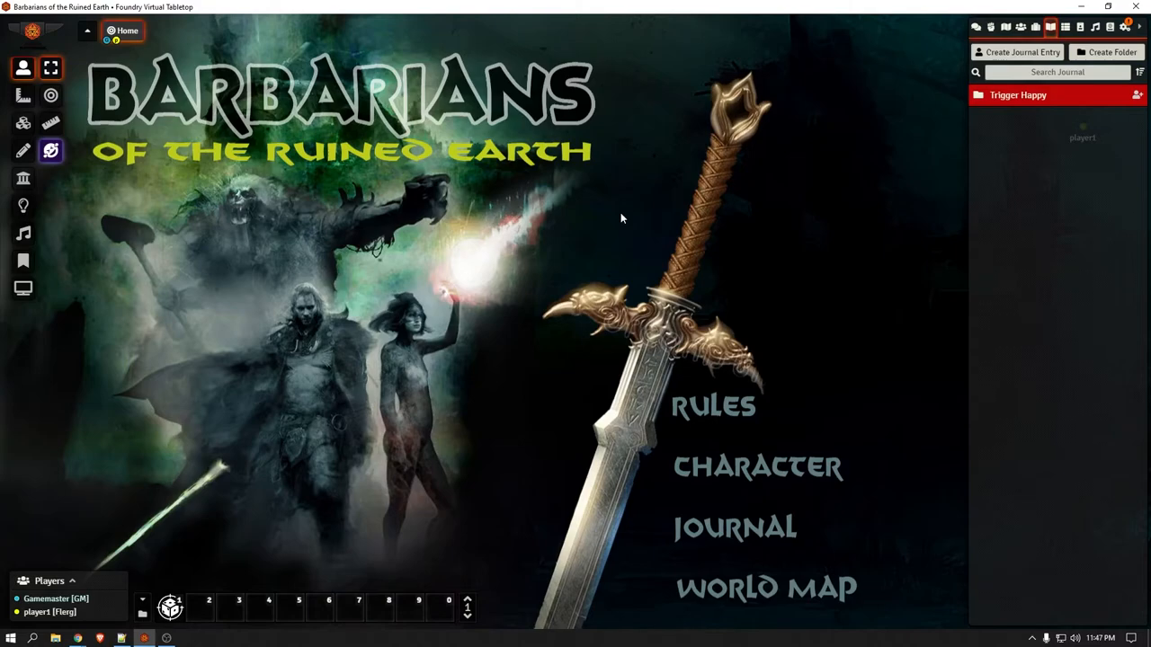
mouse_move(1065, 198)
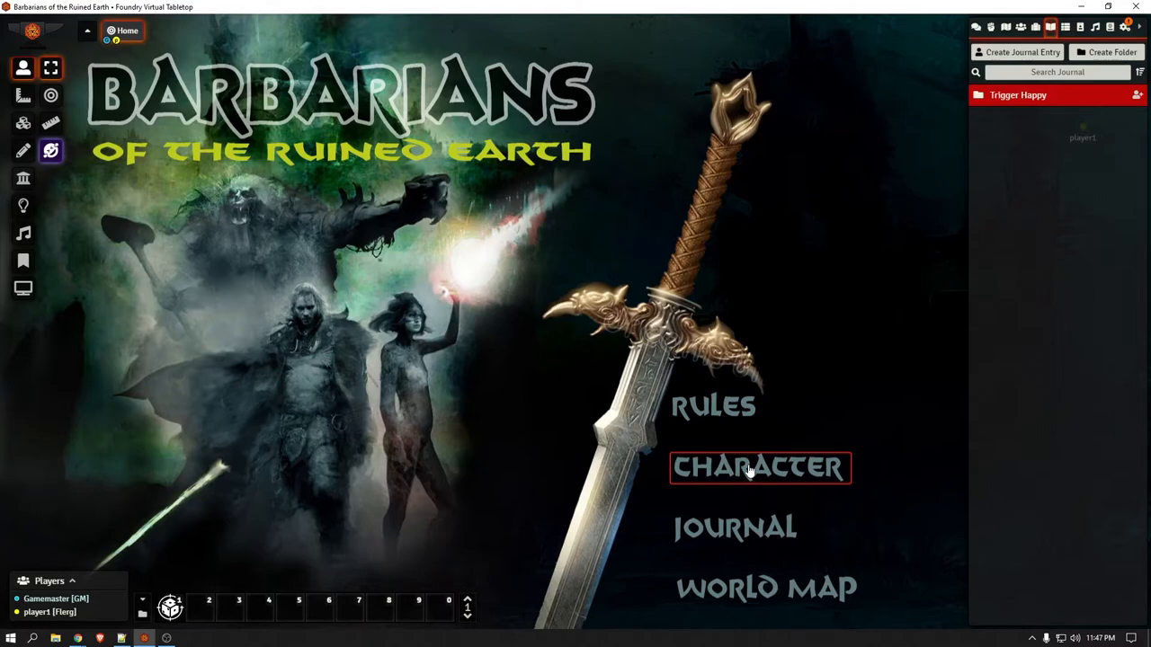
mouse_move(822, 239)
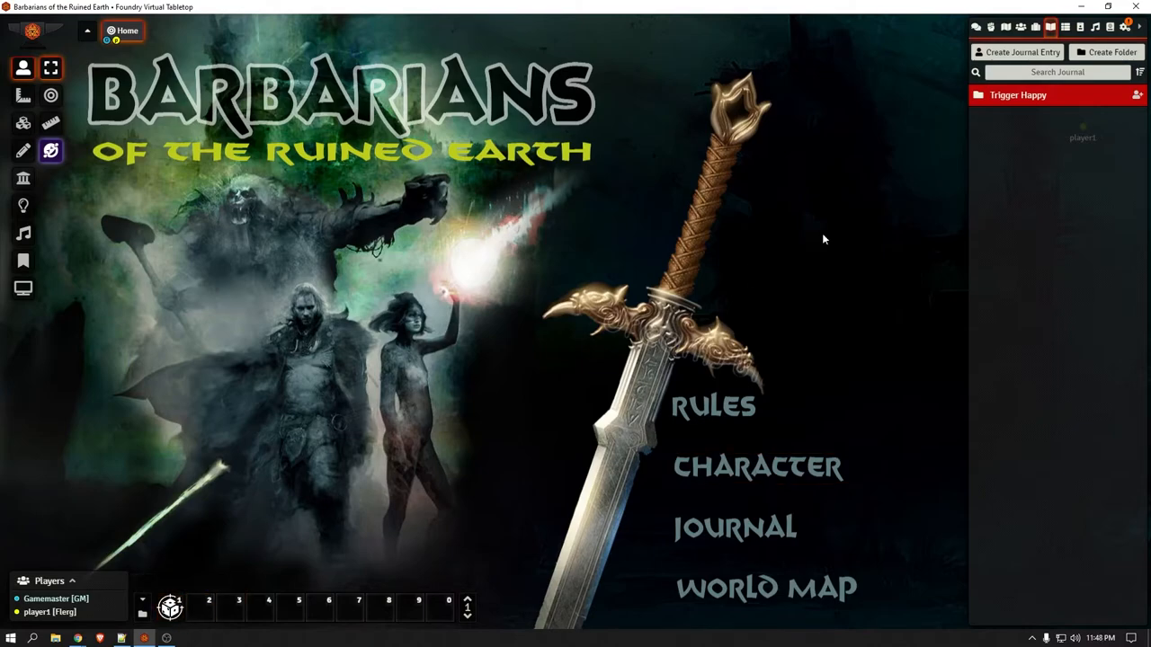
mouse_move(1045, 207)
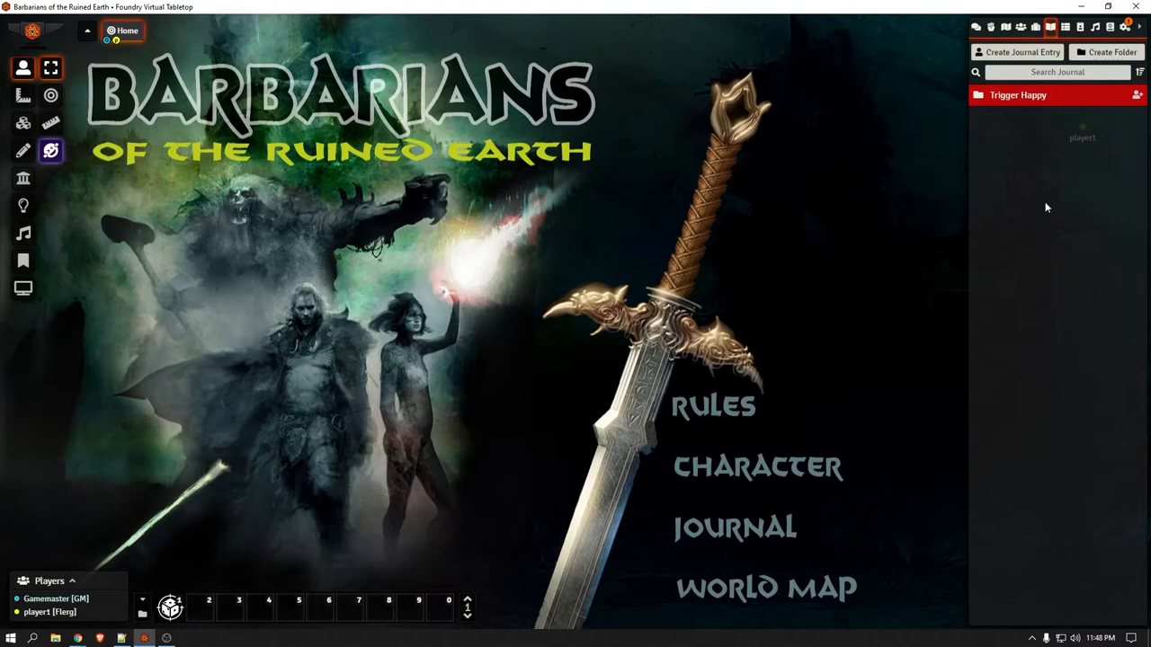
mouse_move(759, 468)
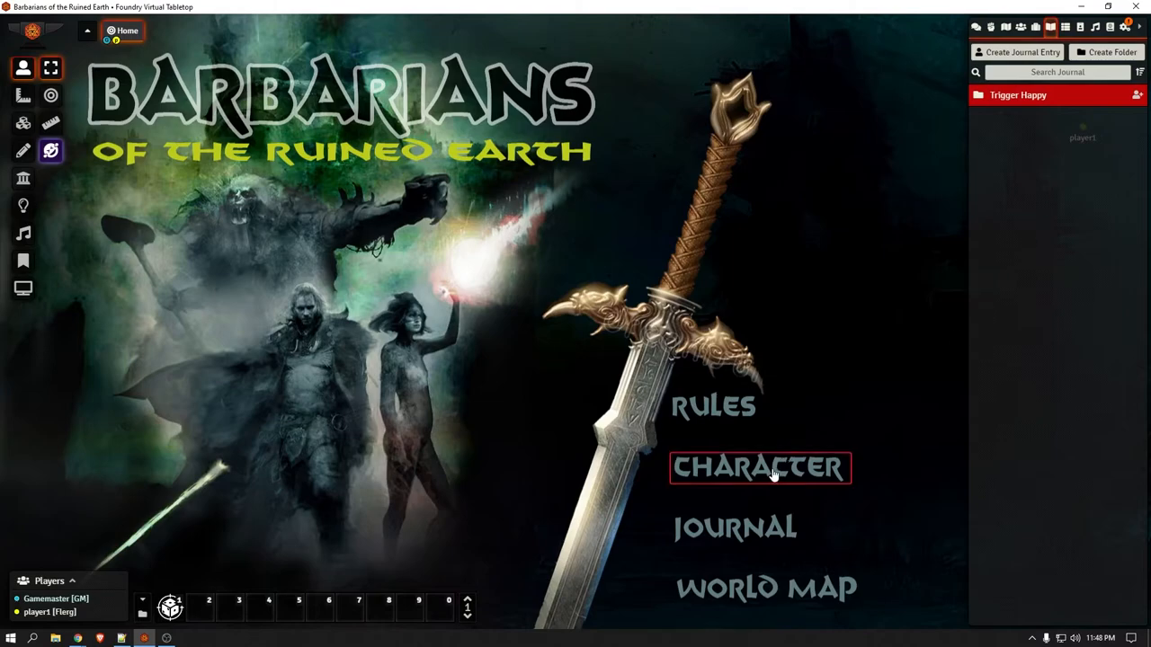
mouse_move(782, 459)
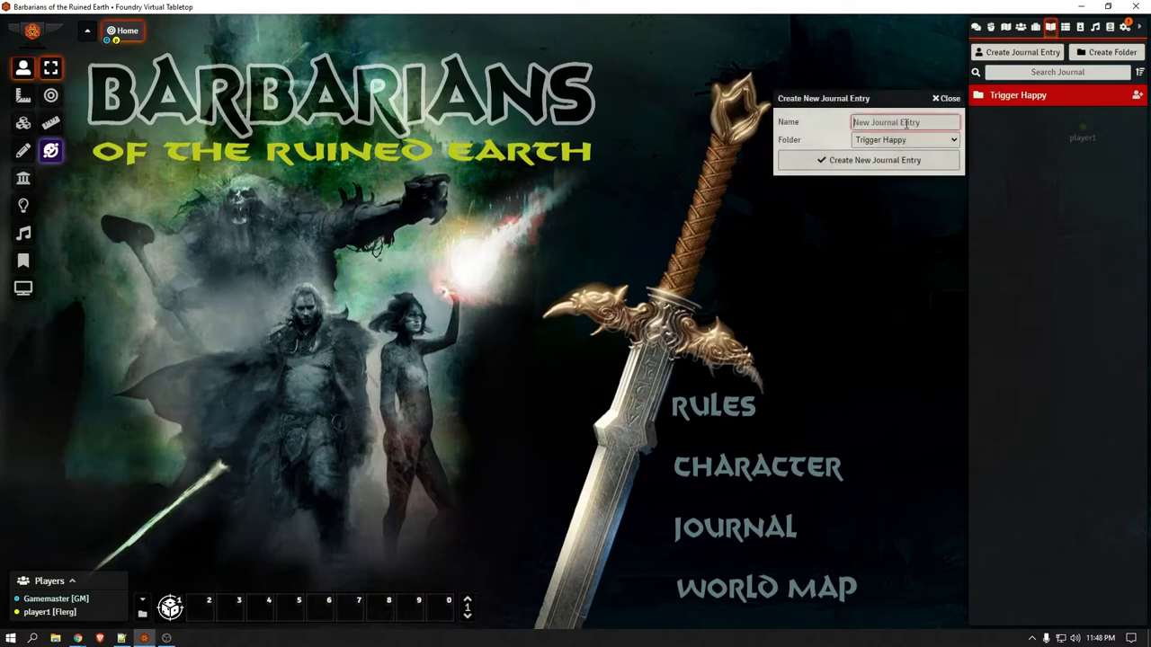
- Create journal entry 'openPlayerSheetTrigger' inside the Trigger Happy folder
text(open)
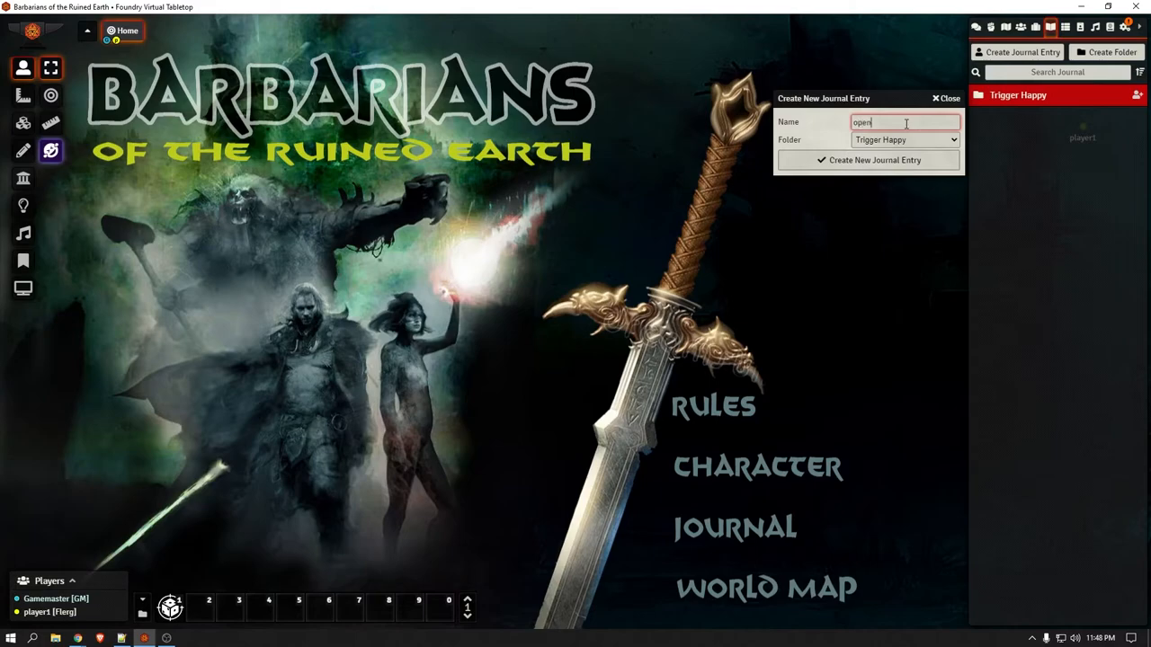
text(PlayerSheet)
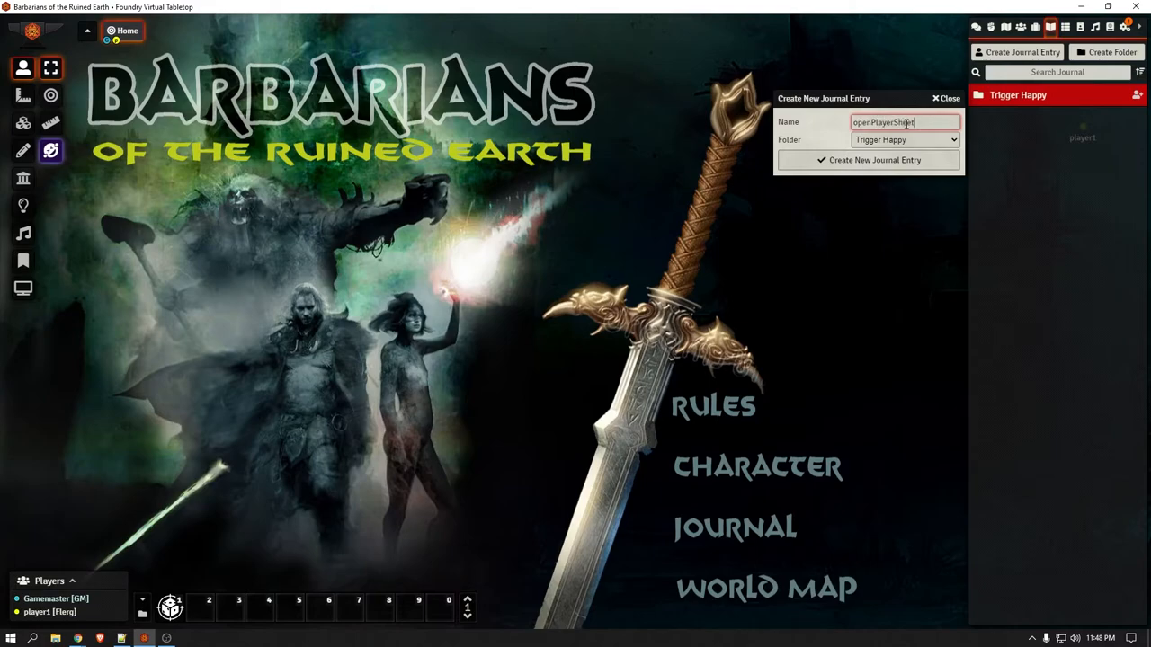
text(Trigger)
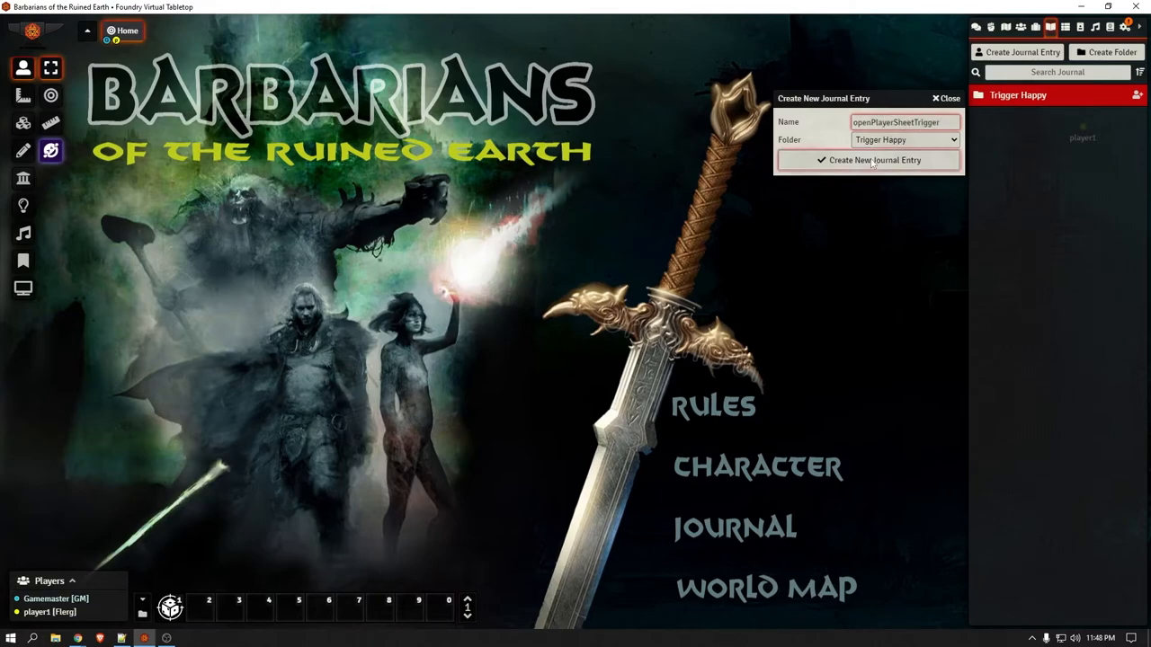
click(874, 159)
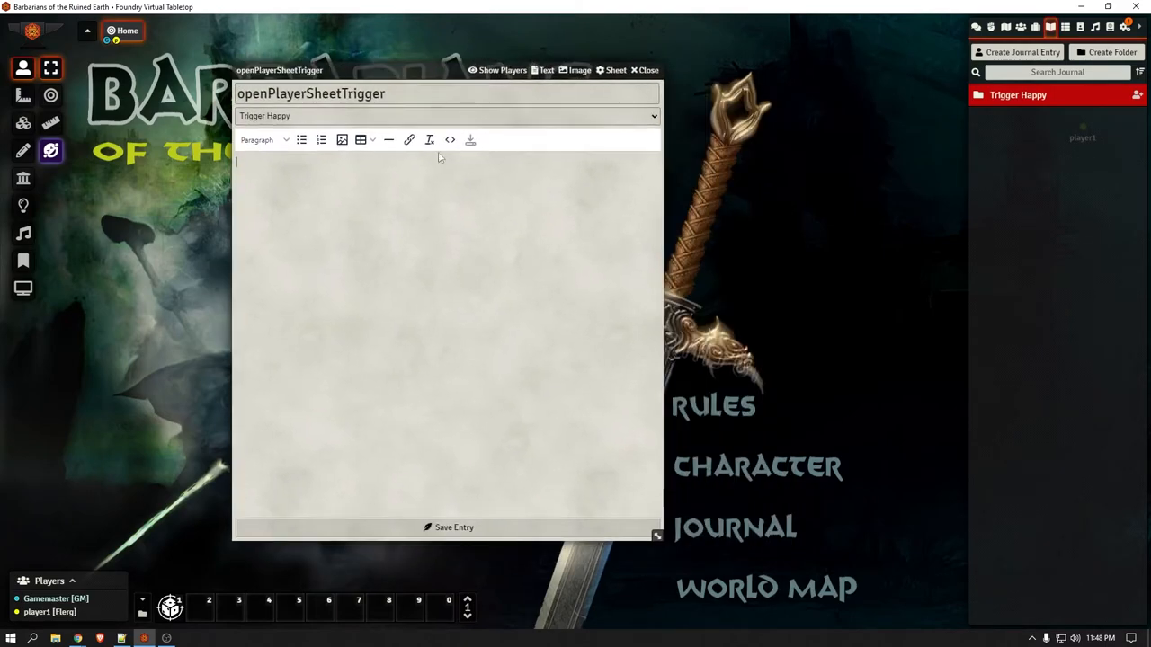
mouse_move(440, 255)
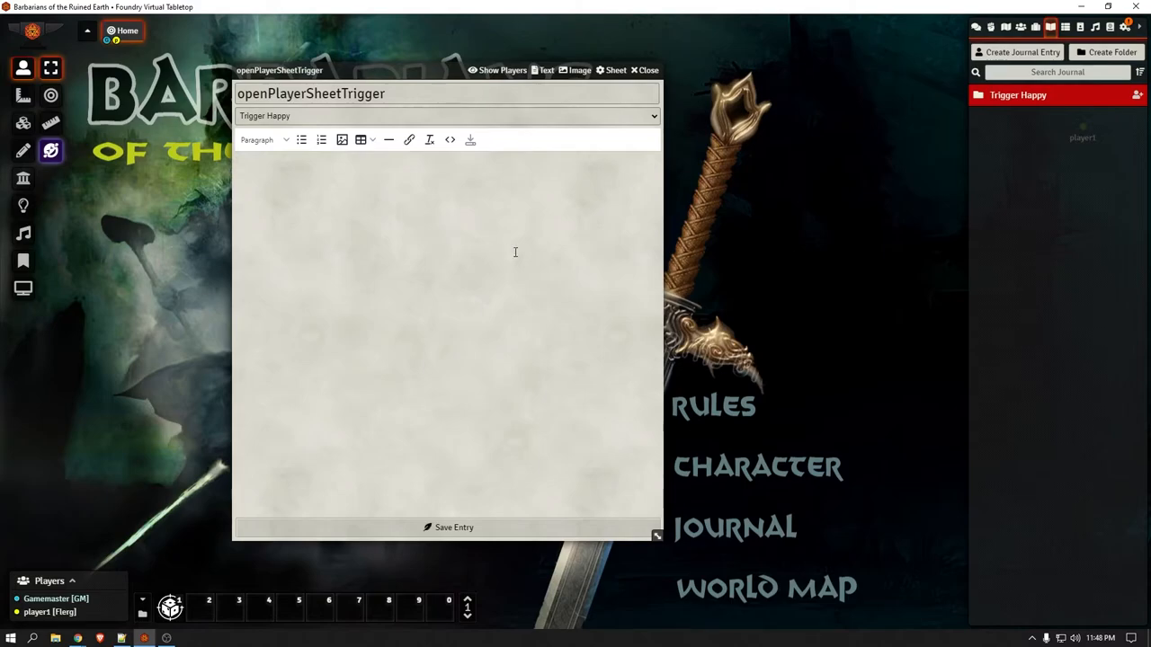
mouse_move(961, 182)
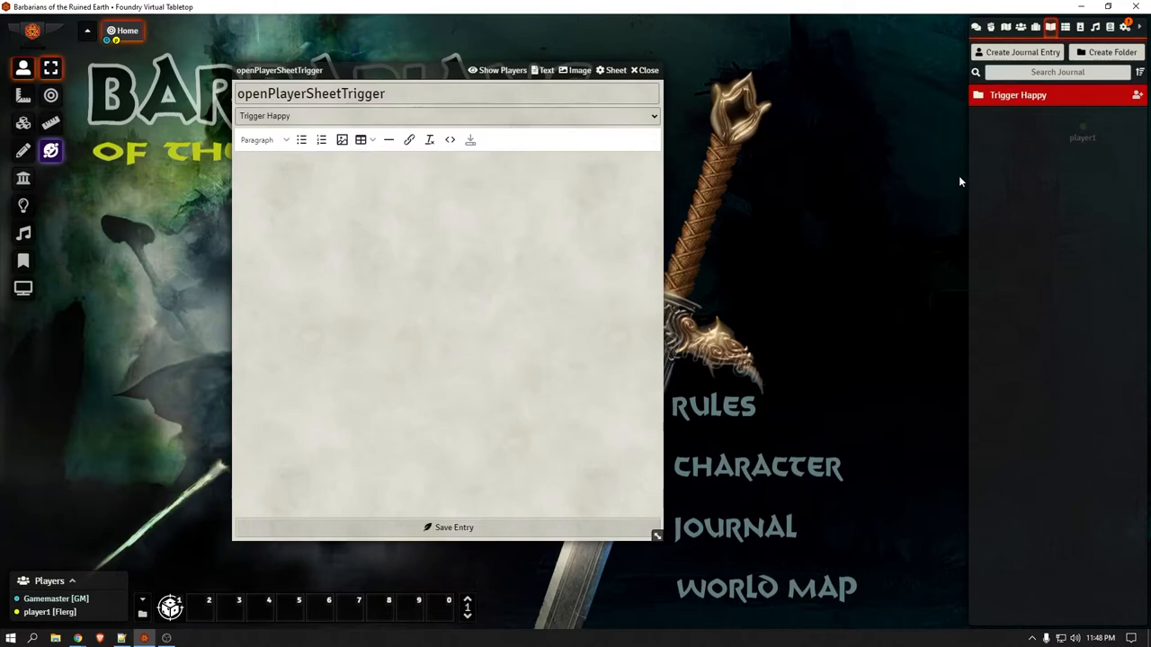
mouse_move(1036, 27)
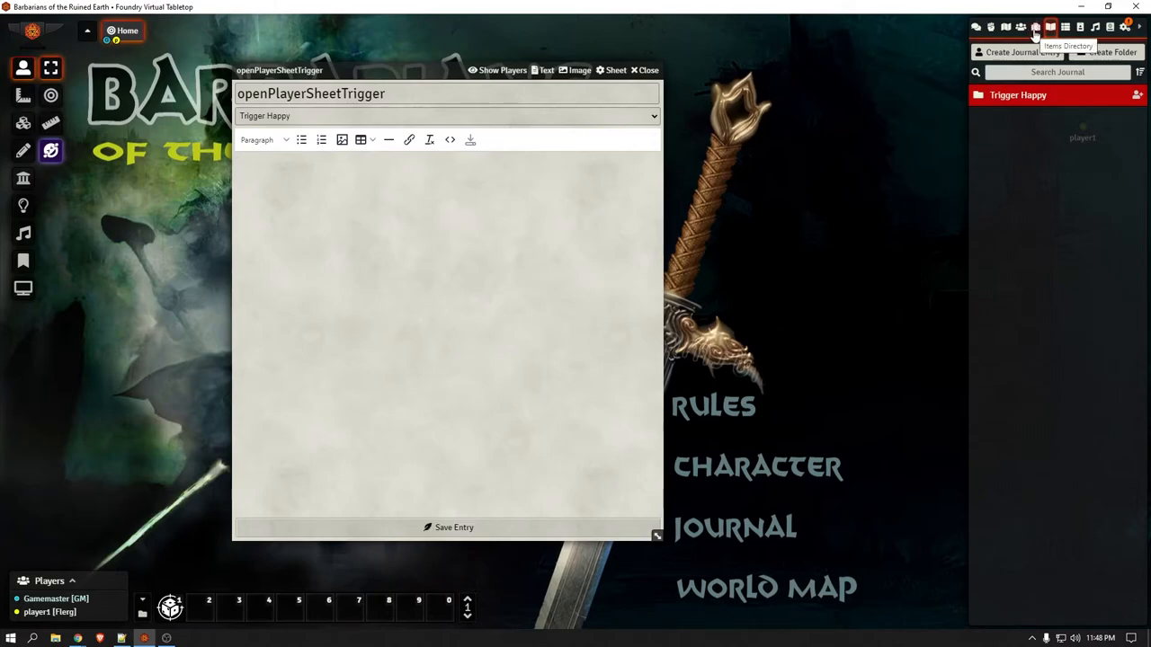
click(1021, 27)
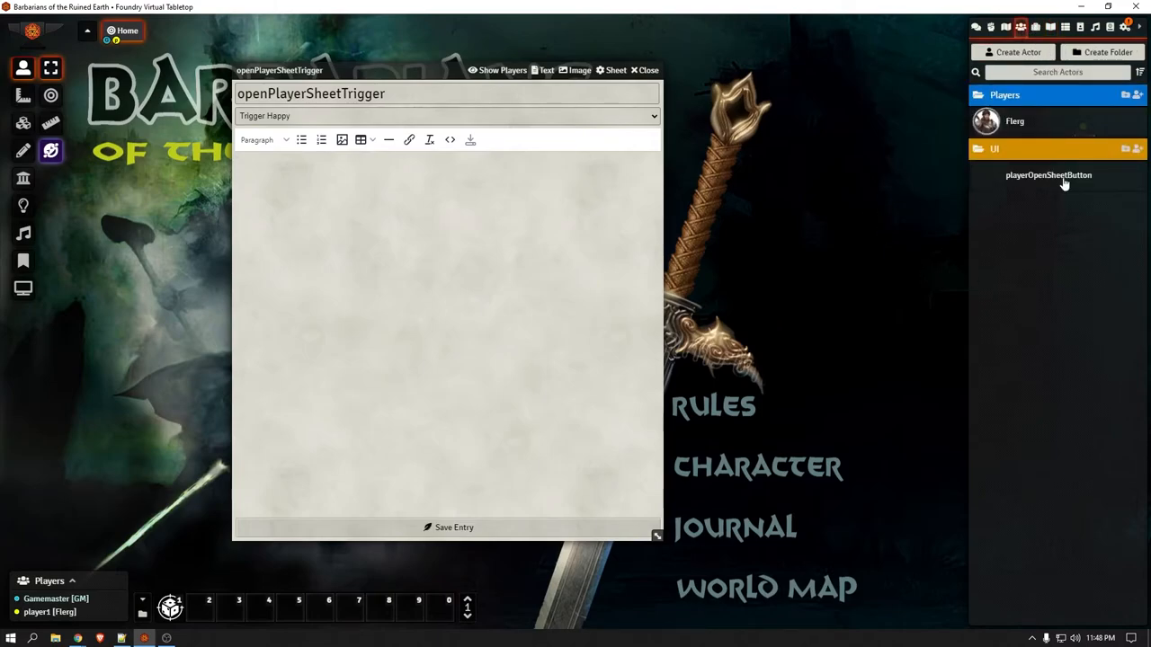
mouse_move(904, 176)
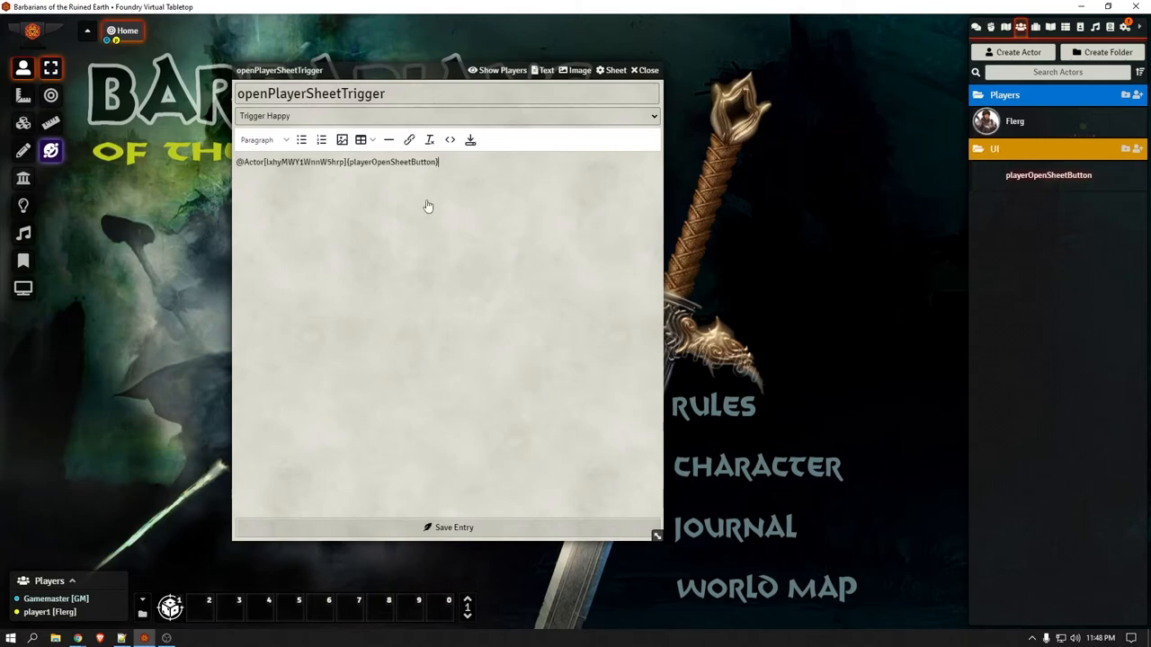
mouse_move(212, 164)
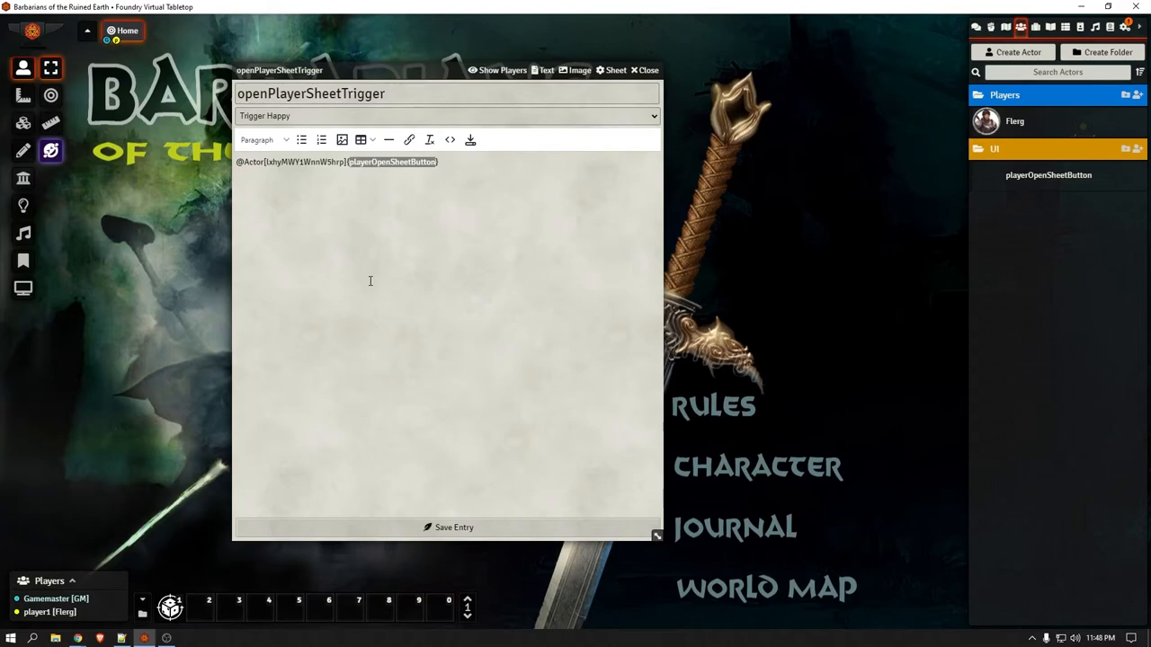
mouse_move(1048, 176)
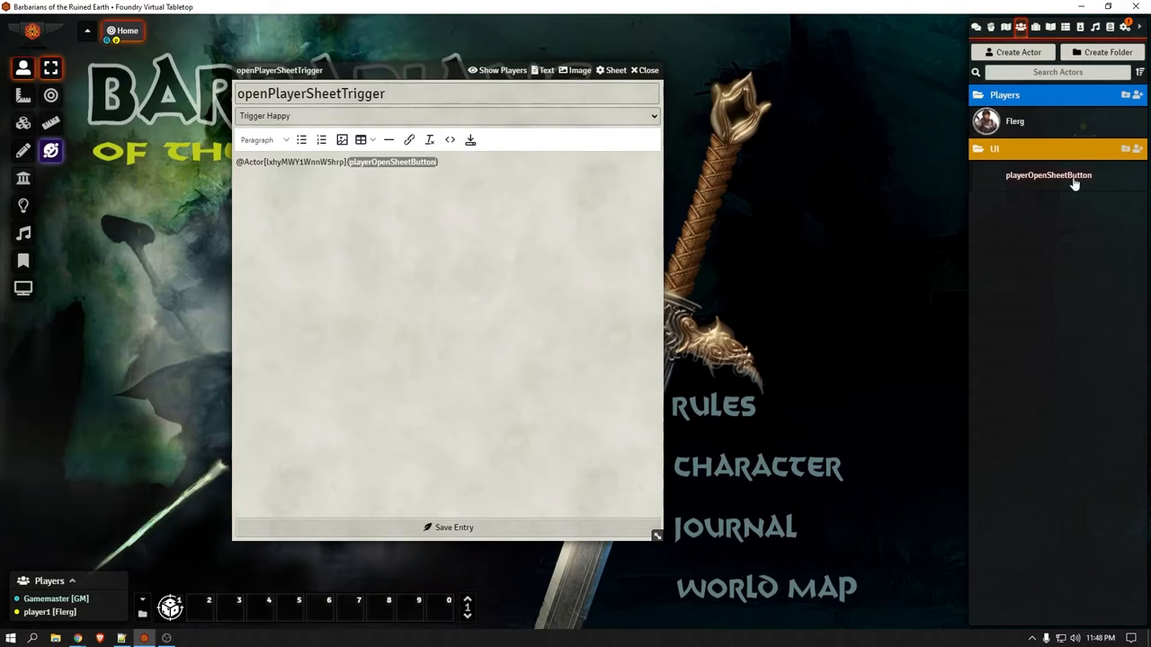
click(512, 186)
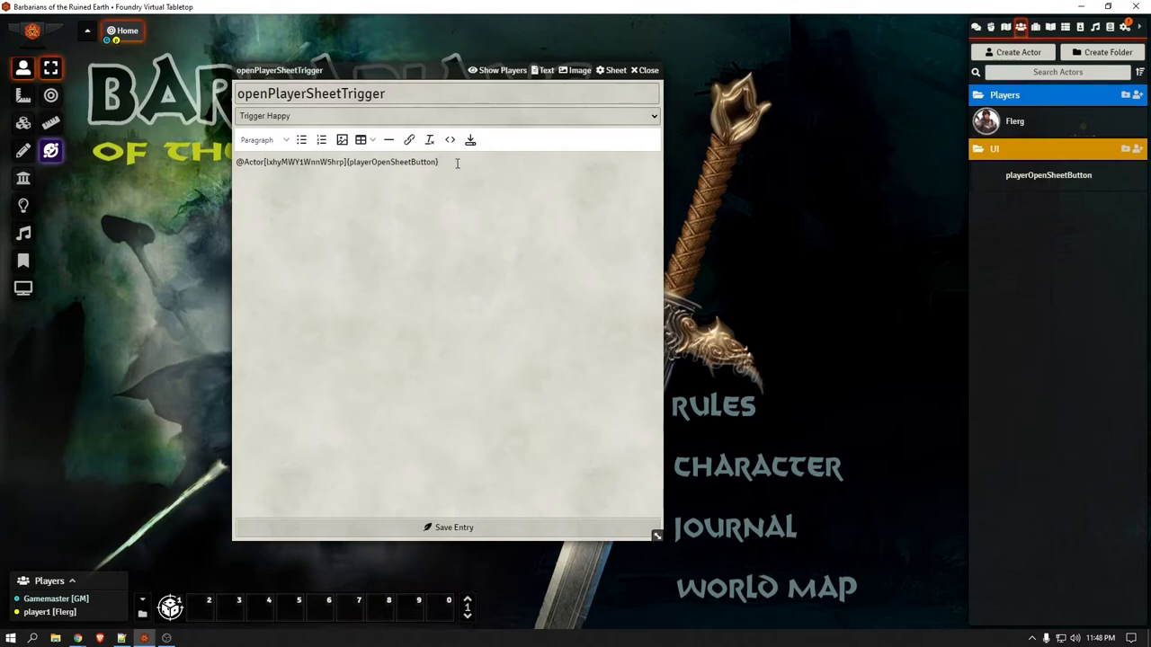
text(@Trigger[clic)
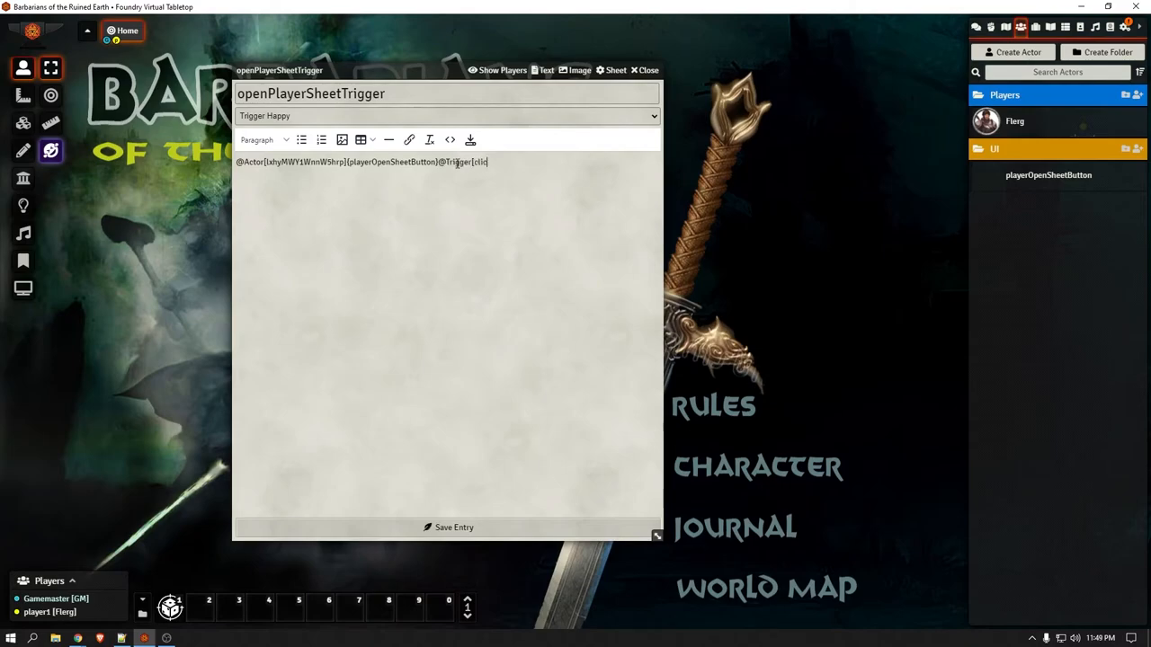
text(k])
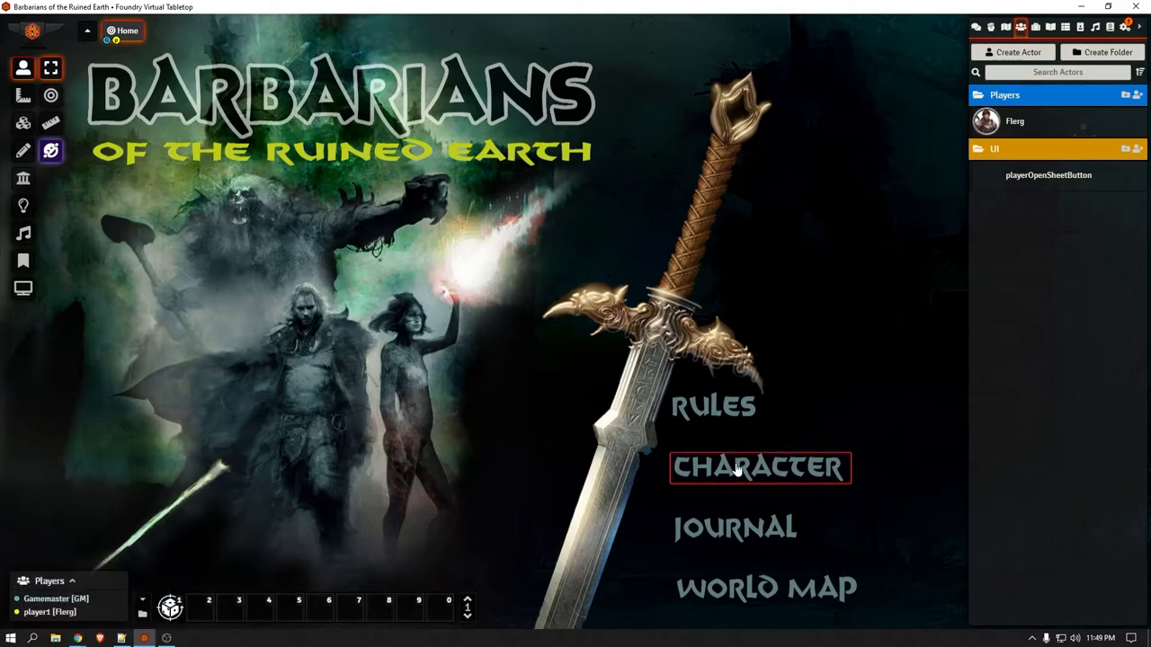
mouse_move(729, 475)
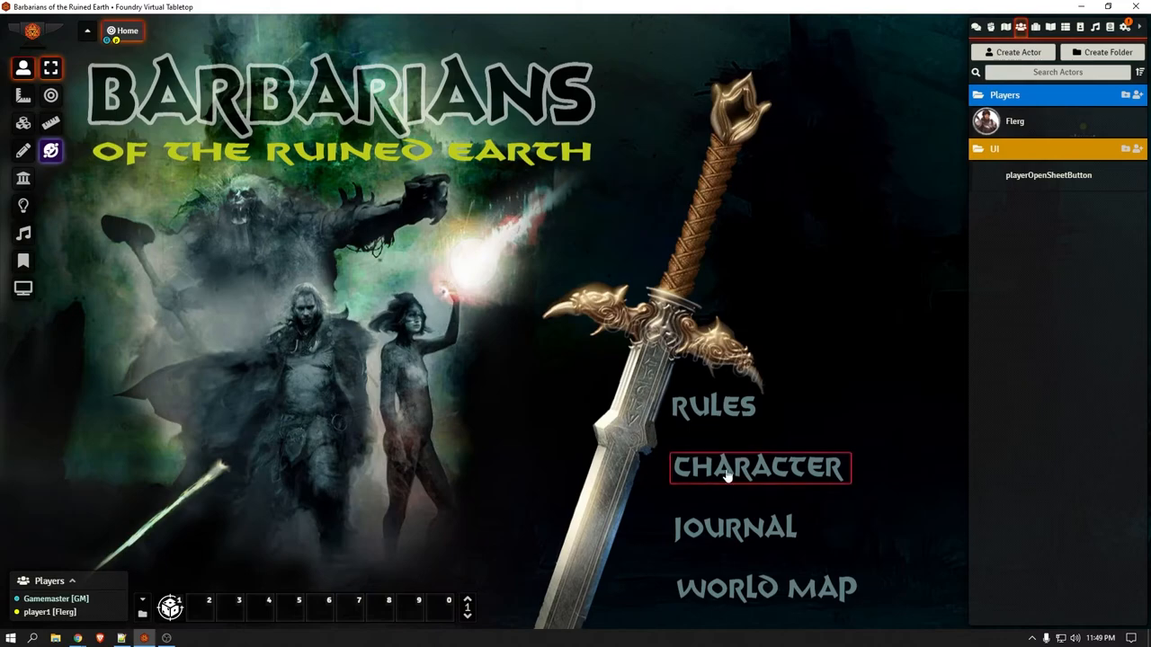
mouse_move(758, 477)
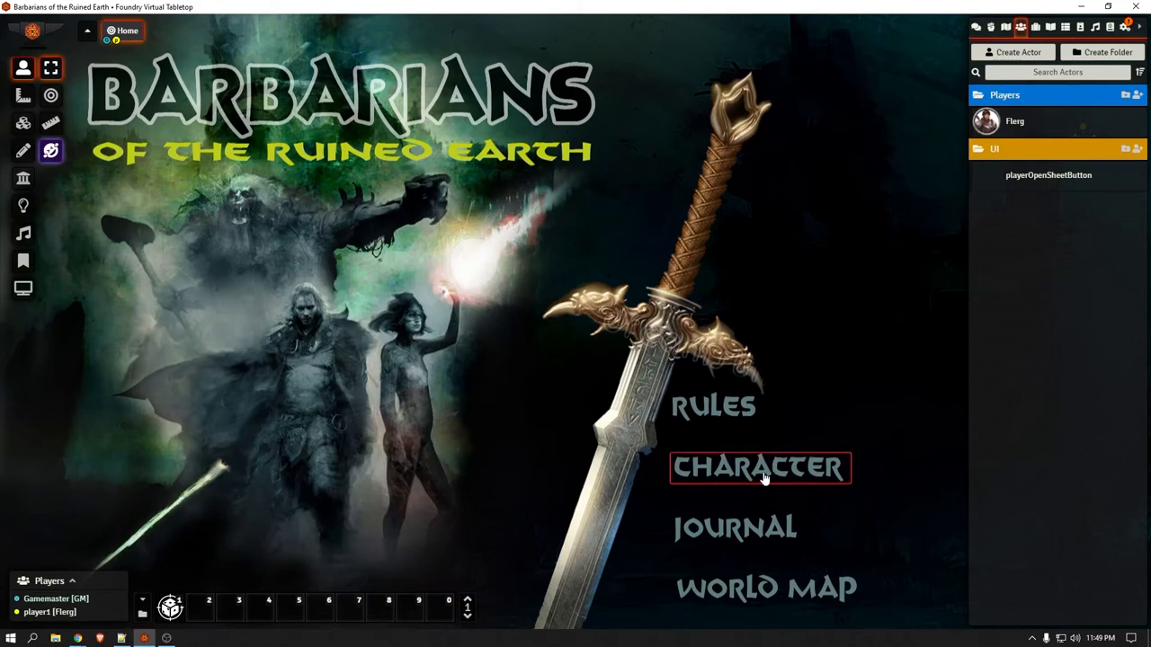
mouse_move(760, 469)
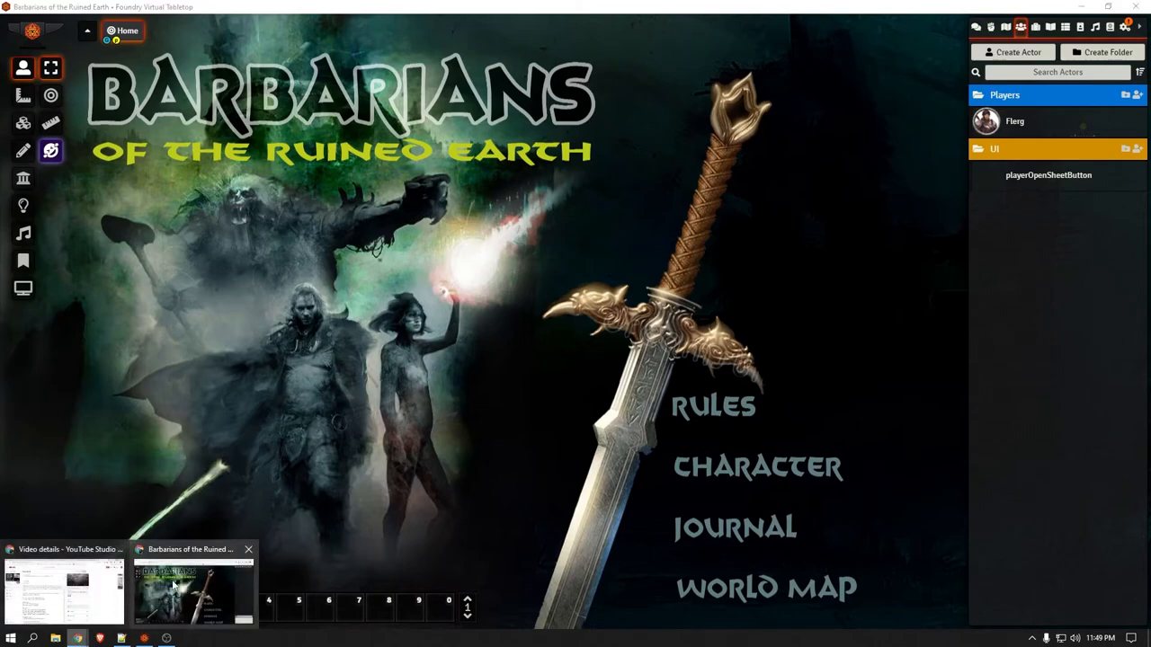
- In the player's maximized Chrome window, open Flerg's sheet via CHARACTER, then return to Foundry
click(194, 589)
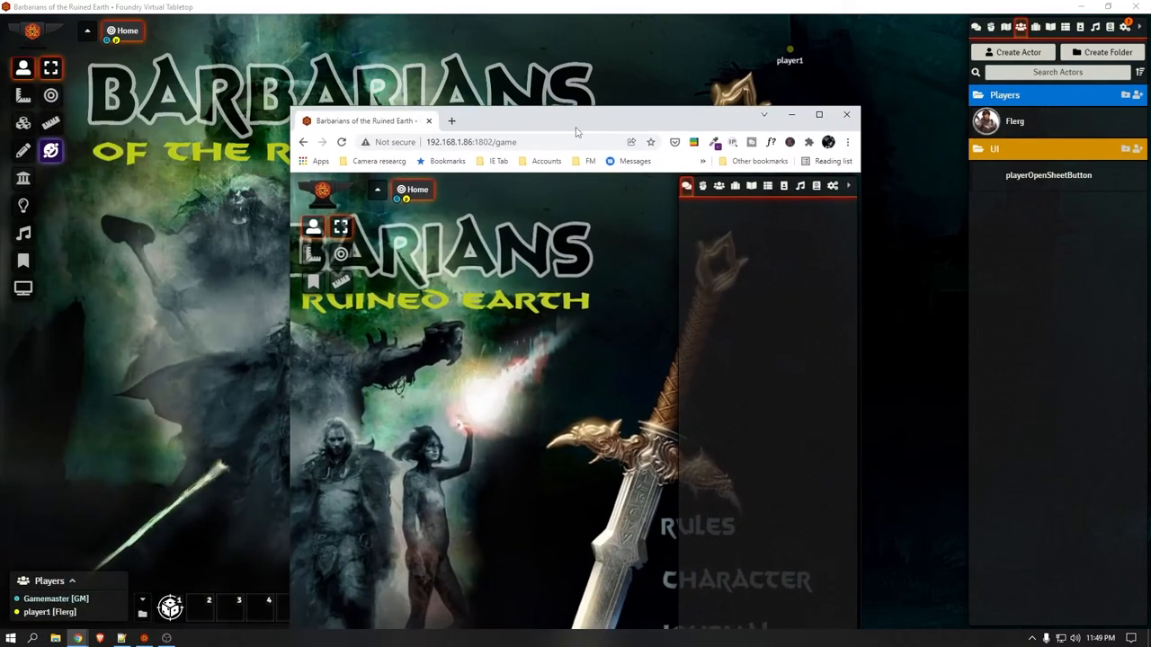
click(818, 115)
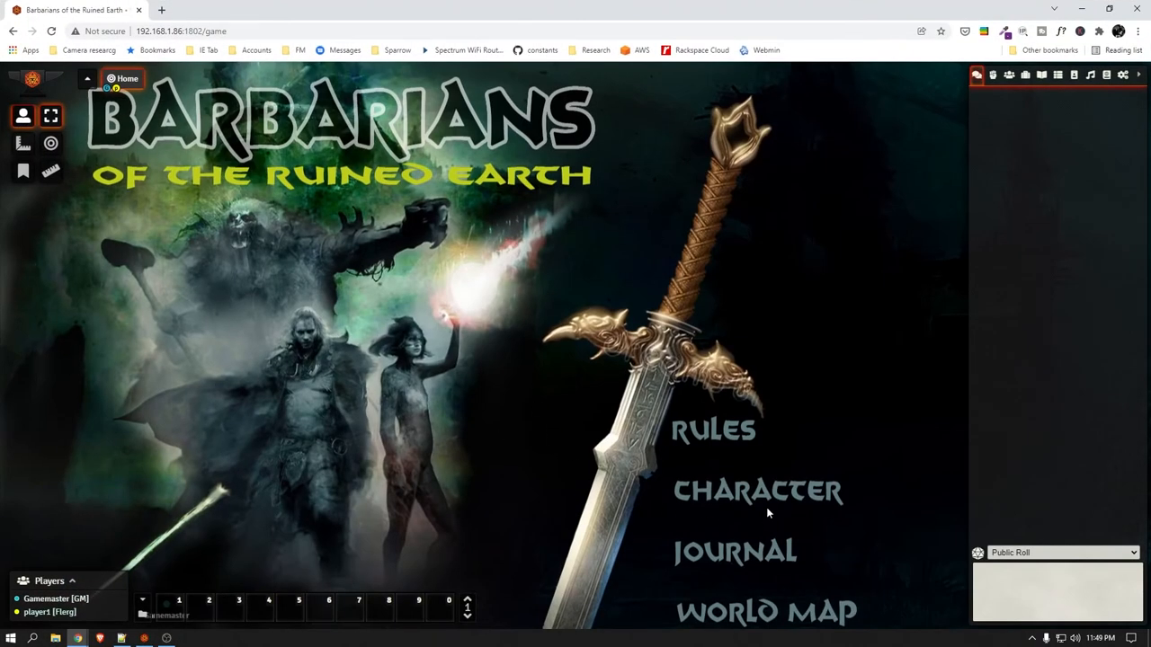
click(757, 490)
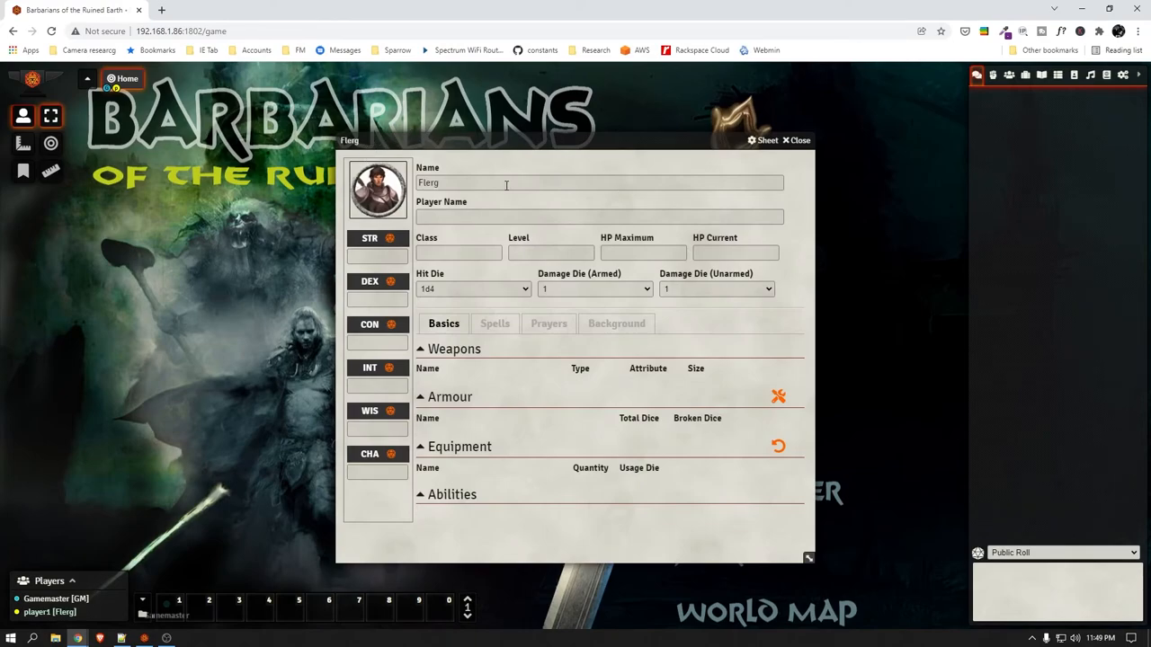
click(799, 140)
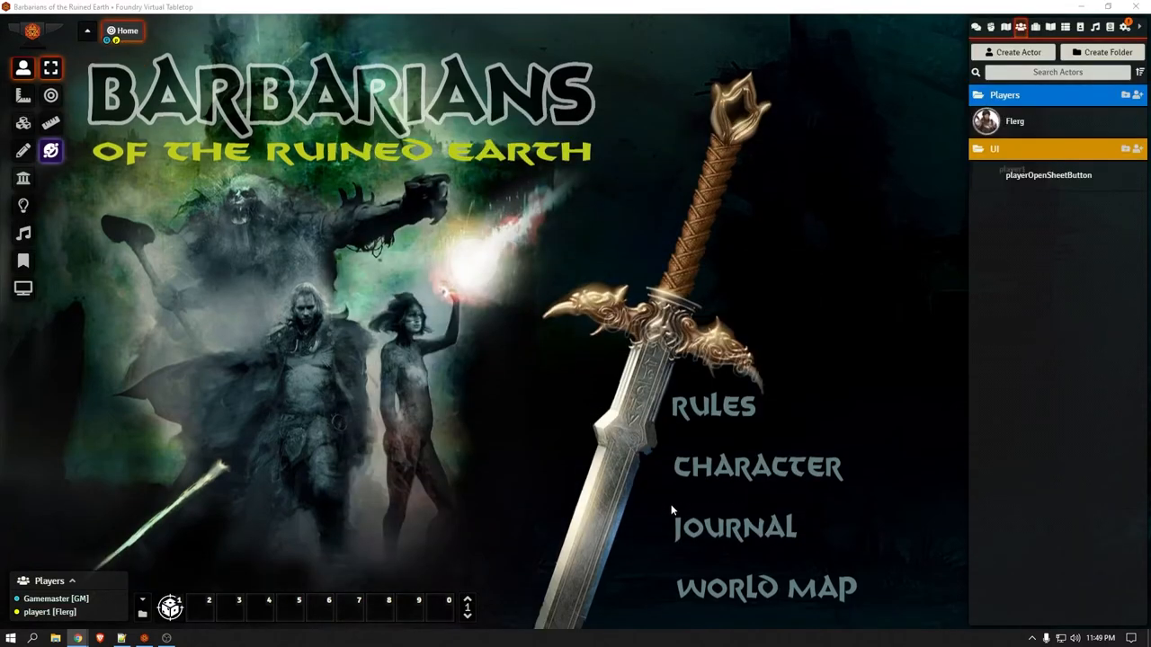
mouse_move(715, 506)
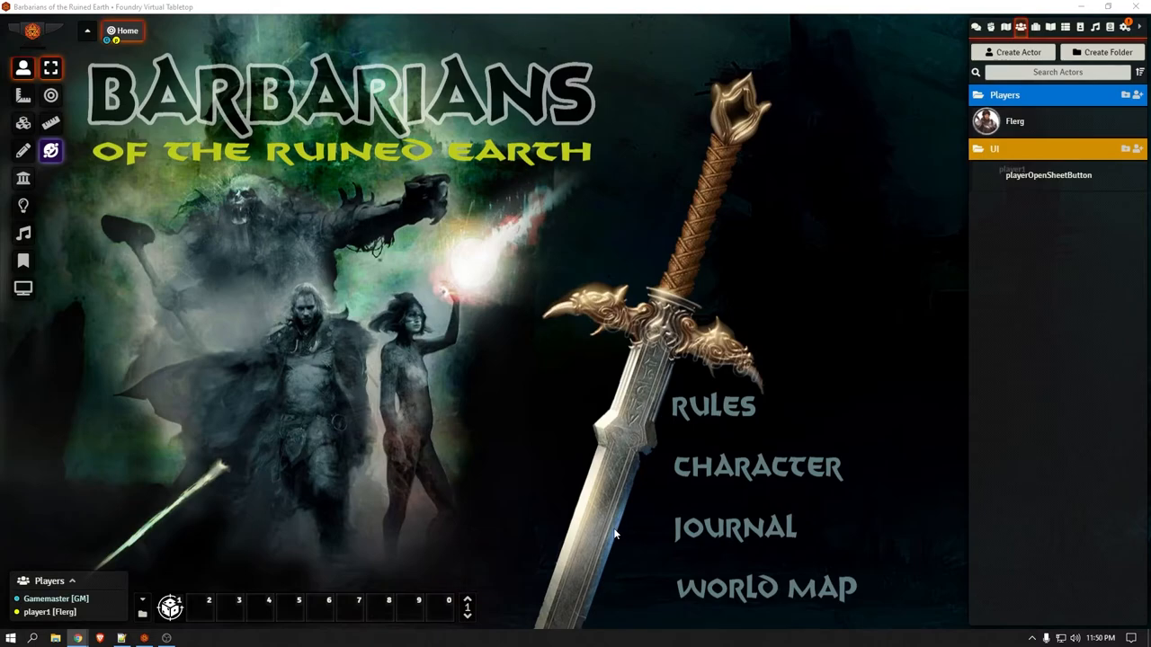
mouse_move(683, 537)
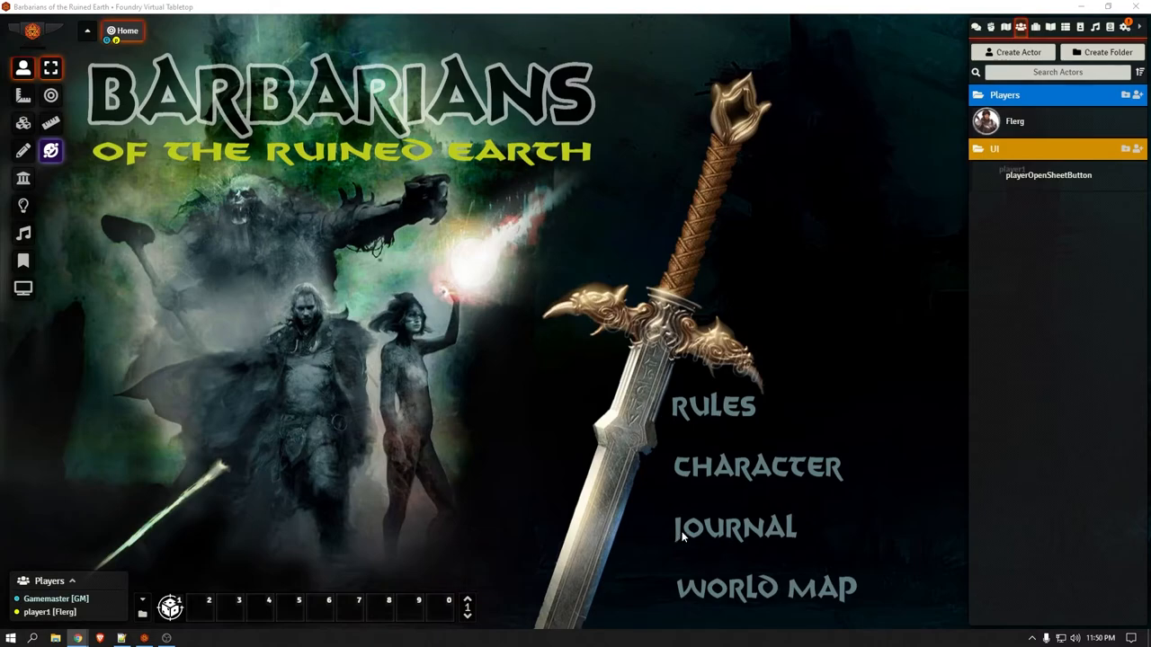
mouse_move(866, 527)
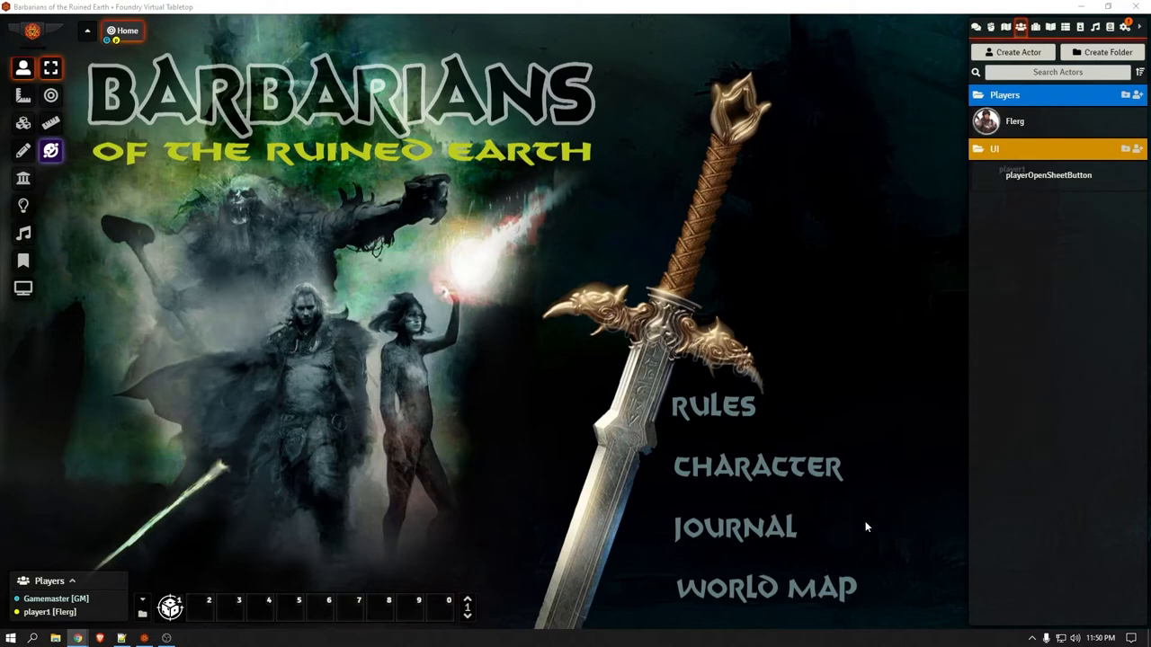
mouse_move(798, 549)
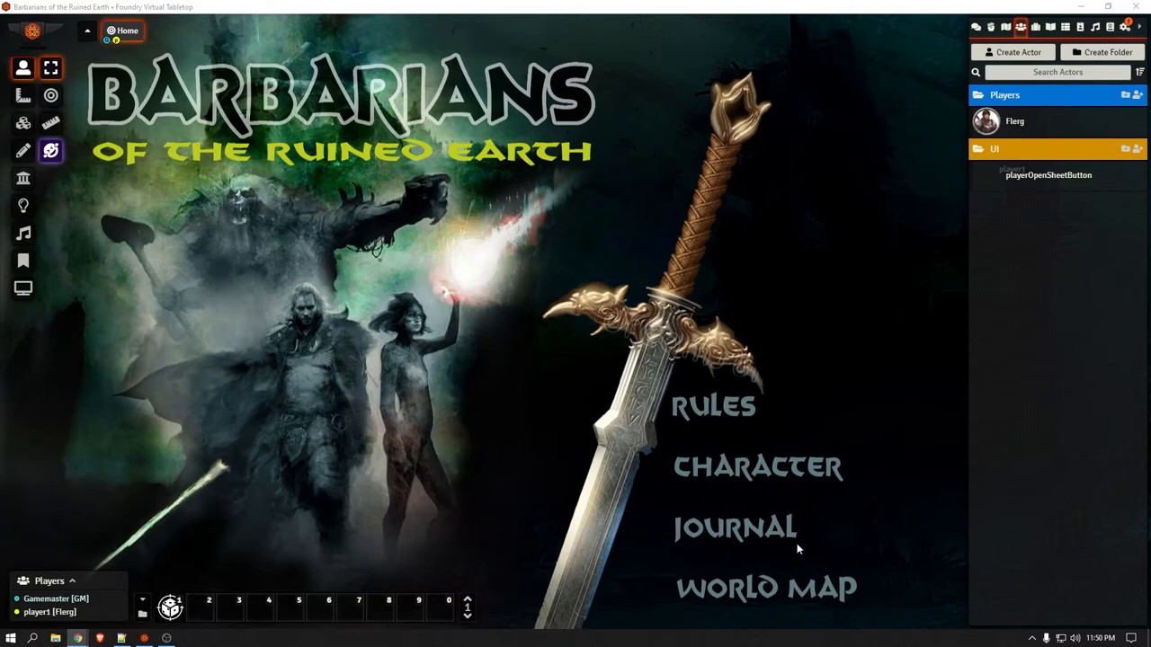
mouse_move(201, 607)
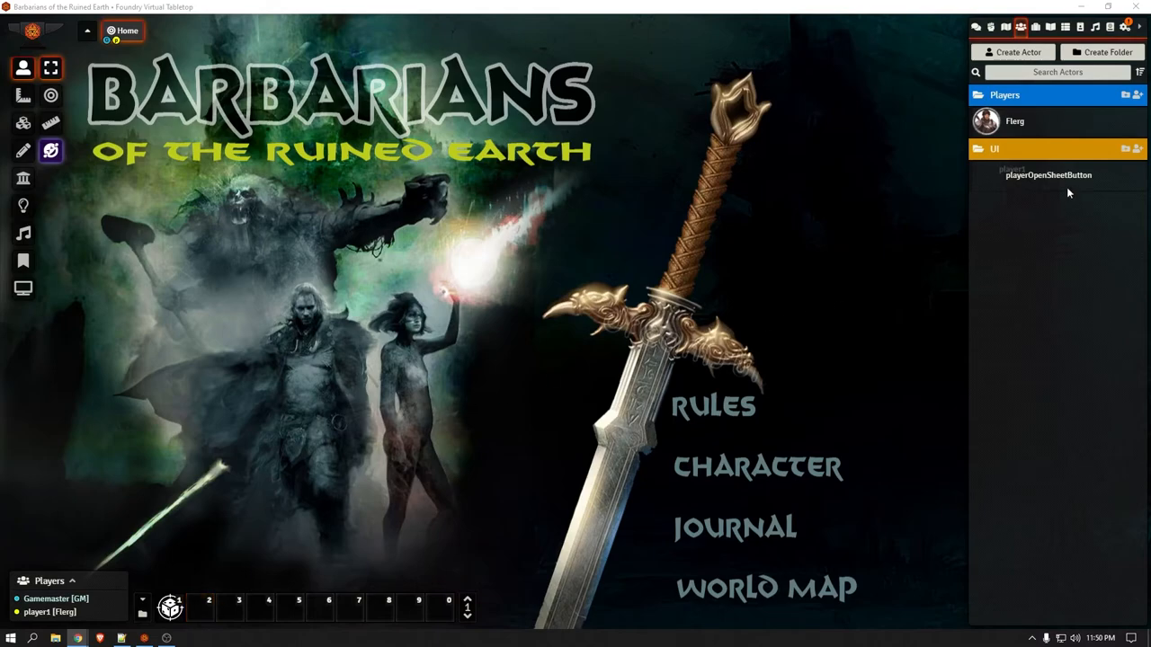
mouse_move(1083, 309)
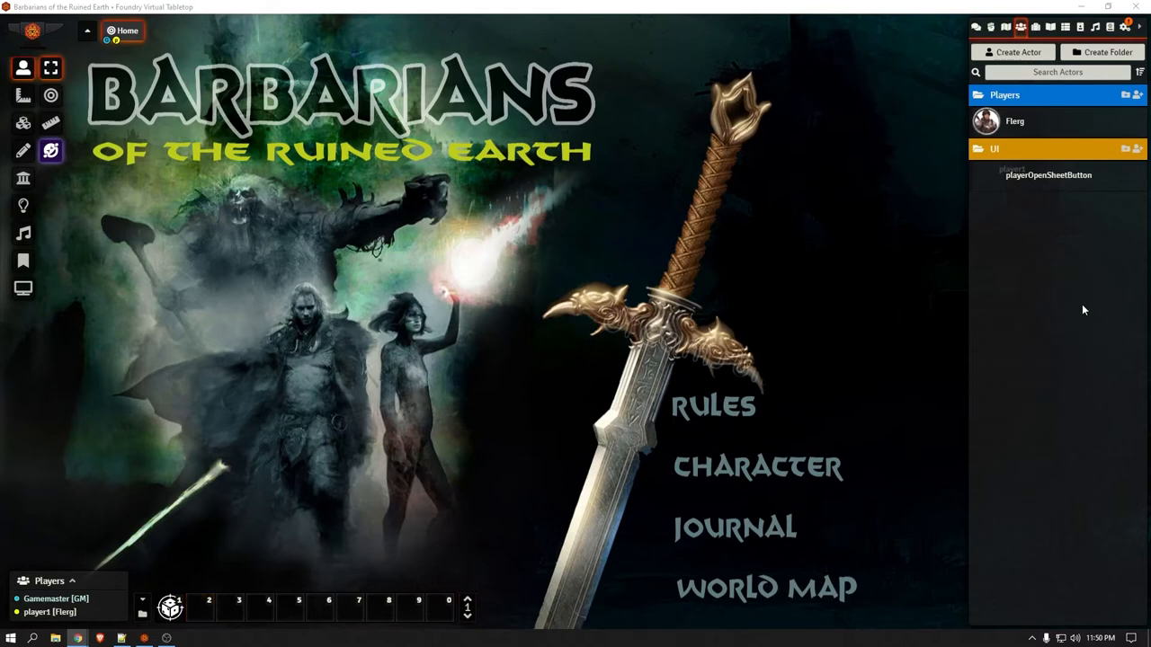
mouse_move(743, 539)
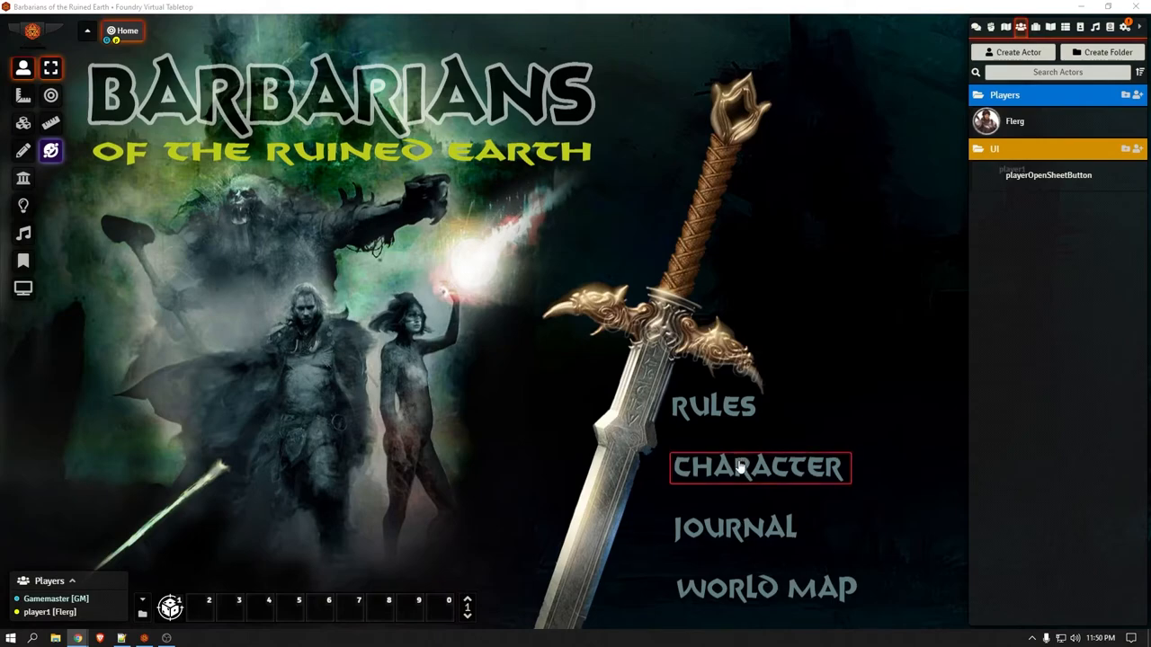
mouse_move(505, 467)
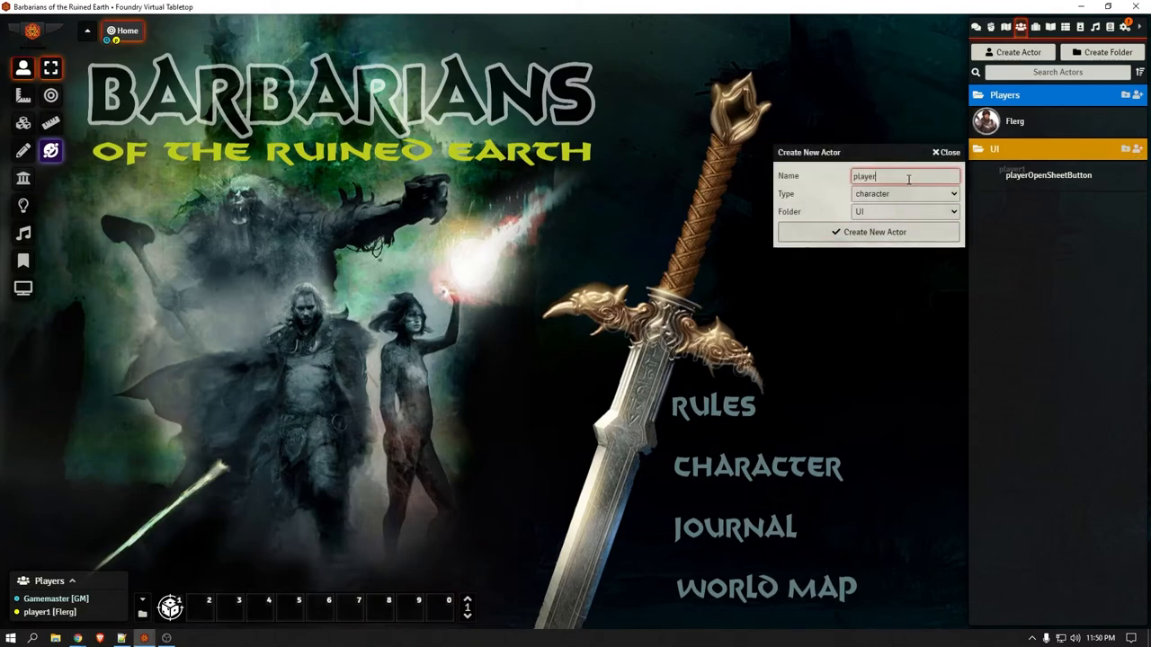
- Name the actor playerOpenJournalButton and give it the transparent_token.png portrait
text(Open.)
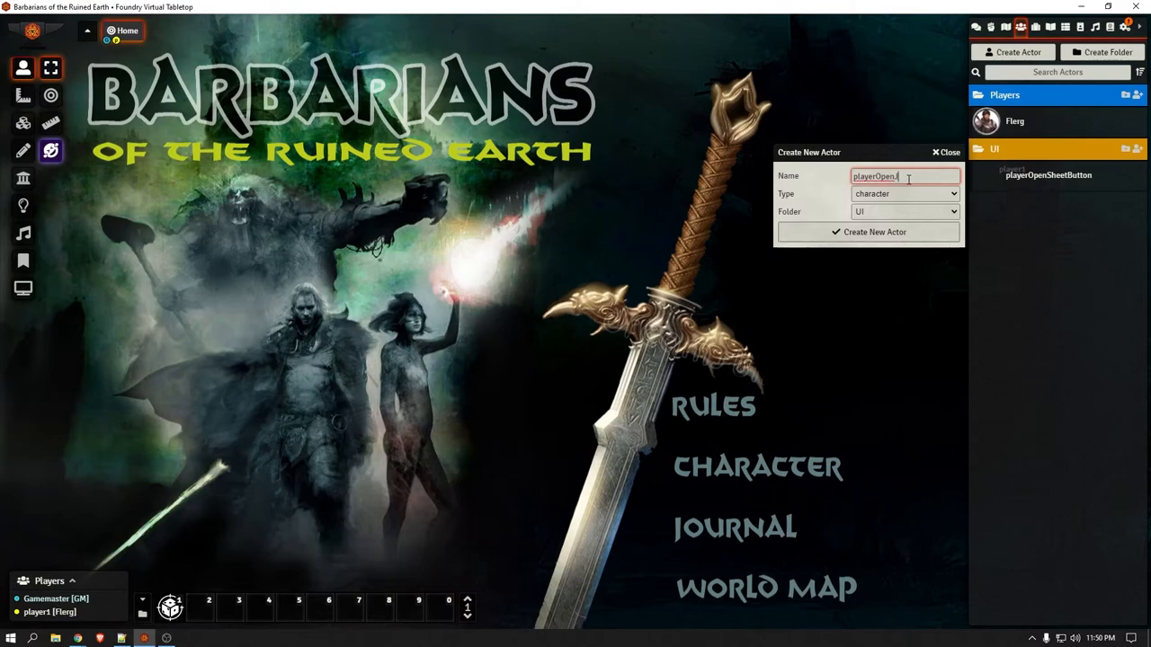
text(JournalButton)
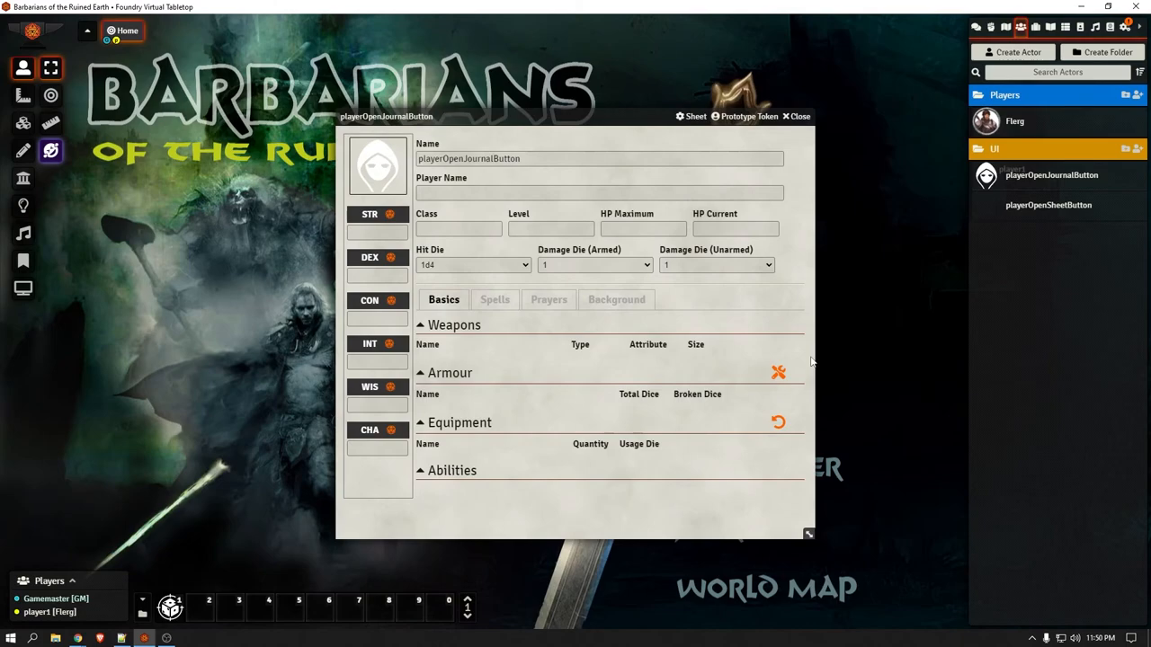
mouse_move(989, 210)
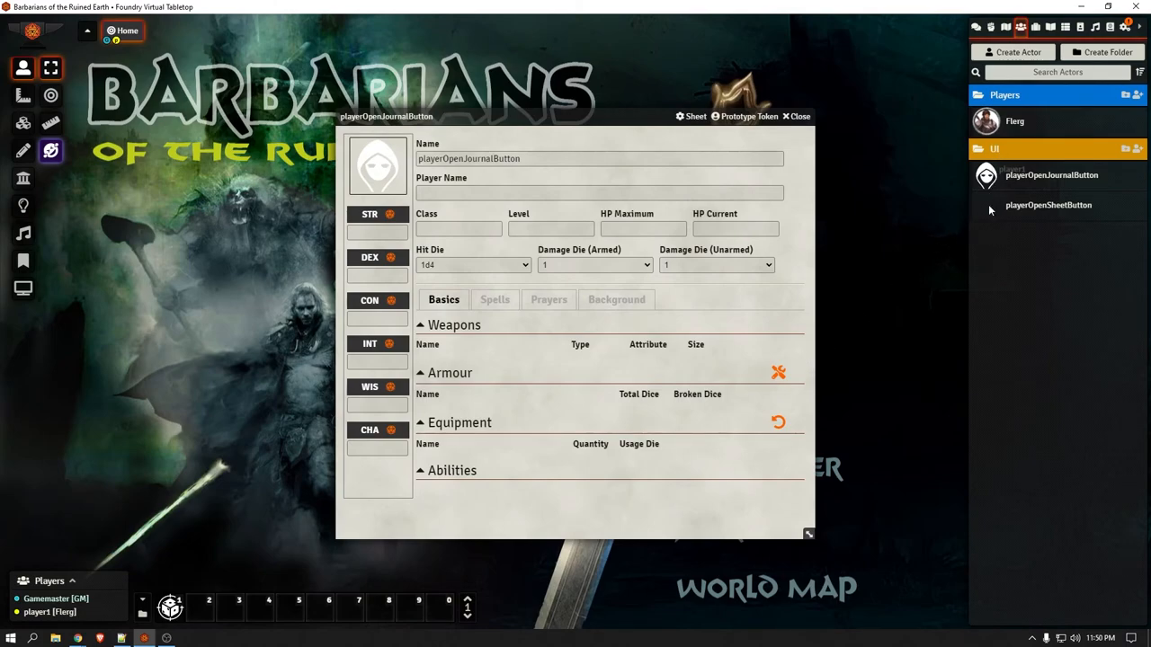
mouse_move(977, 300)
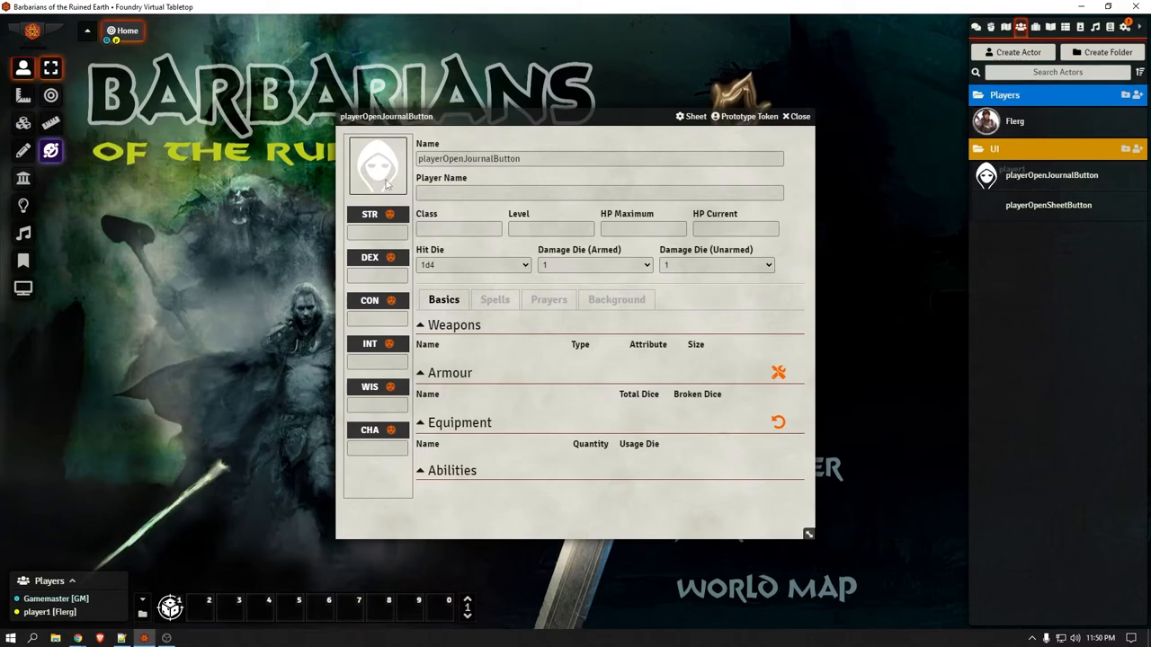
click(377, 165)
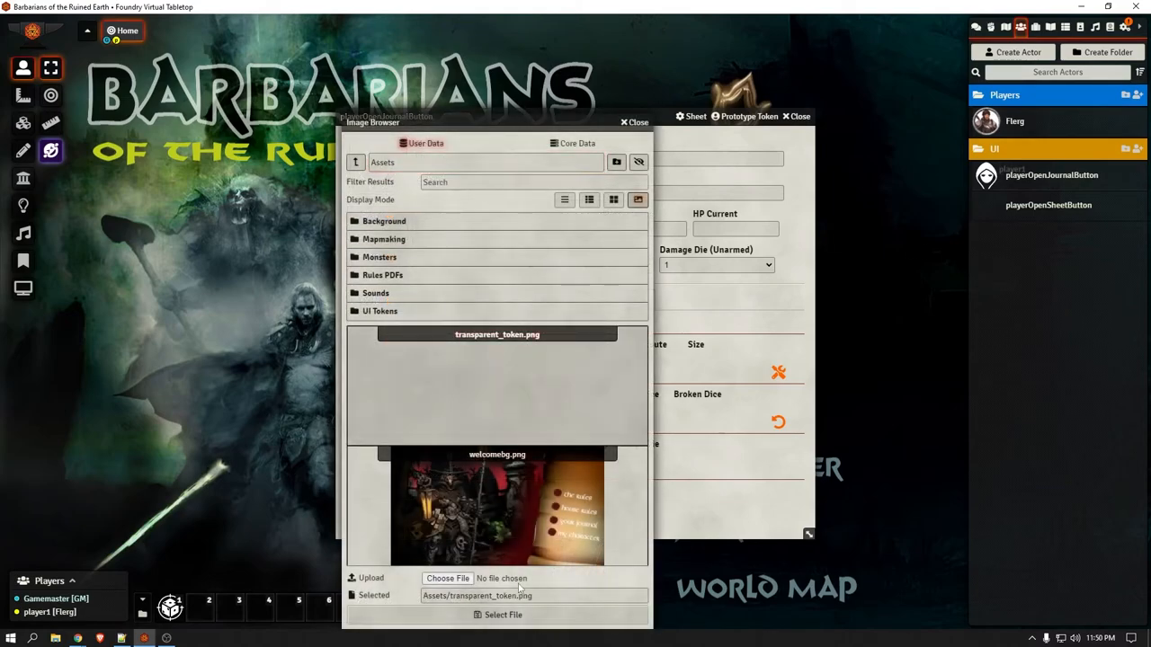
click(633, 121)
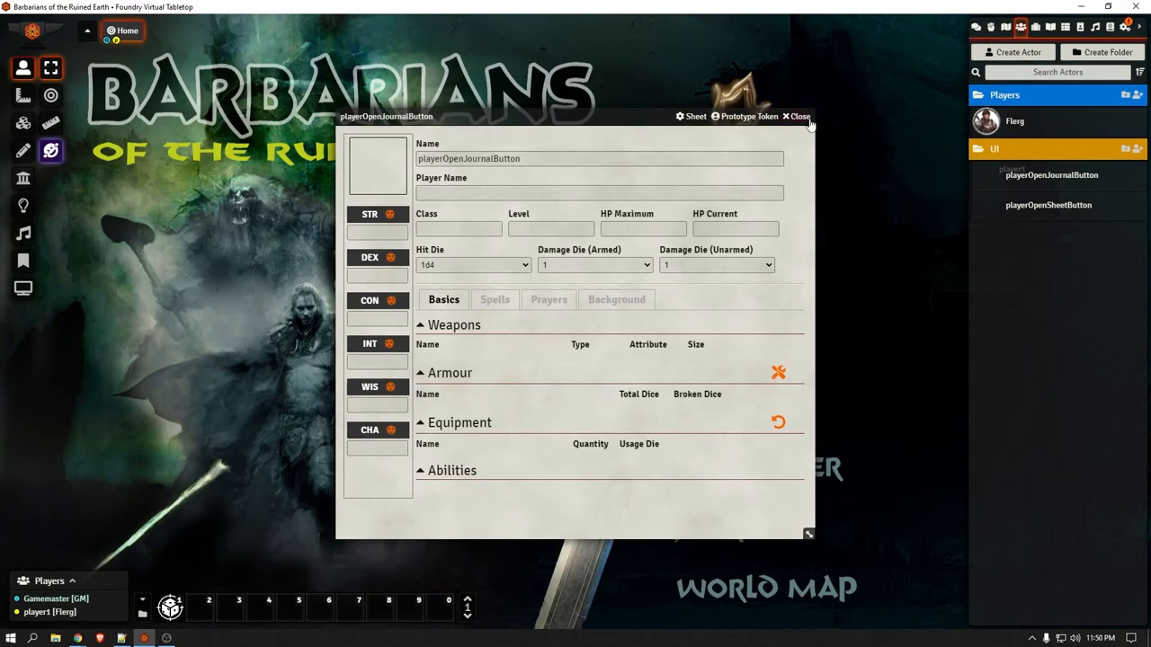
click(796, 116)
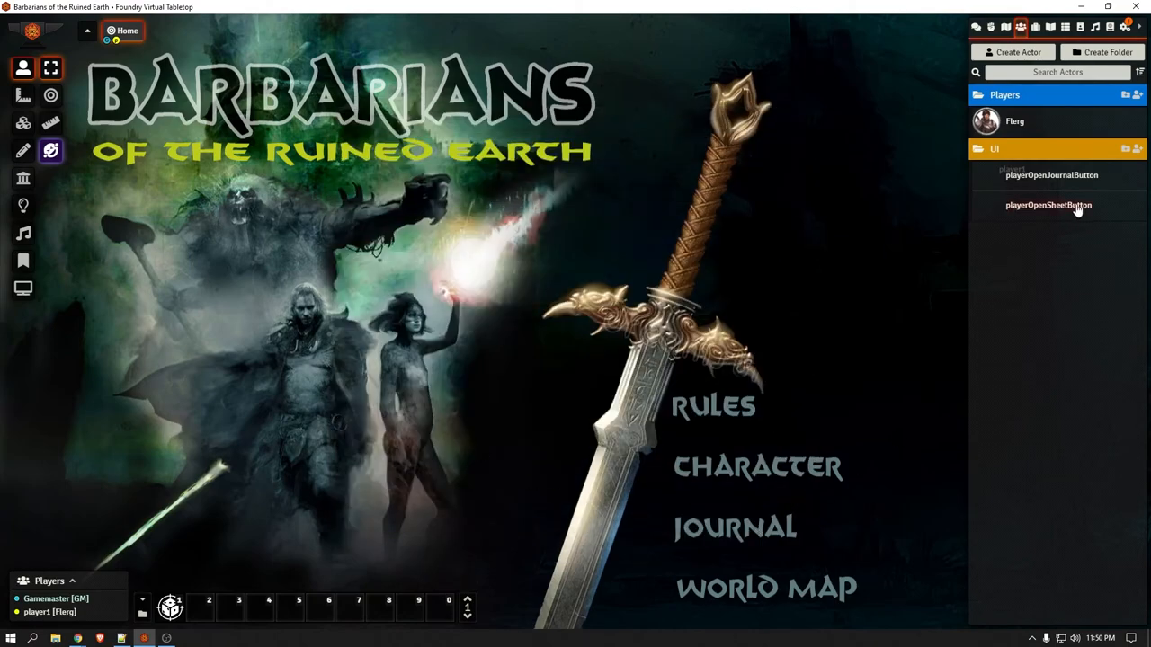
mouse_move(704, 529)
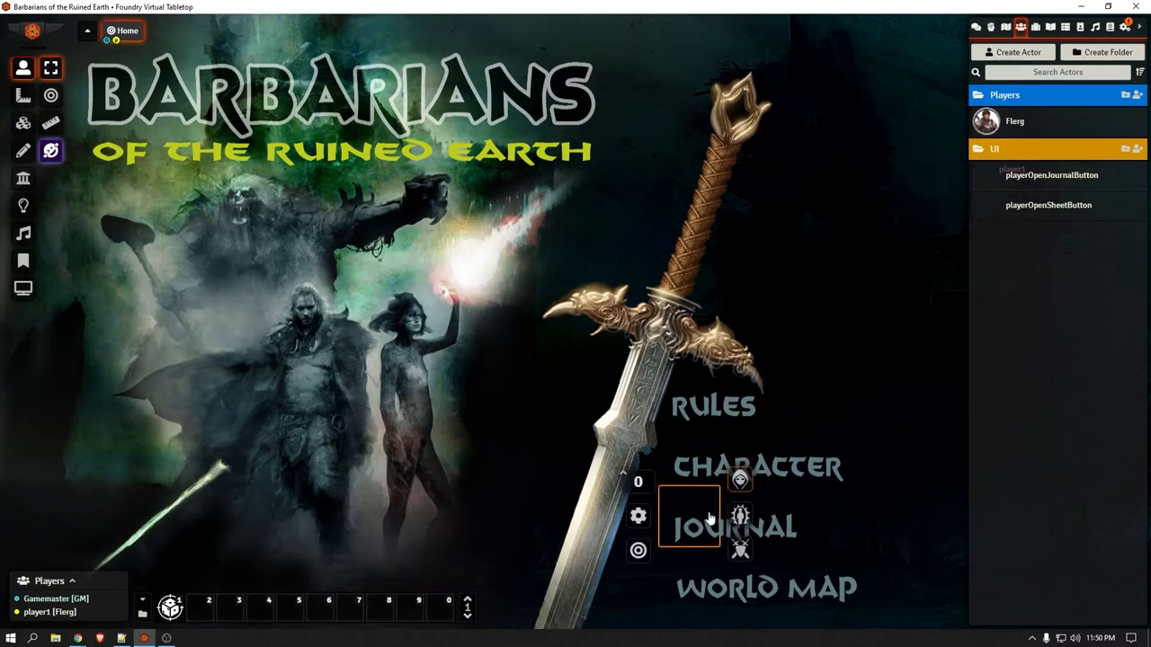
- Resize the JOURNAL button token to width 3 and height 0.5
click(639, 515)
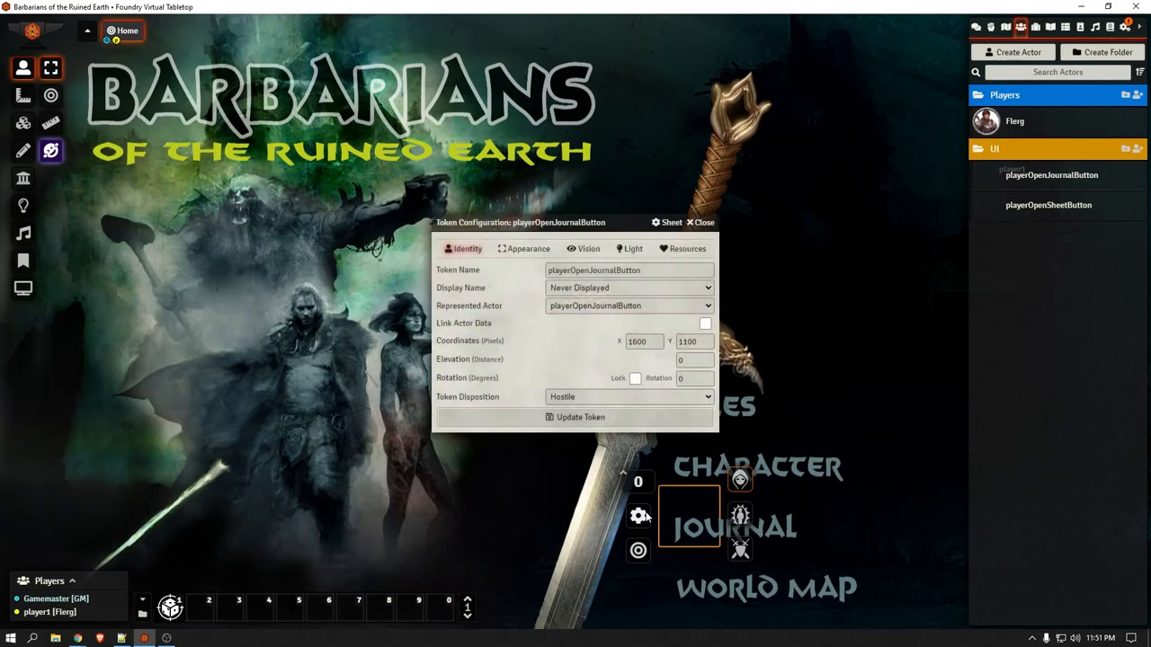
click(527, 248)
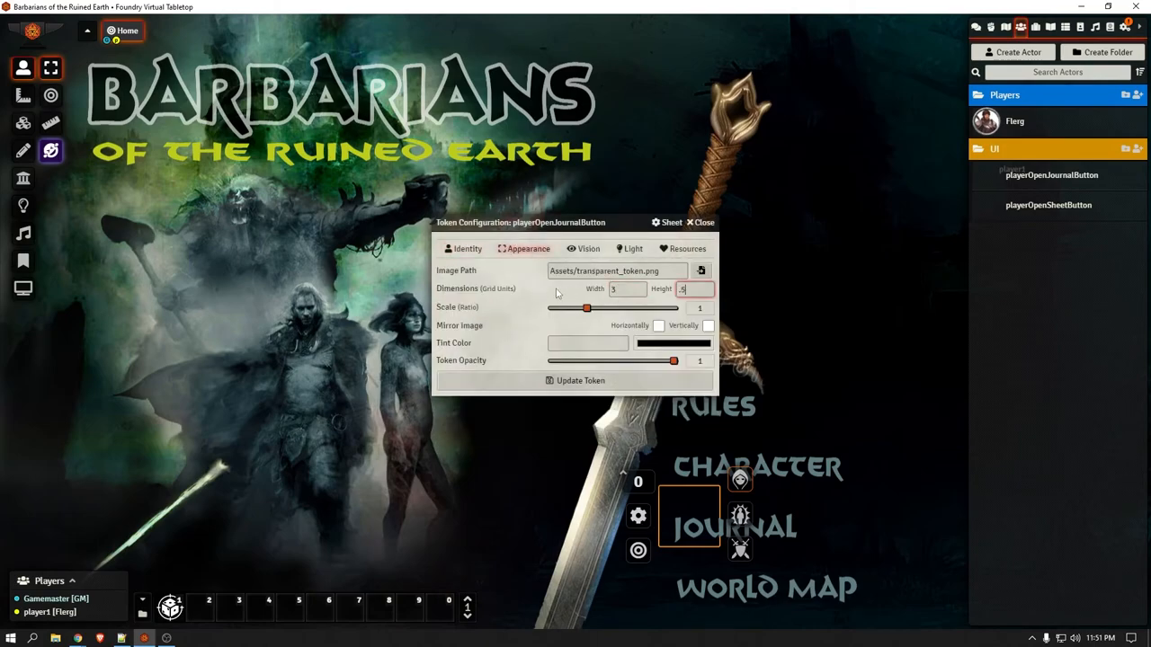
click(700, 223)
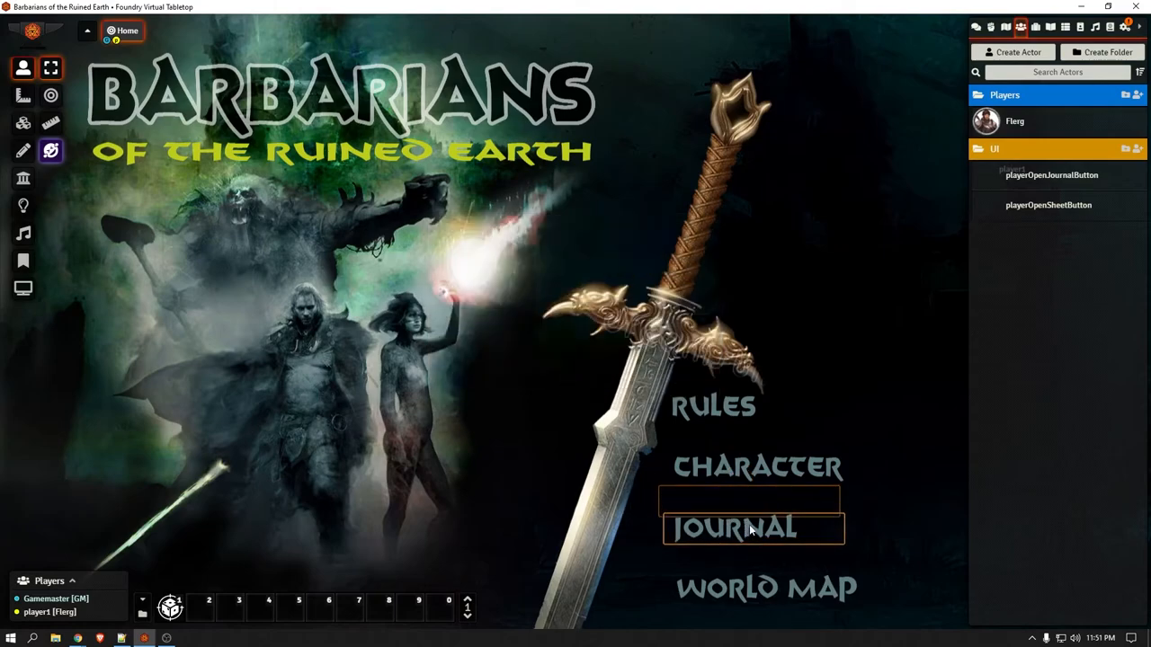
mouse_move(290, 544)
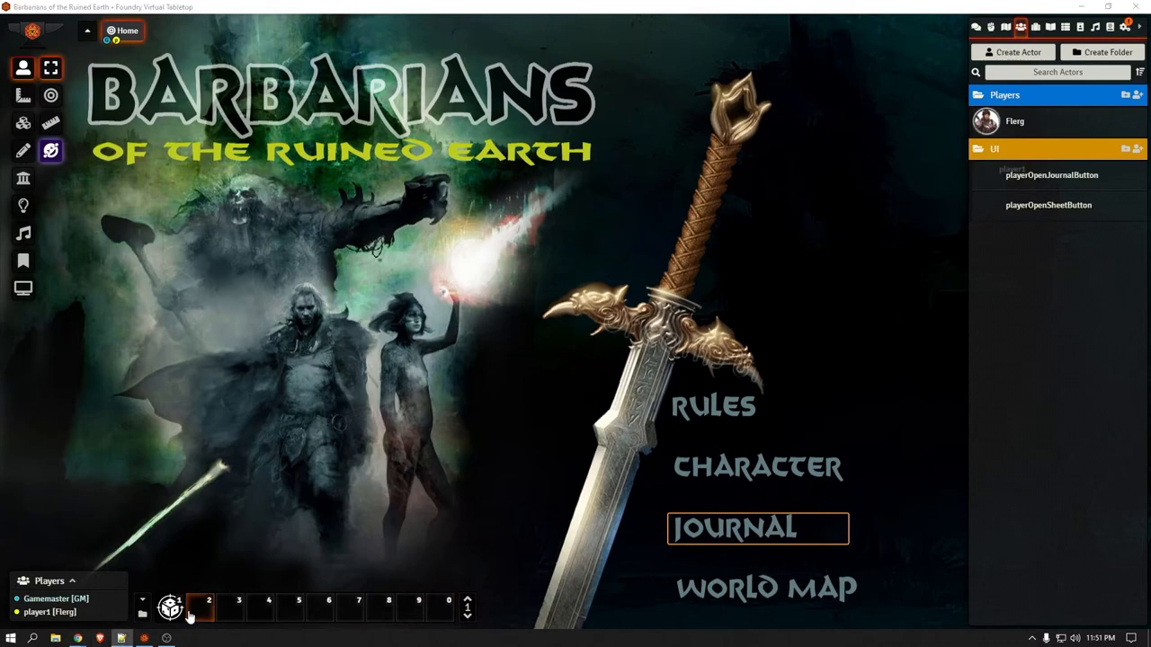
- Create a new macro named playerOpenJournal
right_click(170, 606)
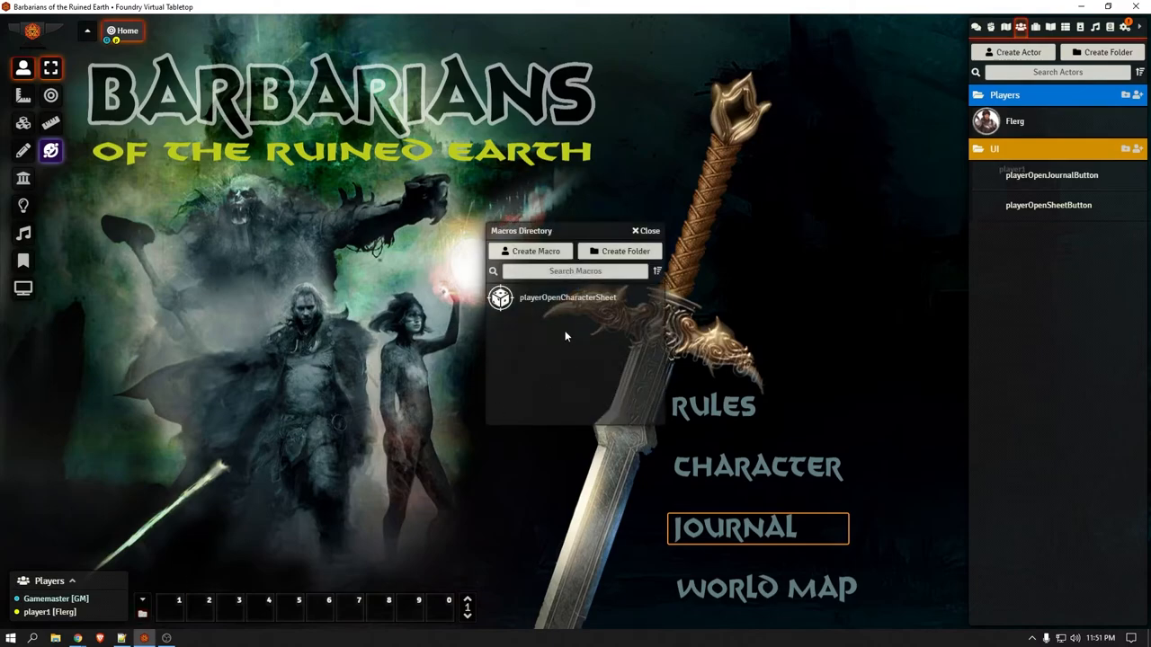
click(530, 250)
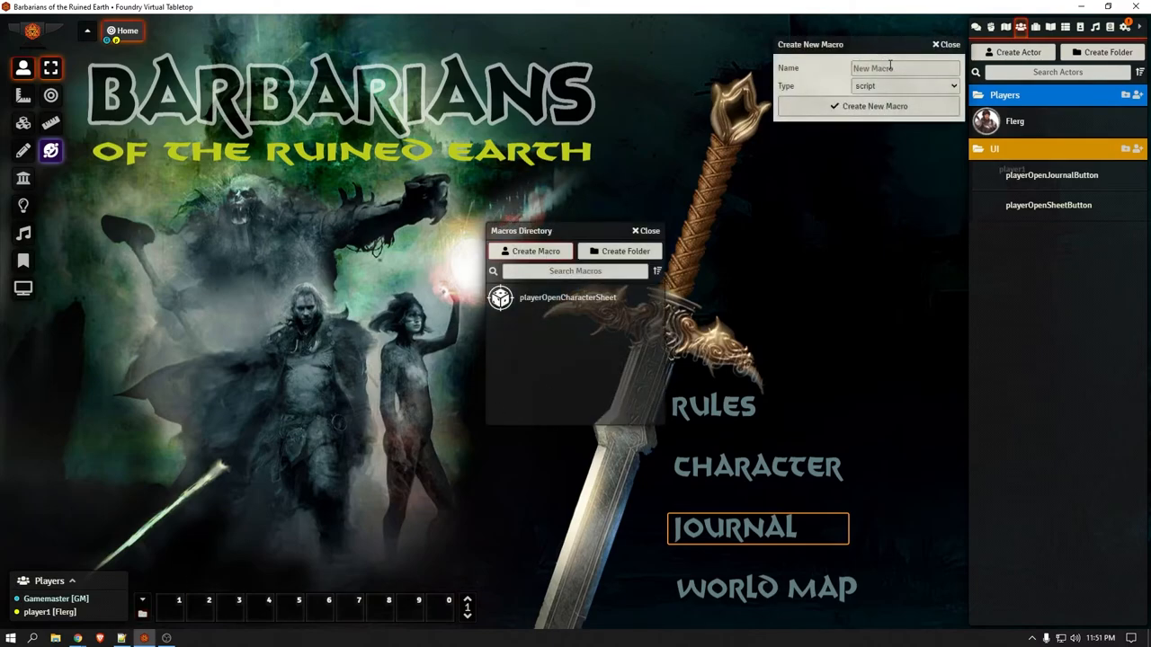
click(903, 69)
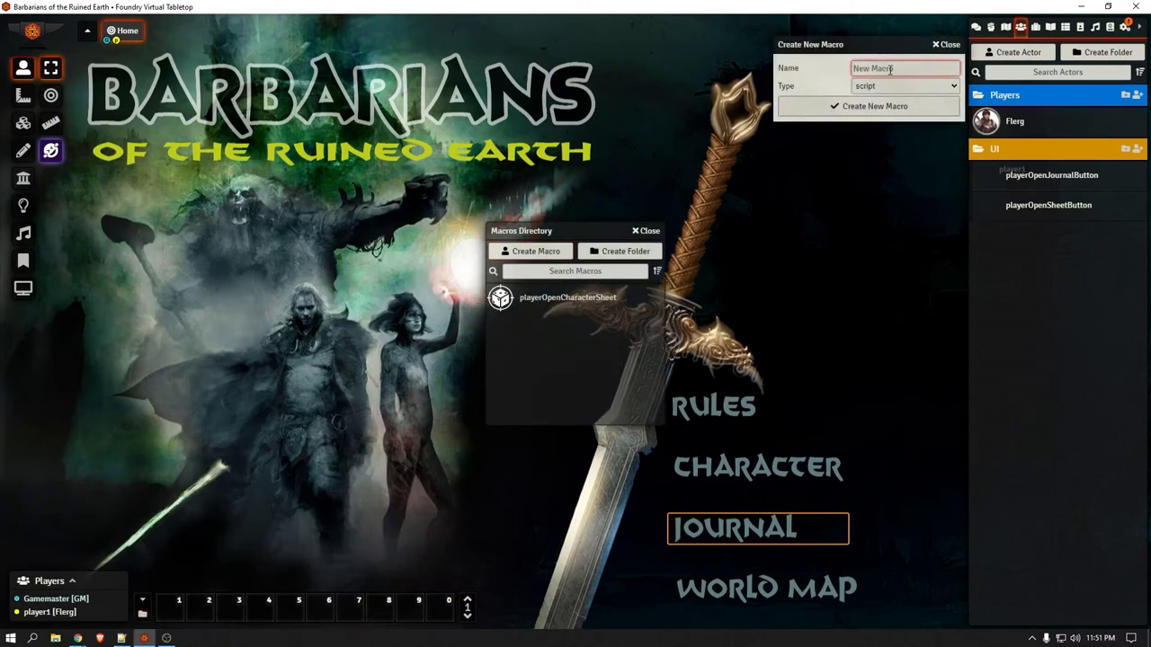
text(playerOpen)
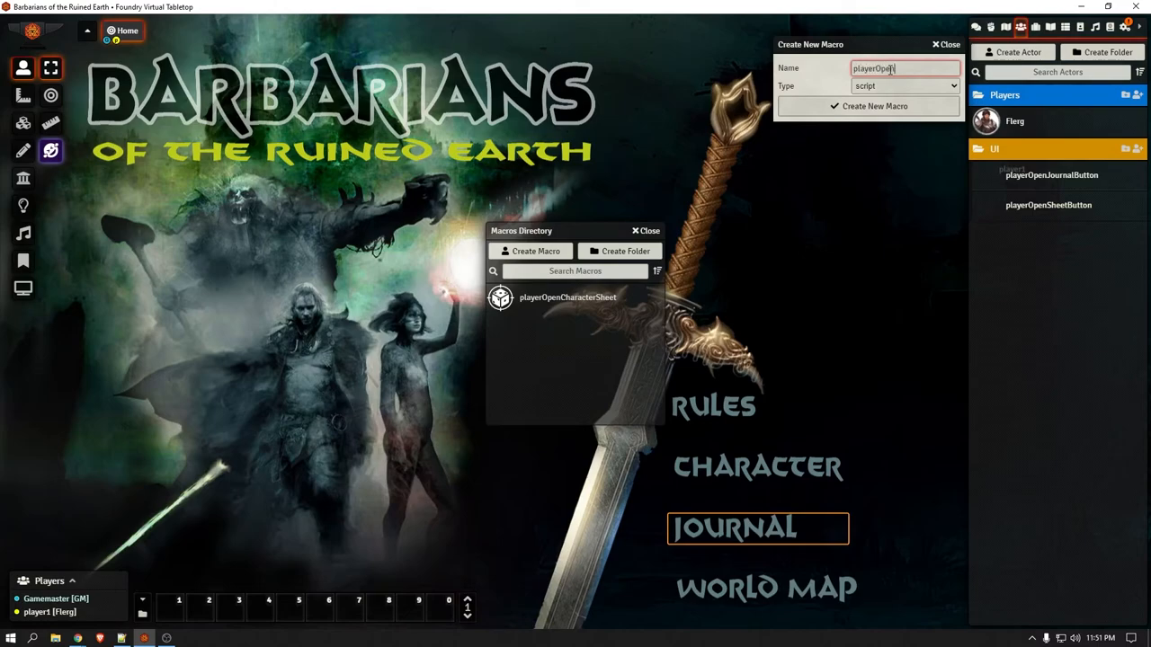
text(Journal)
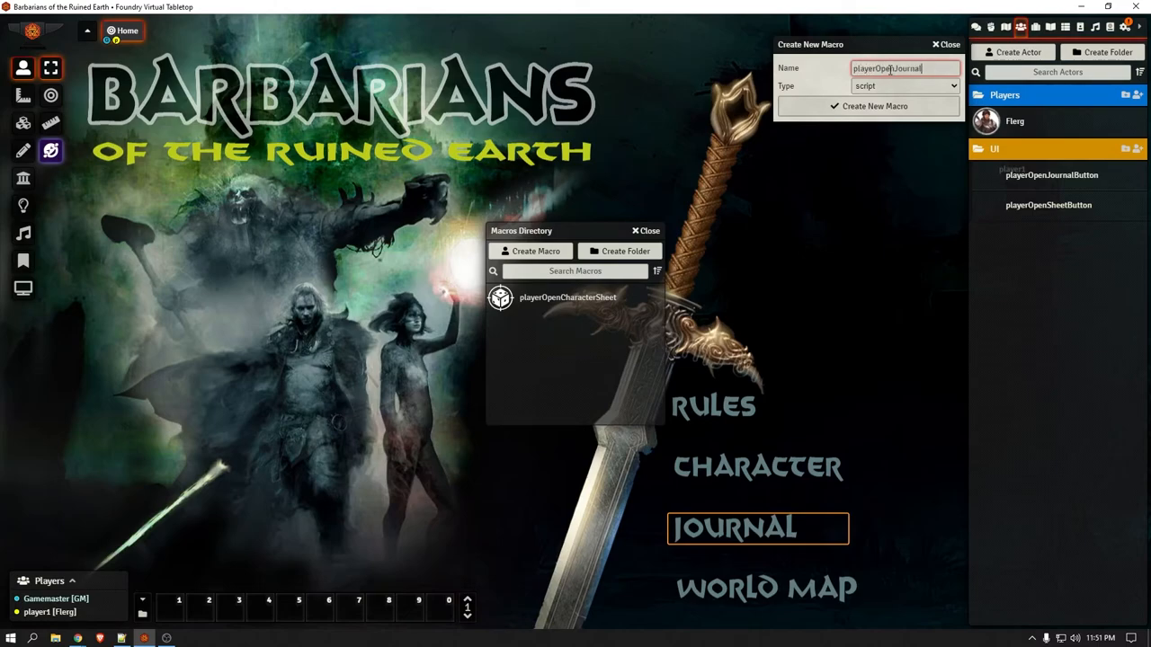
click(874, 106)
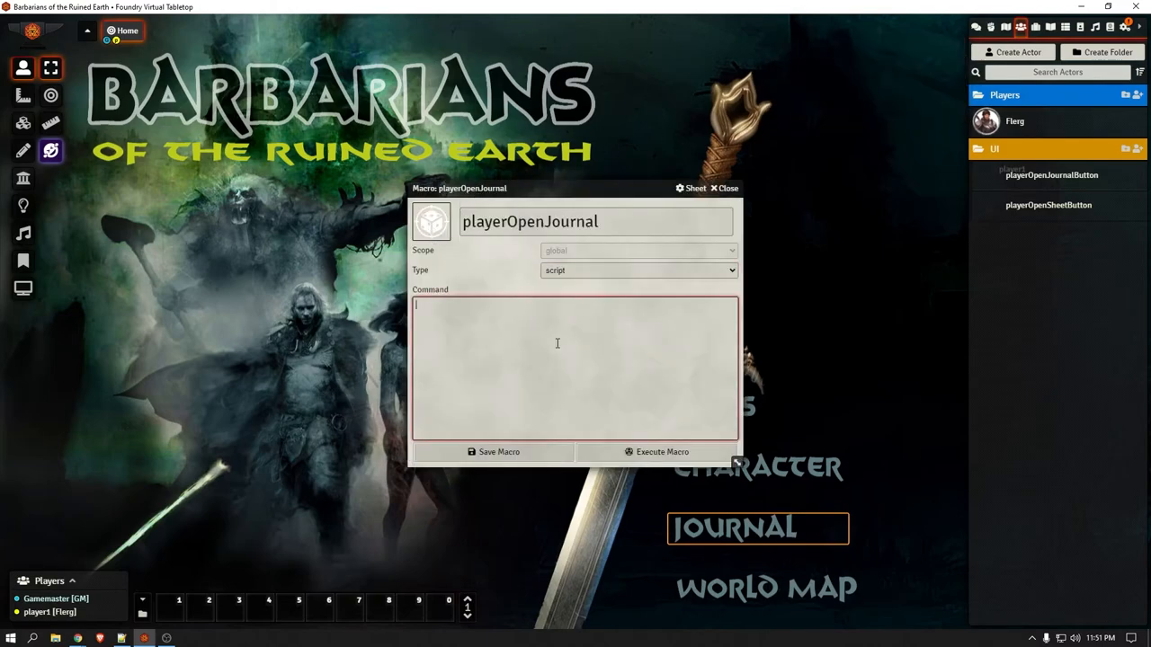
- Enter the script game.journal.getName(character.name).sheet.render(true); as the macro command
text(game.)
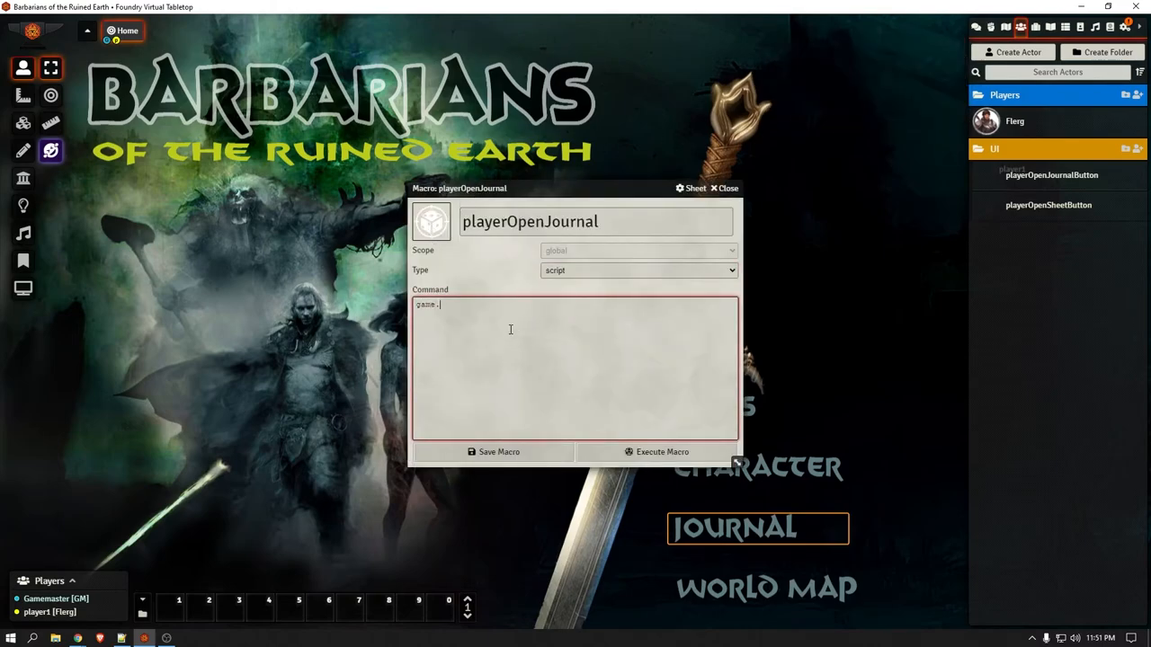
text(journal)
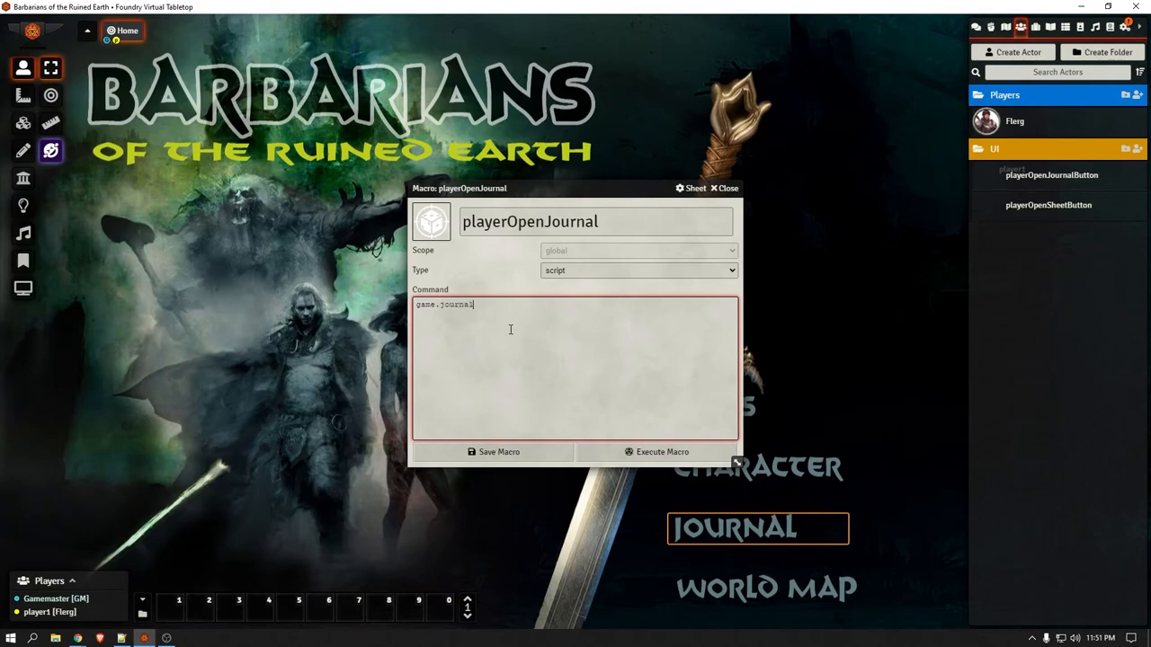
text(.getName(character)
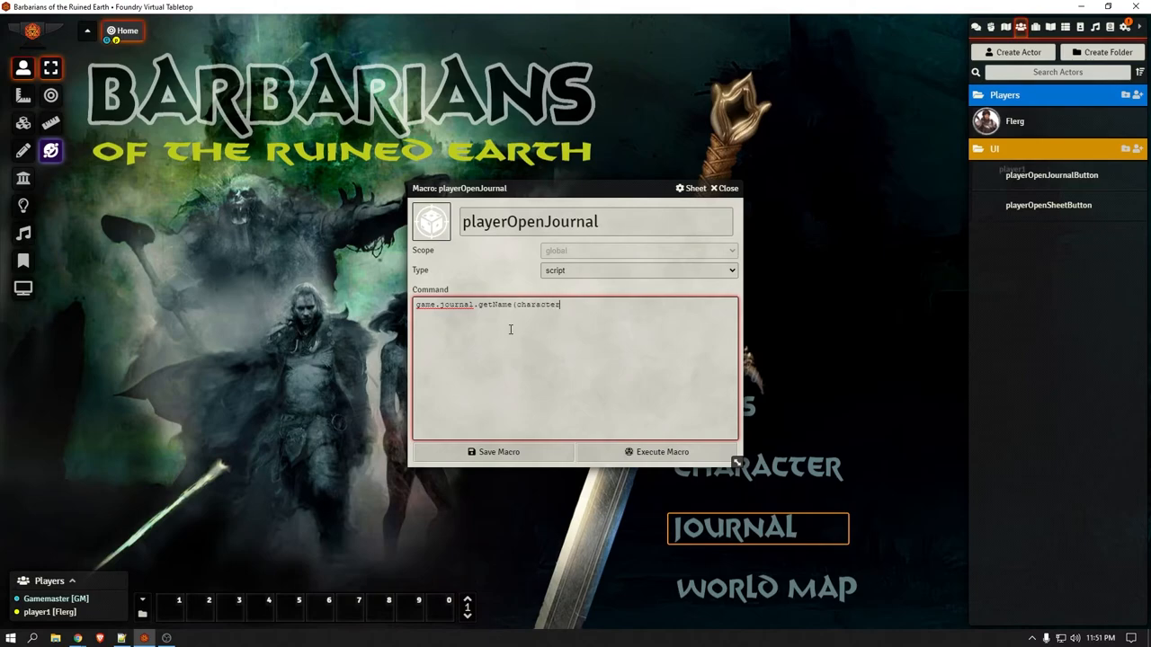
text(.name))
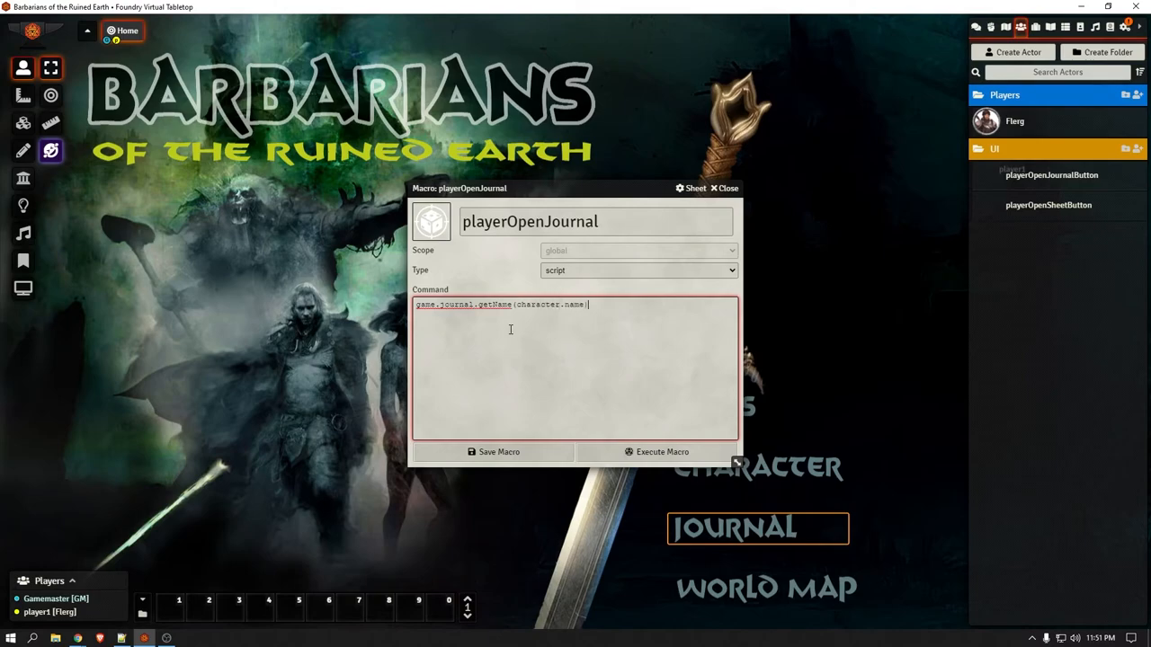
text(.sheet.render(true)
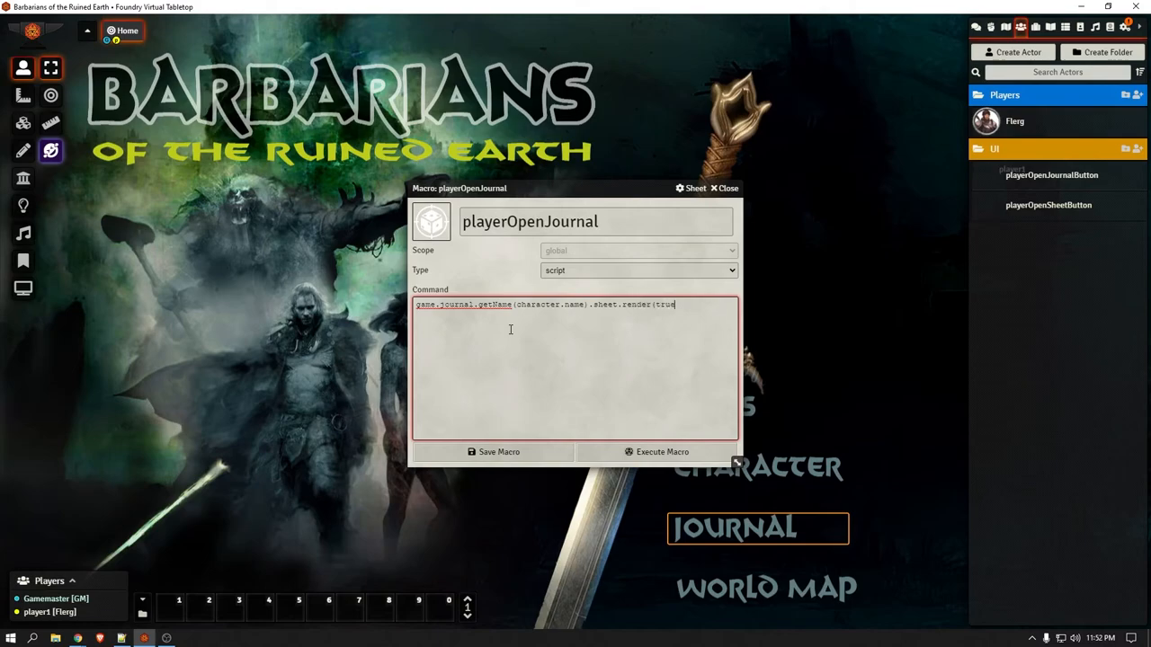
text();)
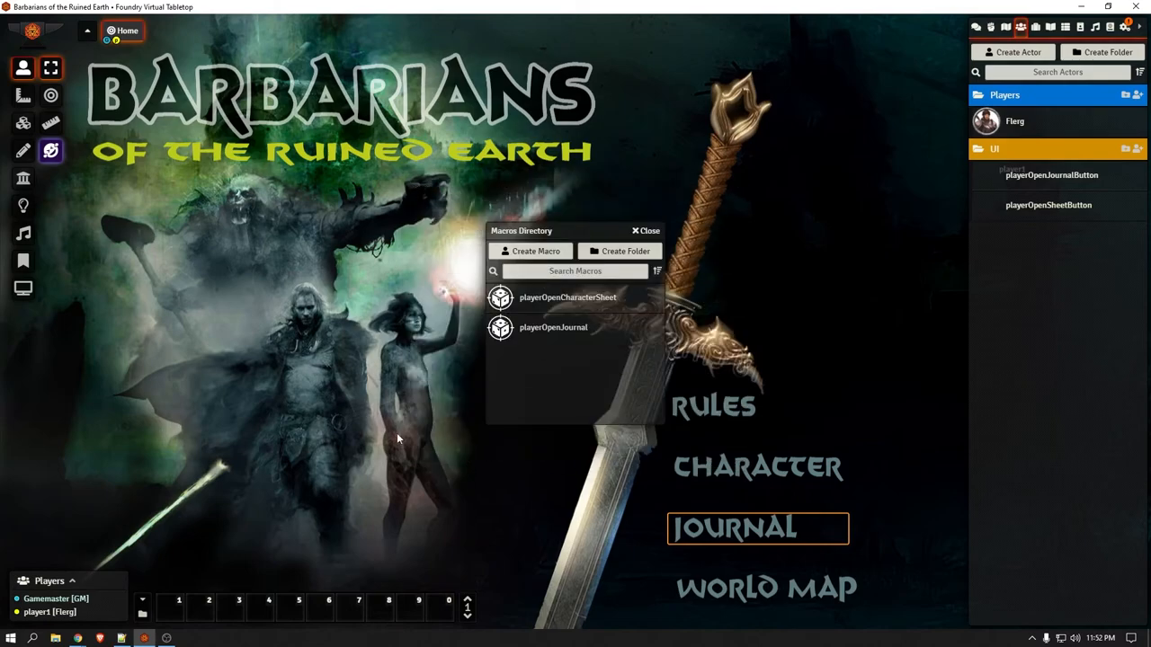
- Compare the playerOpenCharacterSheet and playerOpenJournal macro commands, closing both unchanged
click(644, 231)
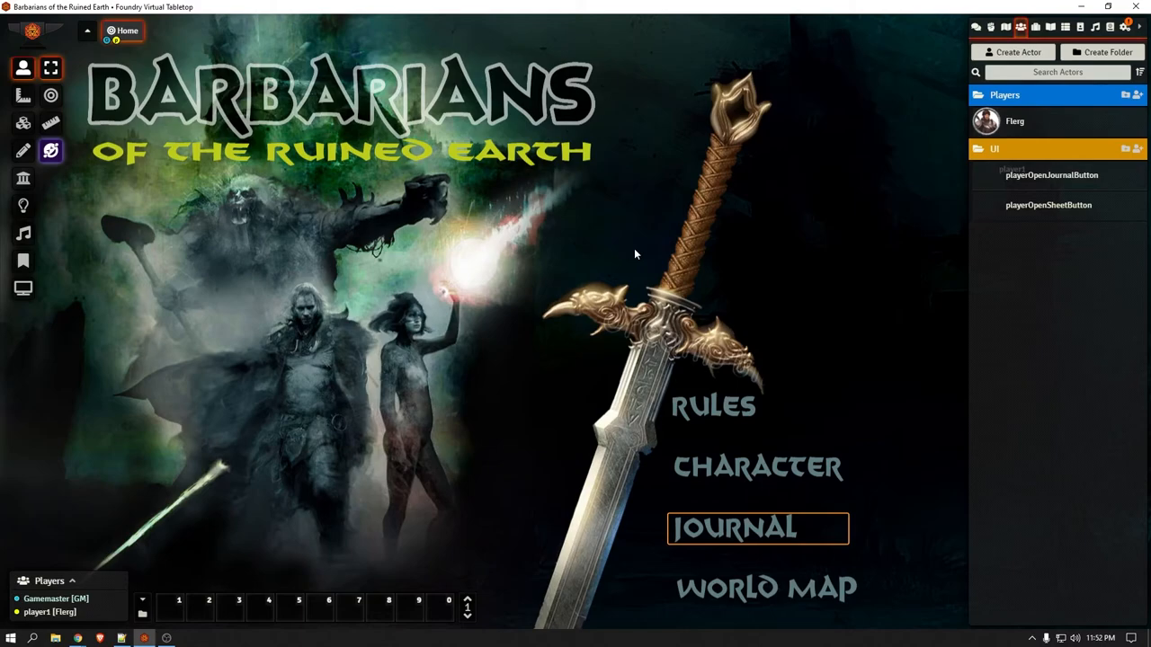
mouse_move(307, 364)
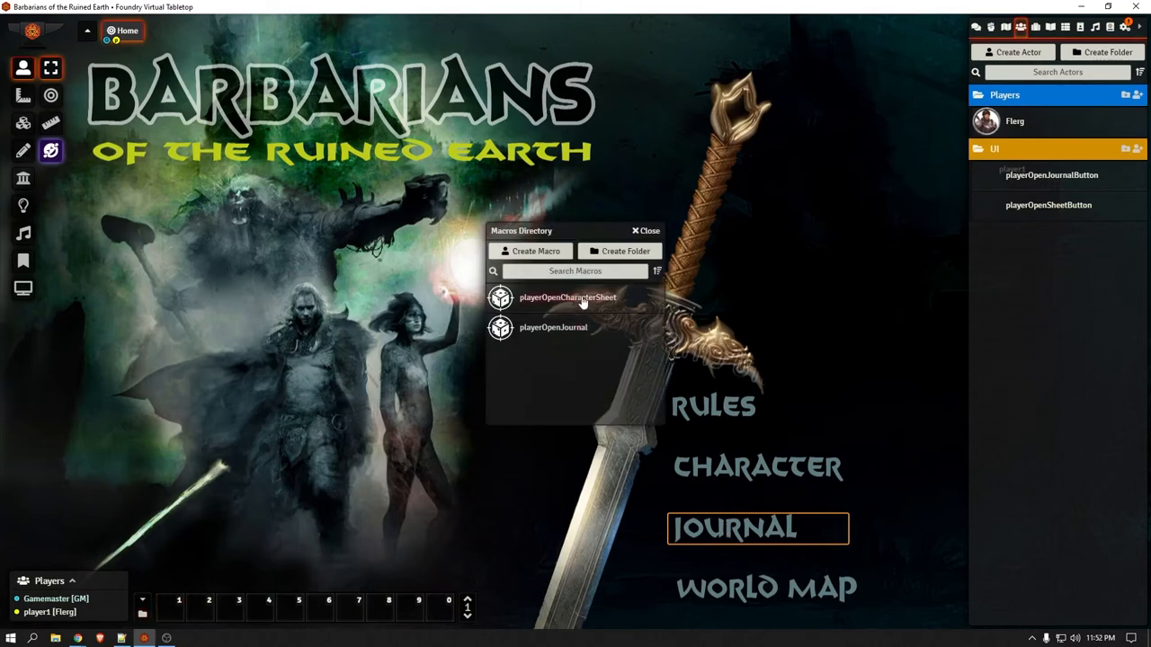
click(567, 298)
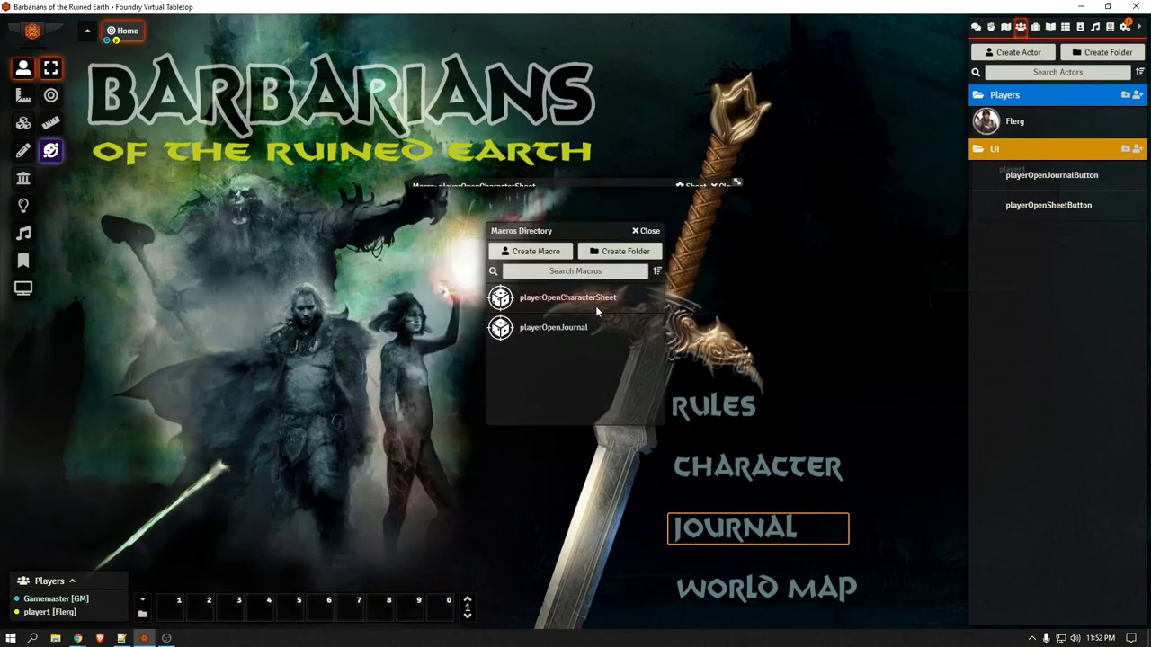
double_click(553, 327)
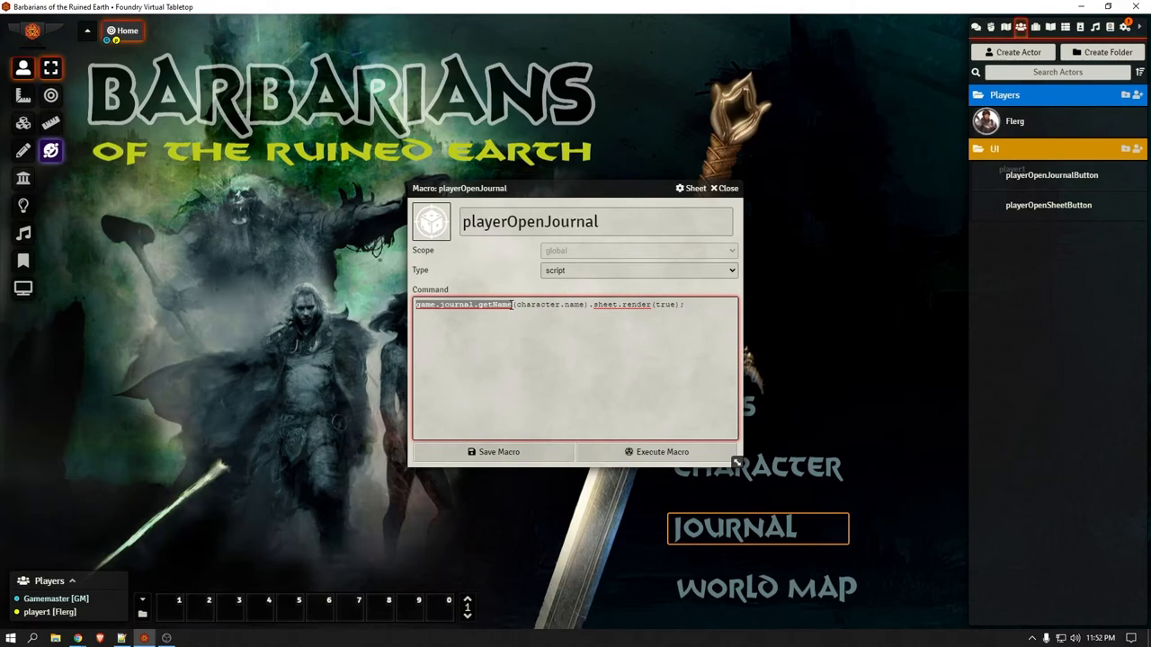
double_click(533, 304)
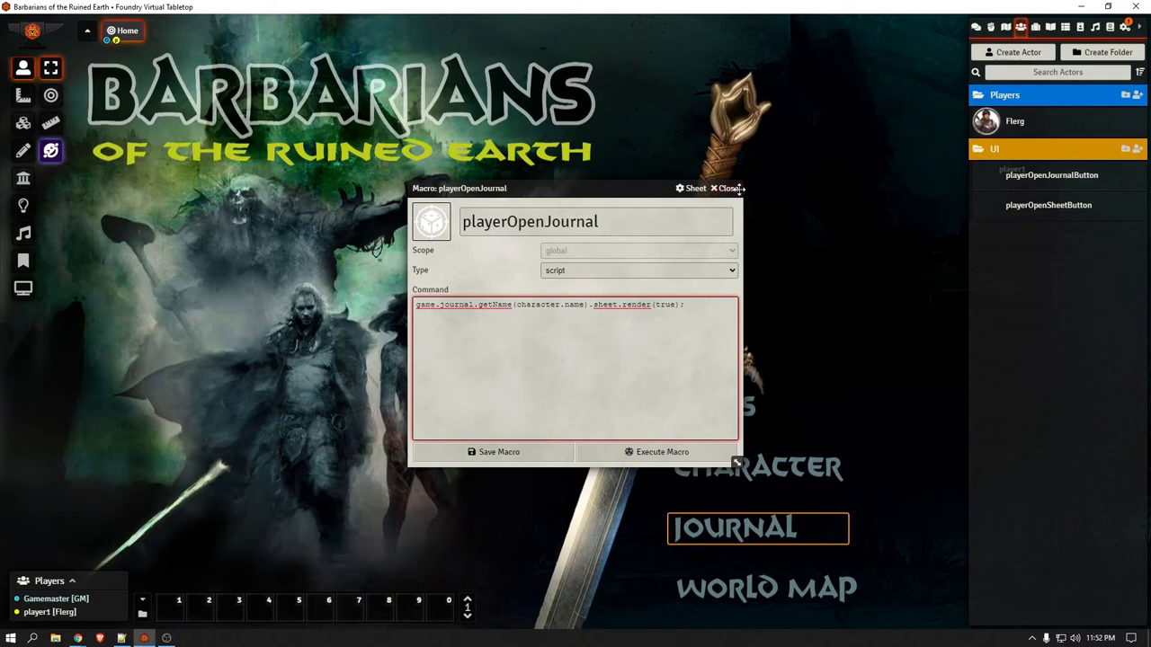
click(728, 188)
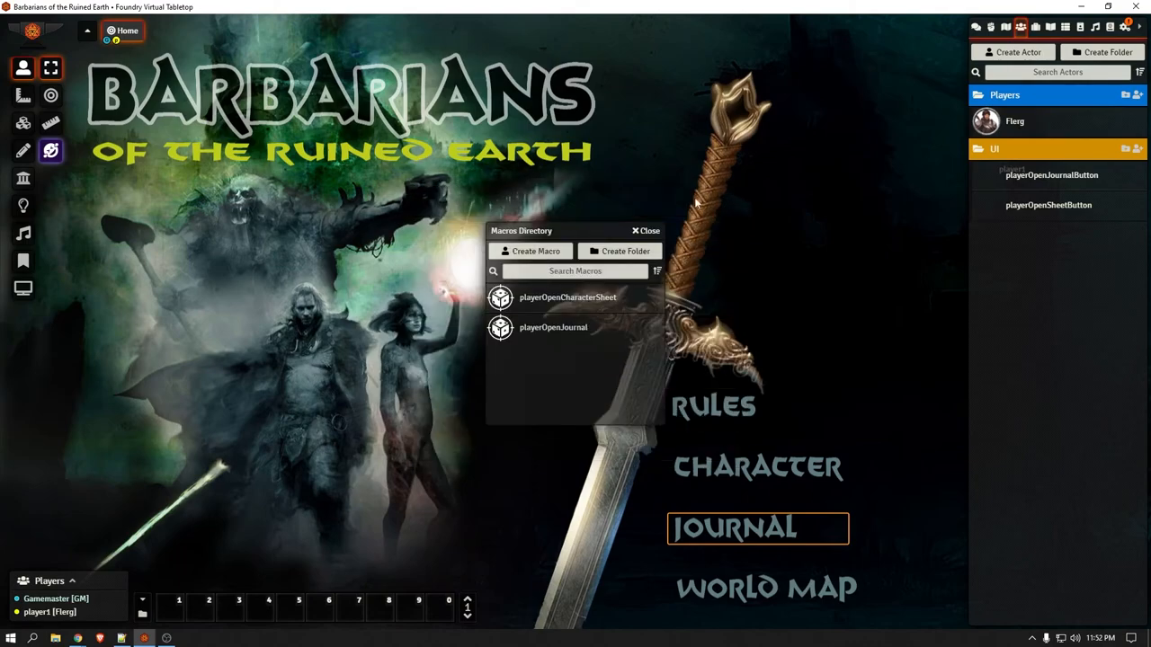
click(646, 231)
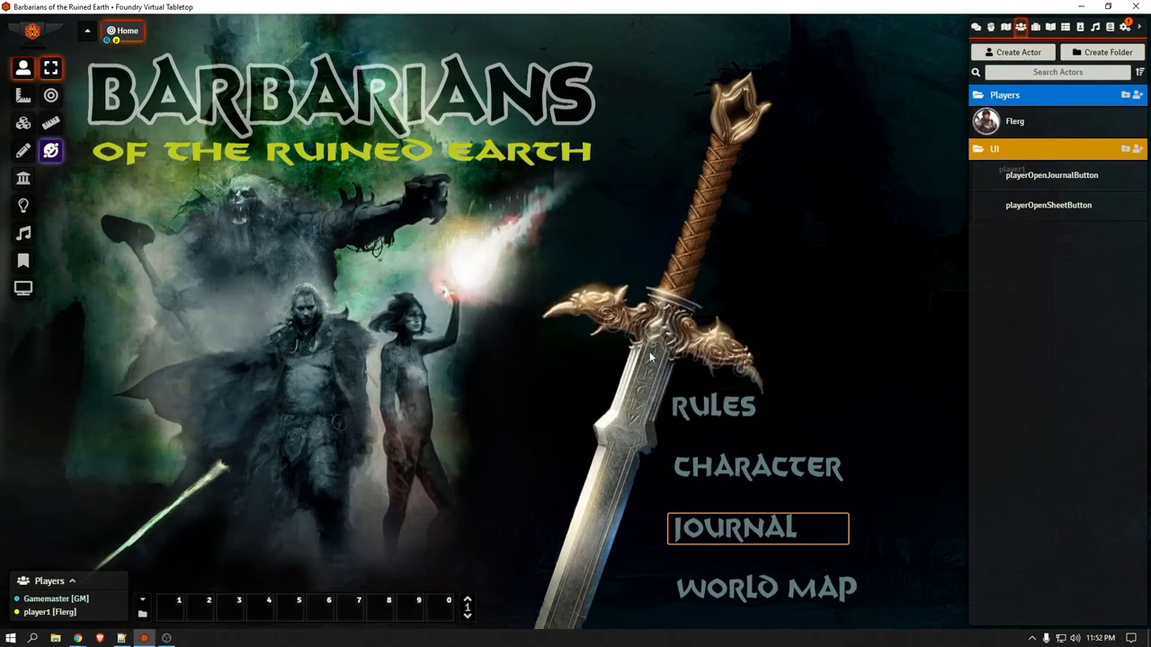
mouse_move(670, 343)
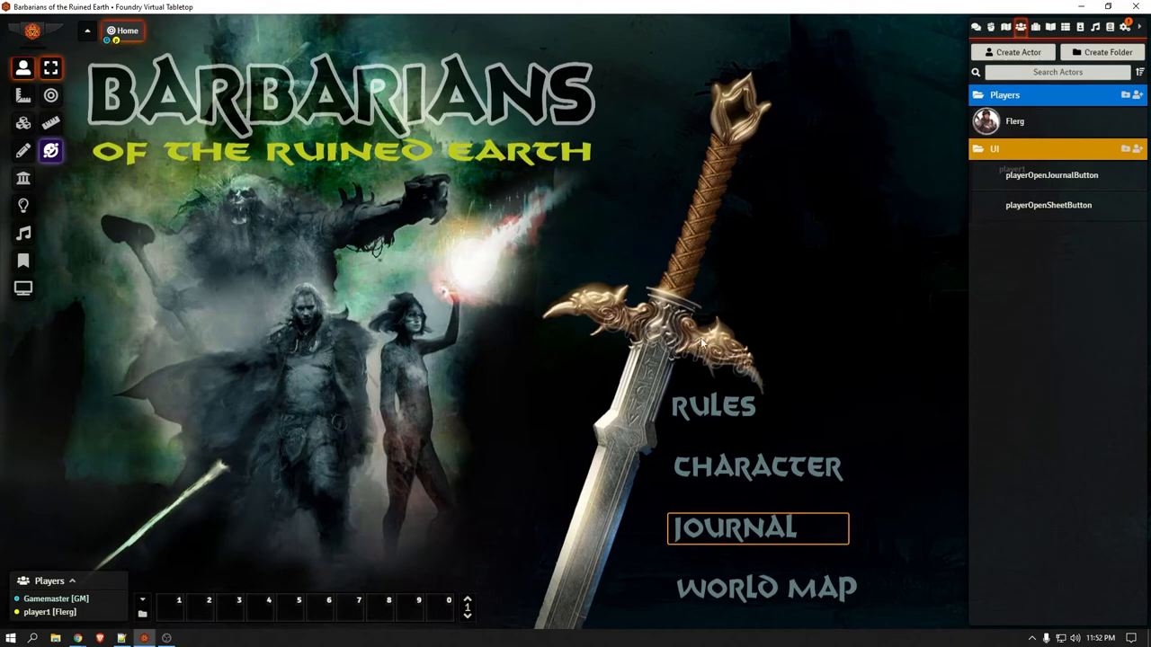
mouse_move(974, 428)
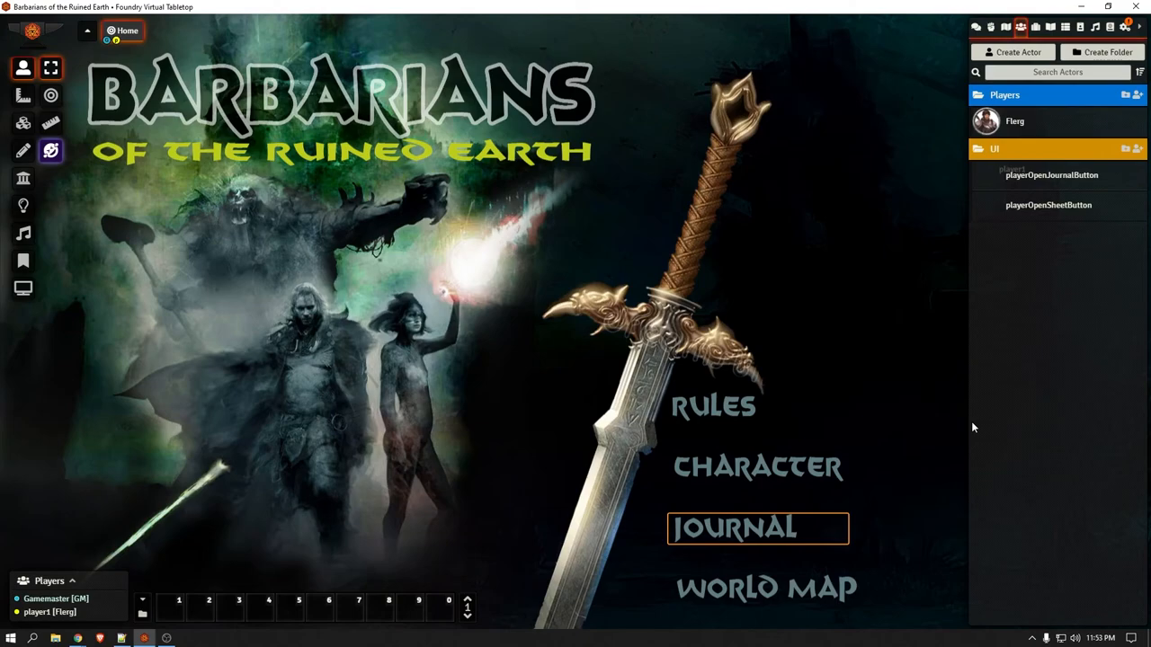
mouse_move(1056, 15)
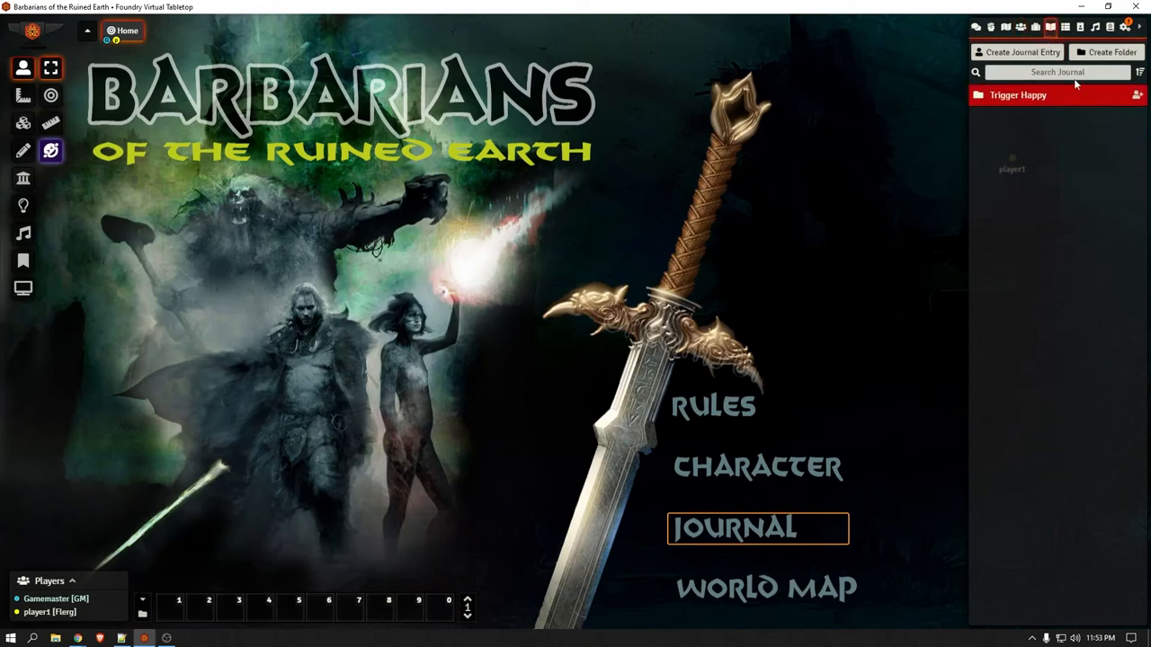
- Create a Player Journals folder holding a new journal entry named Flerg
click(1106, 52)
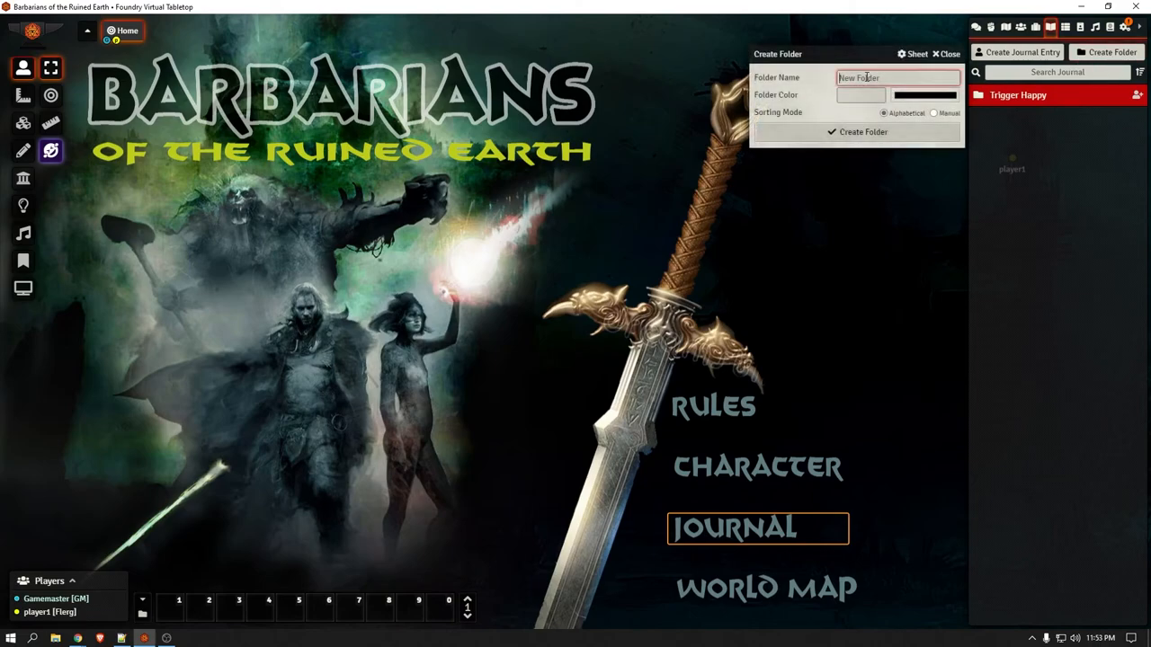
text(Player Jour)
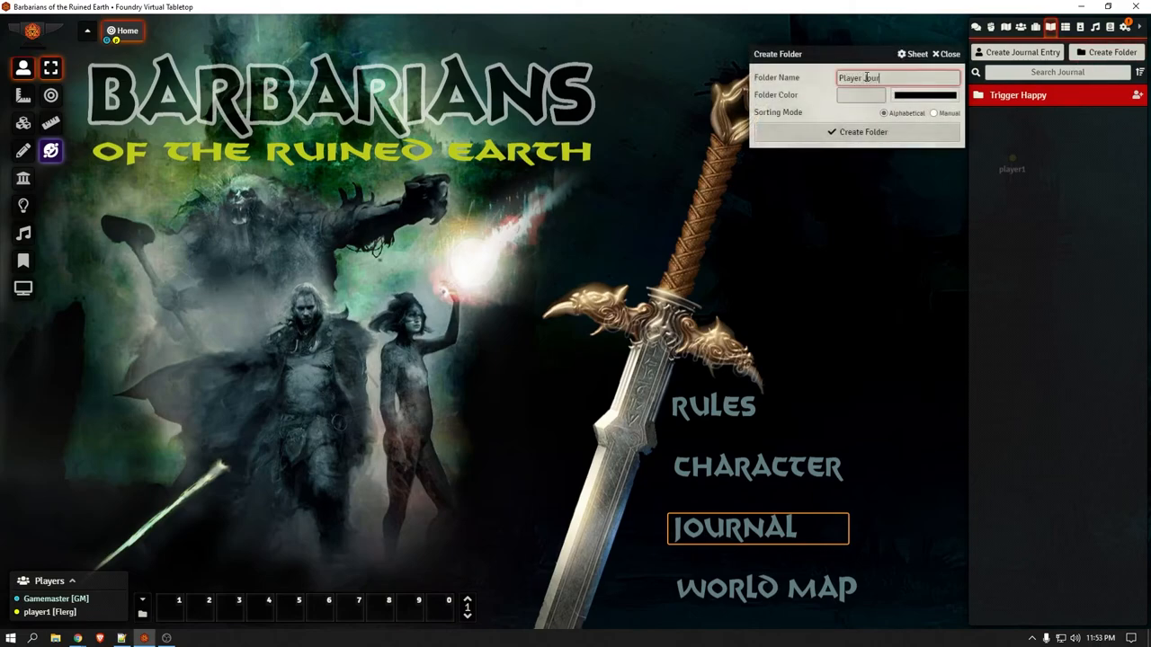
click(856, 132)
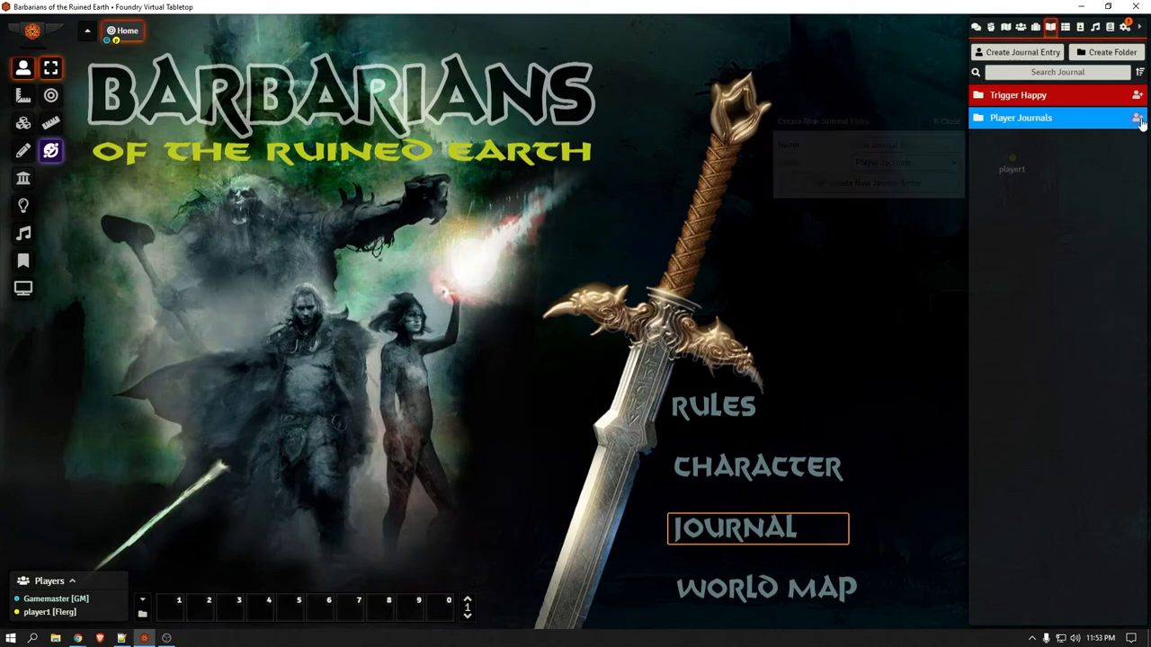
click(1137, 117)
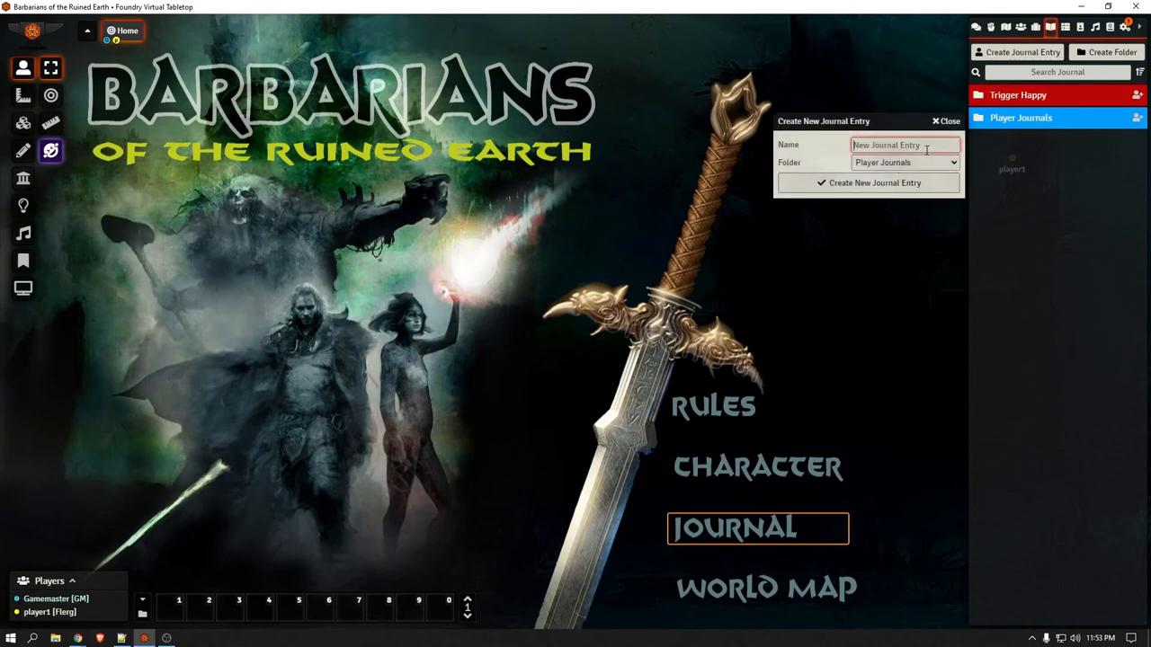
text(Flerg)
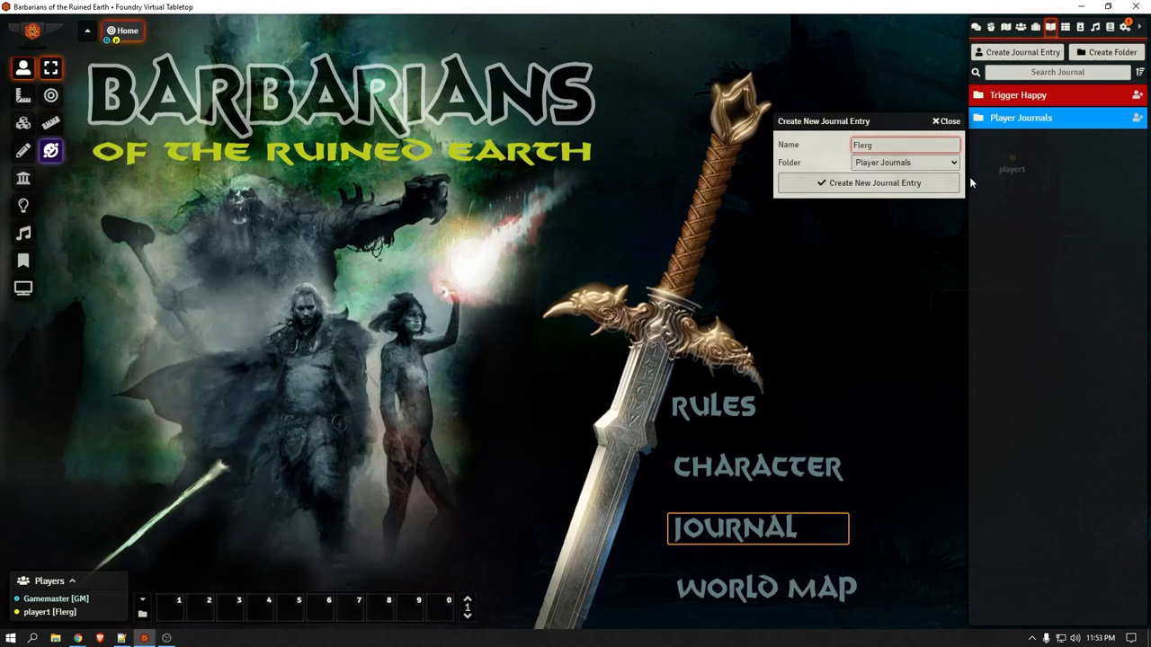
click(874, 182)
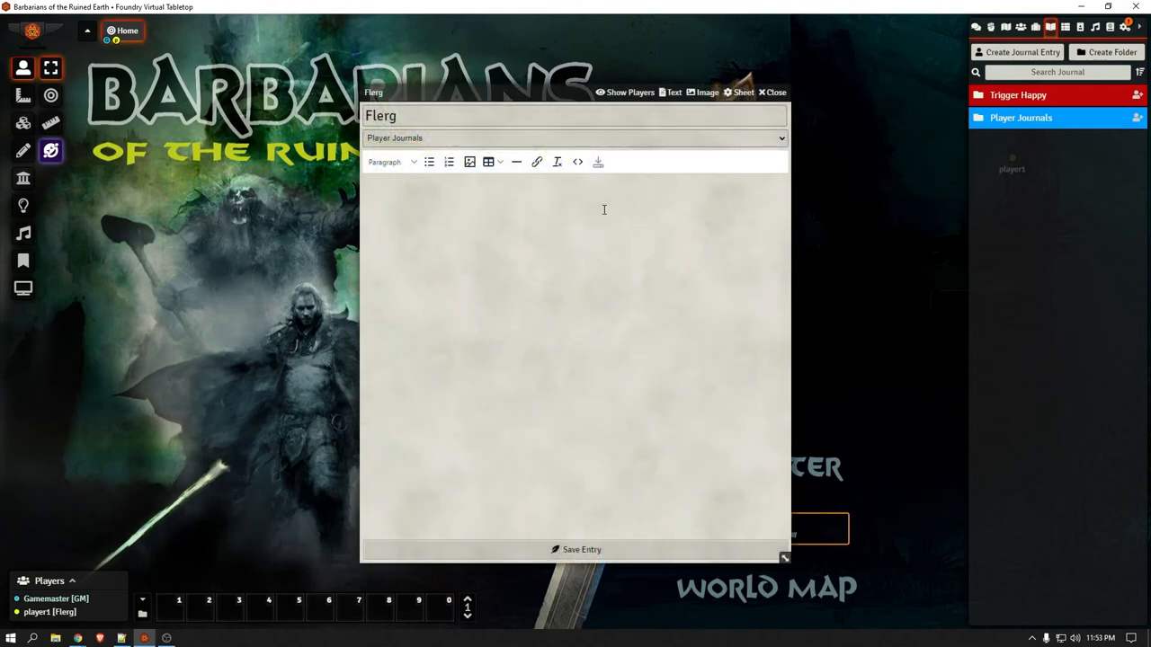
- Write 'The chronicalling of the mighty Flerg' in the Flerg entry and save it
text(The c)
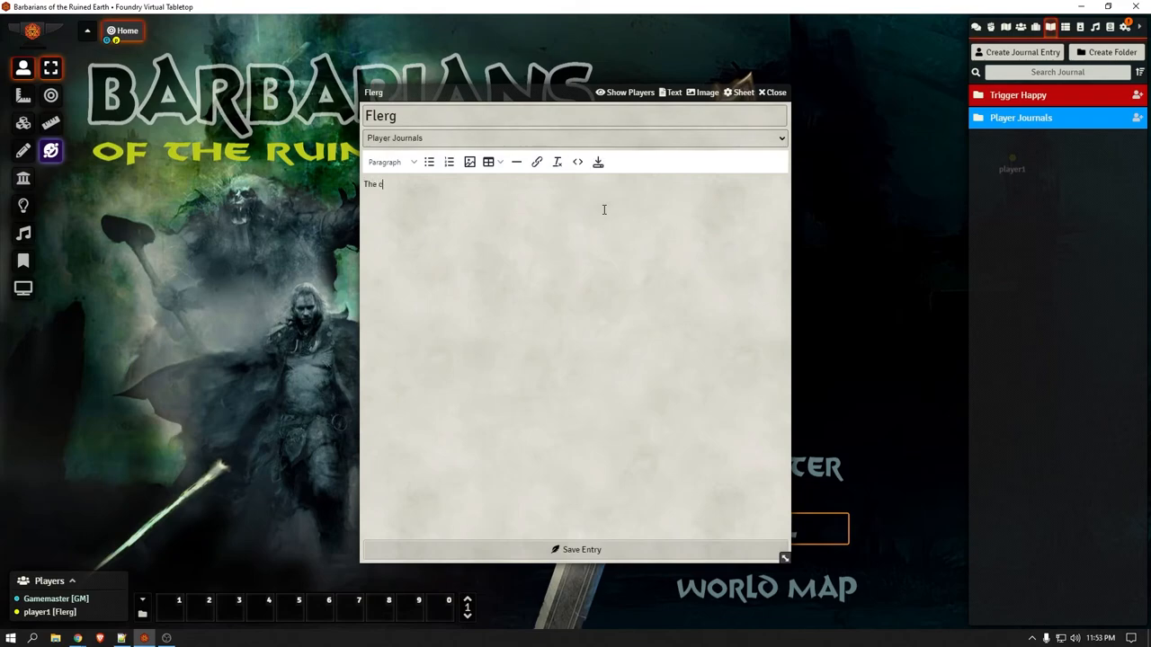
text(hronicallin)
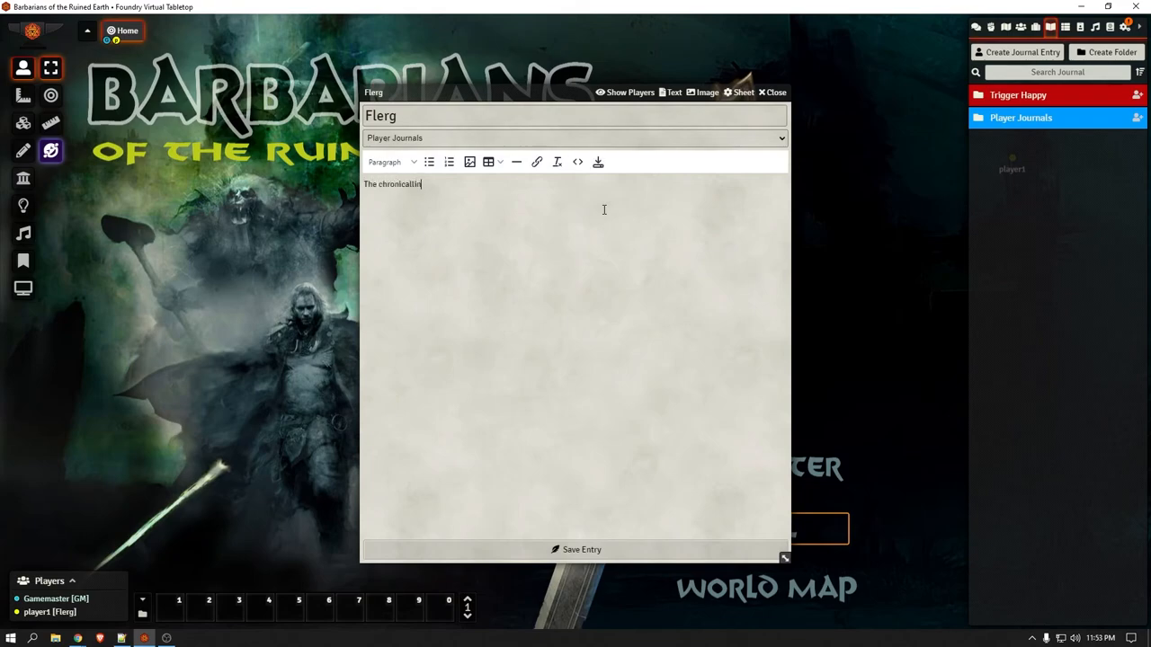
text(g of the m)
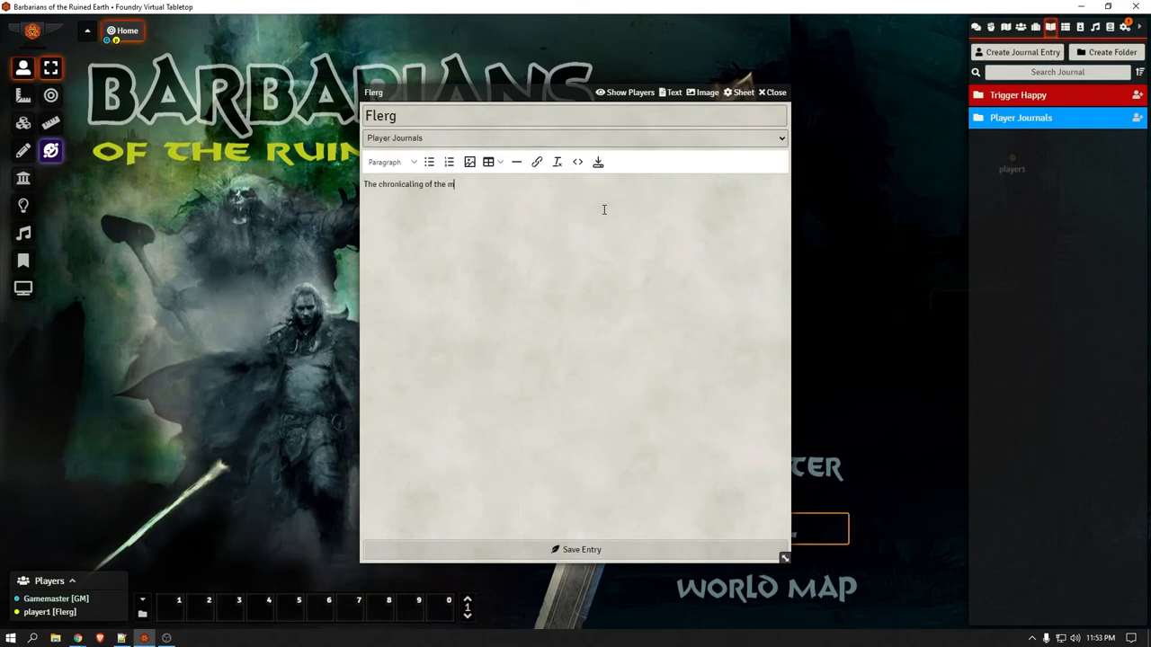
text(ighty Flerg)
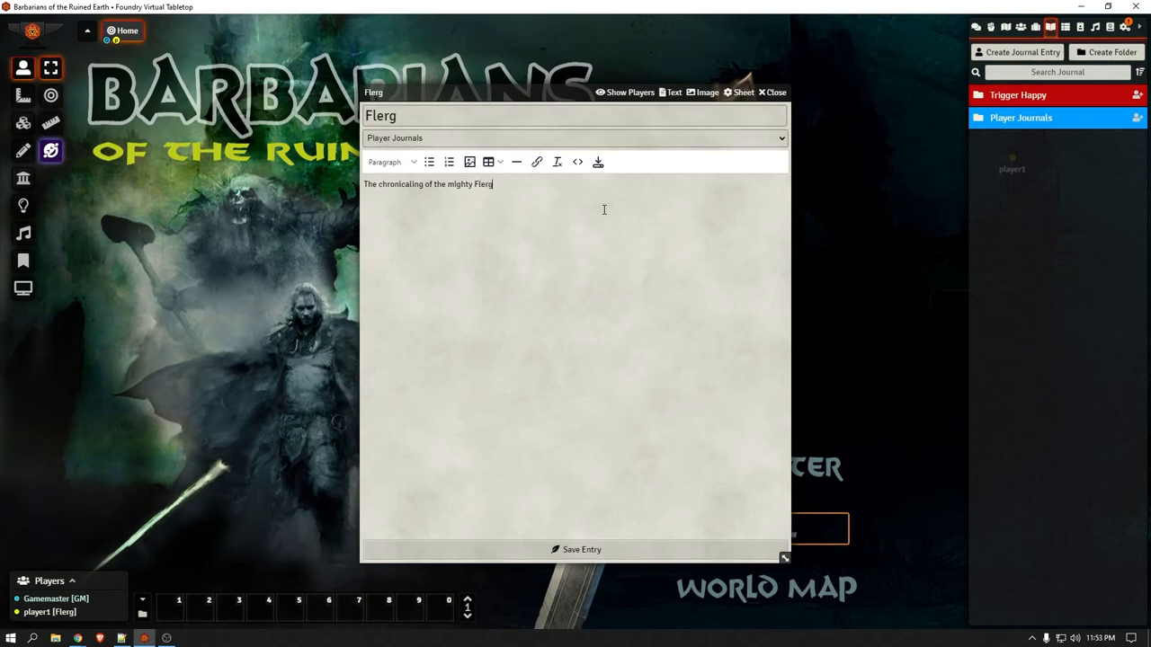
click(580, 549)
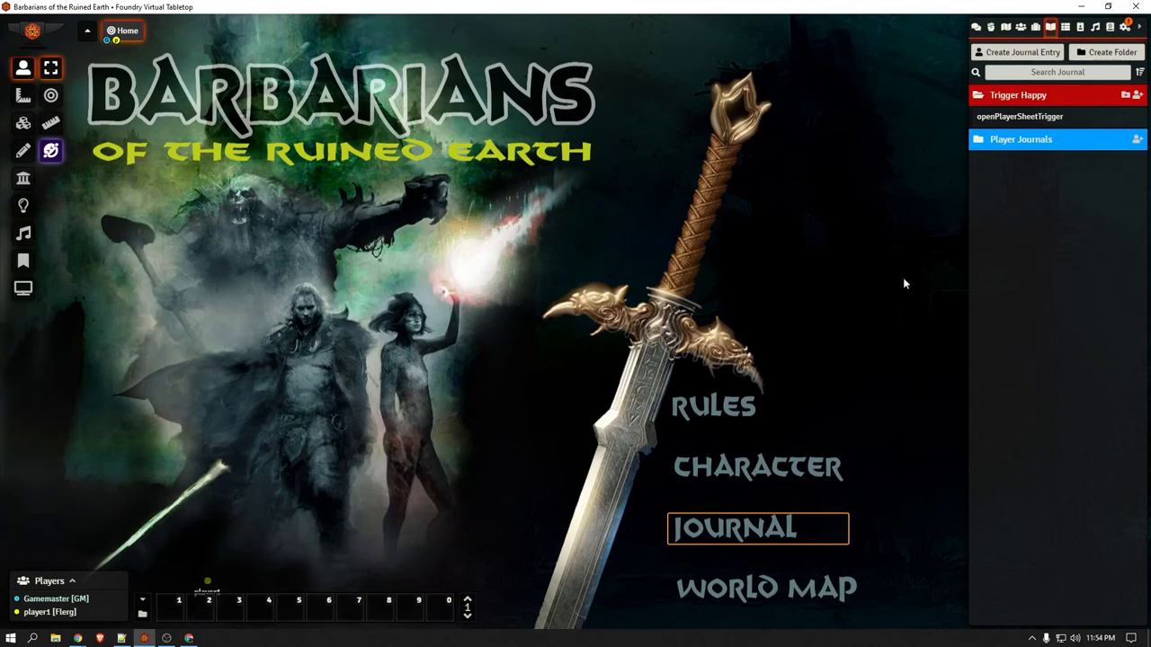
mouse_move(1020, 339)
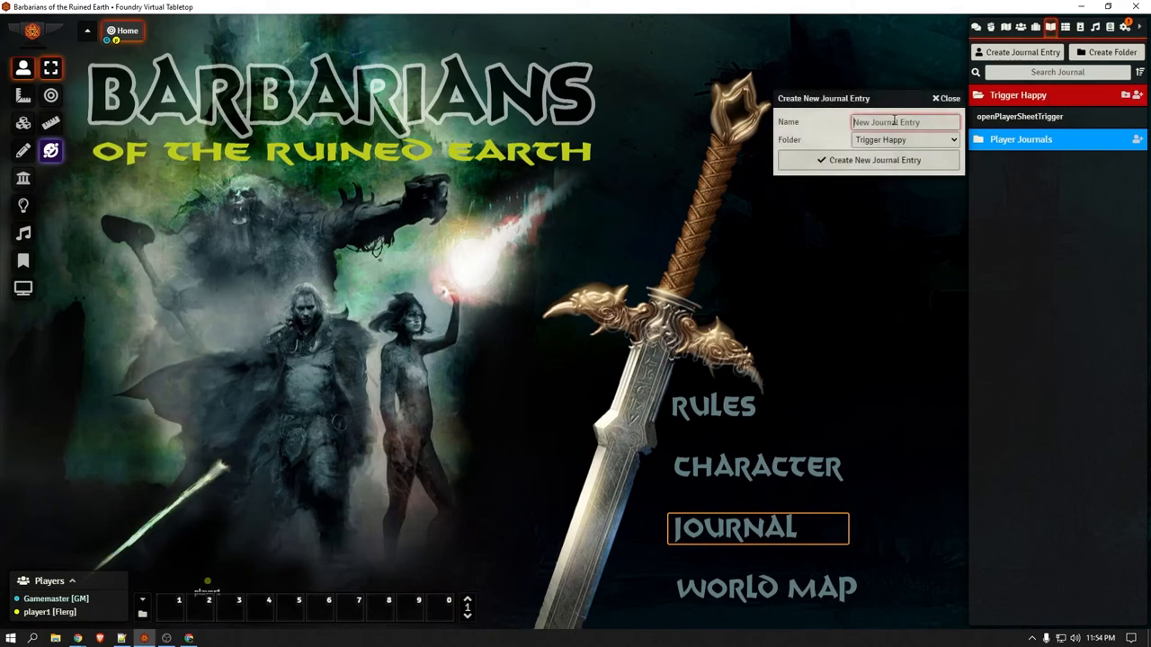
text(openPlayerJourna)
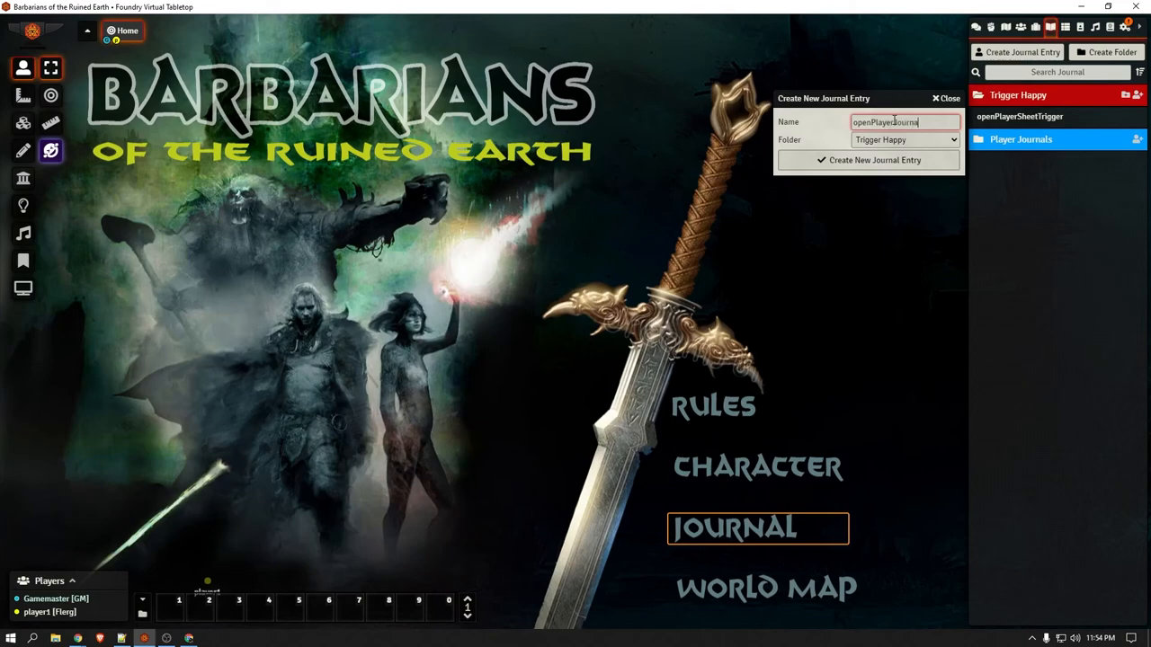
text(Trigger)
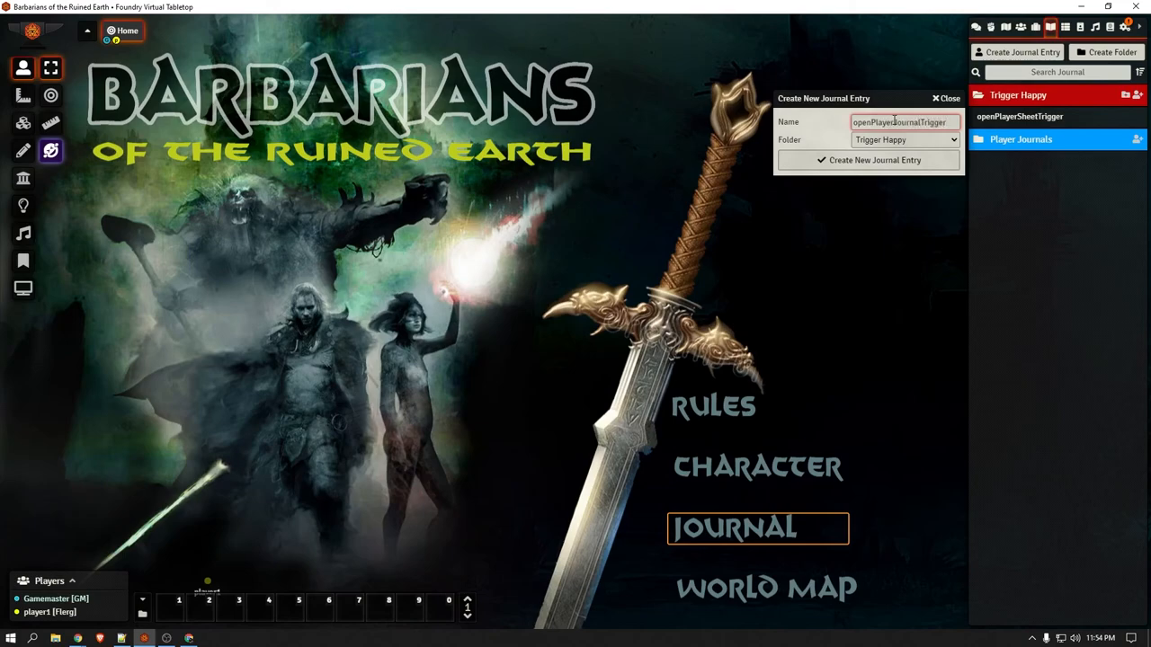
click(874, 159)
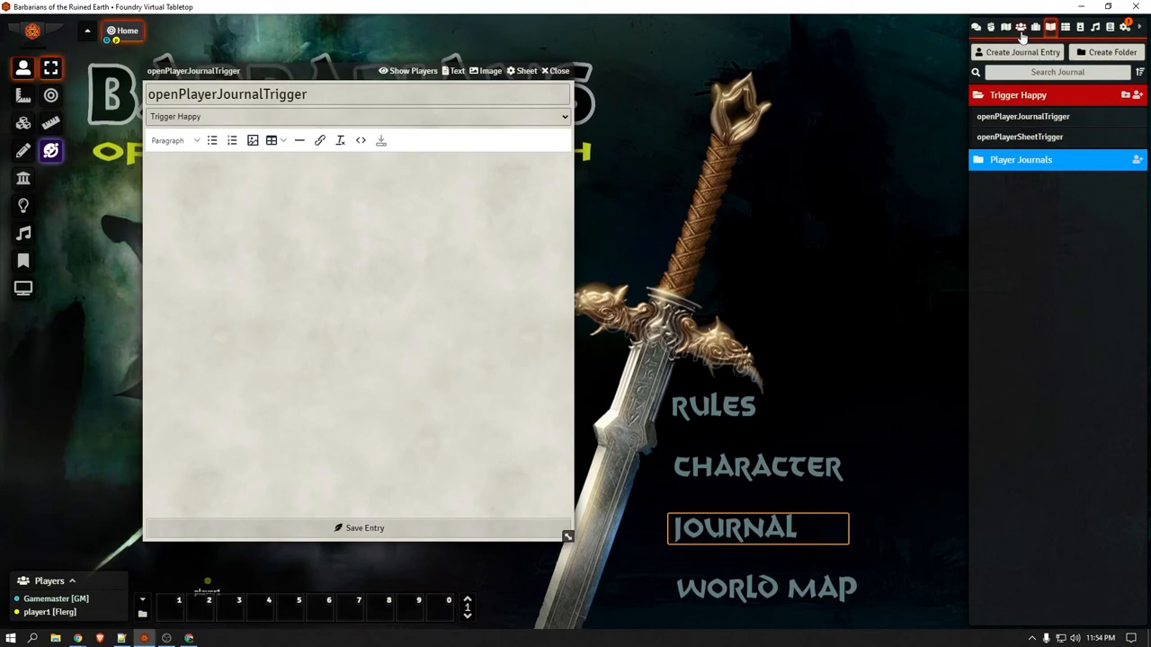
click(1020, 26)
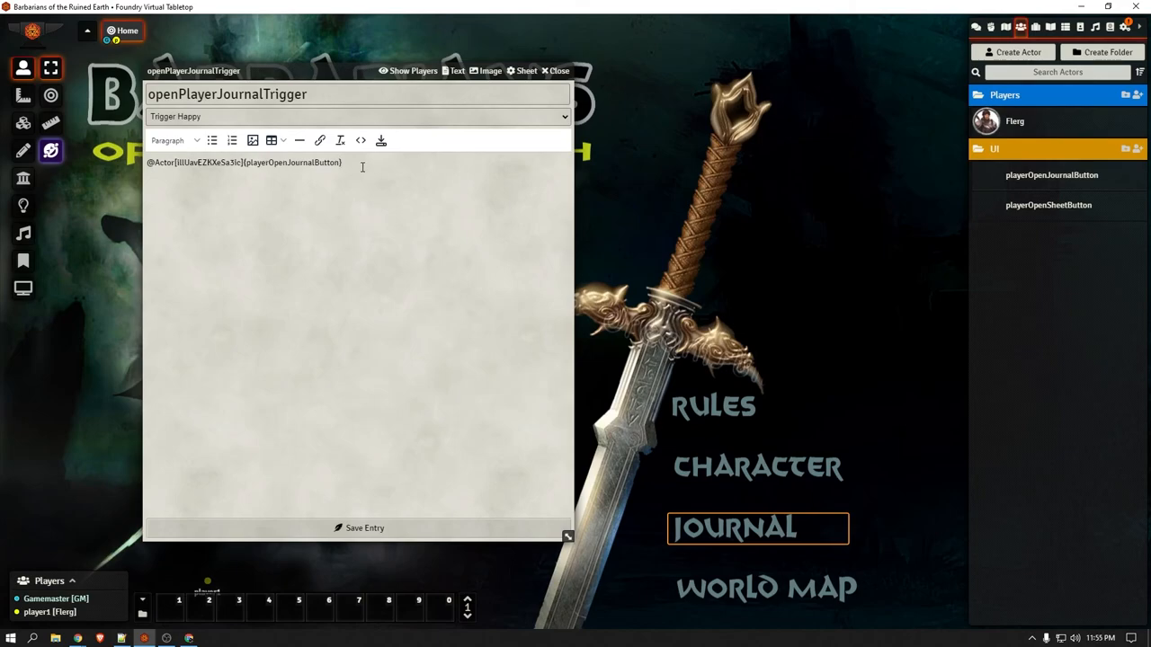
text(Trigger[c)
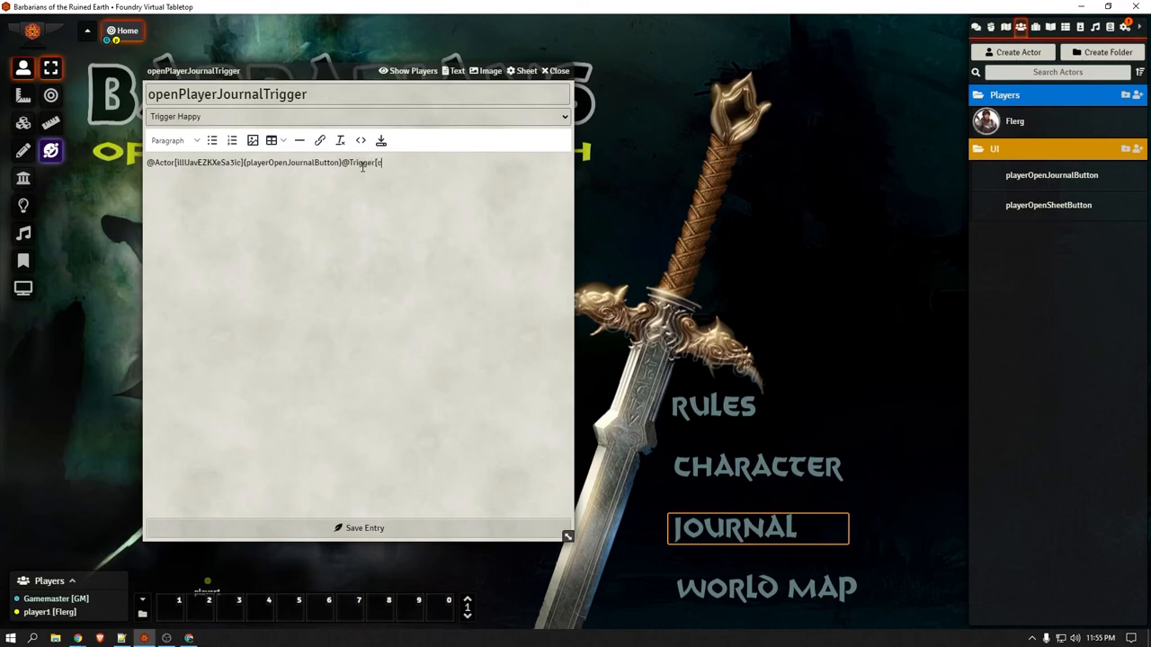
text(lick])
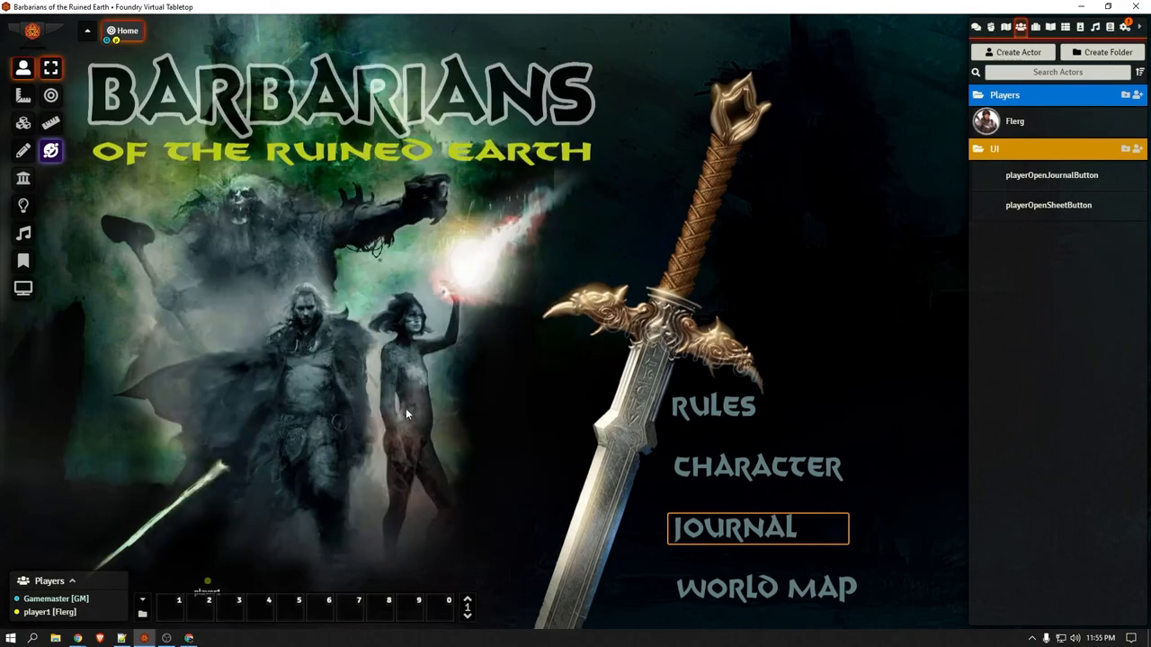
mouse_move(99, 639)
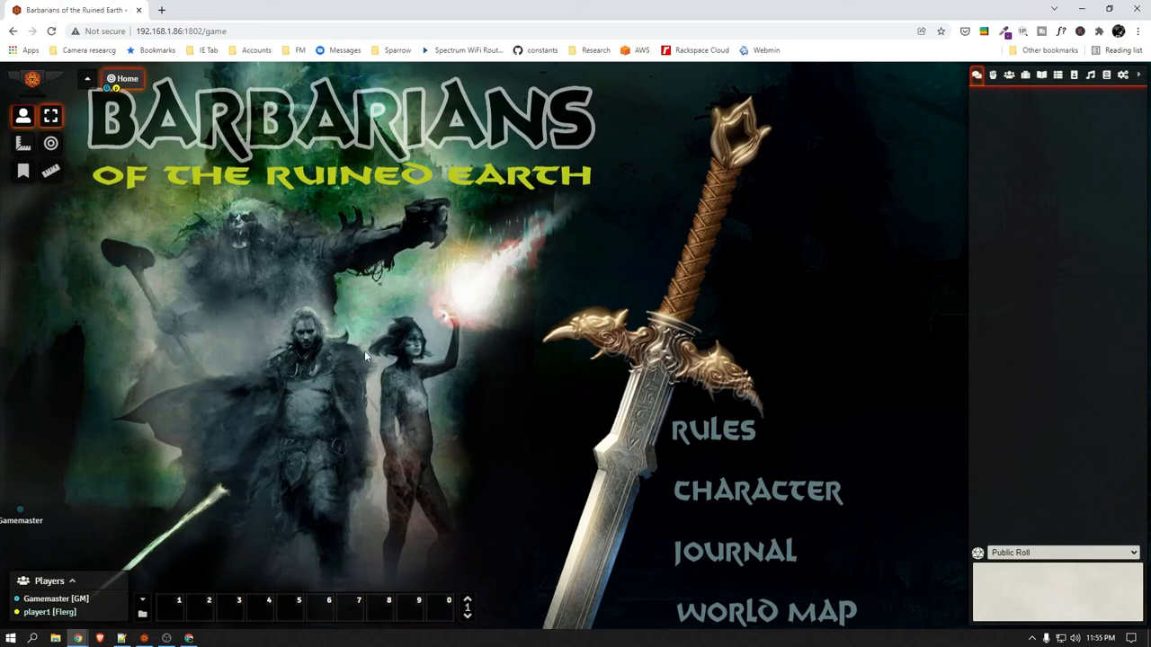
mouse_move(733, 508)
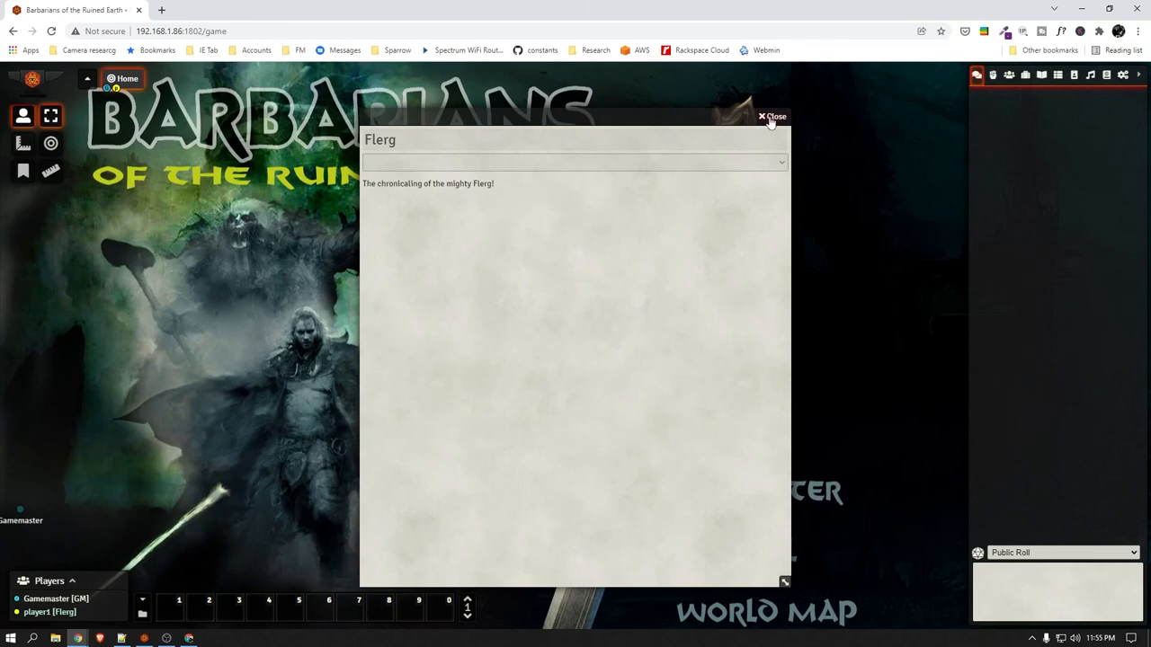
- Close Flerg's journal after it opened from JOURNAL in the player's session
click(772, 116)
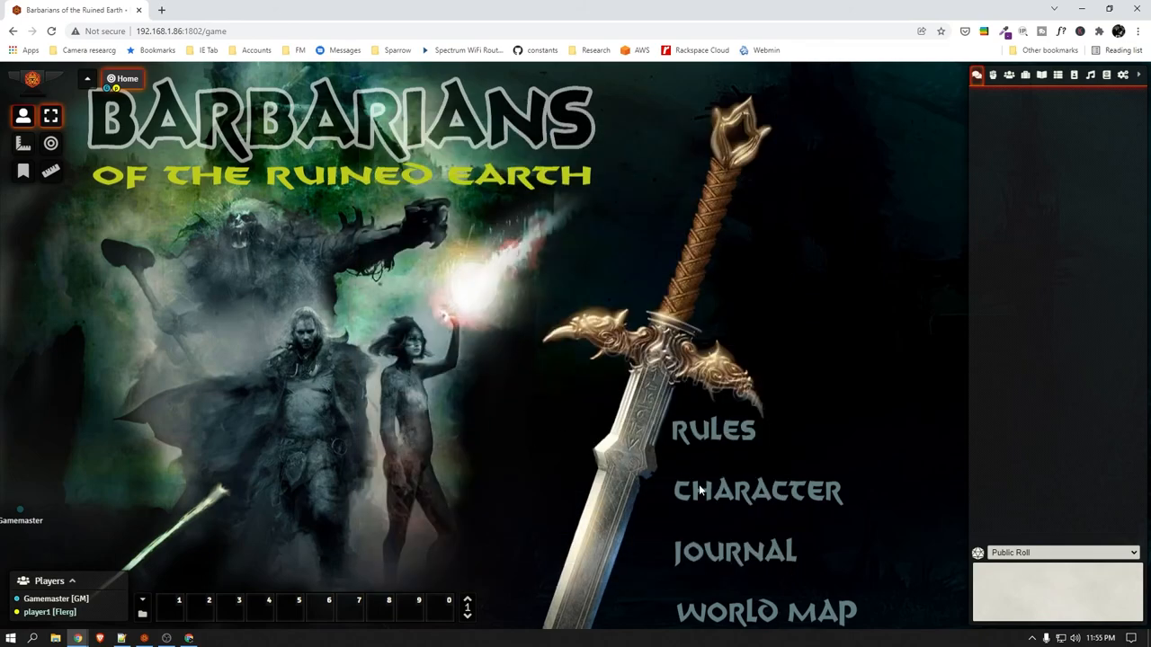
mouse_move(562, 387)
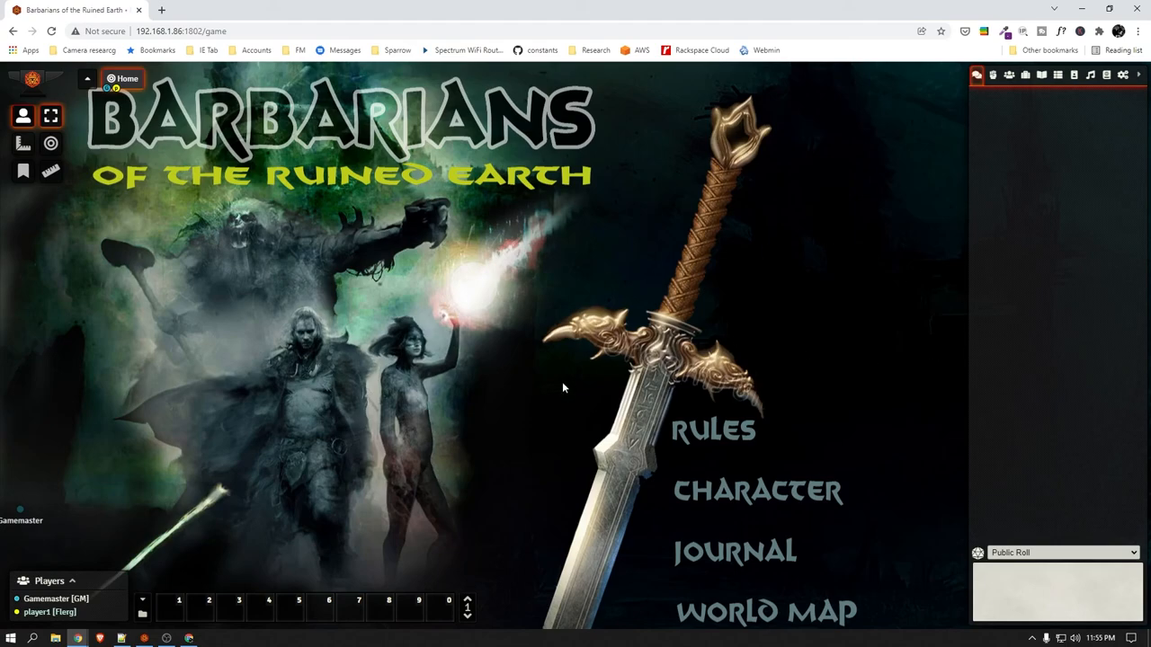
mouse_move(477, 449)
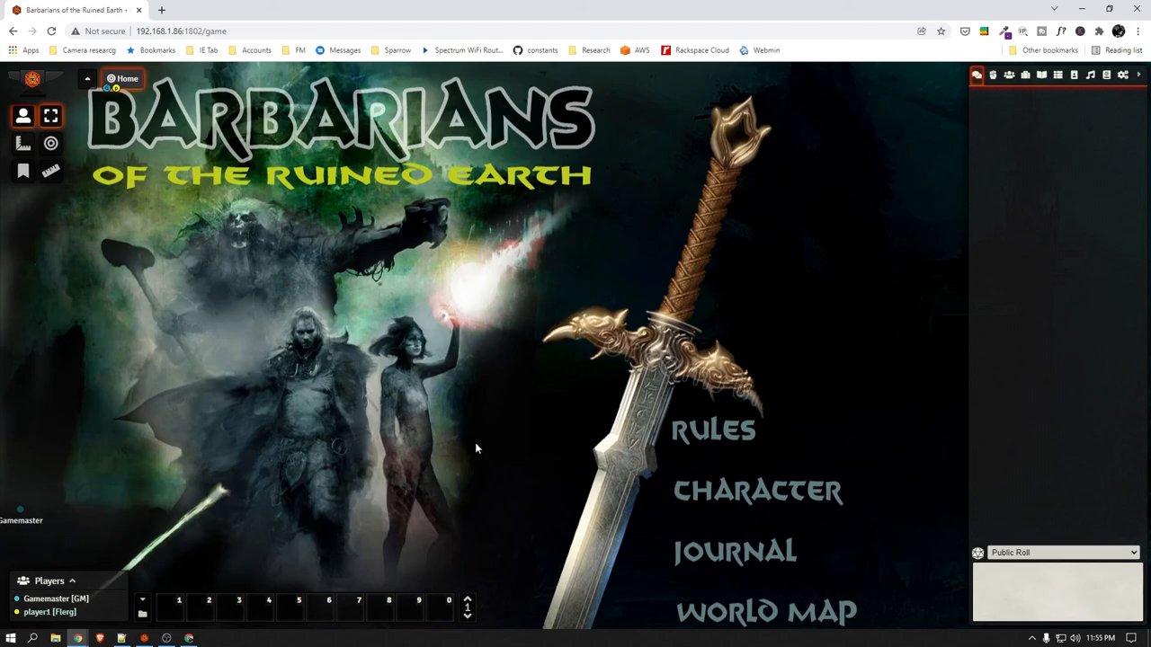
mouse_move(668, 415)
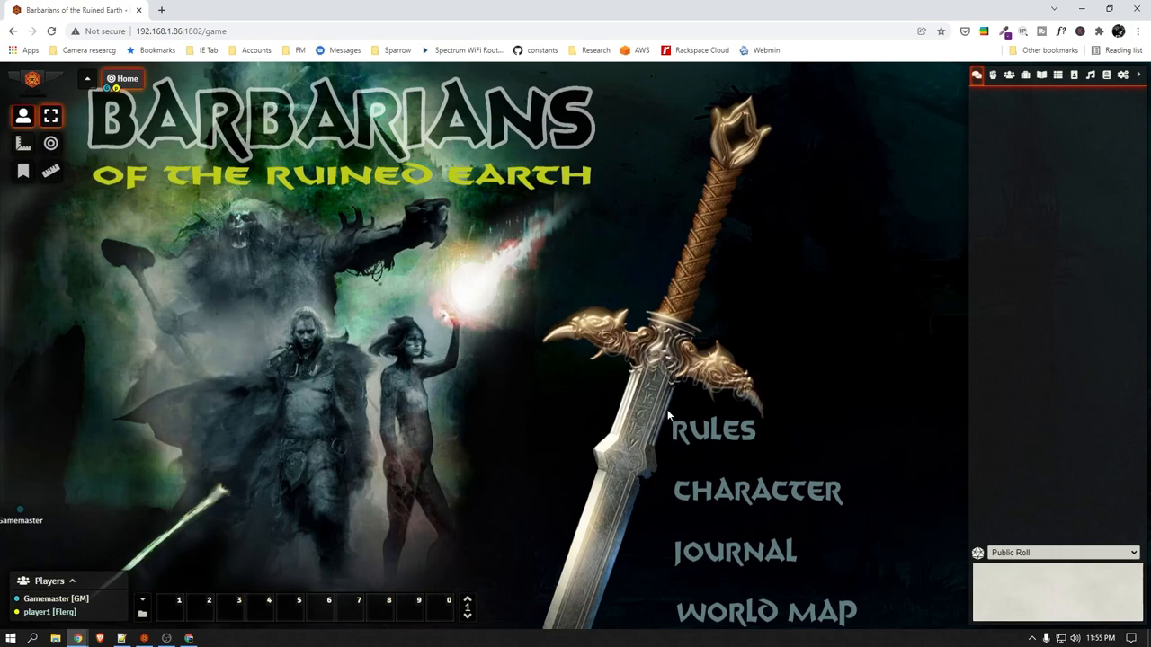
mouse_move(751, 463)
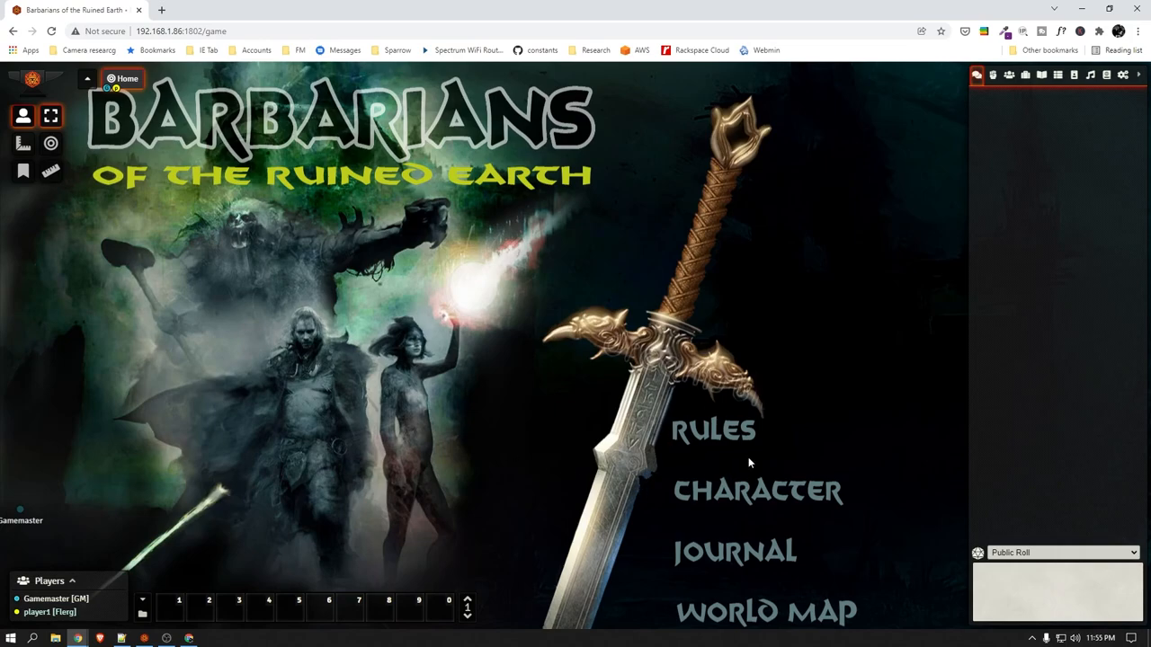